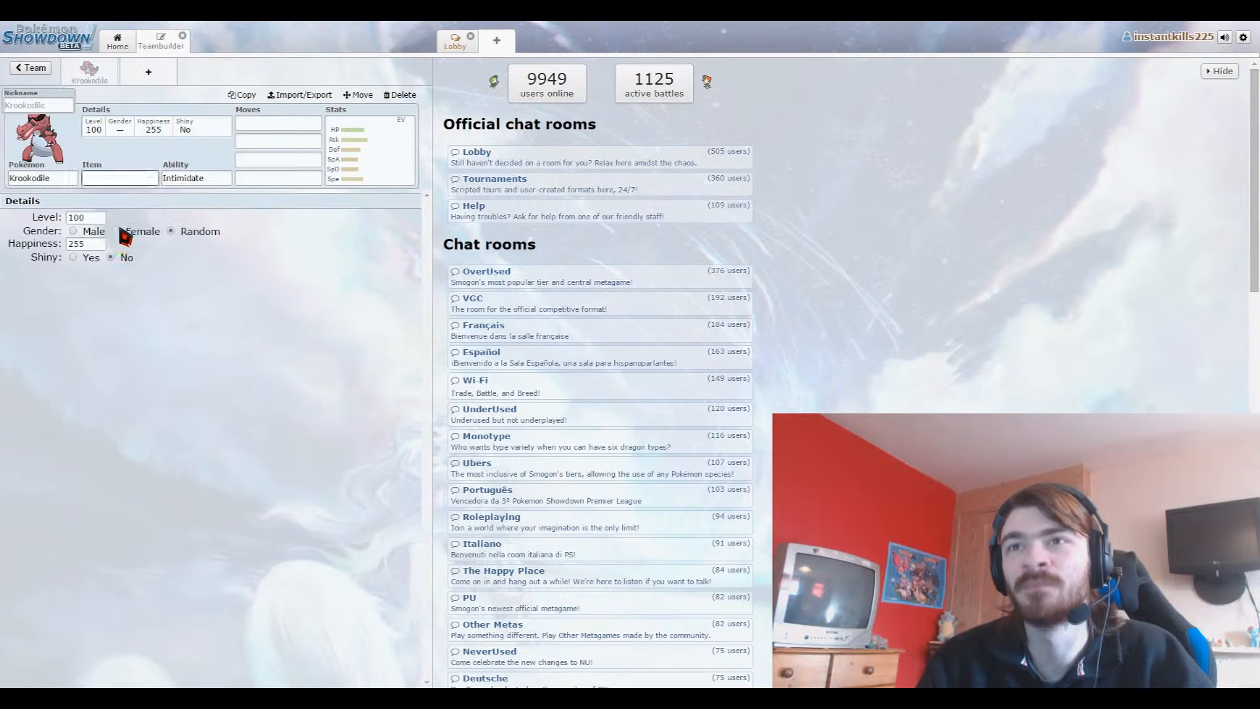
Toggle Krookodile shiny on, back to non-shiny, and set its ability to Moxie.
left_click(72, 257)
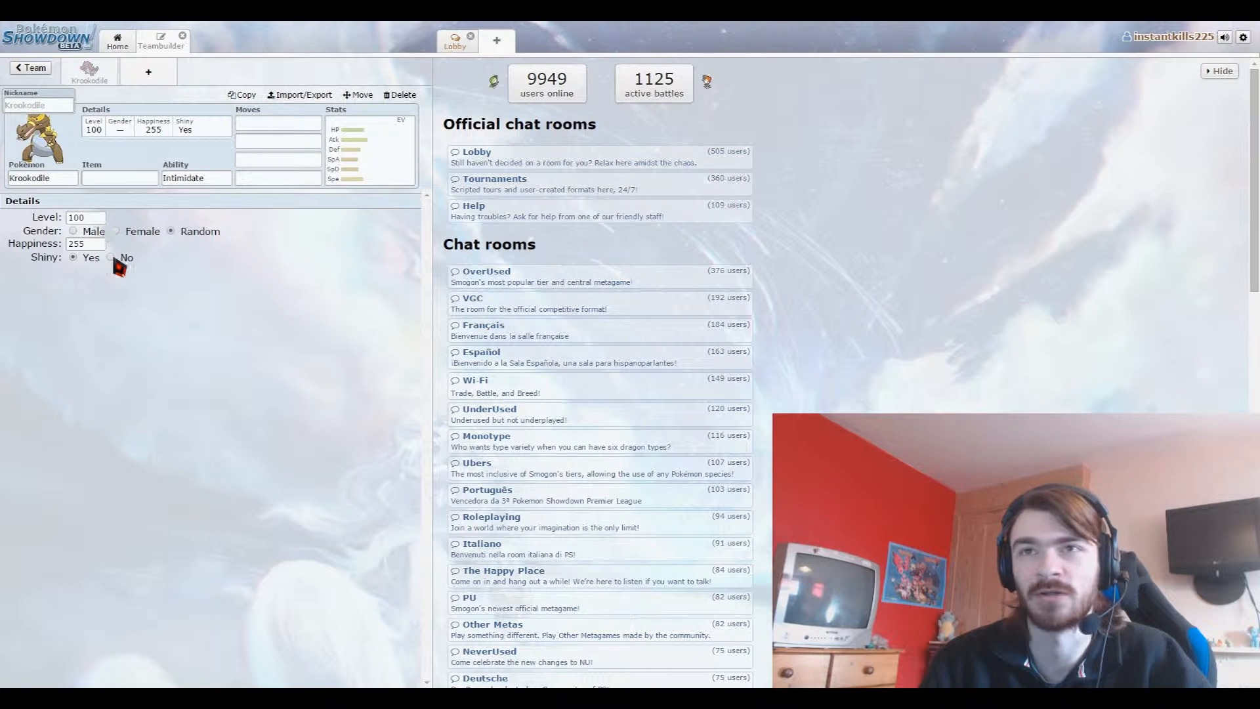
left_click(110, 258)
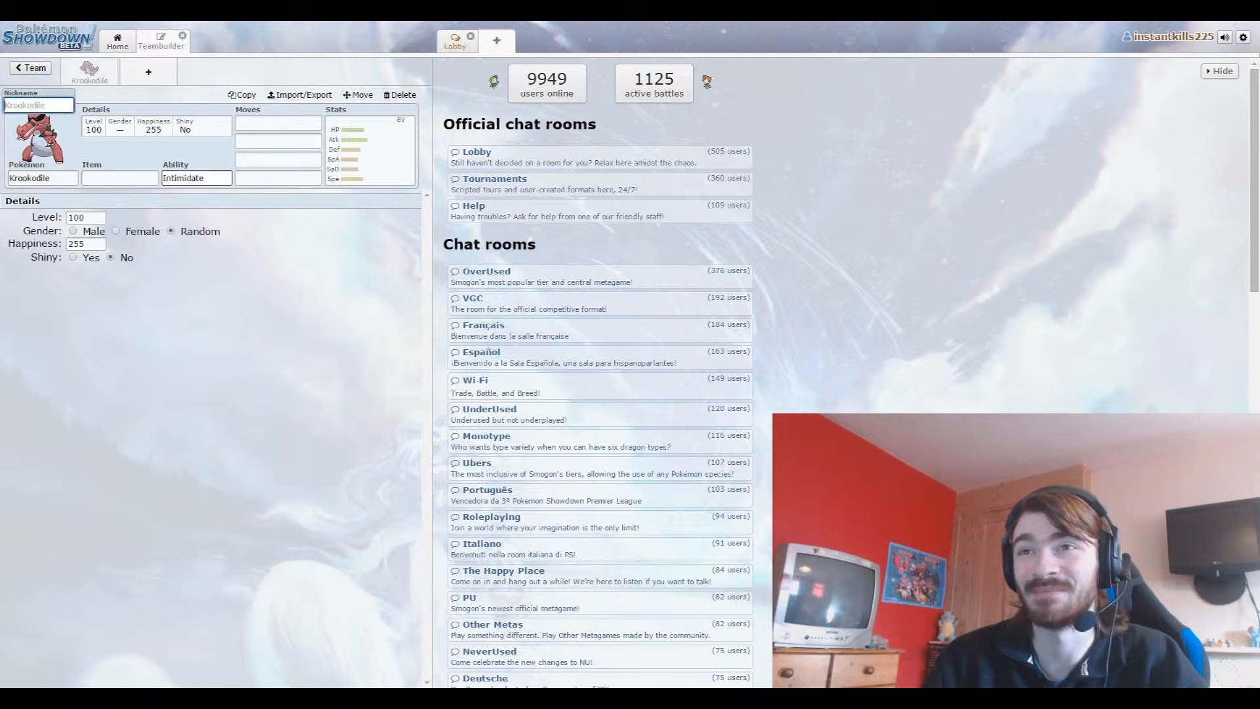
left_click(195, 178)
type("Moxie")
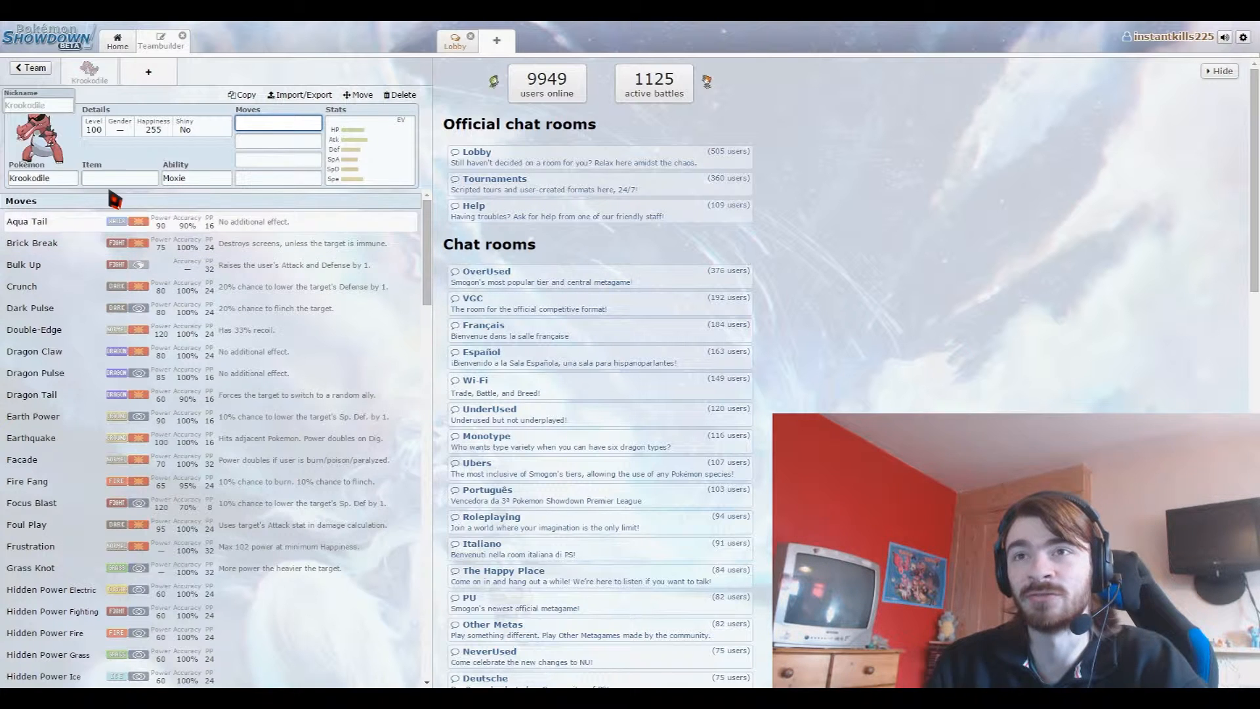
Equip Krookodile with a Choice Scarf from the Popular items list.
left_click(119, 178)
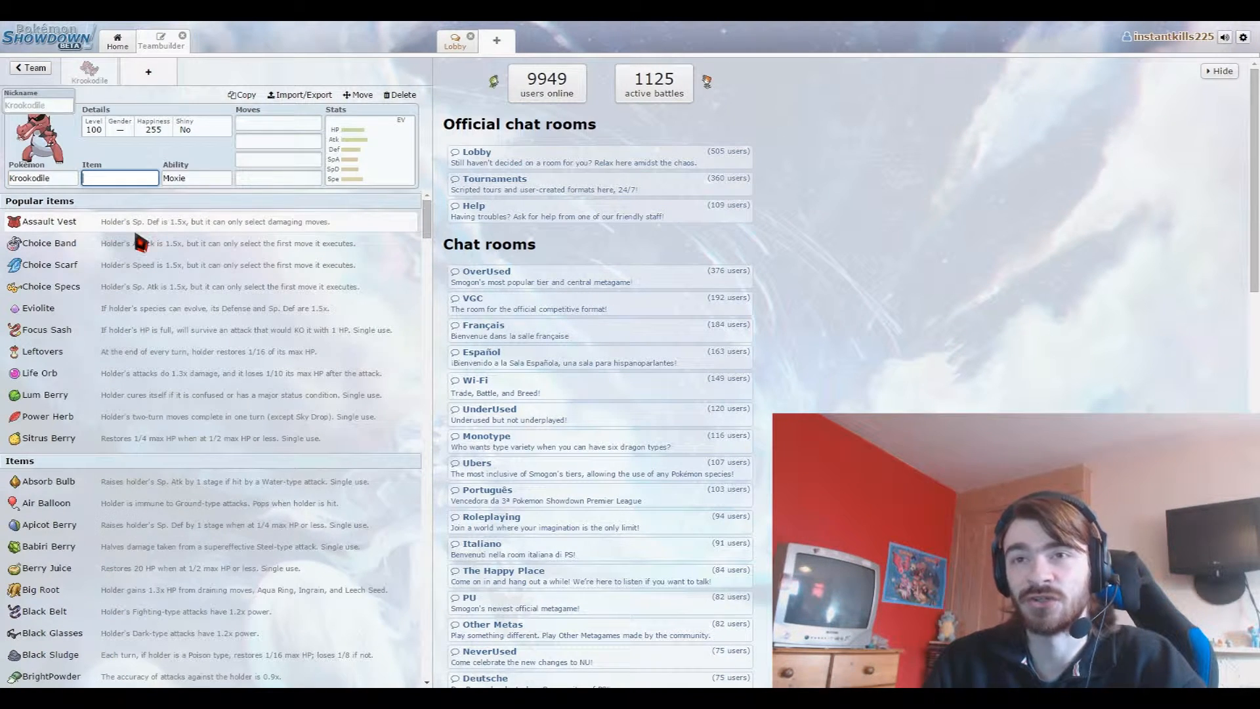
mouse_move(108, 279)
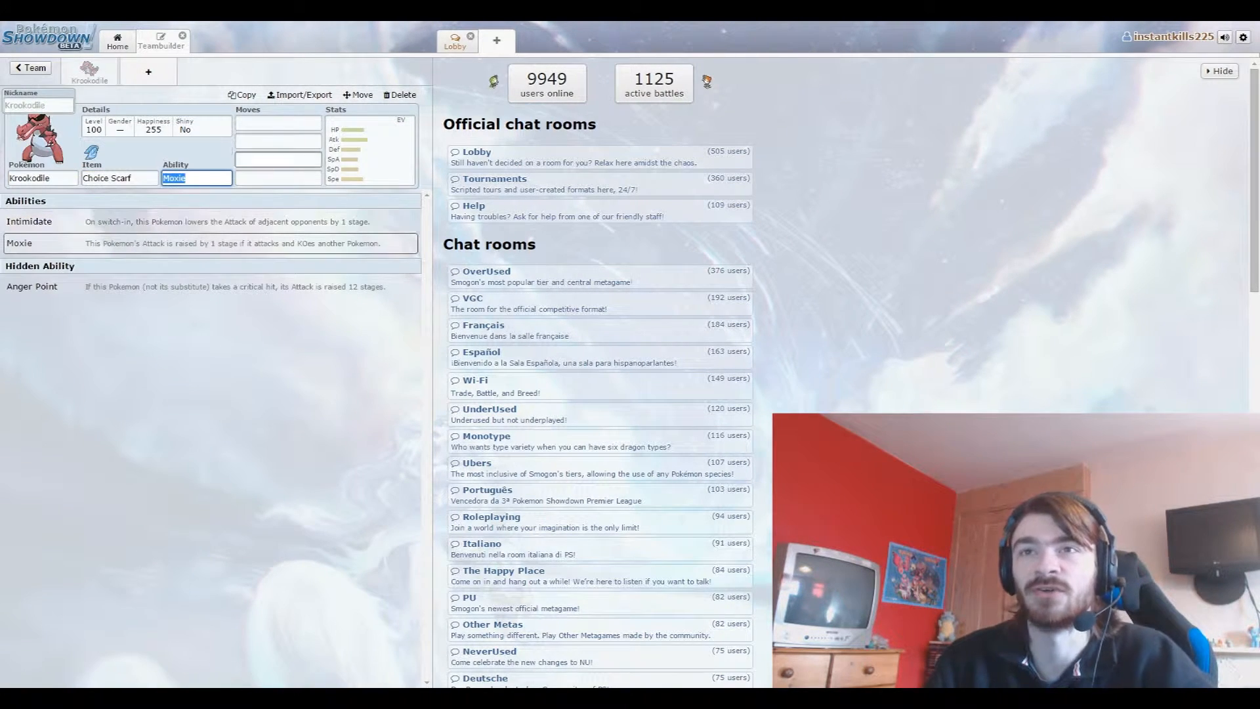
left_click(277, 122)
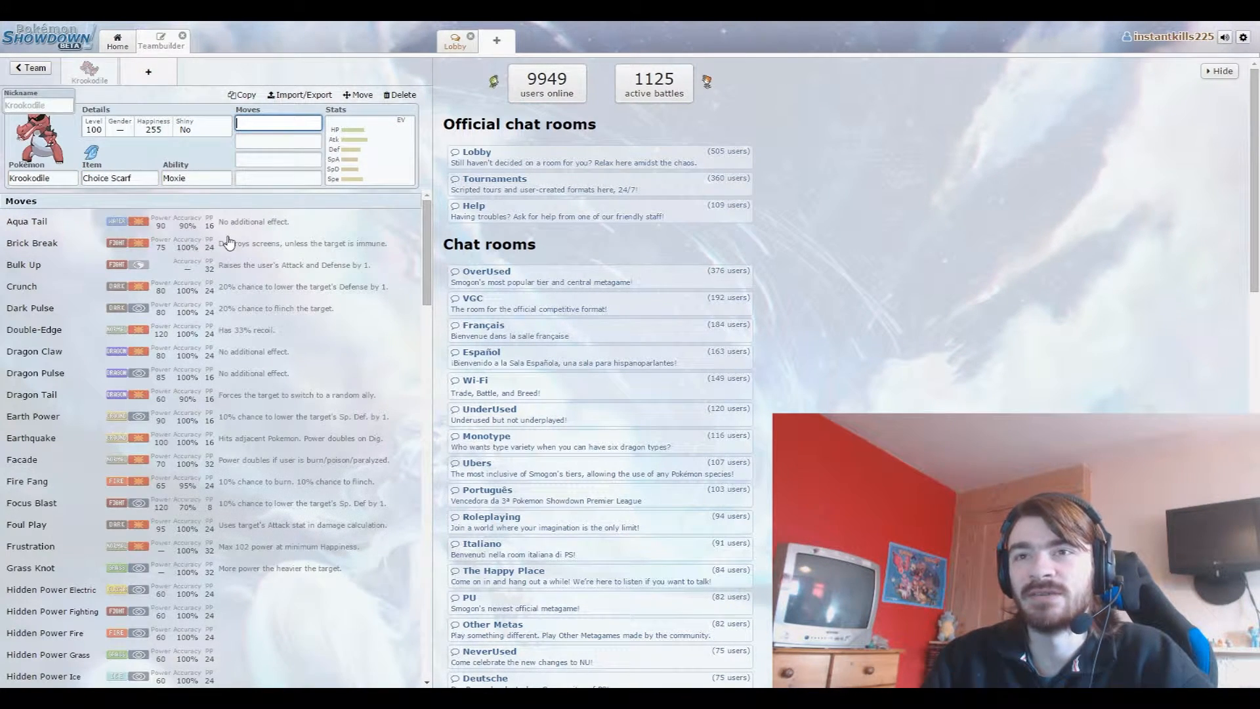
Add Earthquake and Crunch, swap Crunch for Knock Off, then add Rock Slide.
left_click(32, 437)
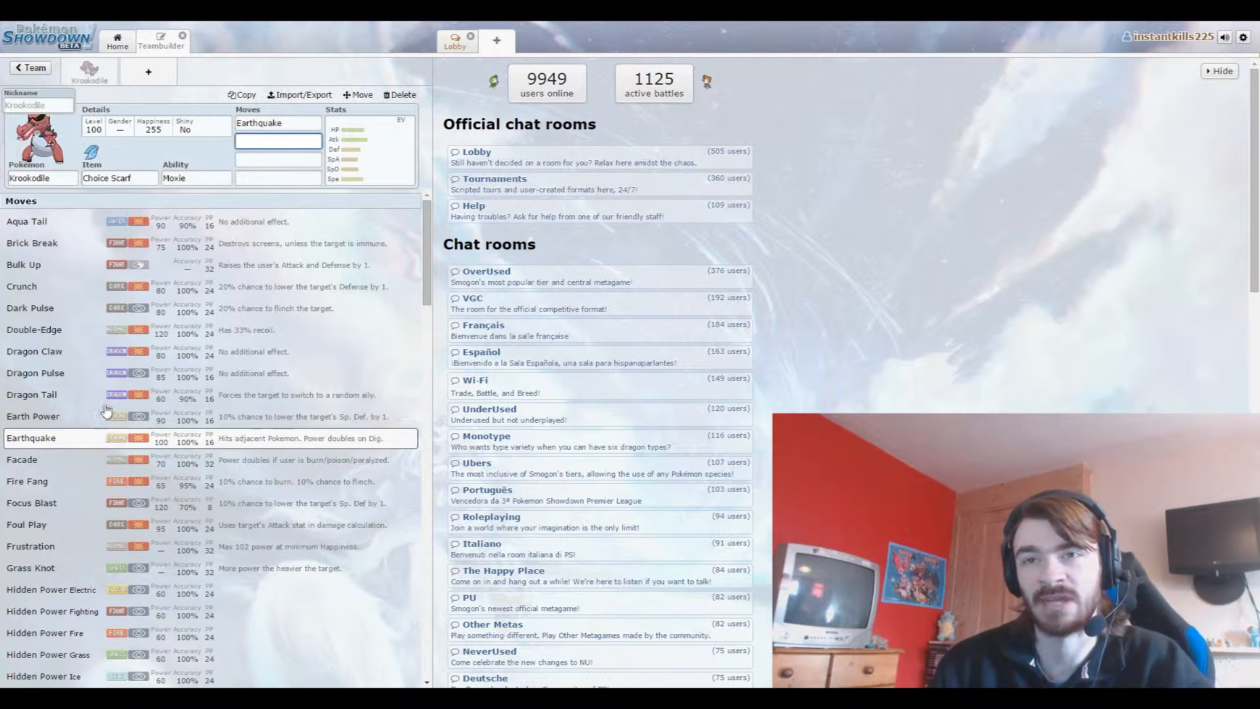
left_click(22, 286)
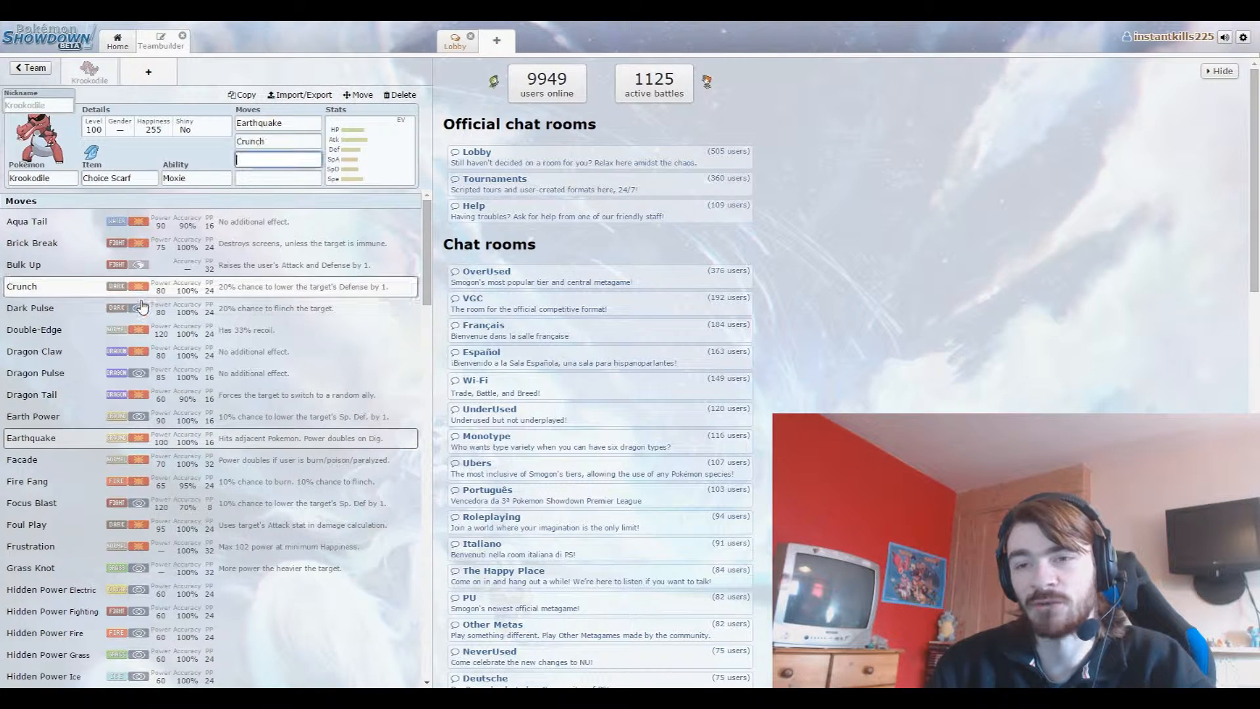
mouse_move(118, 351)
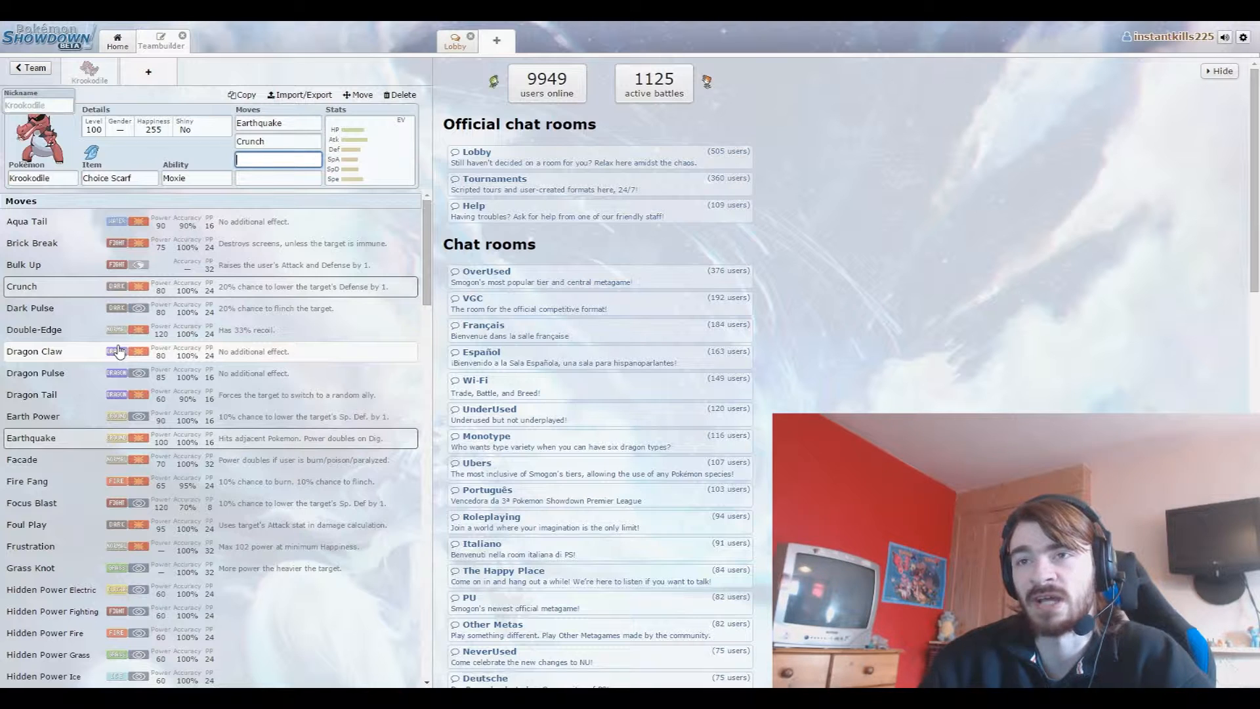
mouse_move(135, 367)
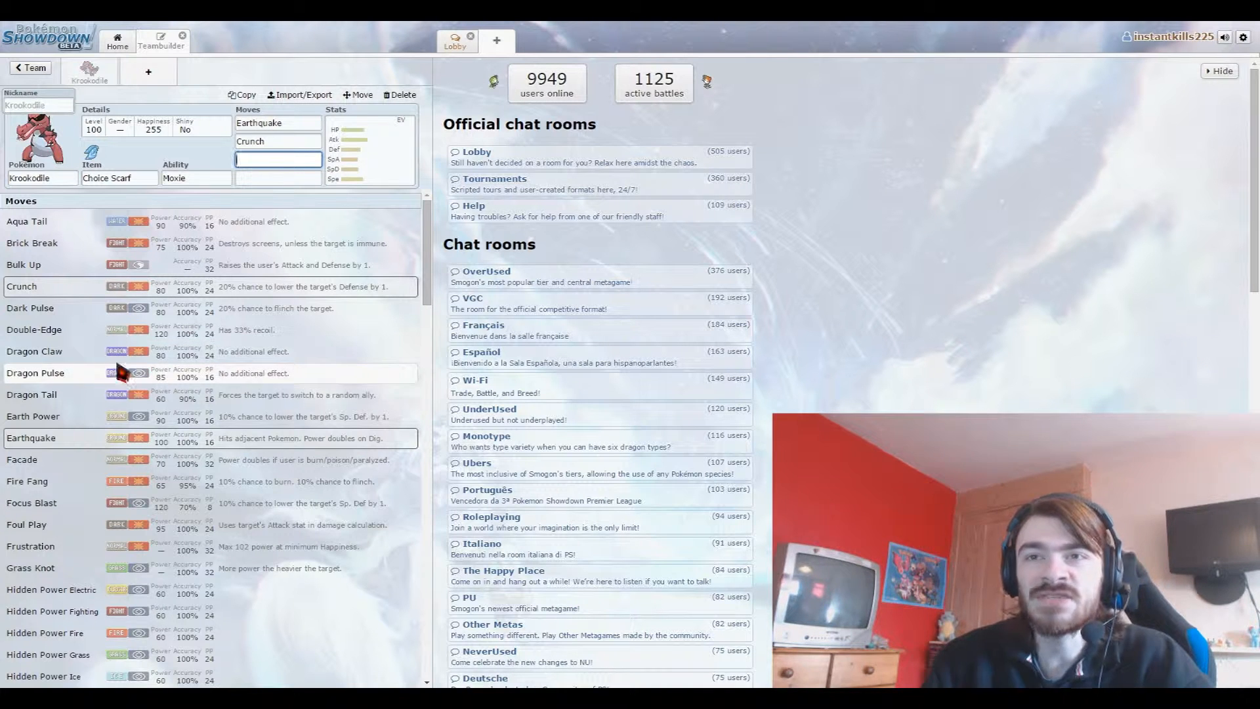
scroll("down", 3)
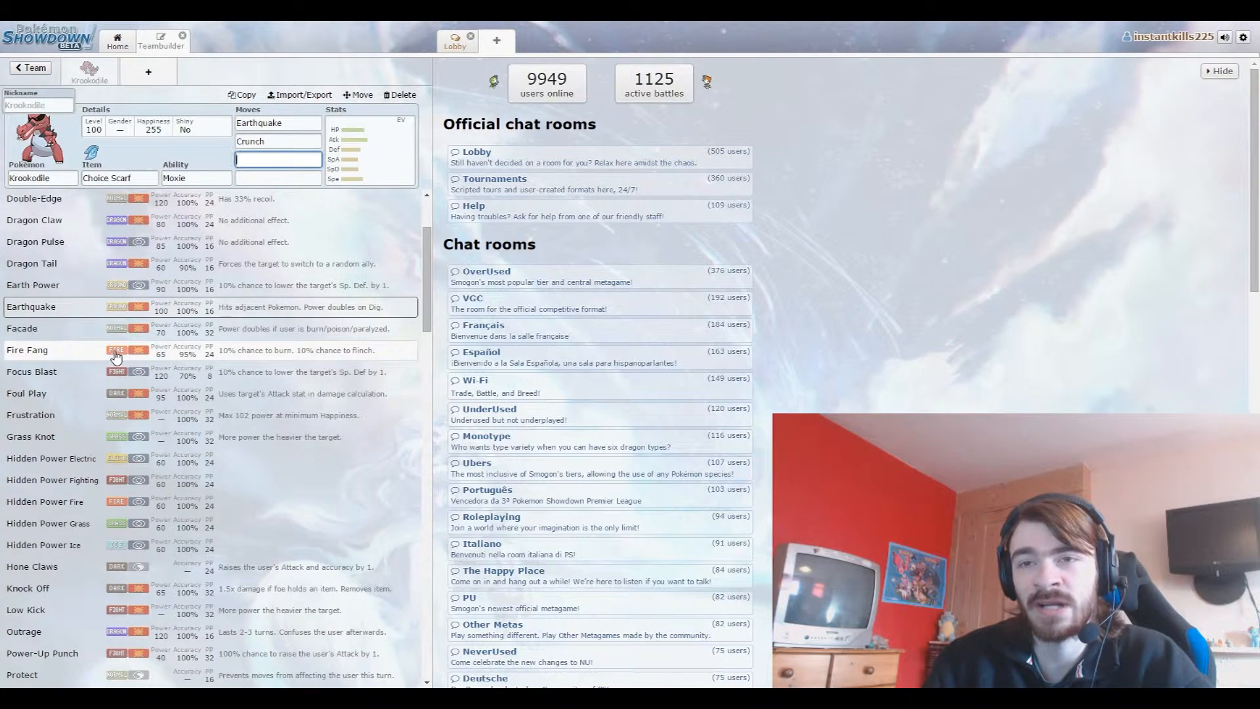
scroll("down", 3)
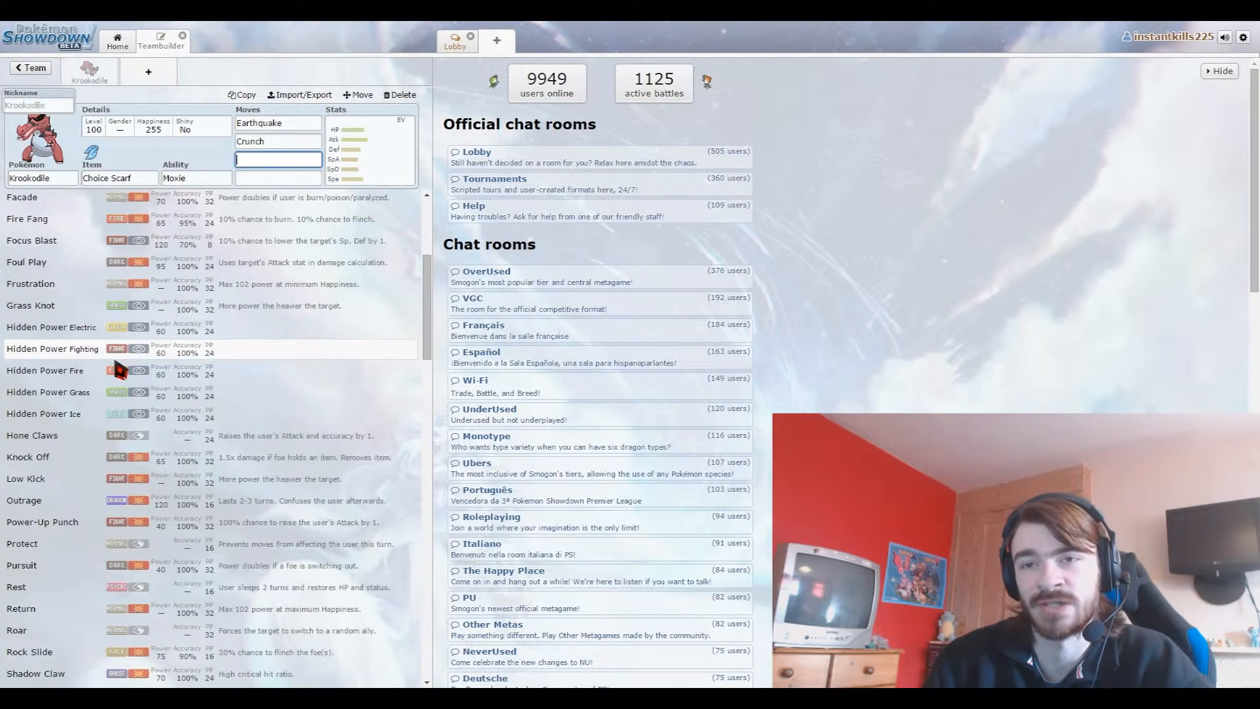
mouse_move(108, 456)
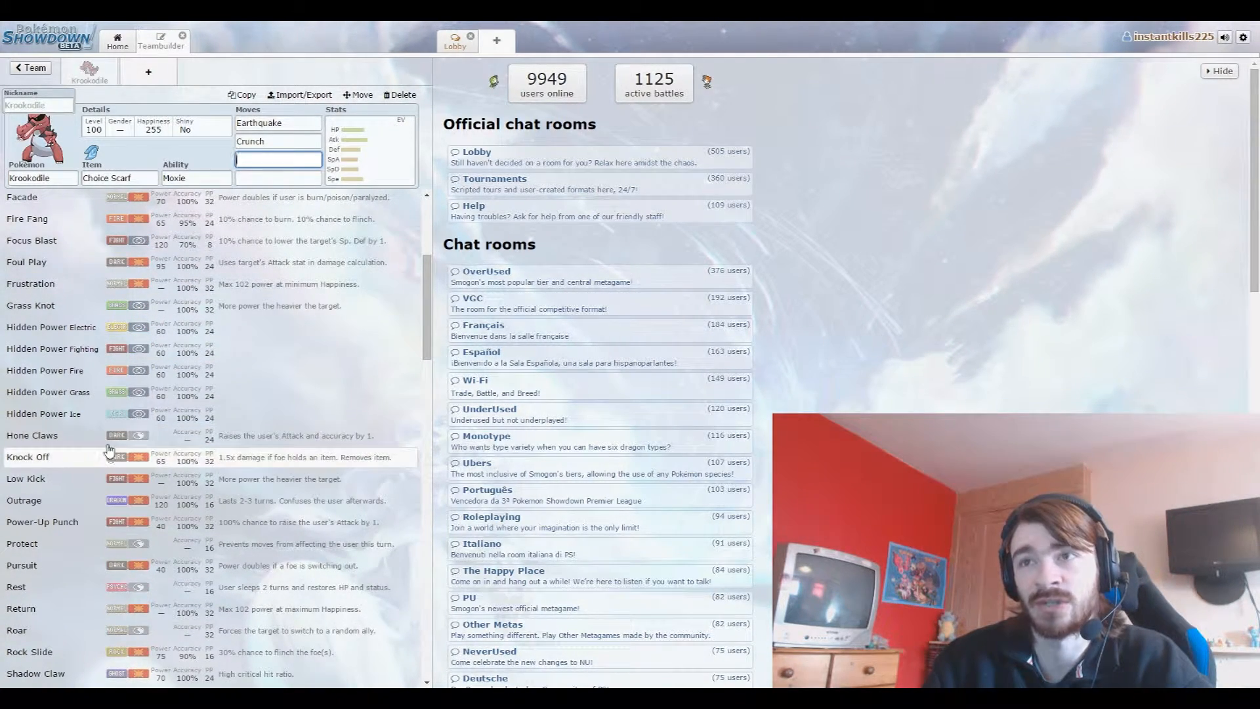
left_click(277, 140)
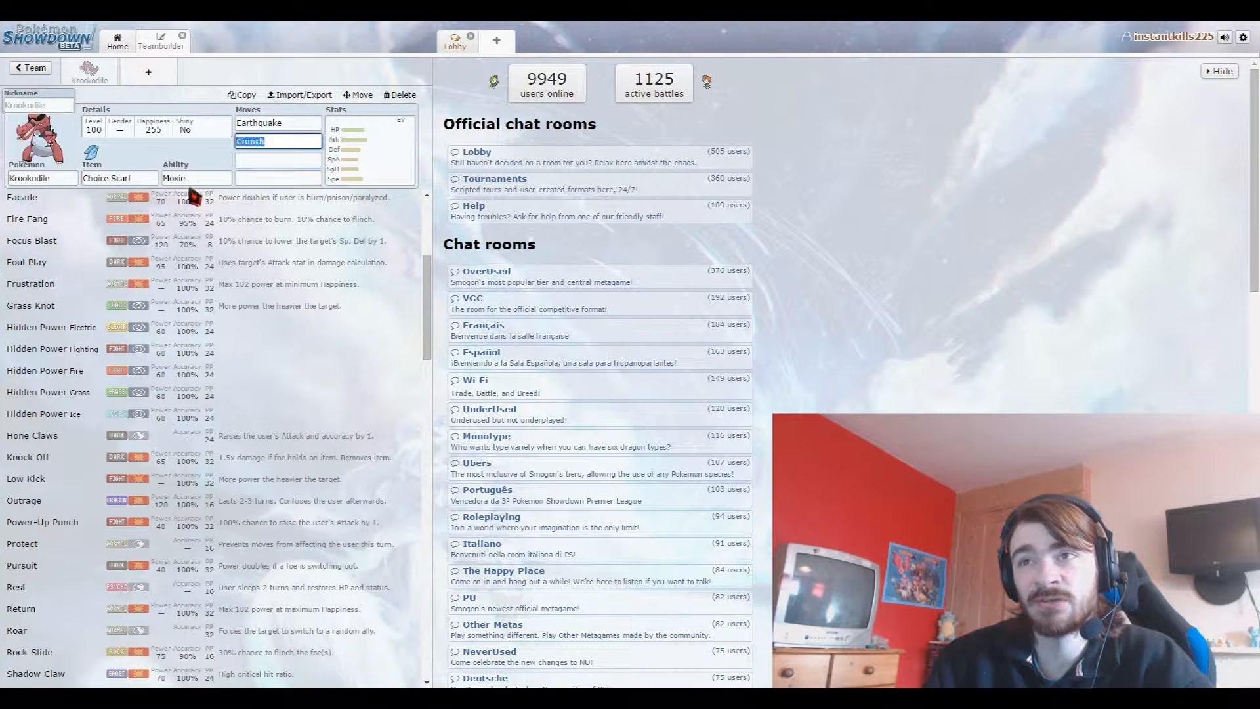
left_click(28, 457)
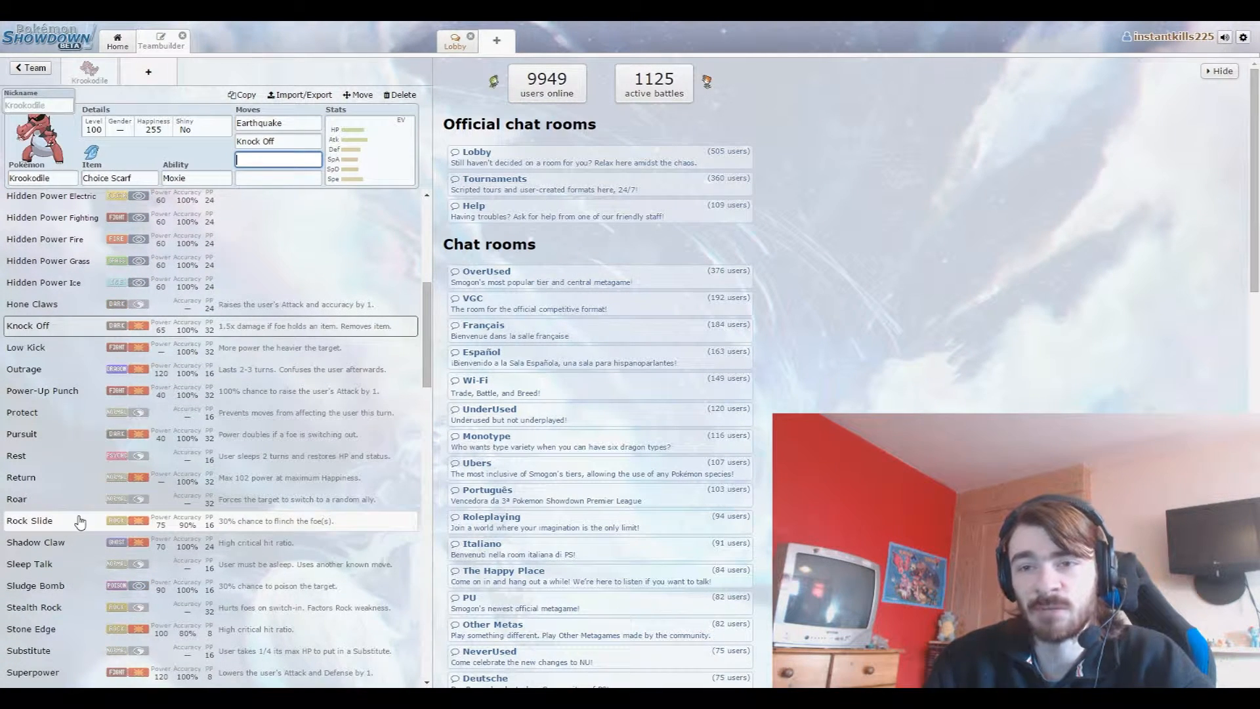
left_click(30, 520)
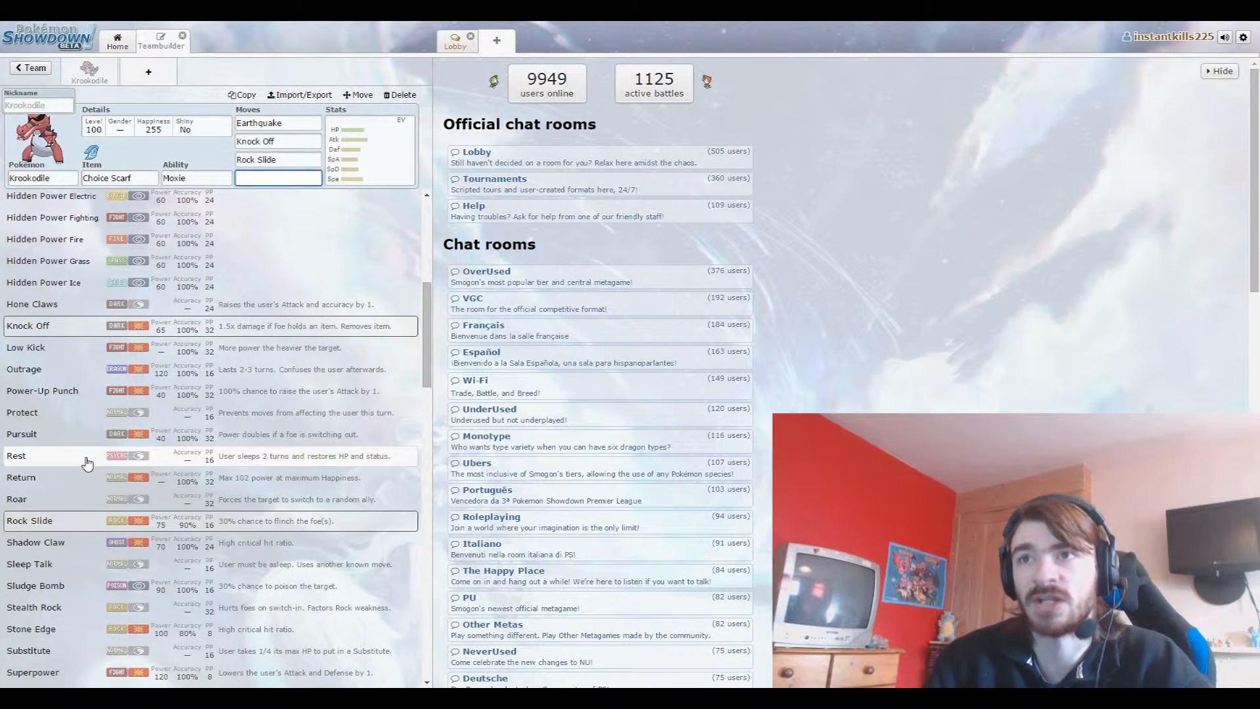
Add Outrage as Krookodile's fourth move.
scroll("down", 3)
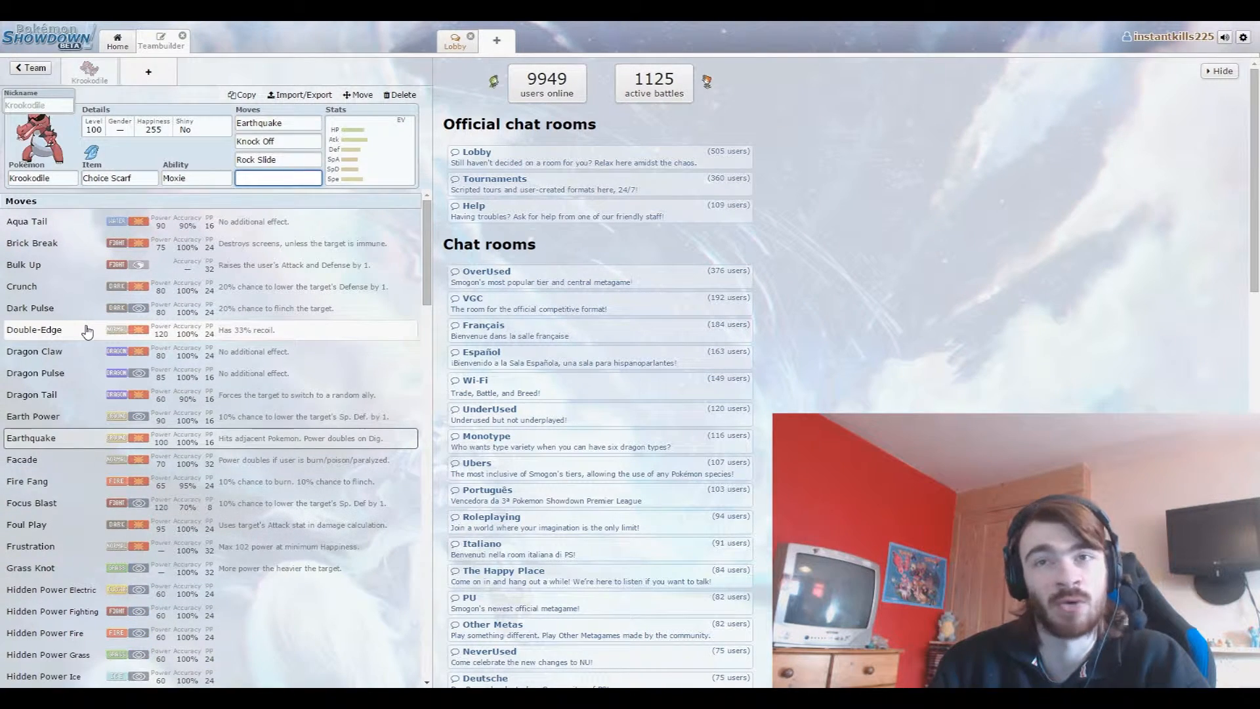
scroll("down", 3)
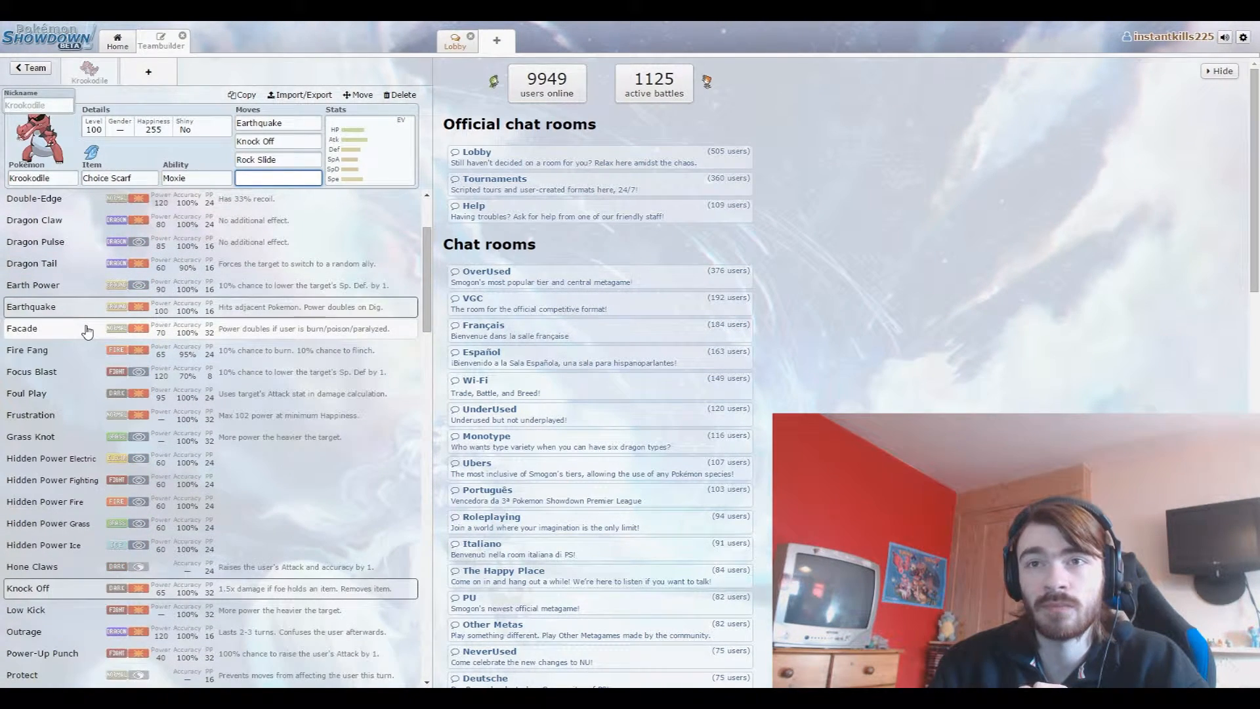
scroll("down", 3)
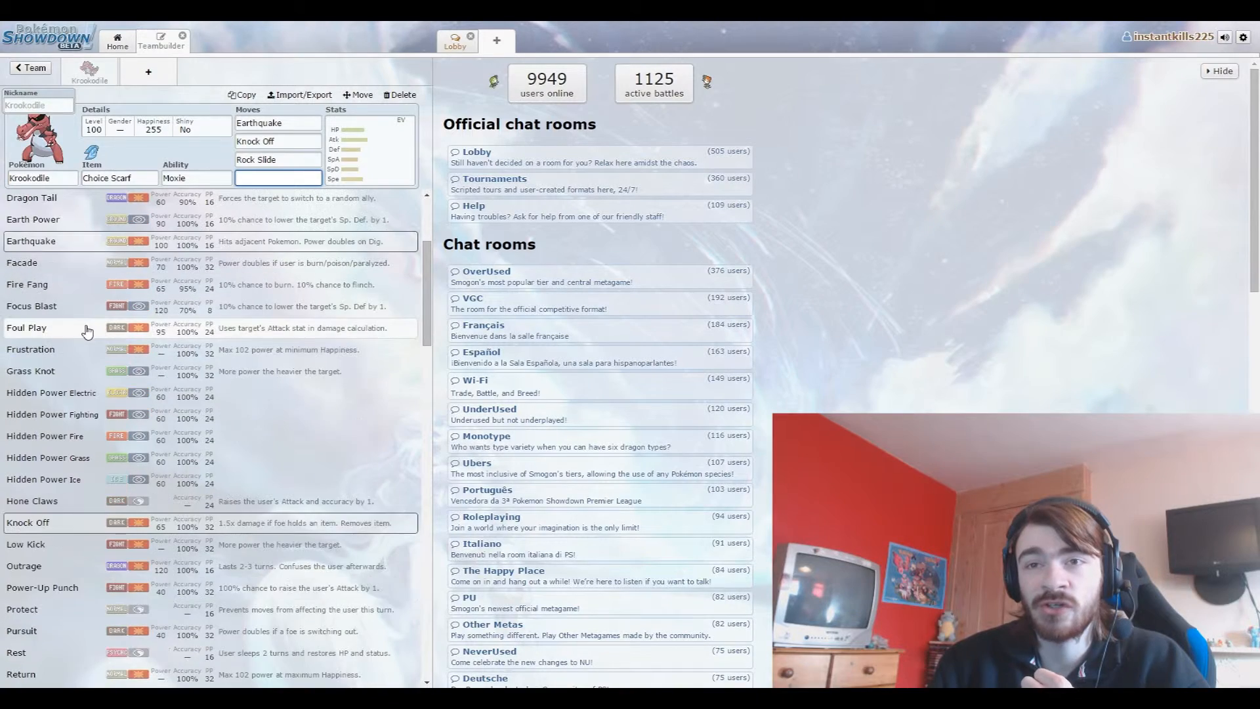
scroll("down", 3)
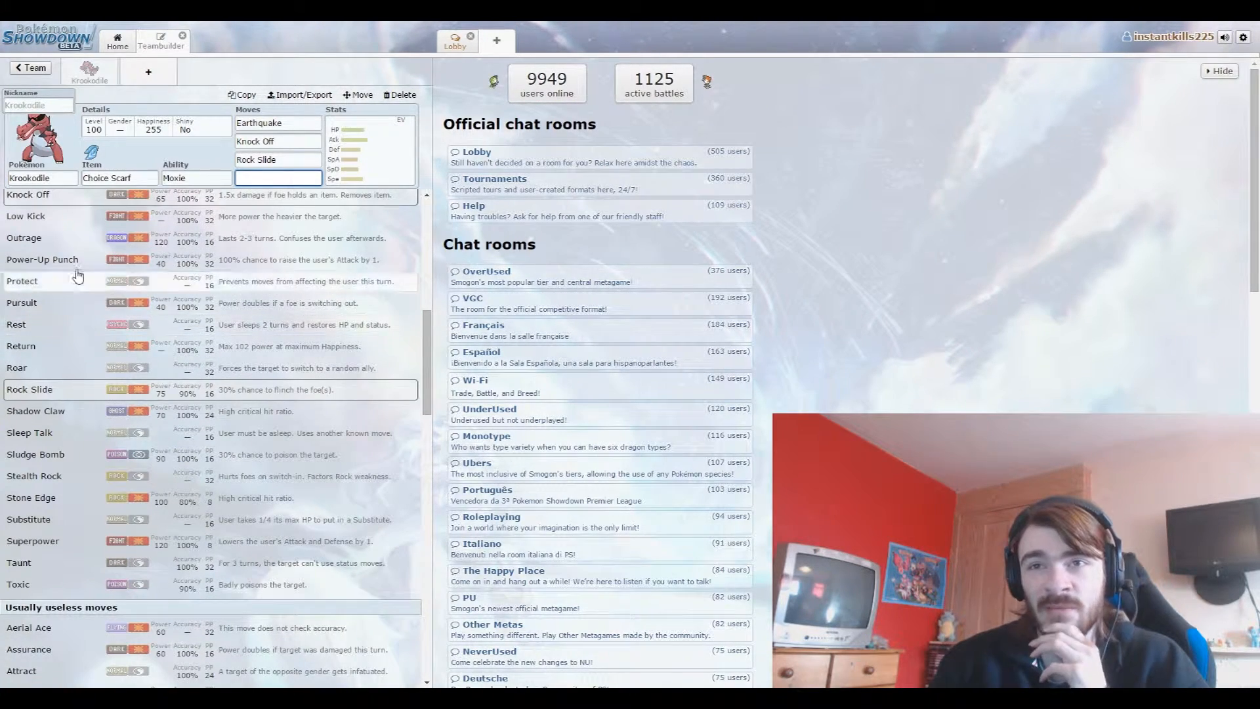
mouse_move(72, 251)
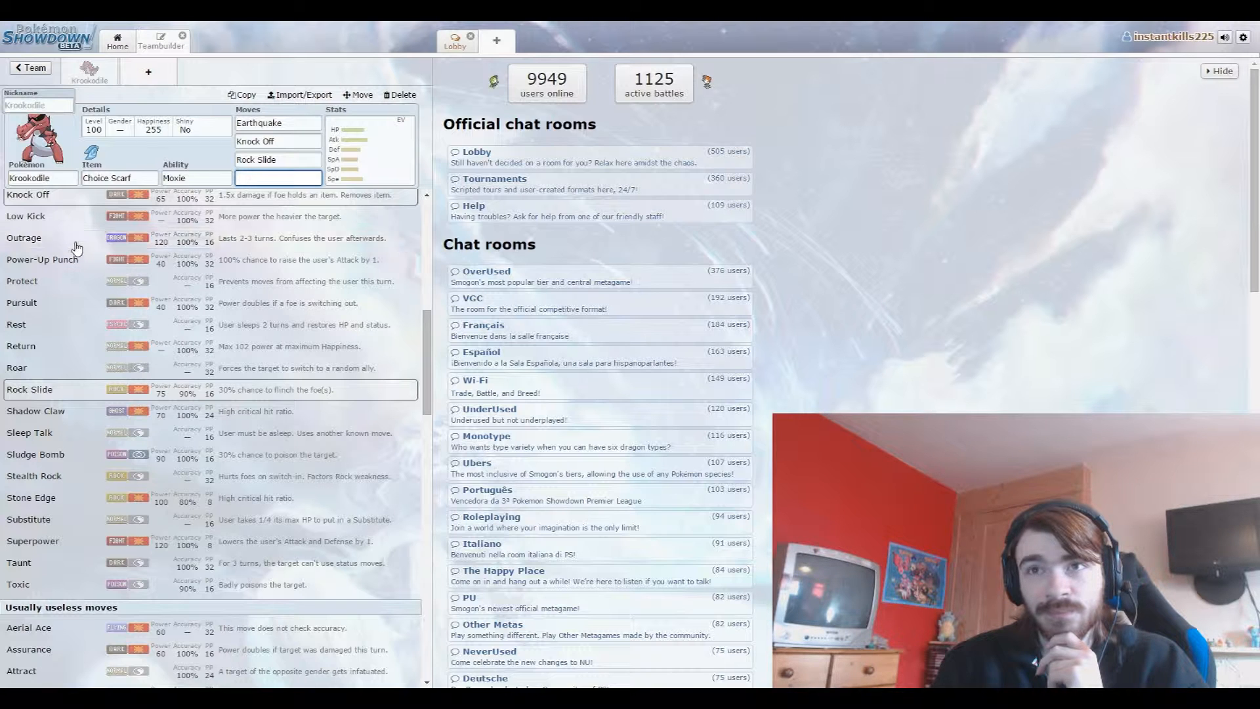
left_click(24, 237)
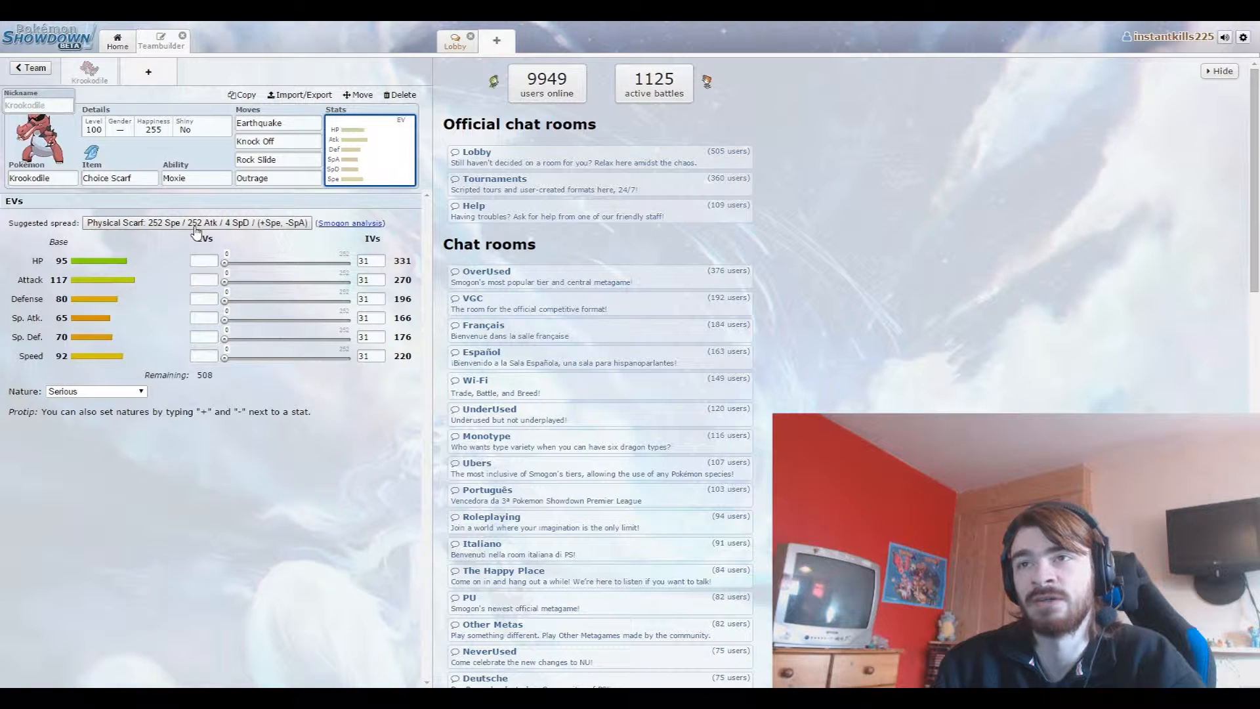
Apply the 'Physical Scarf: 252 Spe / 252 Atk / 4 SpD (+Spe, -SpA)' spread.
left_click(196, 223)
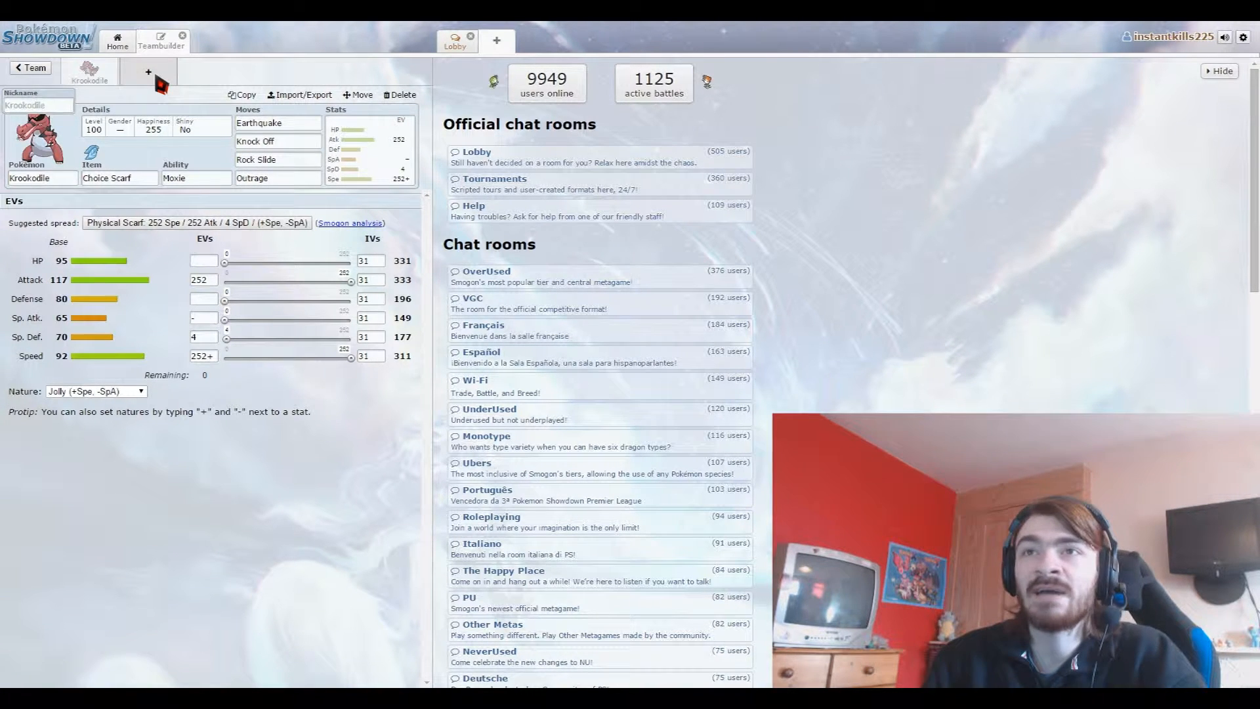
Add Galvantula in a new slot with a Focus Sash and Compound Eyes.
left_click(148, 73)
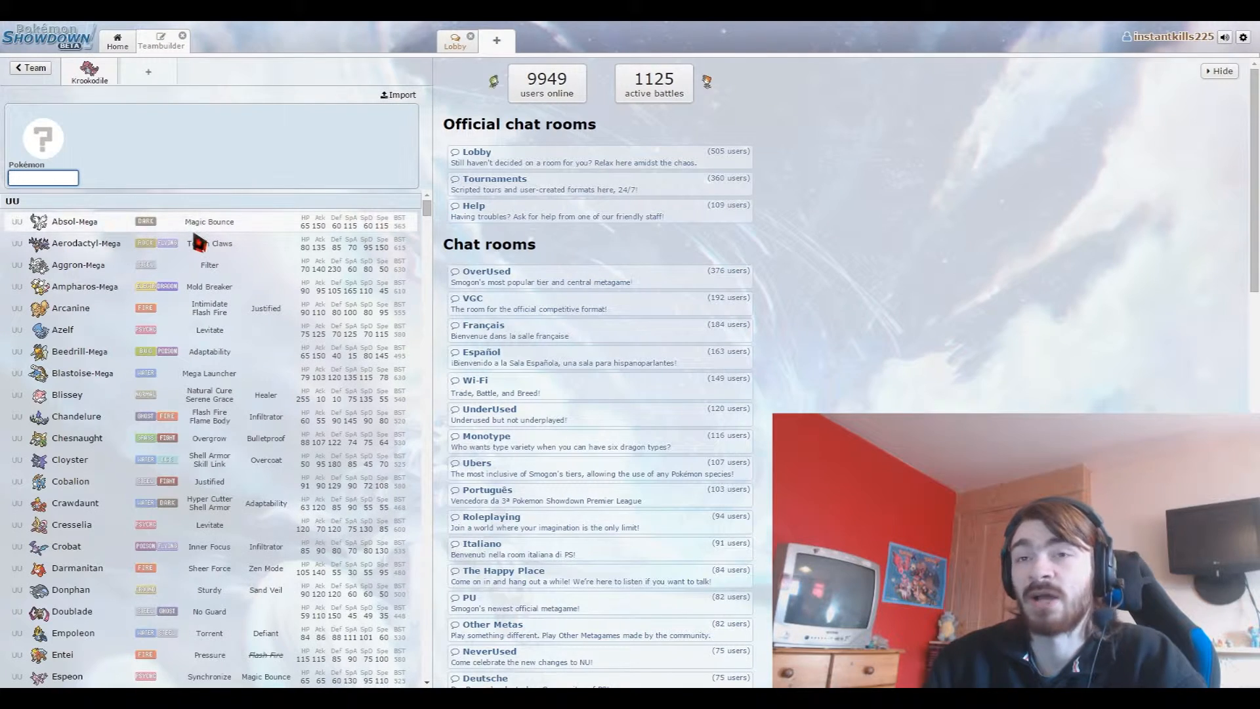
mouse_move(158, 293)
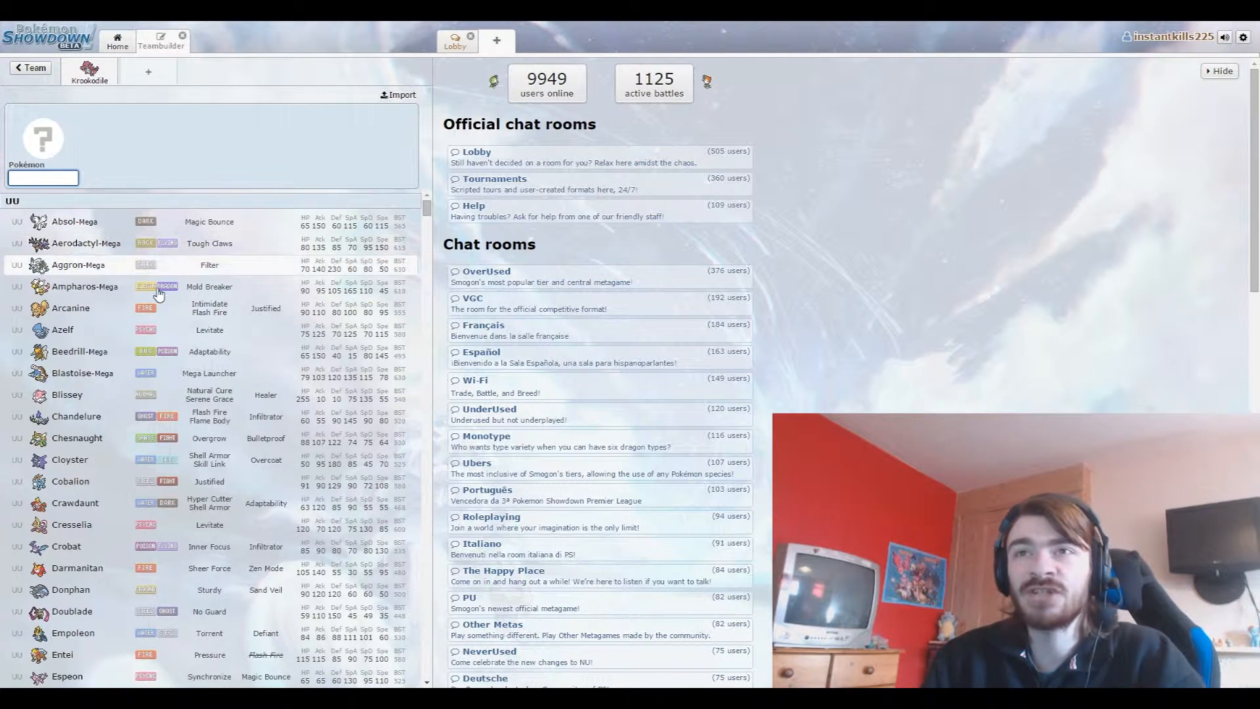
scroll("down", 3)
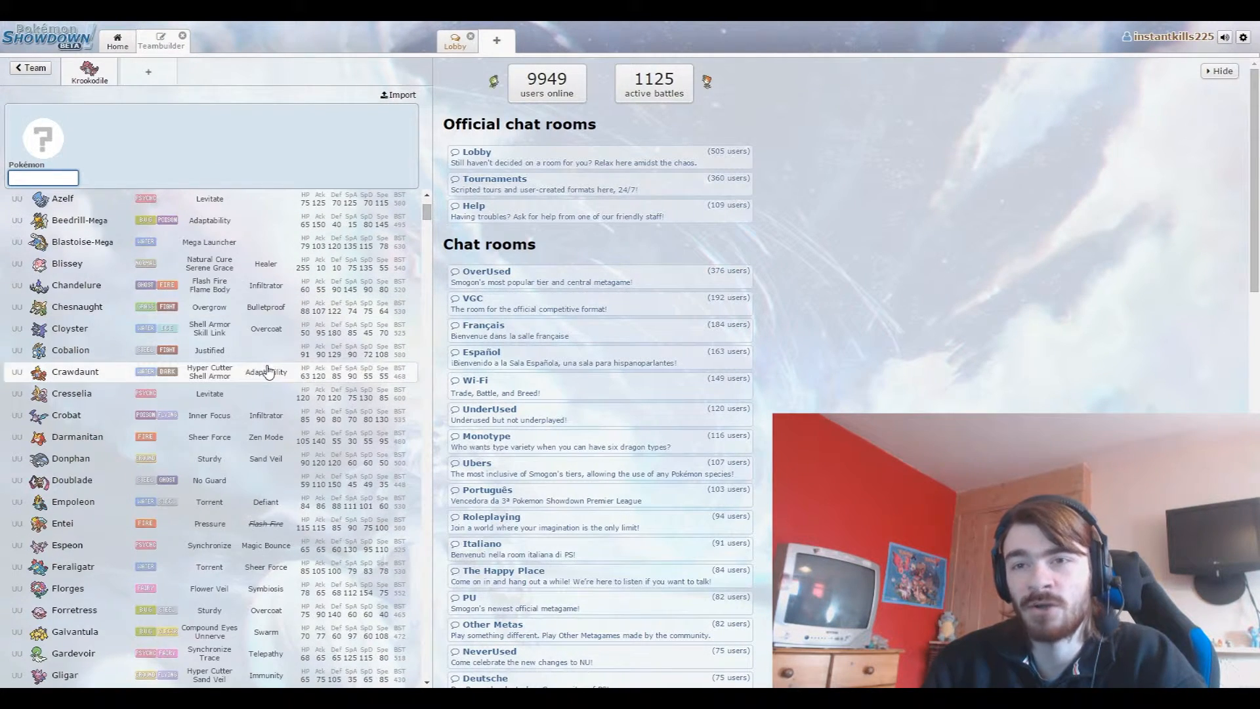
left_click(148, 72)
type("Galvantula")
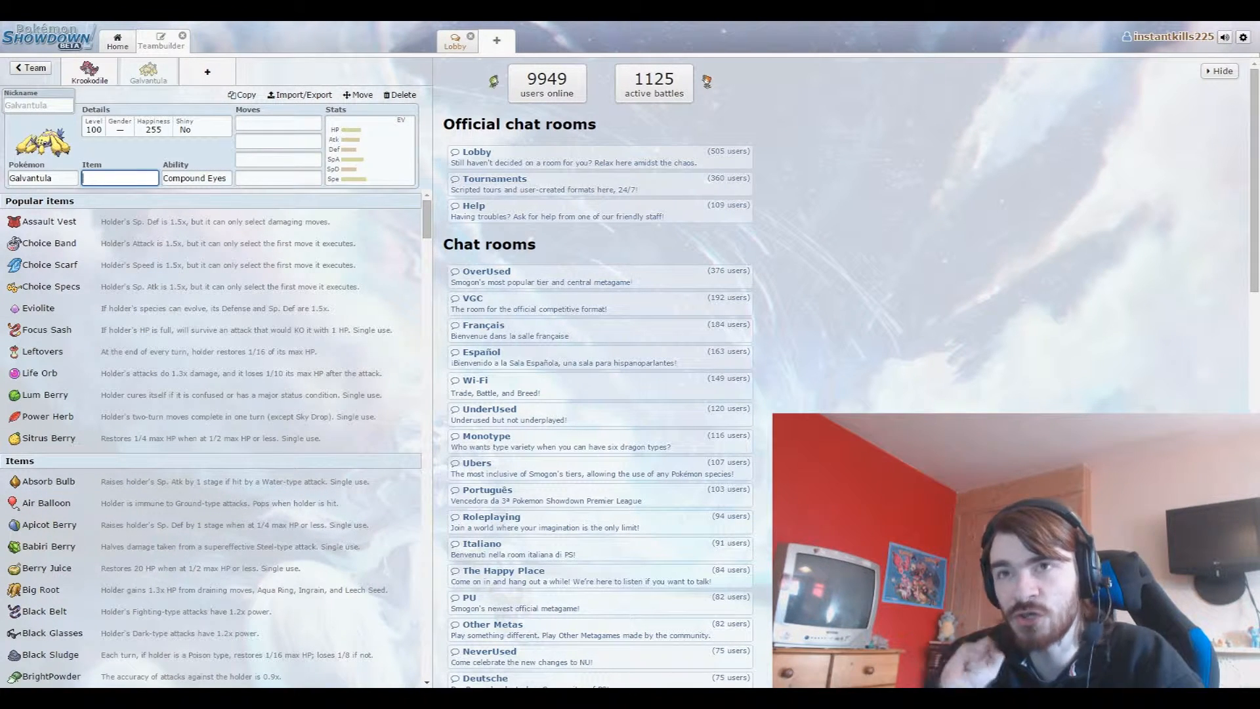
type("sash")
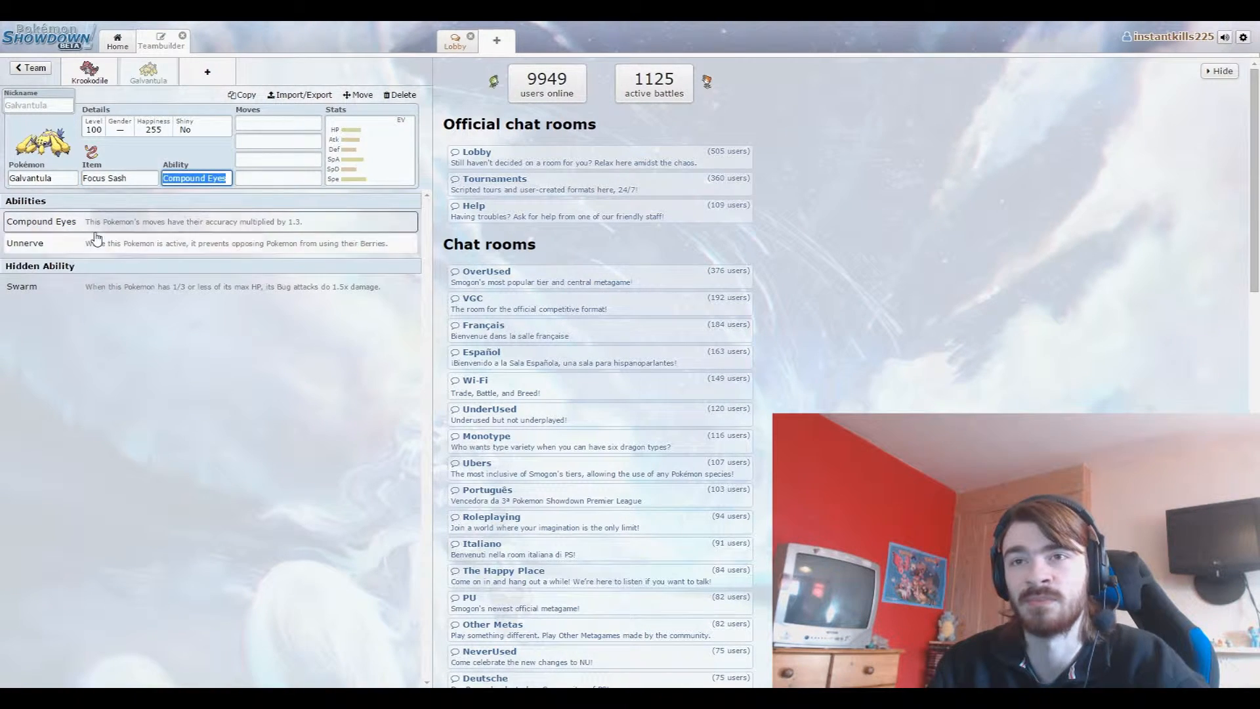
left_click(279, 122)
type("Volt Switch")
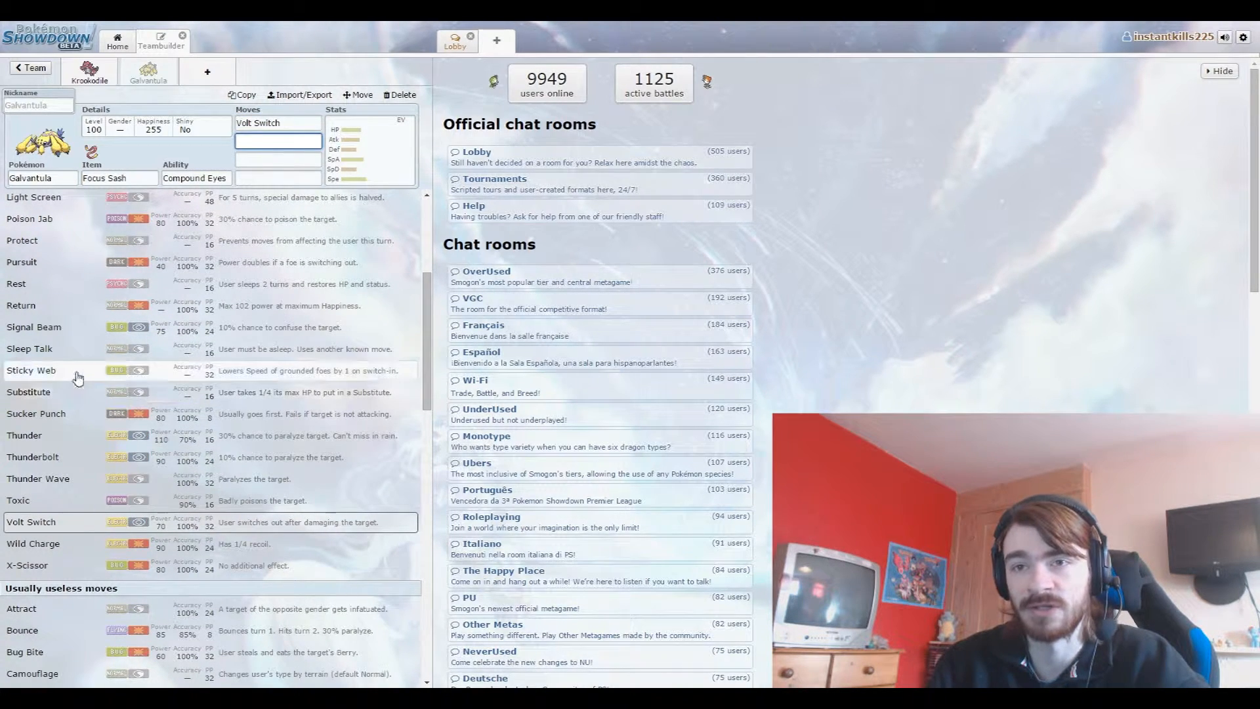
Add Sticky Web, Bug Buzz and Energy Ball to Galvantula's moves.
left_click(32, 369)
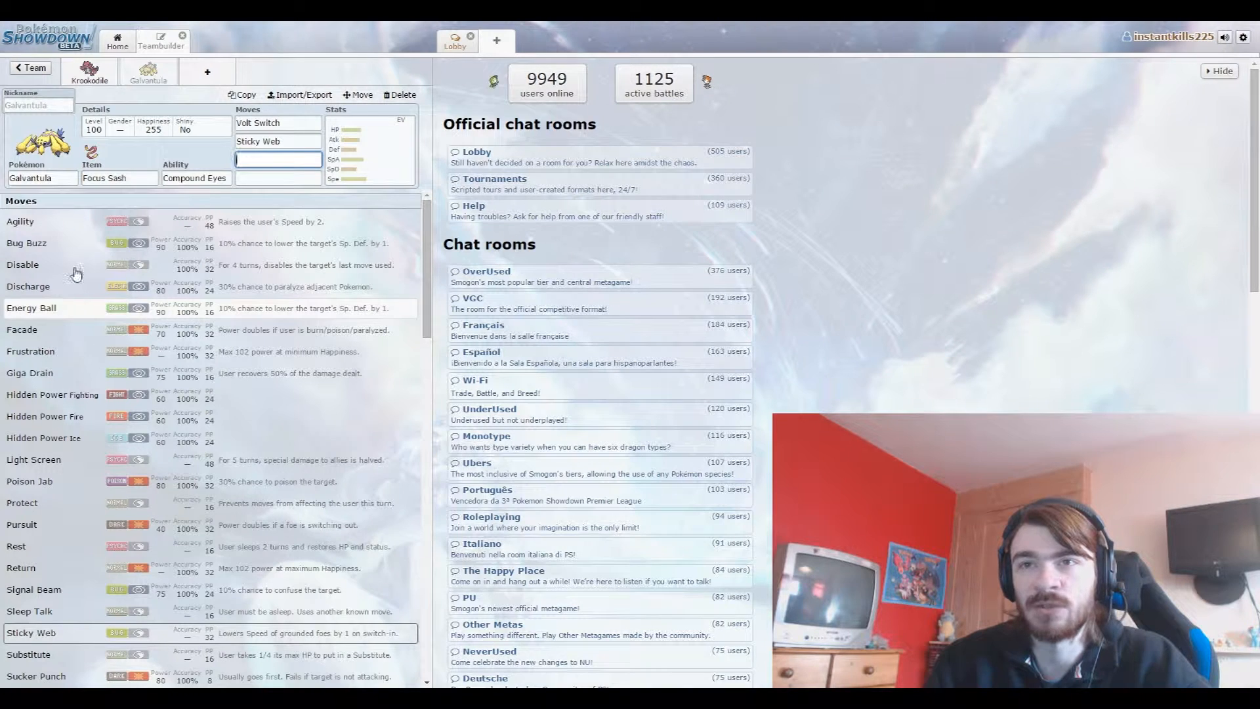
left_click(26, 243)
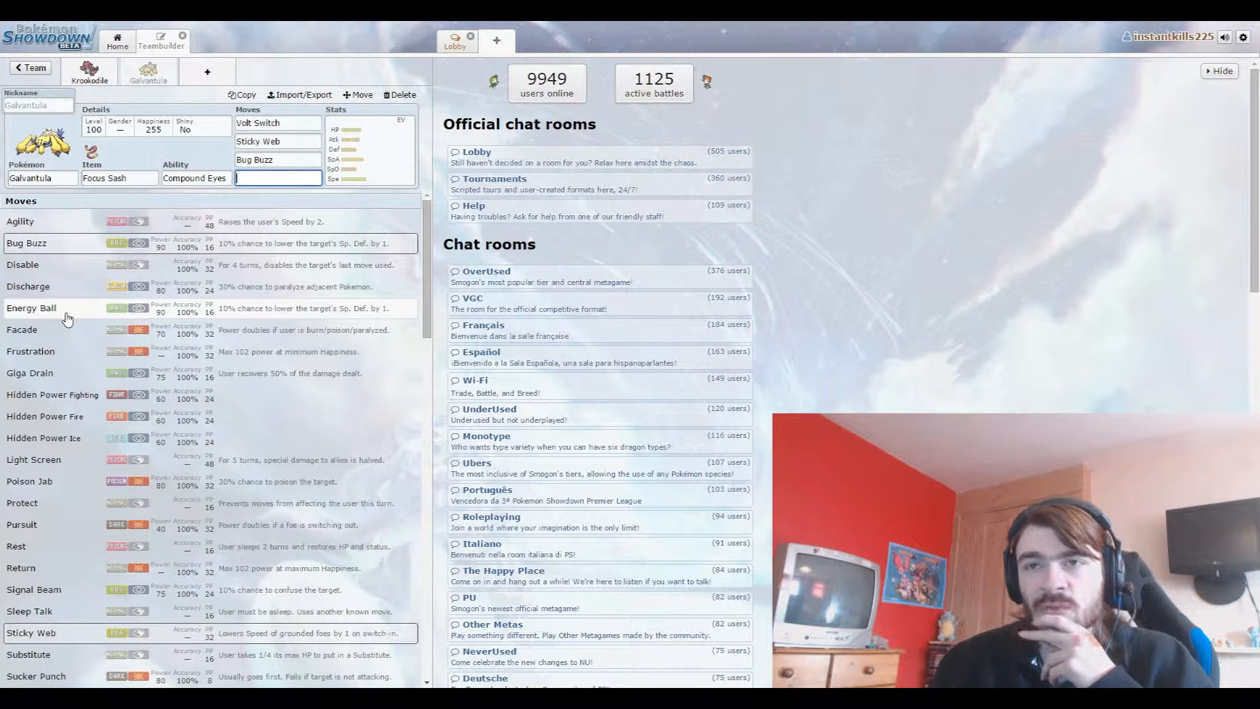
left_click(31, 308)
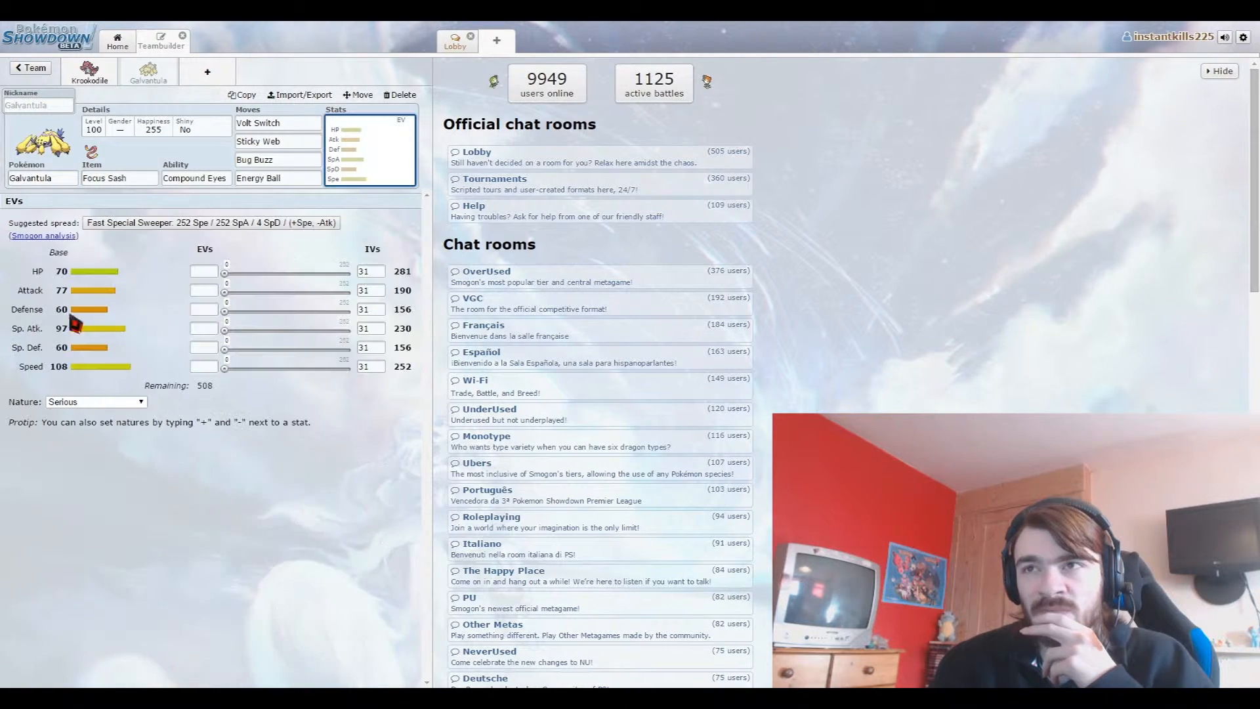
Add a third team slot to bring up the UU Pokémon list.
left_click(210, 223)
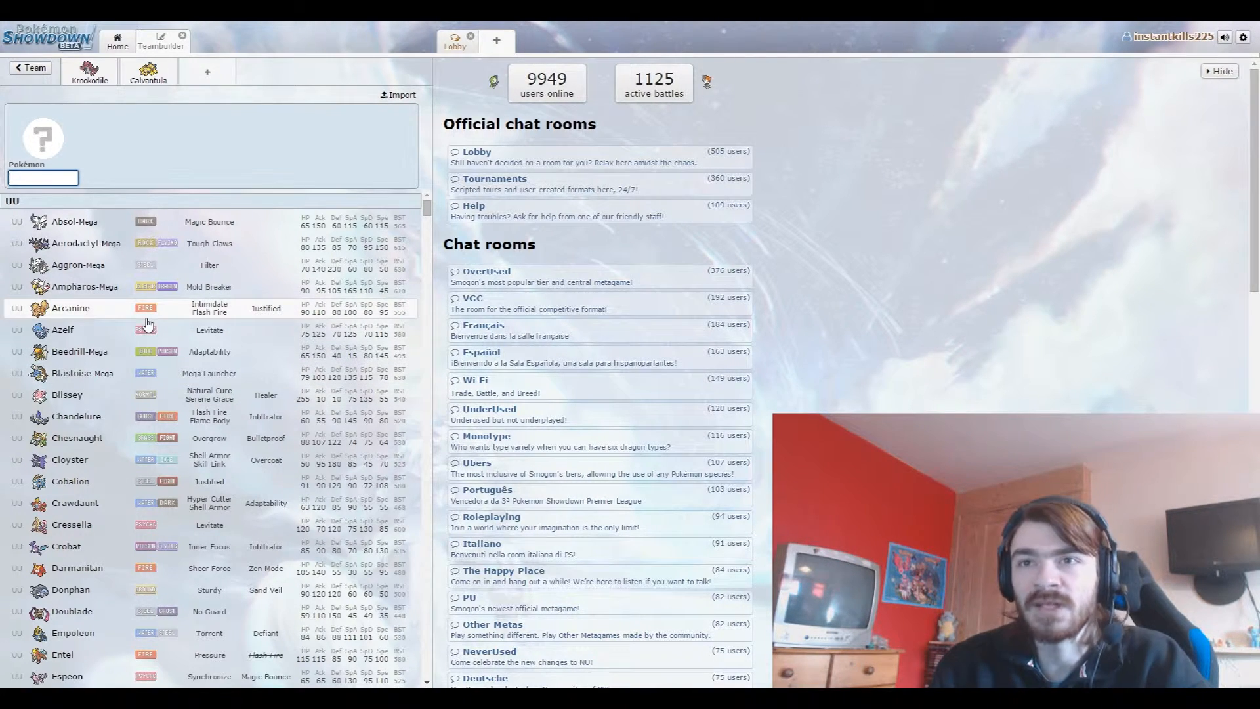
Scroll down the UU Pokémon list to reach Tentacruel.
scroll("down", 3)
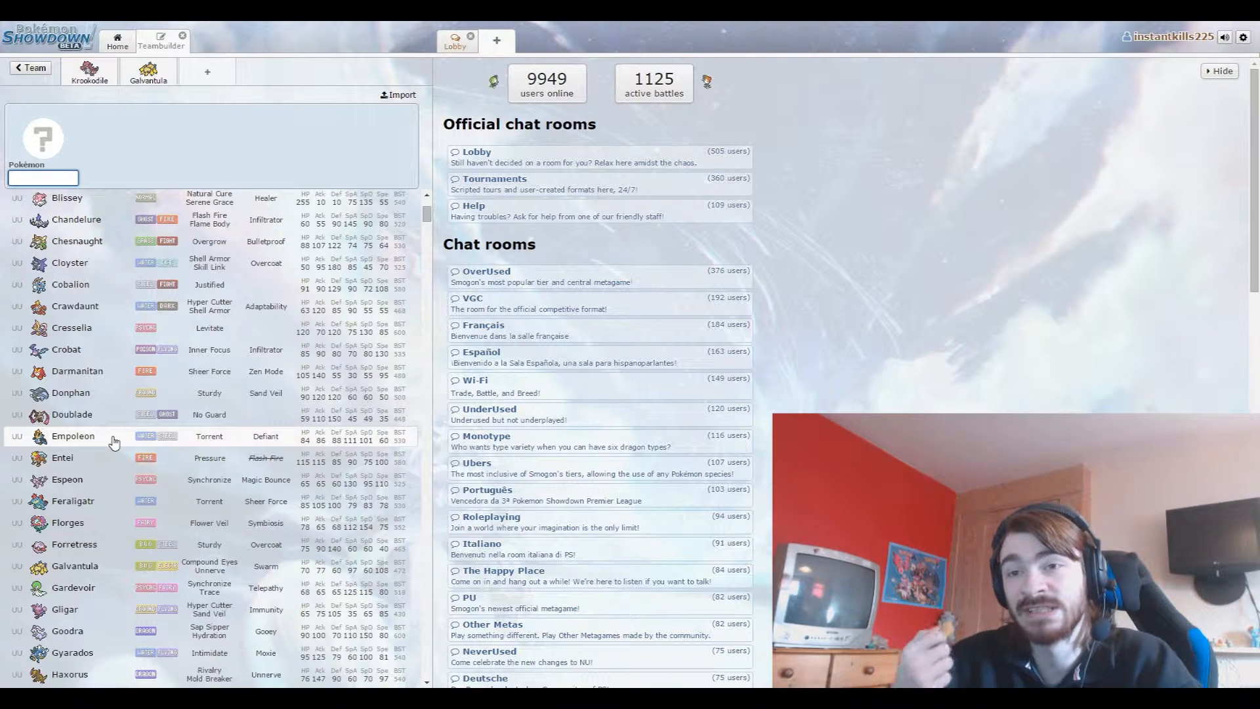
scroll("down", 3)
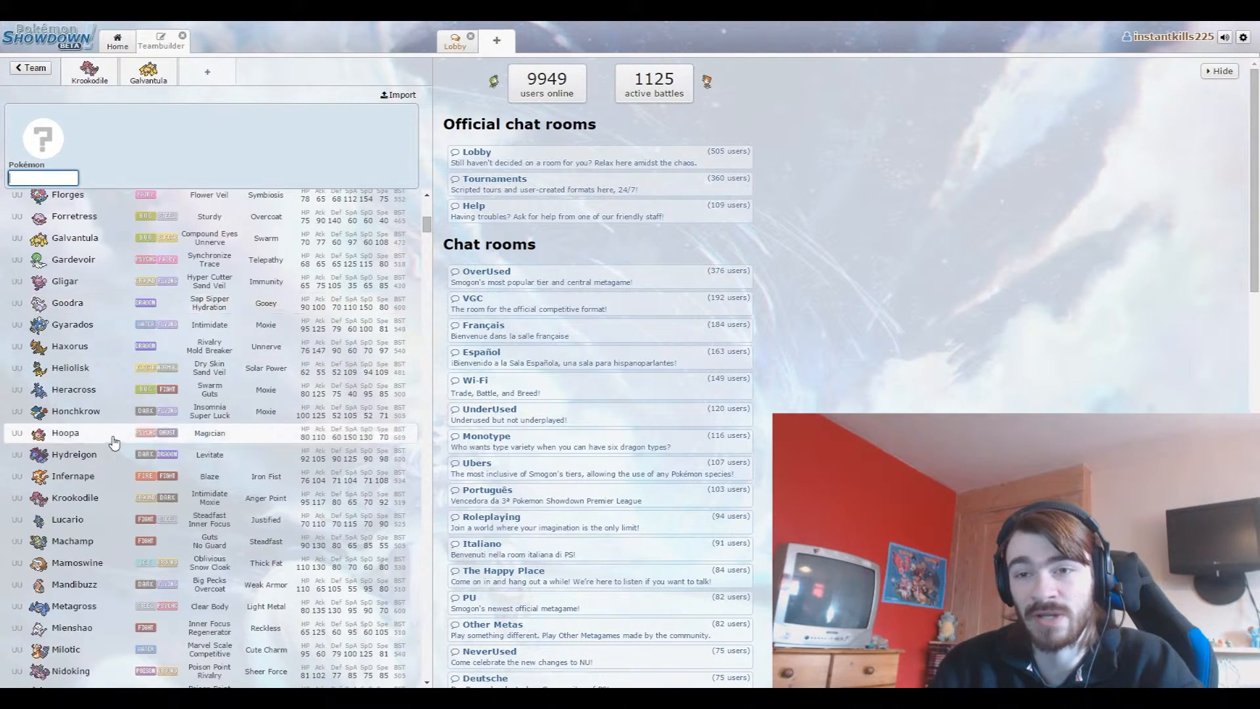
scroll("down", 3)
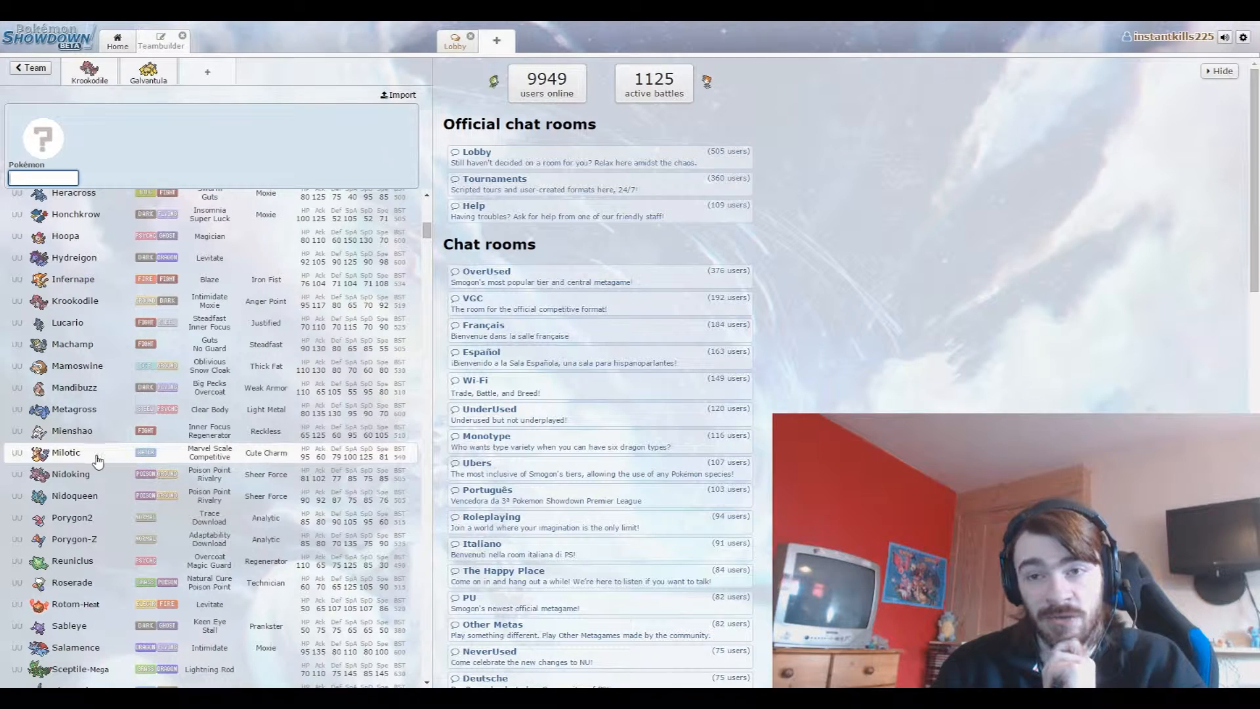
scroll("down", 3)
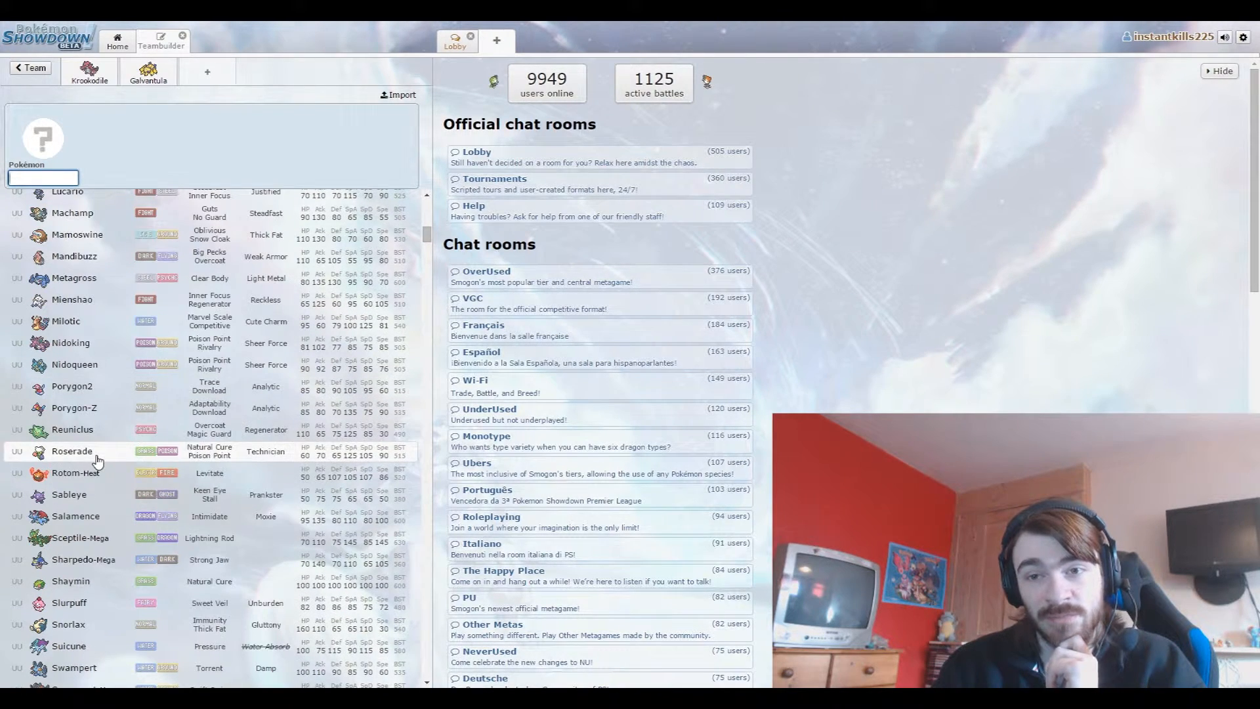
scroll("down", 3)
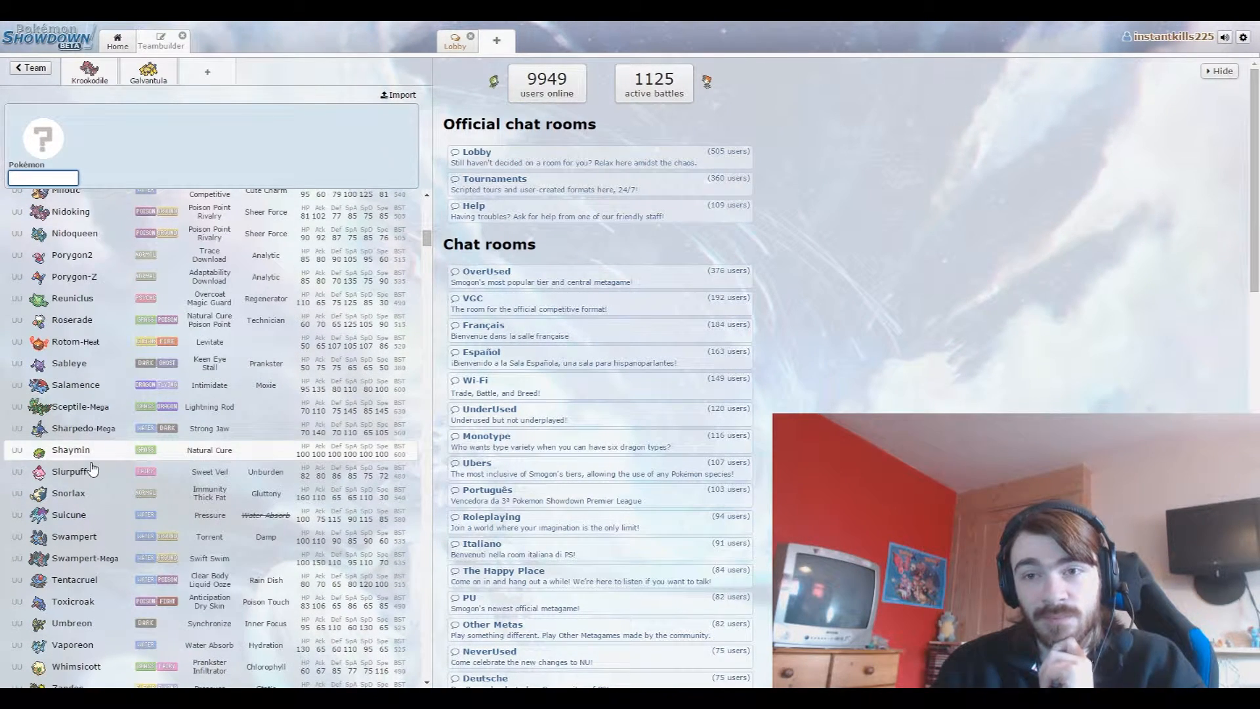
mouse_move(79, 519)
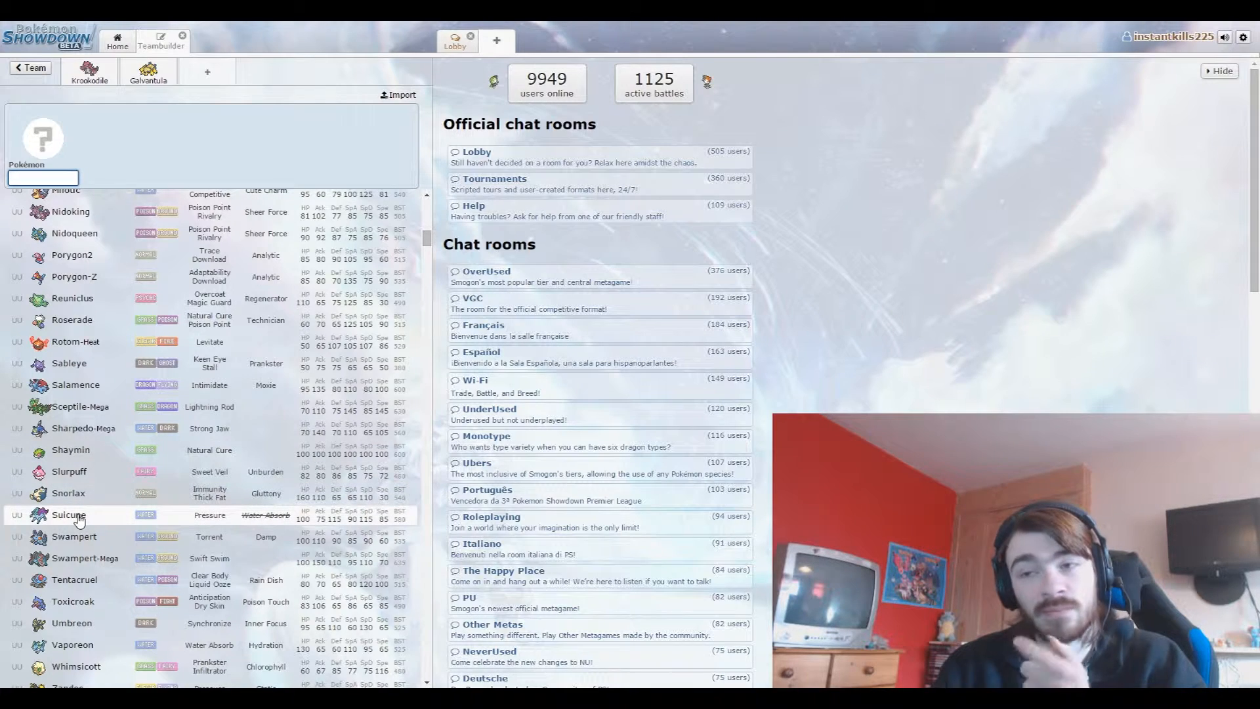
scroll("down", 3)
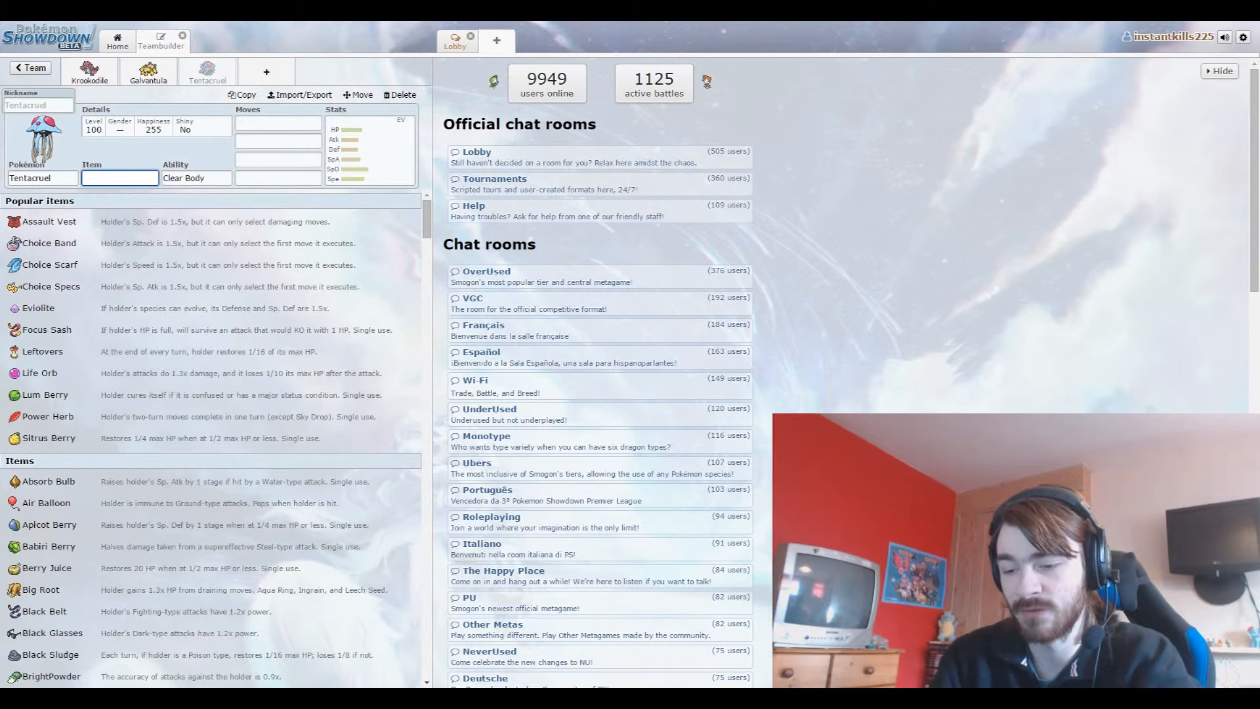
Give Tentacruel Black Sludge and add Scald as its first move.
type("black")
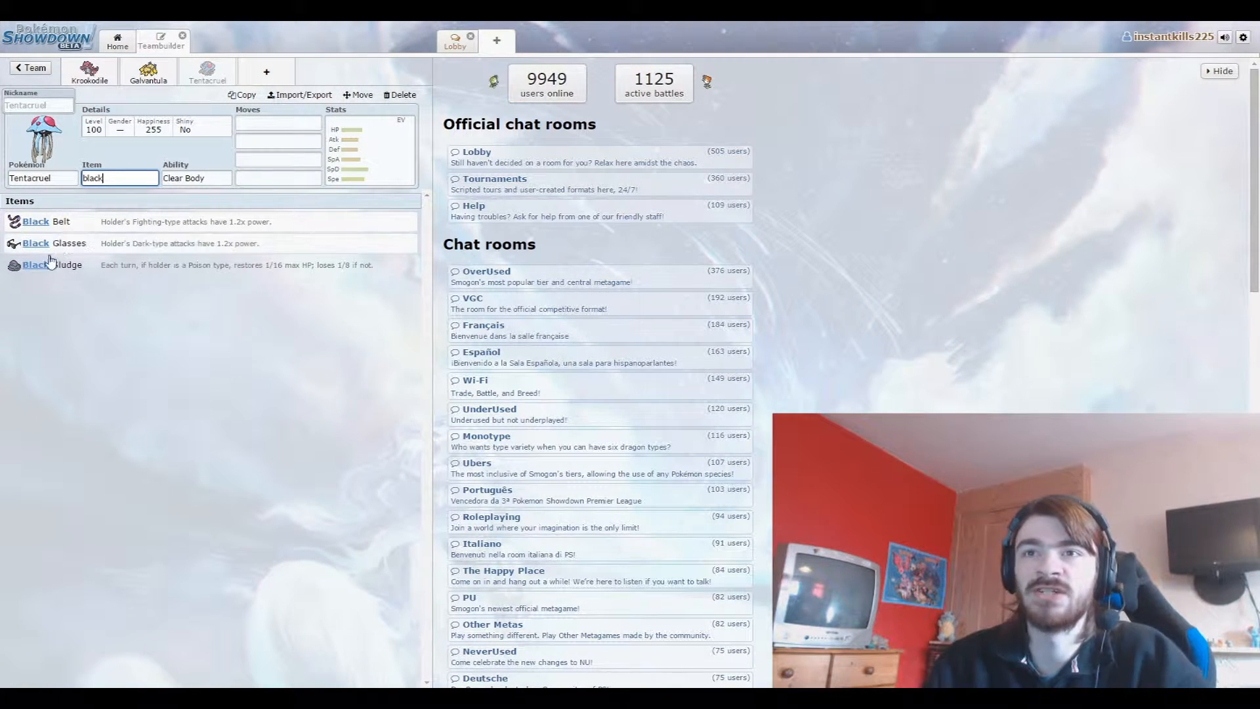
left_click(33, 264)
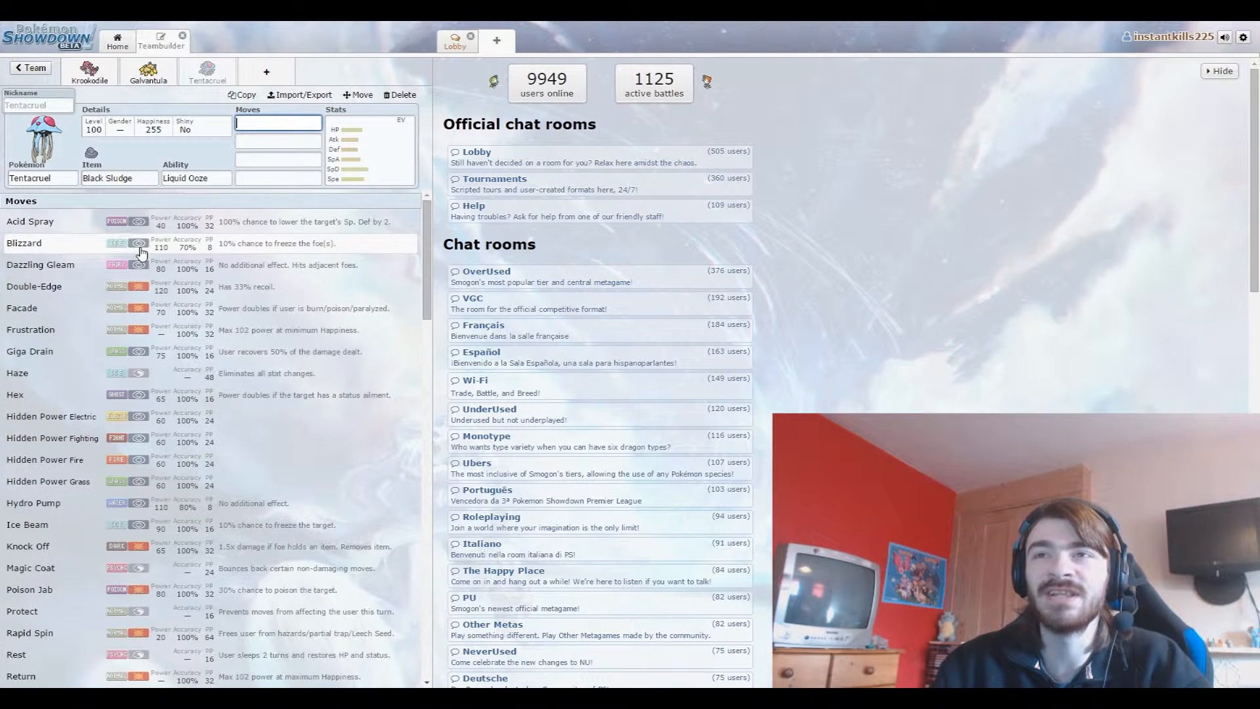
mouse_move(153, 279)
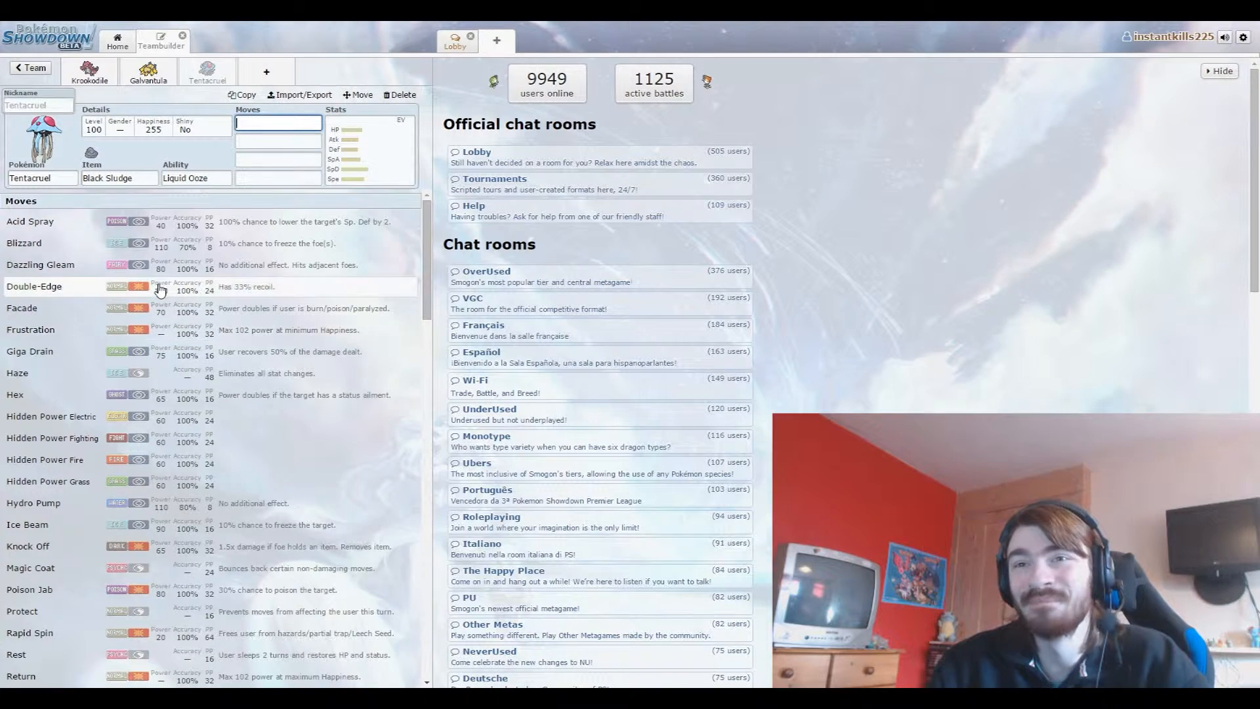
scroll("down", 3)
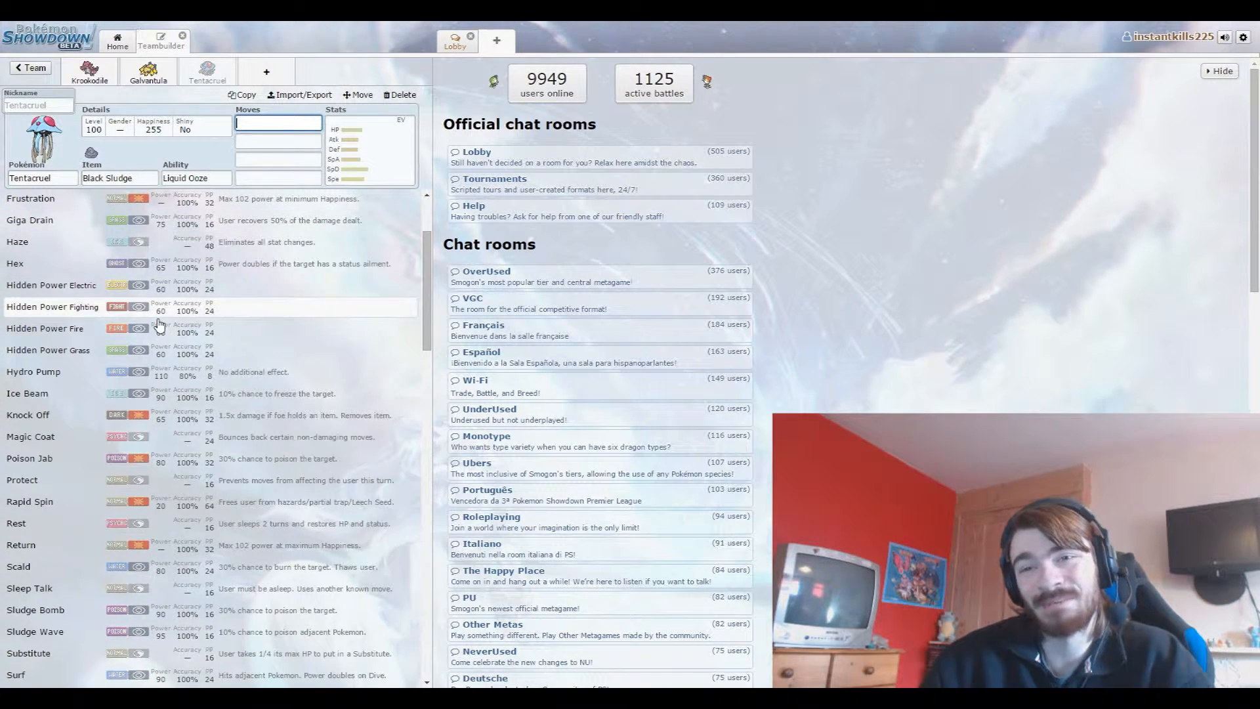
mouse_move(154, 400)
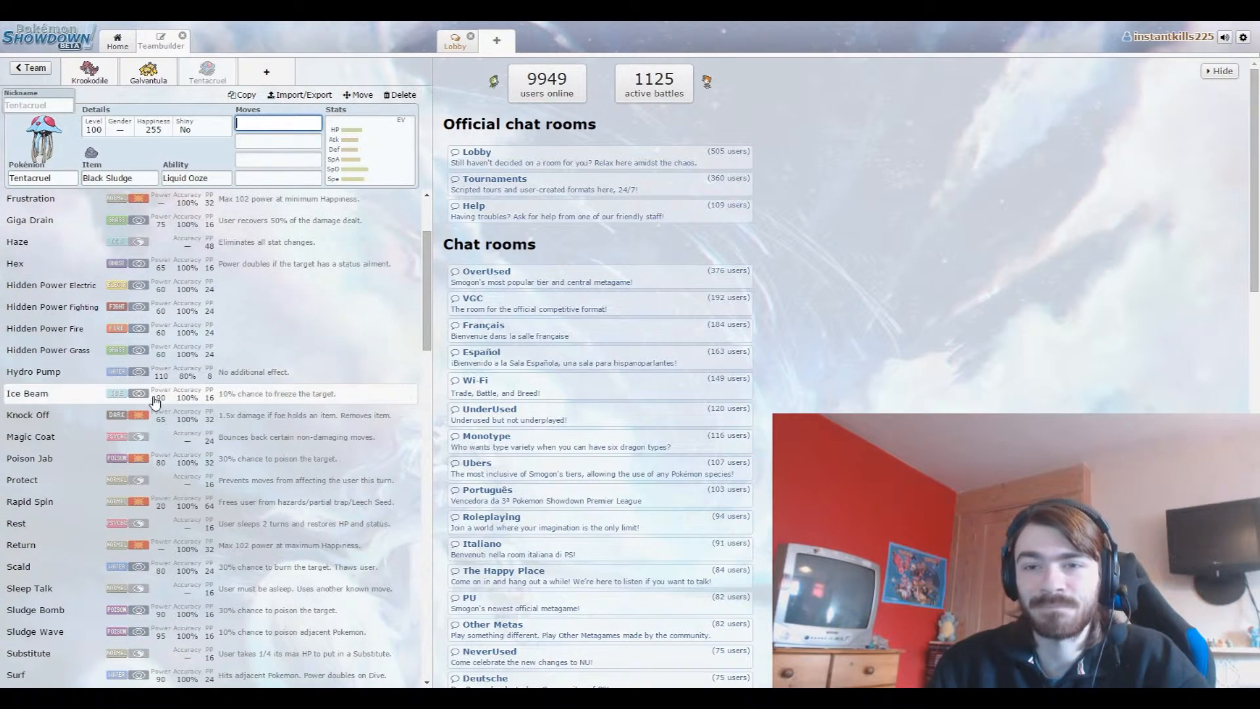
scroll("down", 3)
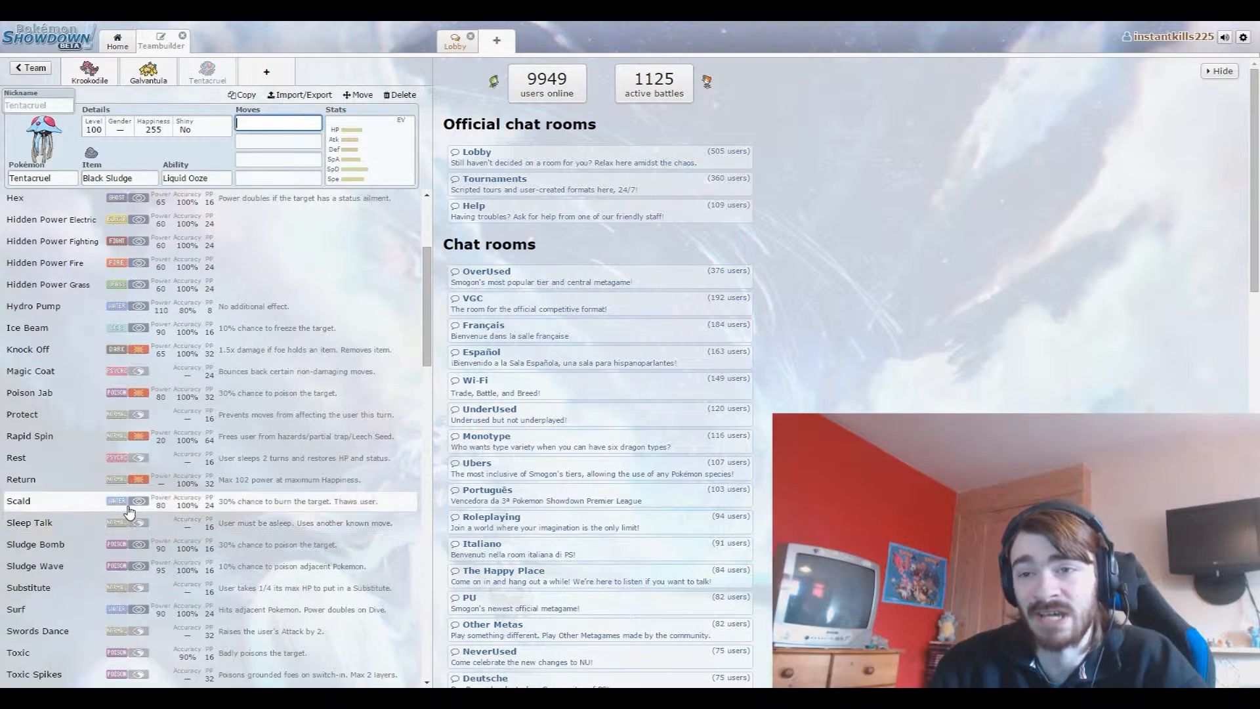
left_click(18, 501)
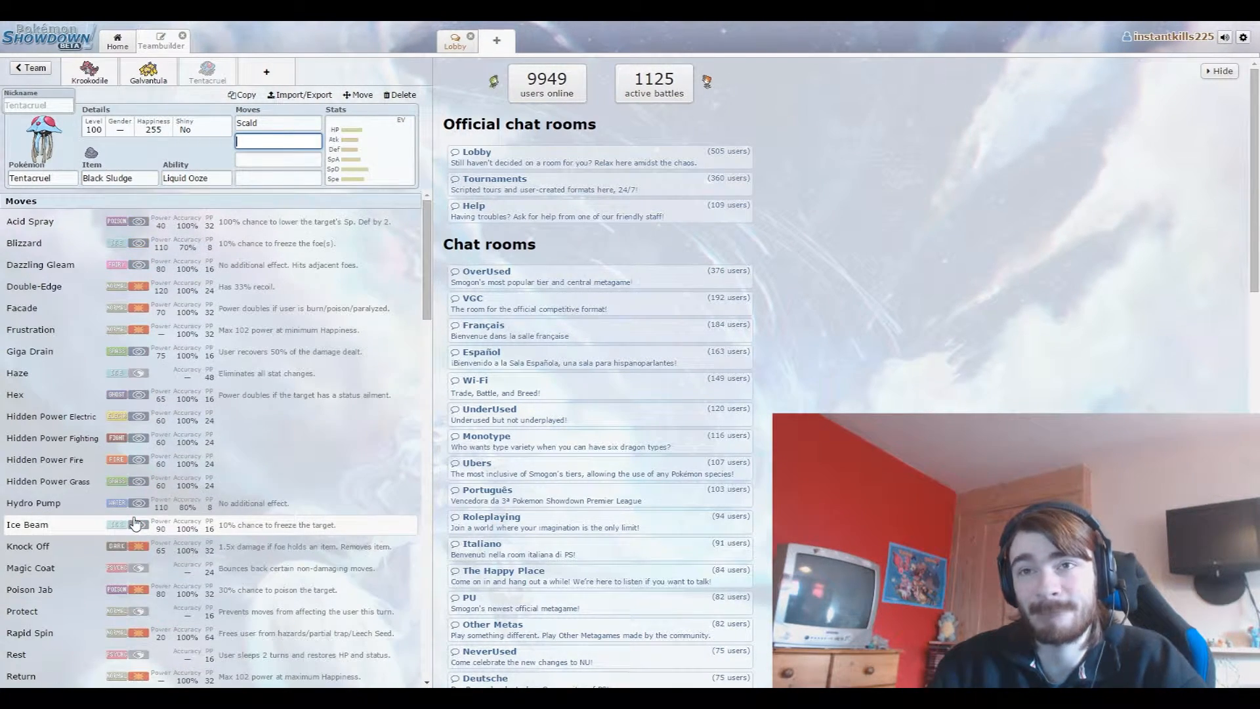
mouse_move(166, 227)
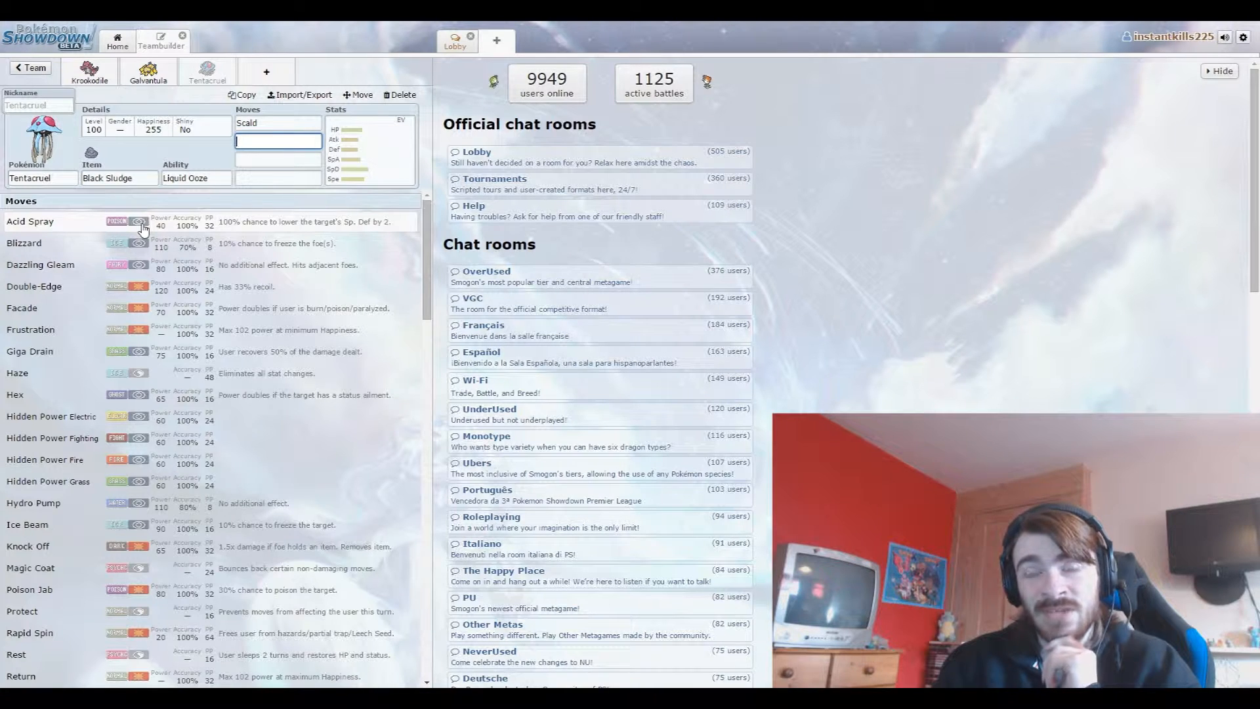
Add Acid Spray and Rapid Spin to Tentacruel's moves.
left_click(31, 221)
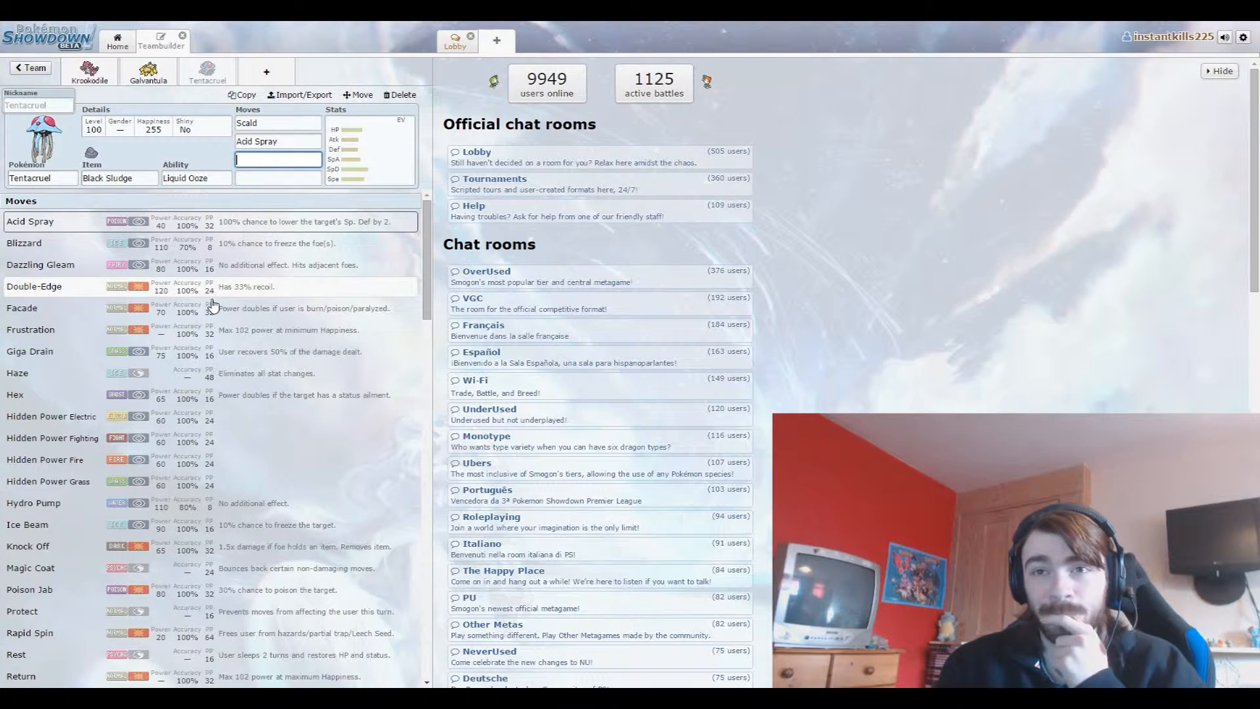
mouse_move(177, 406)
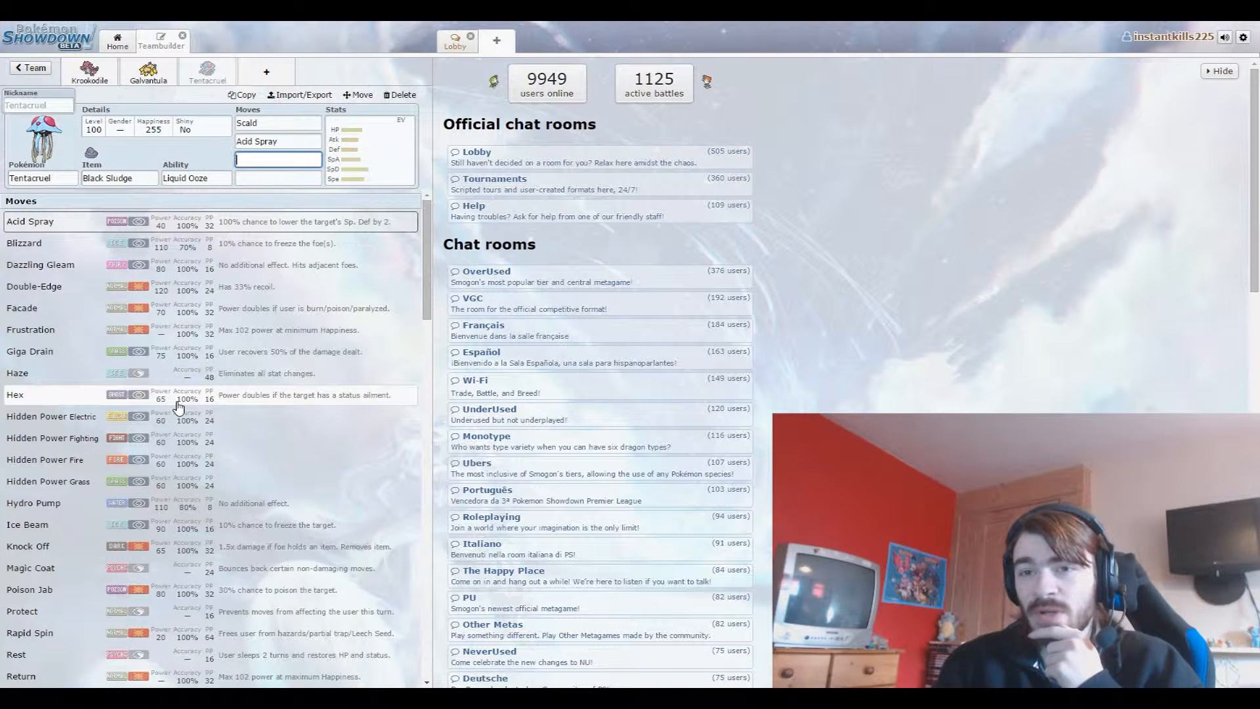
mouse_move(168, 269)
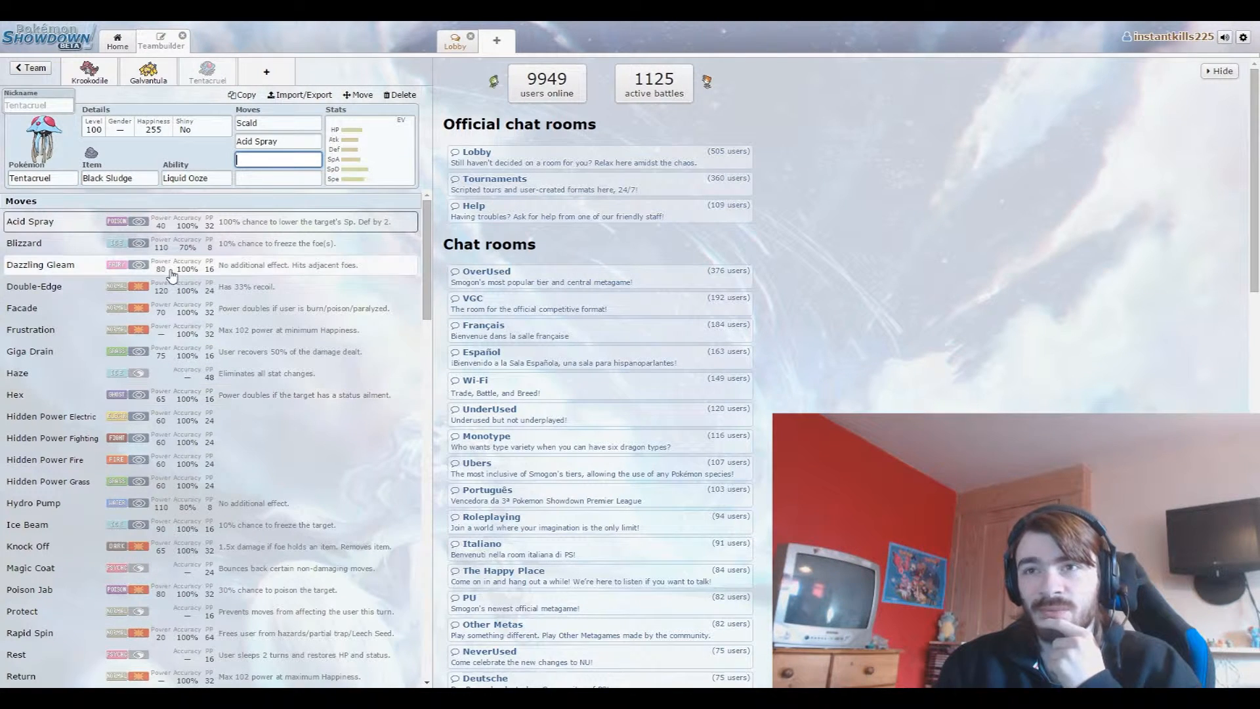
scroll("down", 3)
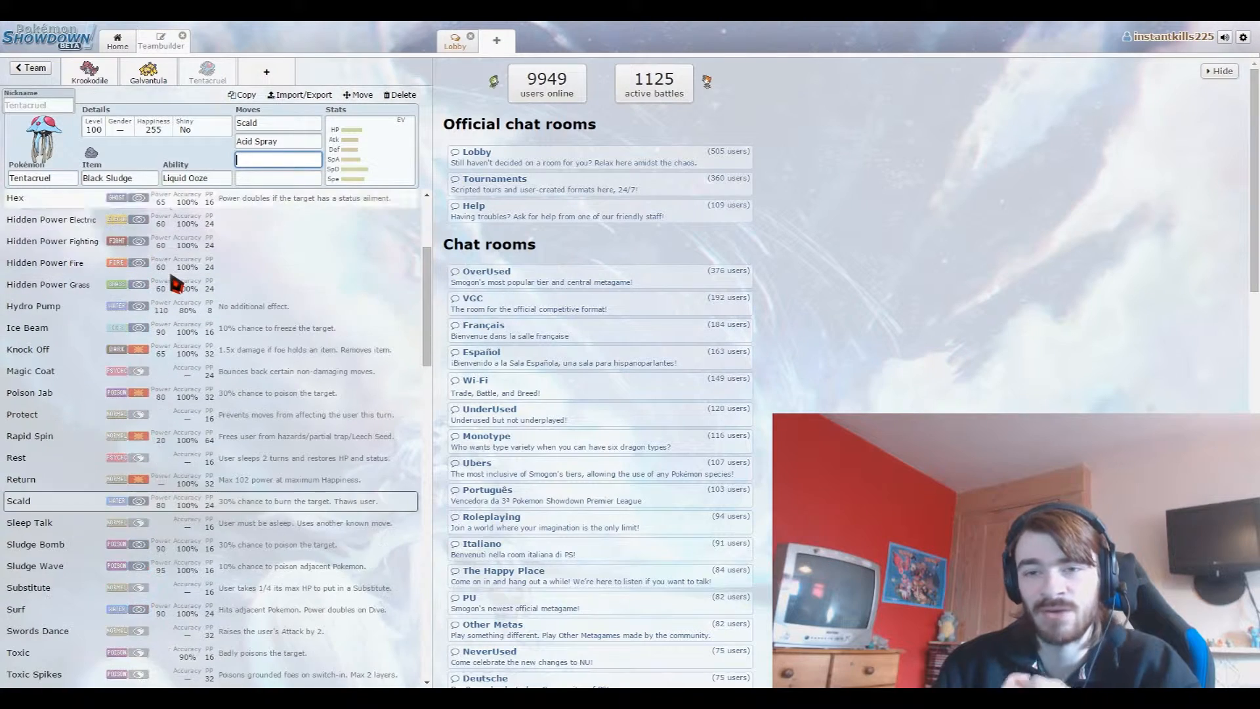
scroll("down", 3)
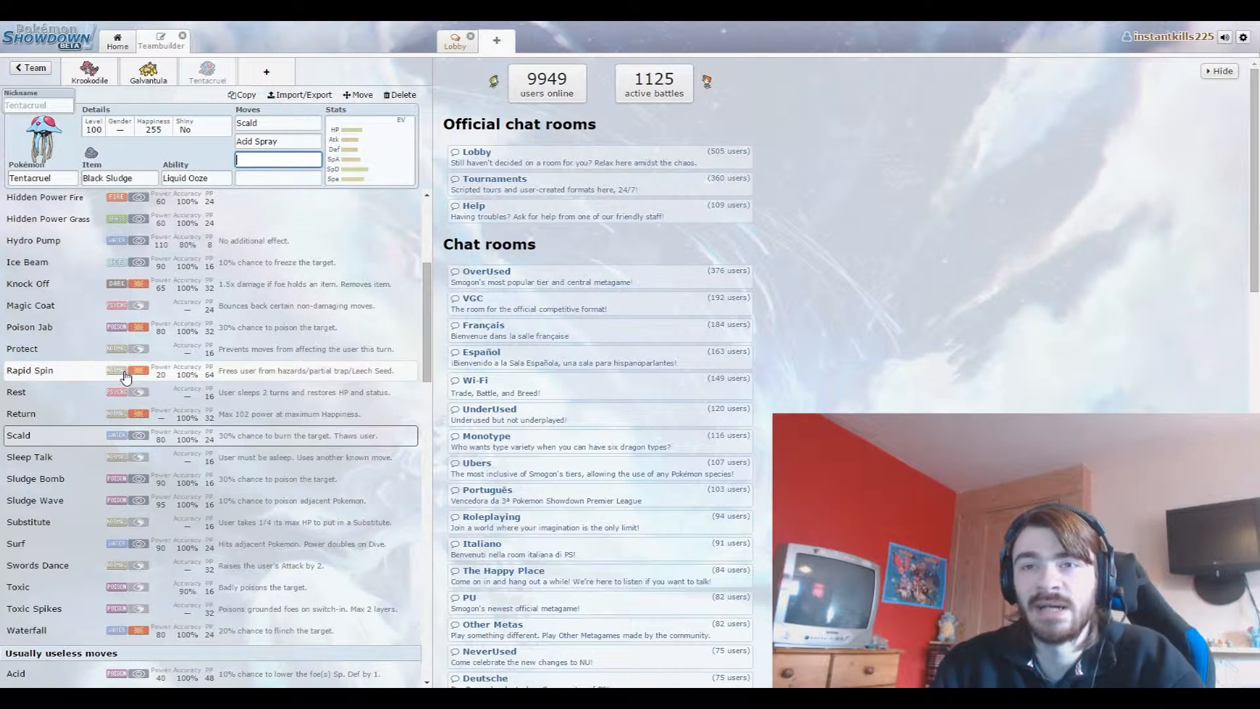
left_click(29, 369)
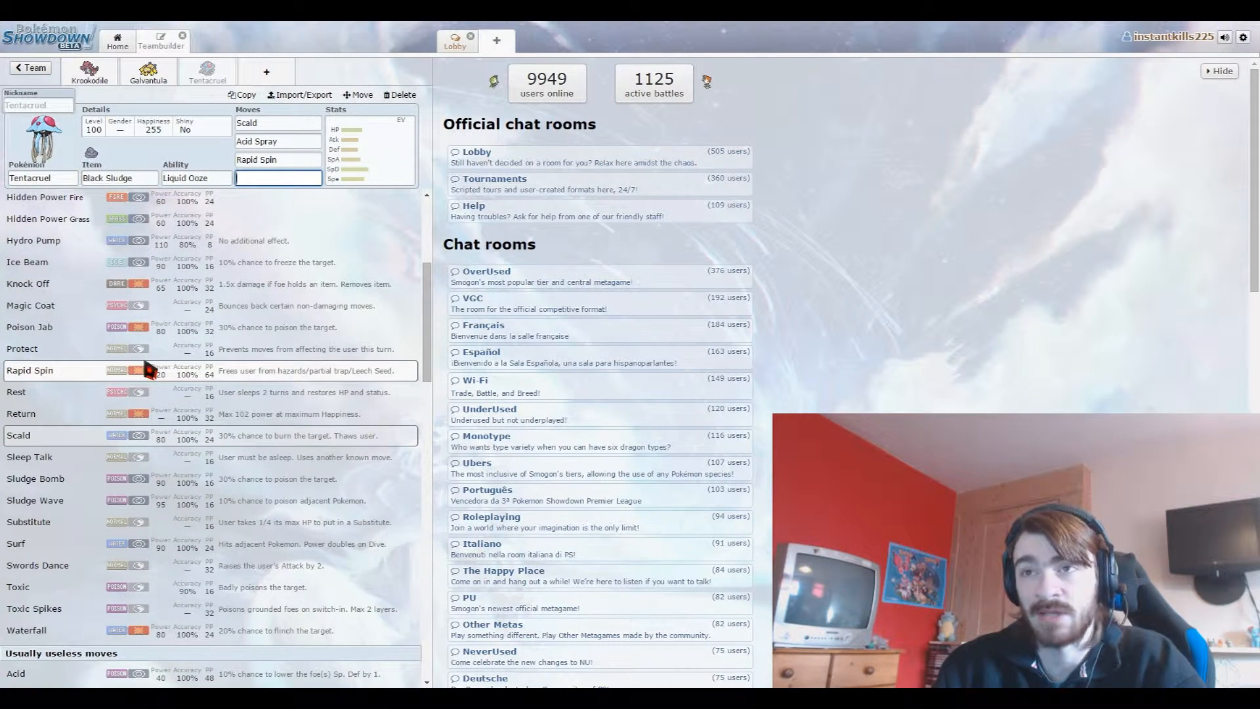
scroll("down", 3)
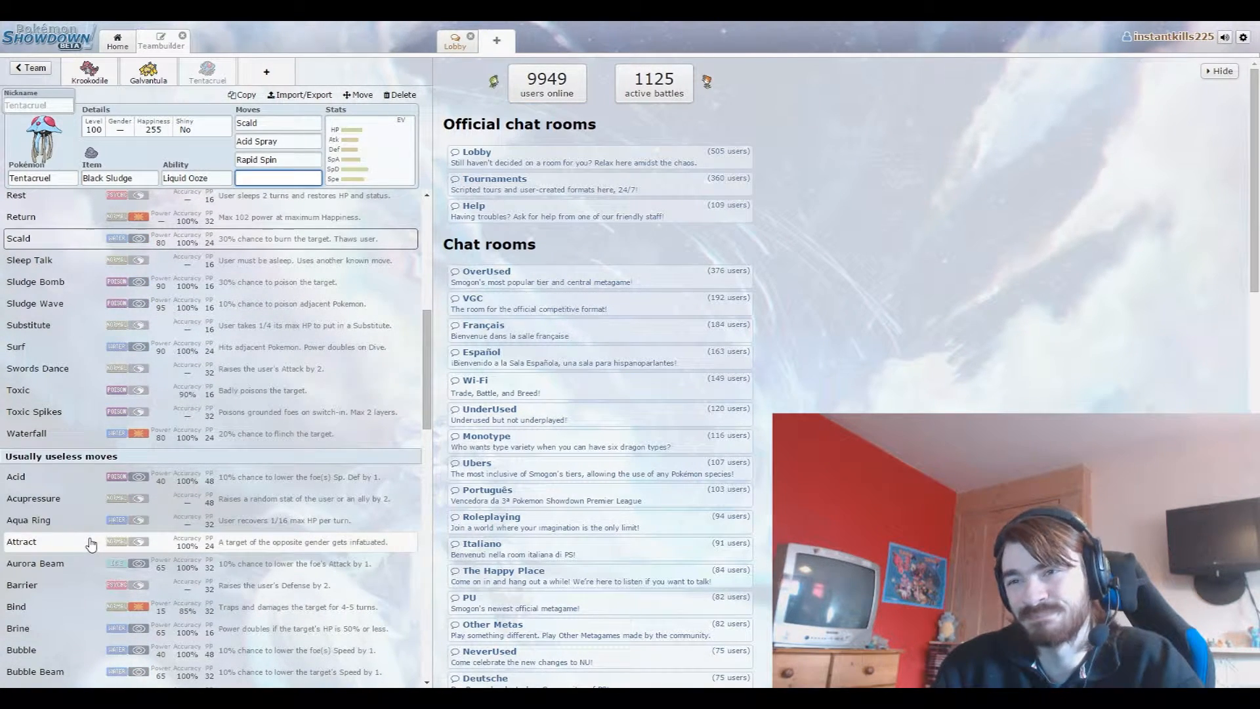
scroll("down", 3)
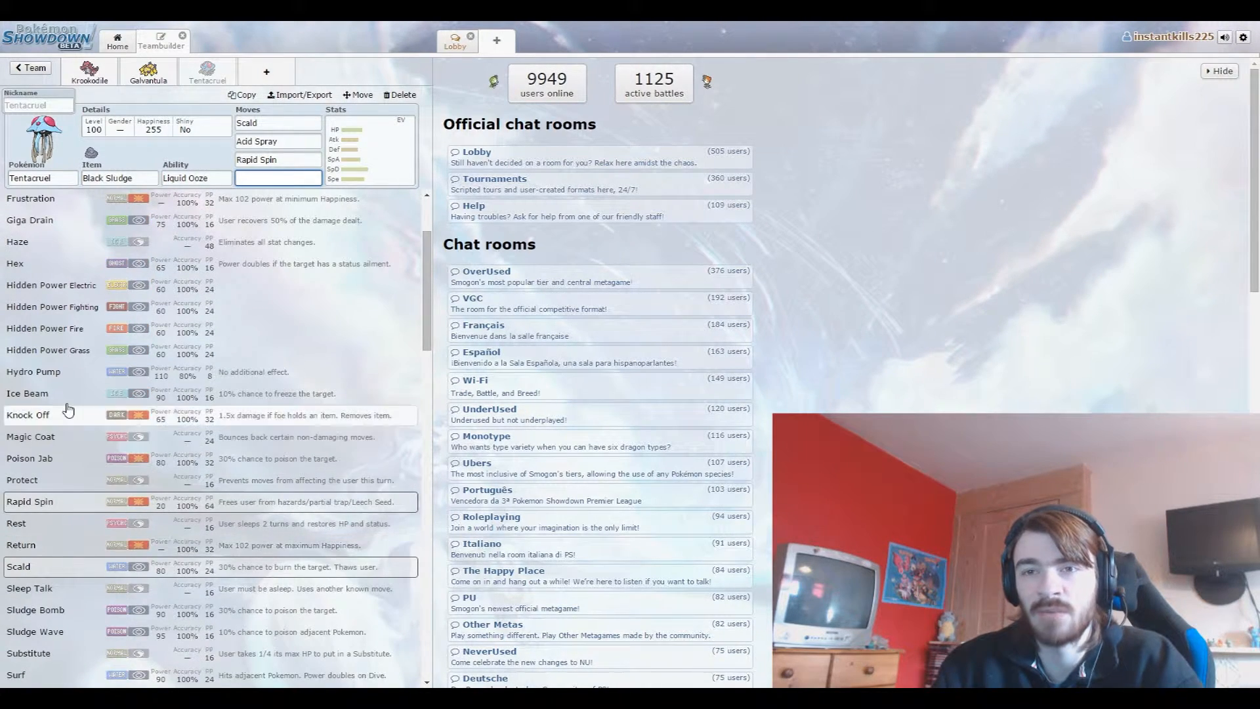
mouse_move(65, 400)
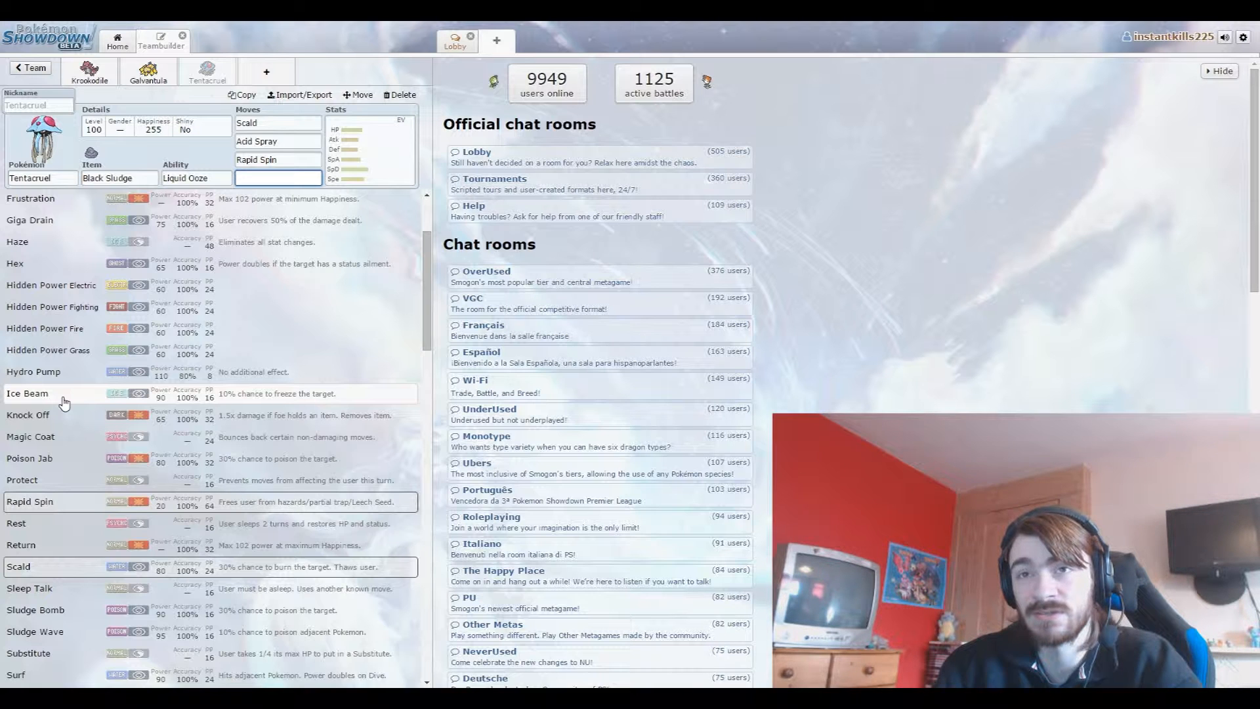
Give Tentacruel Ice Beam and Assault Vest, lowering Sp. Def EVs to 150 and Sp. Atk to 104.
left_click(27, 393)
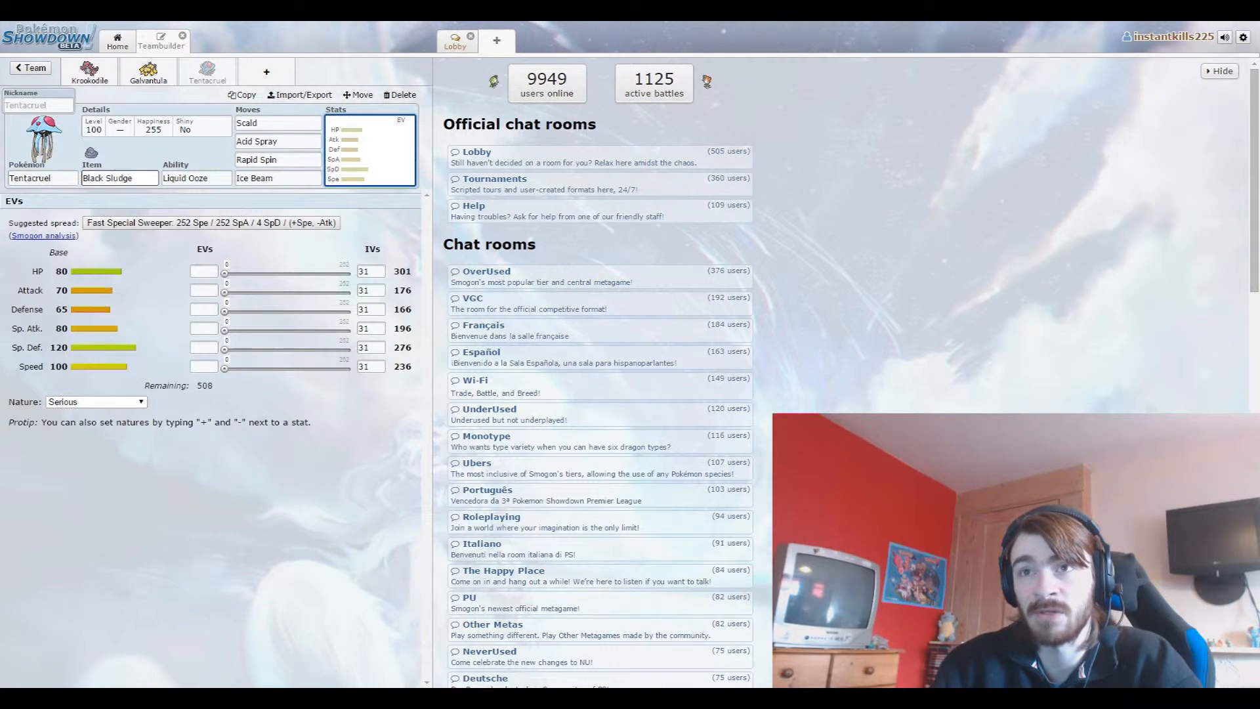
type("ass")
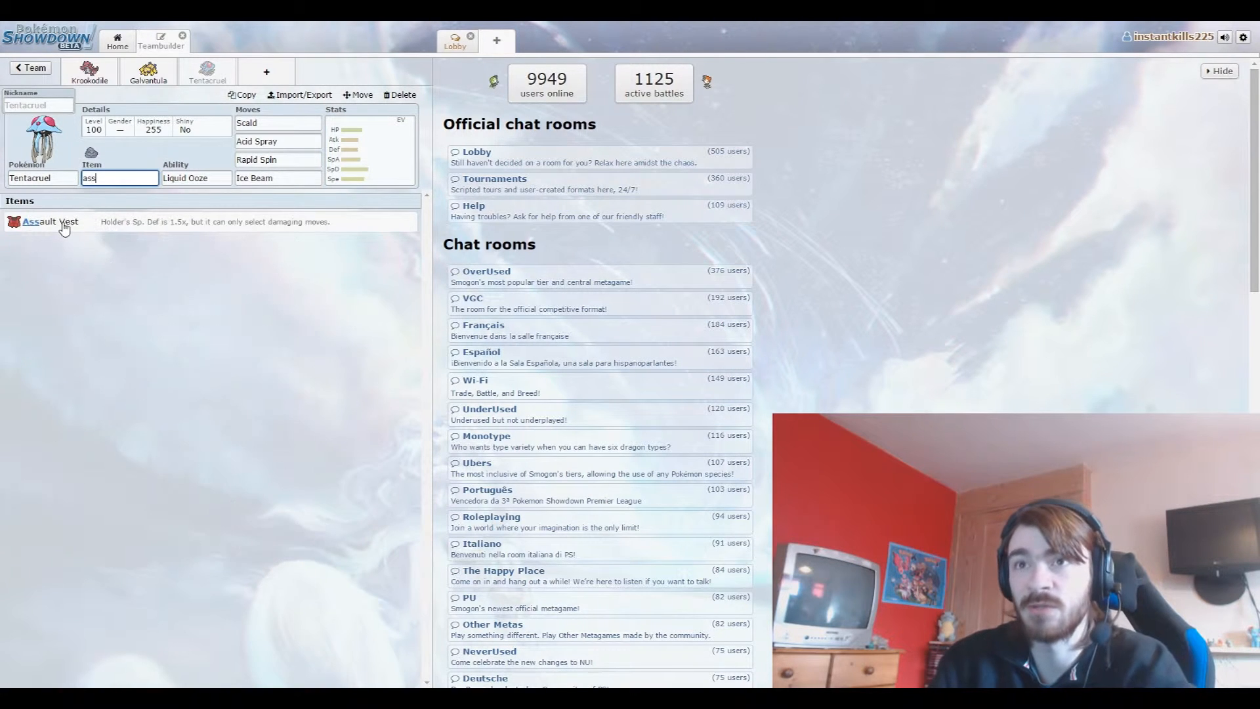
left_click(52, 221)
type("252+")
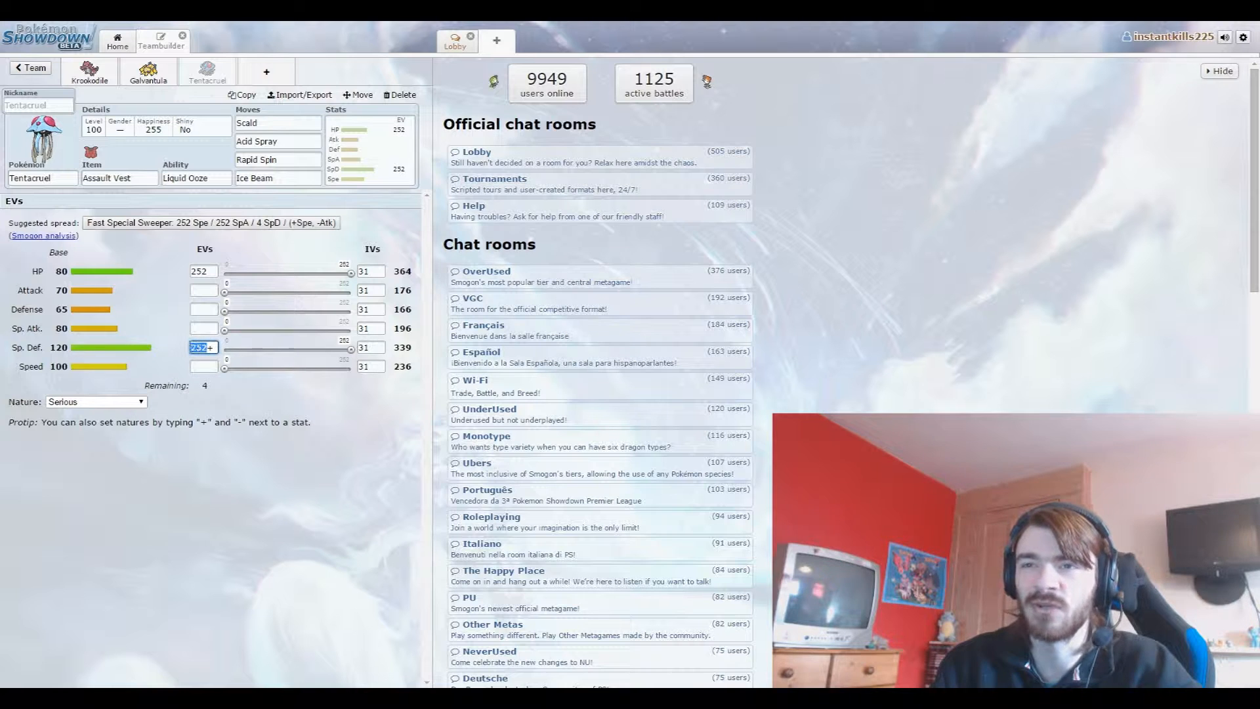
left_click_drag(350, 347, 300, 347)
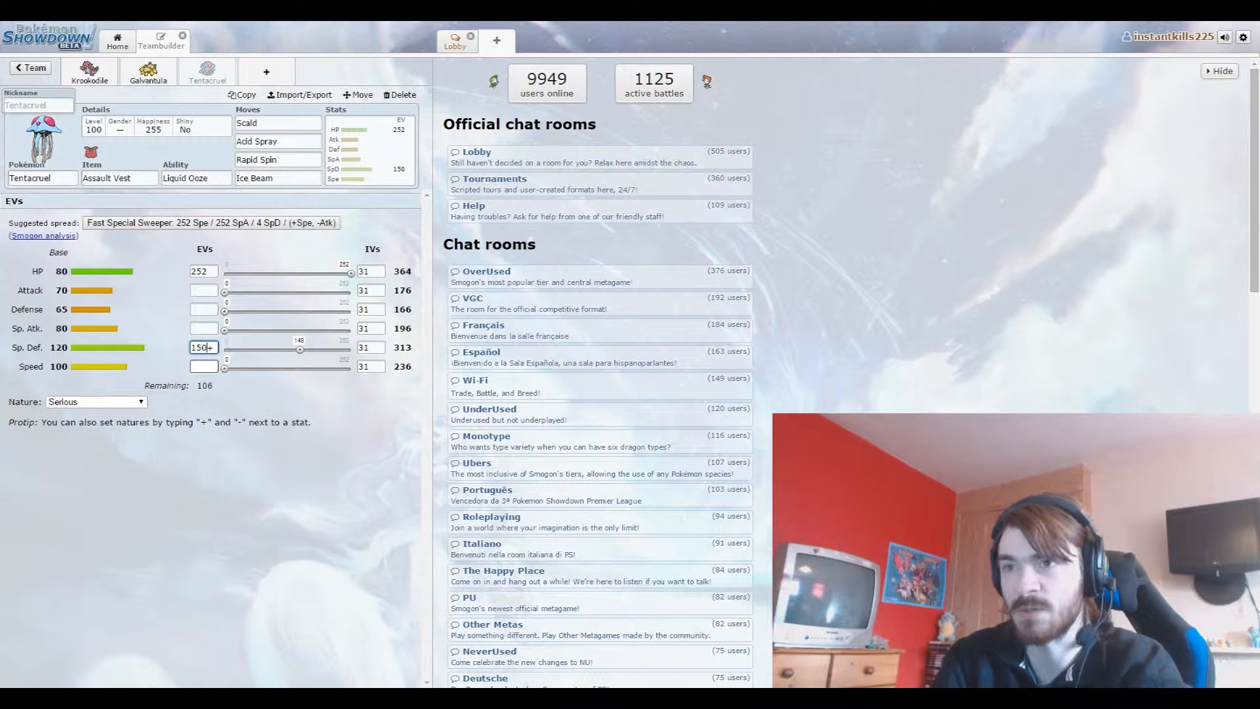
left_click_drag(224, 330, 277, 330)
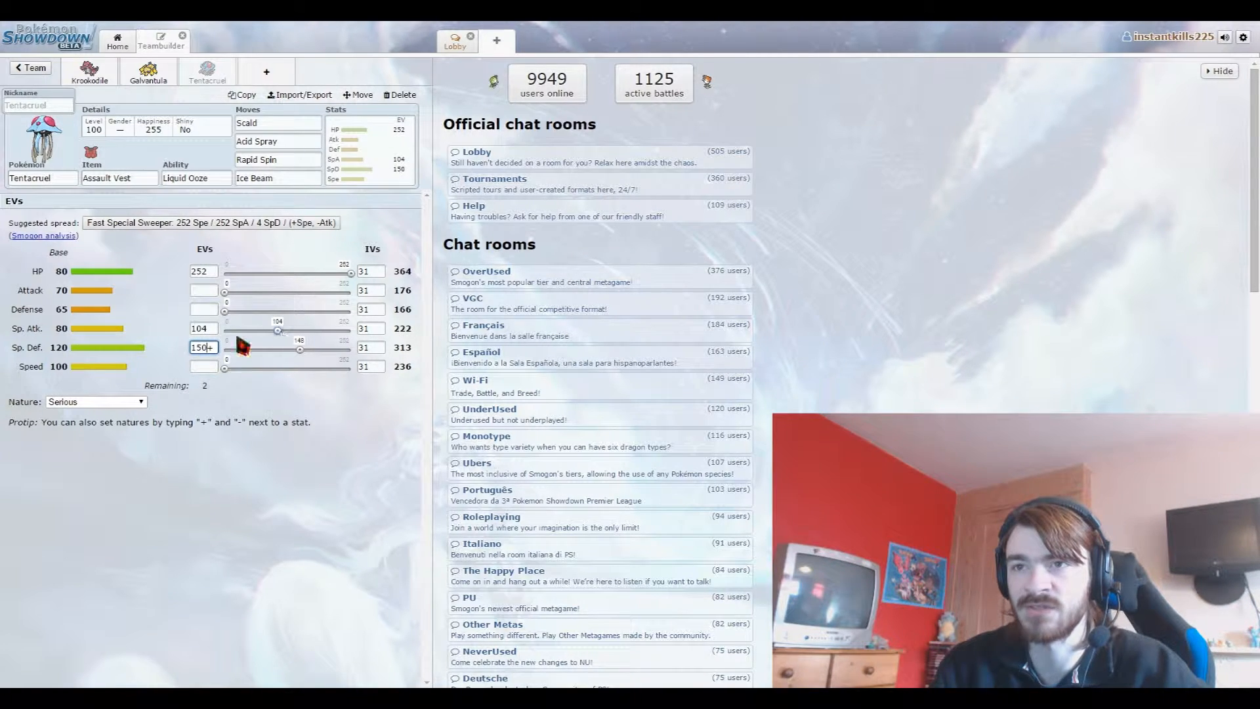
mouse_move(229, 491)
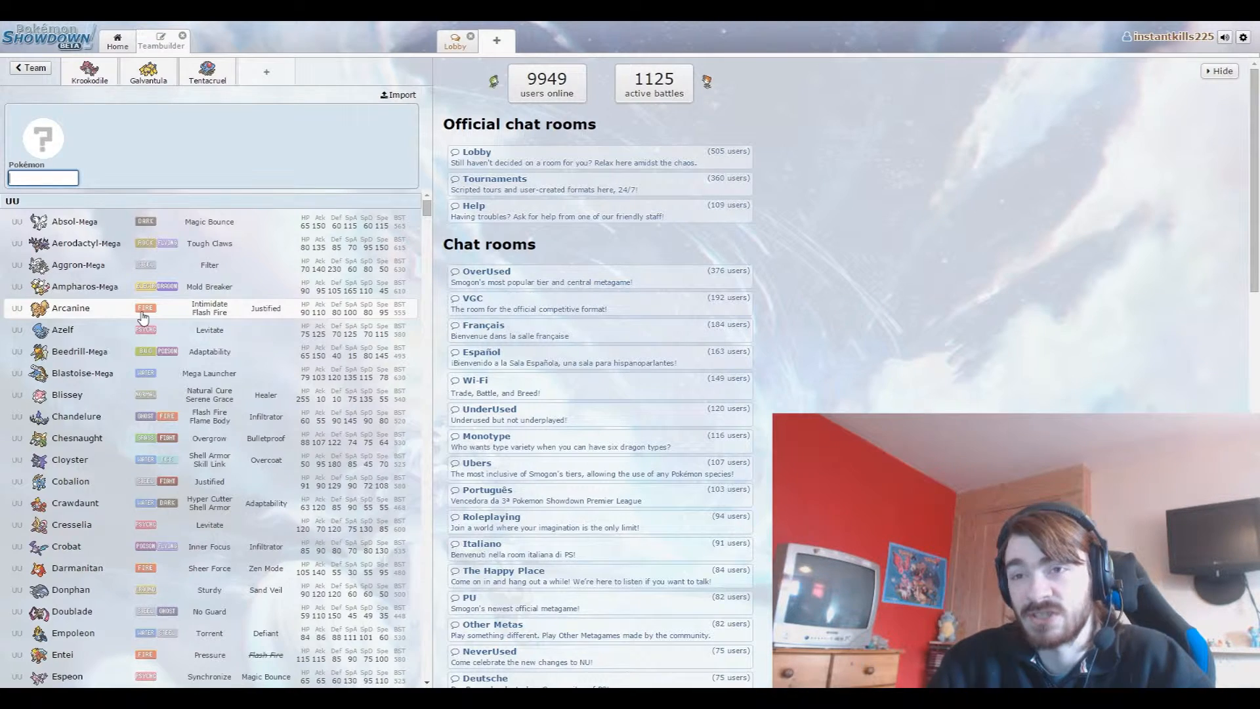
mouse_move(174, 402)
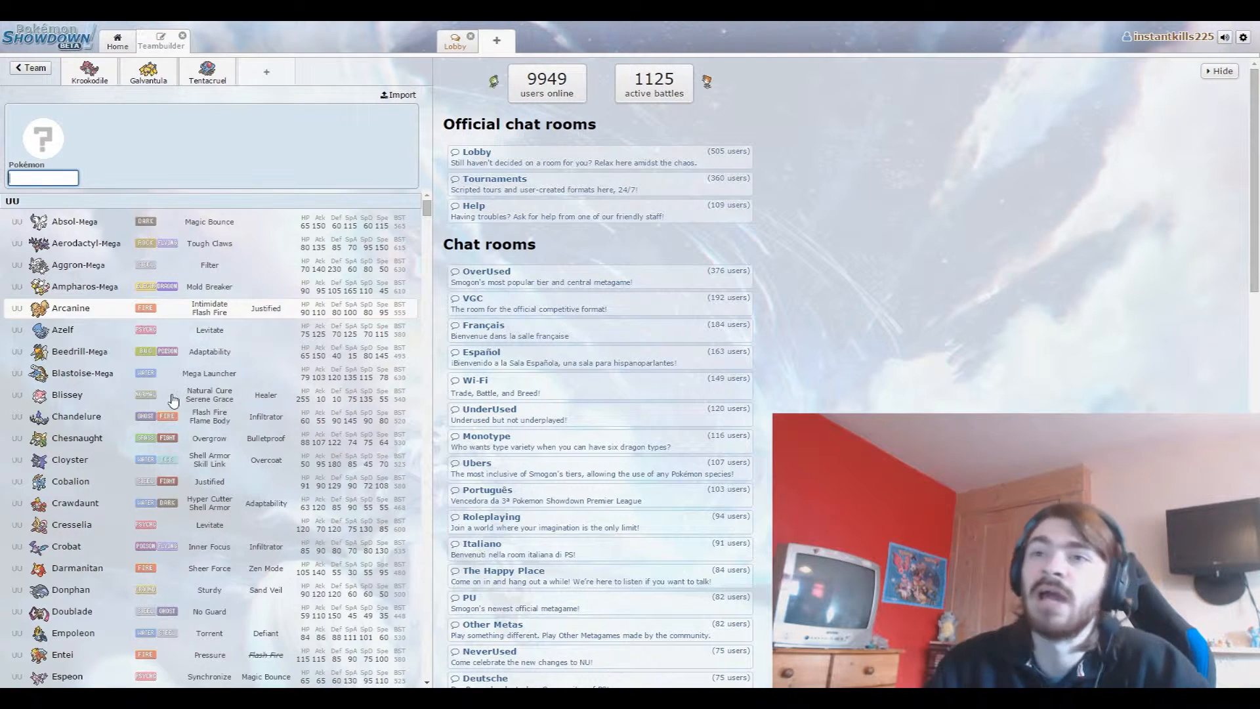
mouse_move(183, 433)
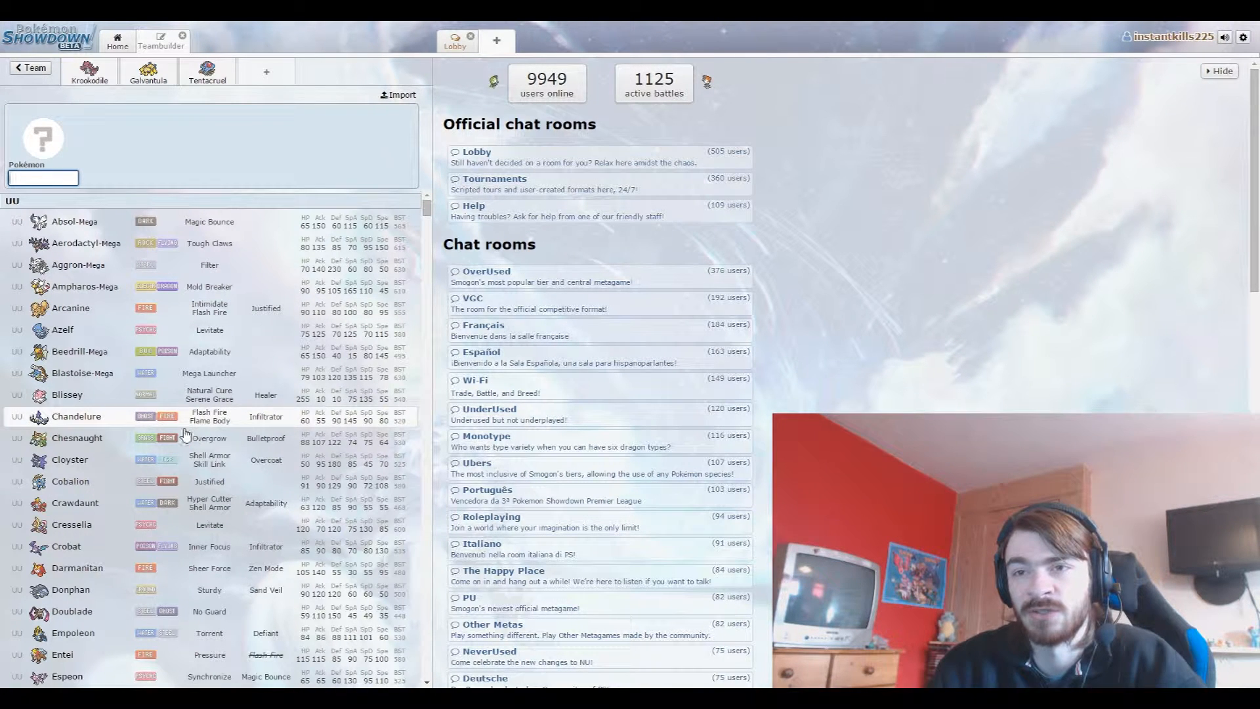
scroll("down", 3)
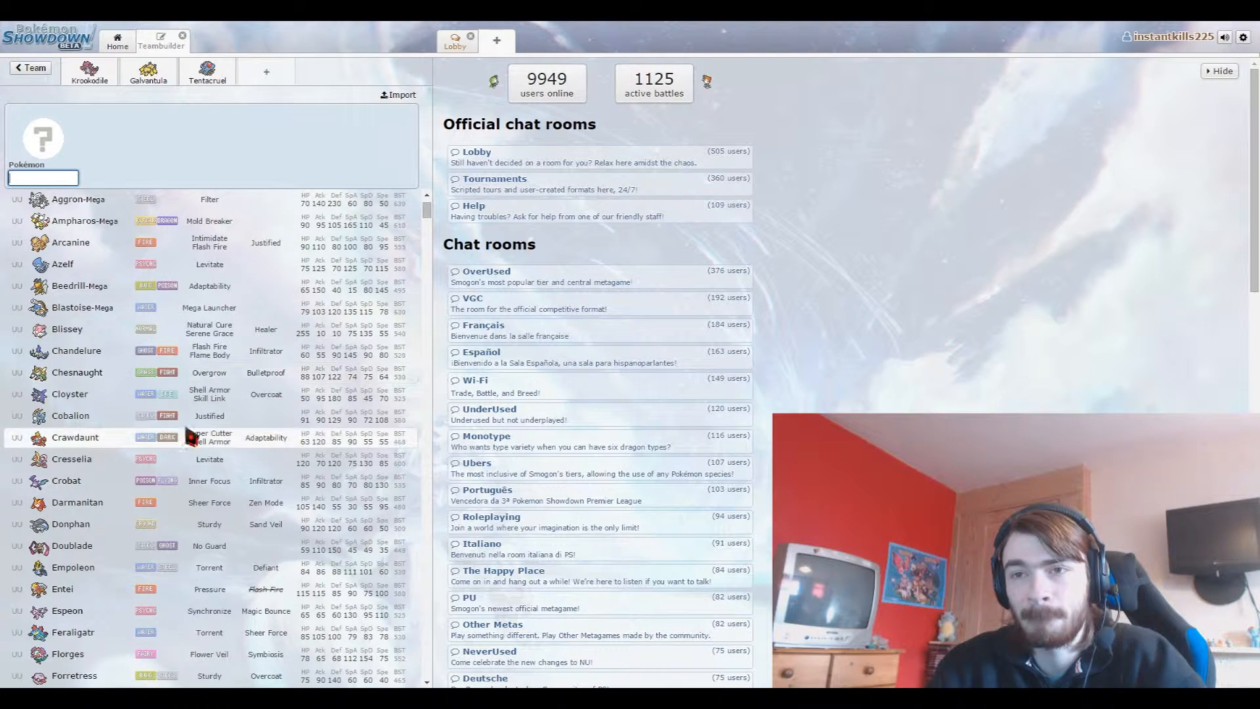
mouse_move(177, 459)
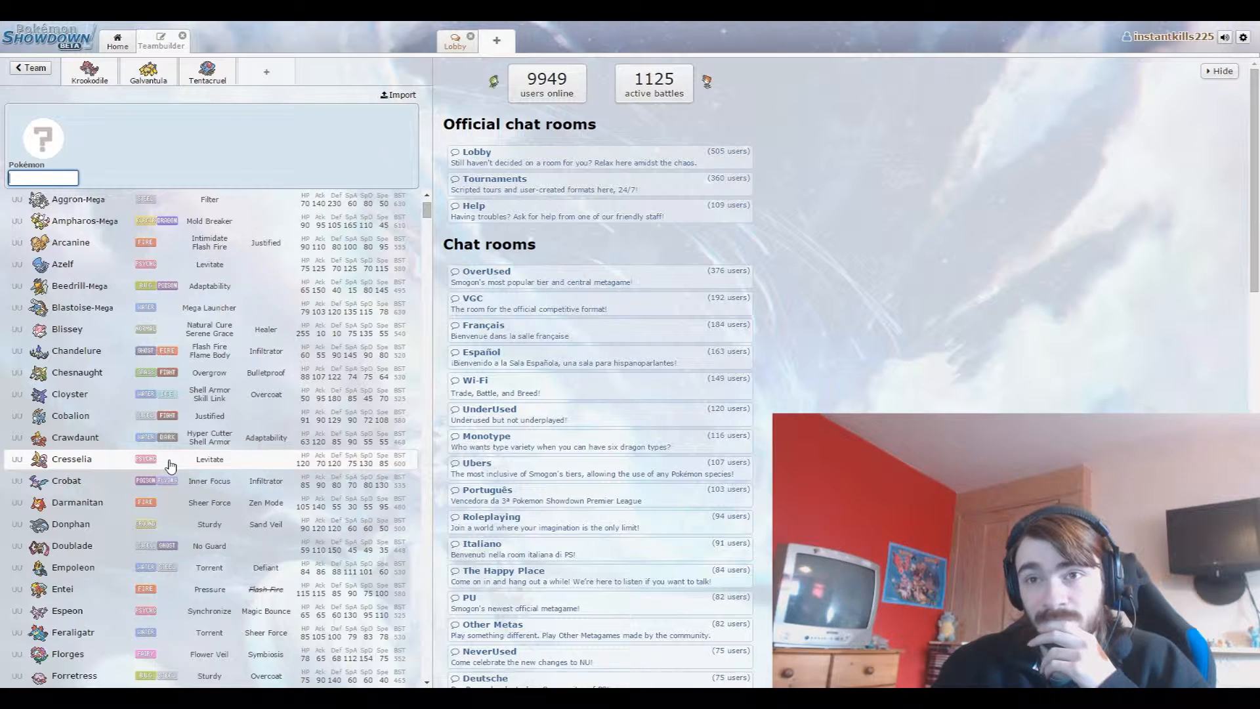
scroll("down", 3)
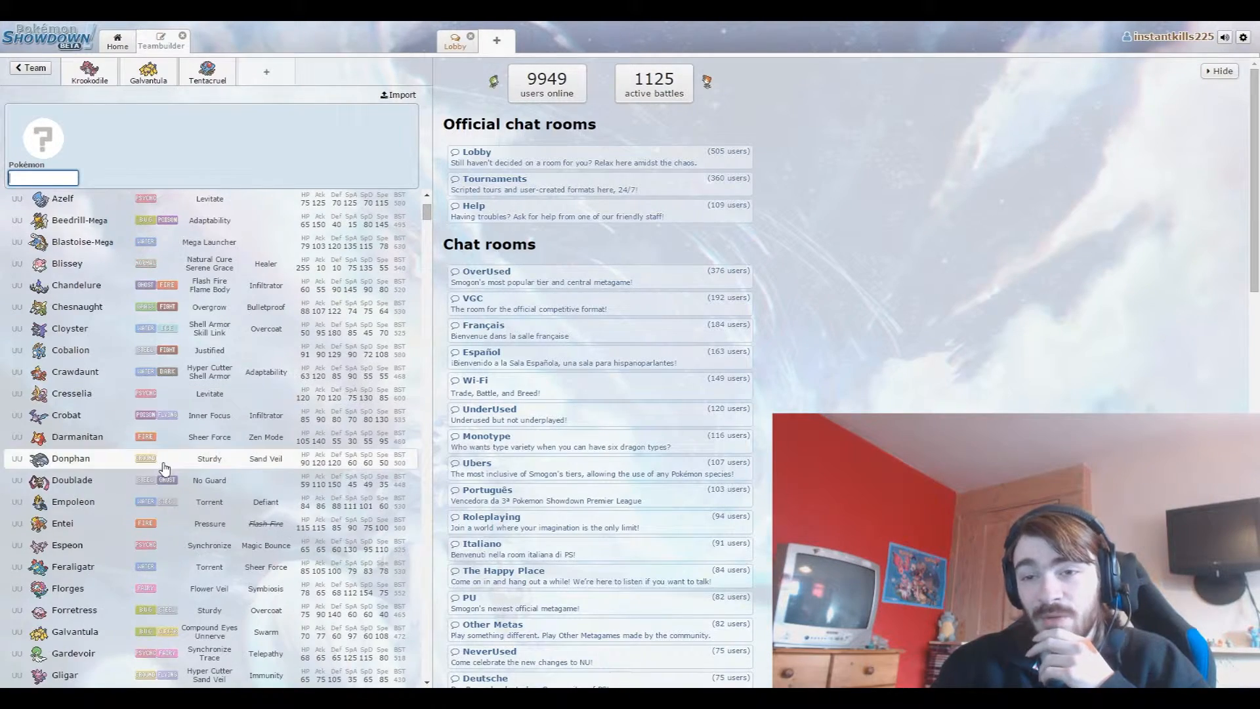
scroll("down", 3)
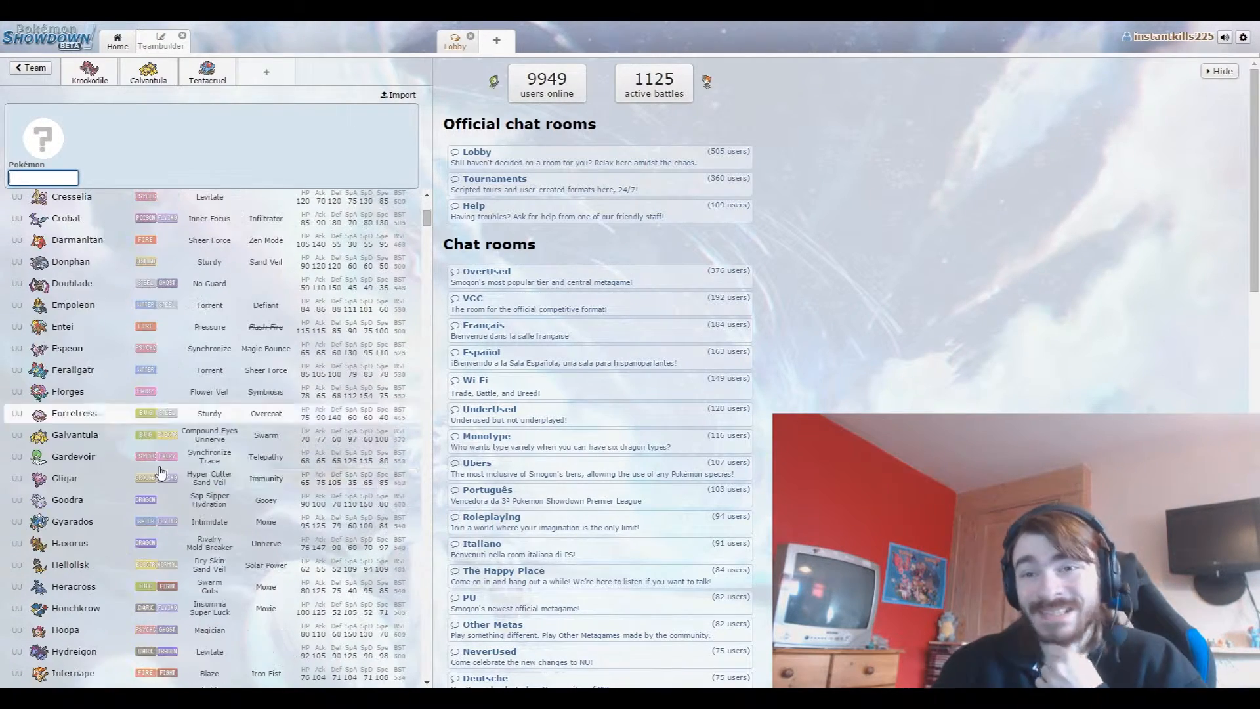
scroll("down", 3)
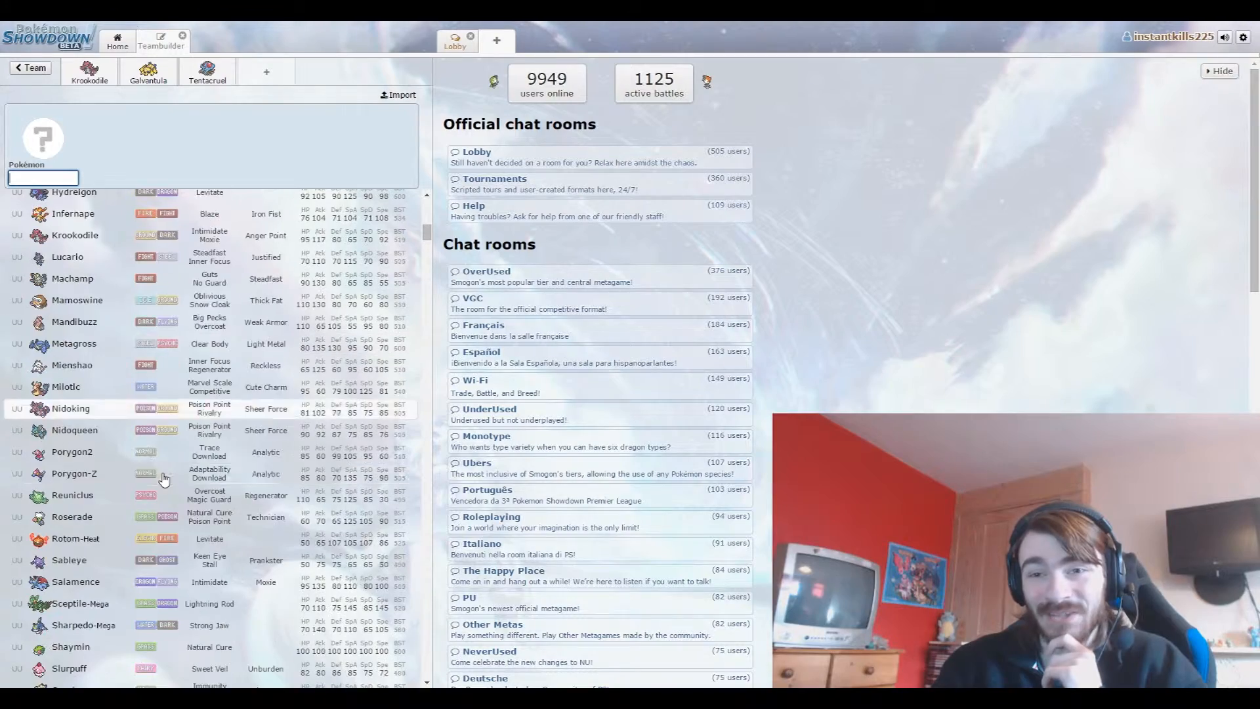
scroll("down", 3)
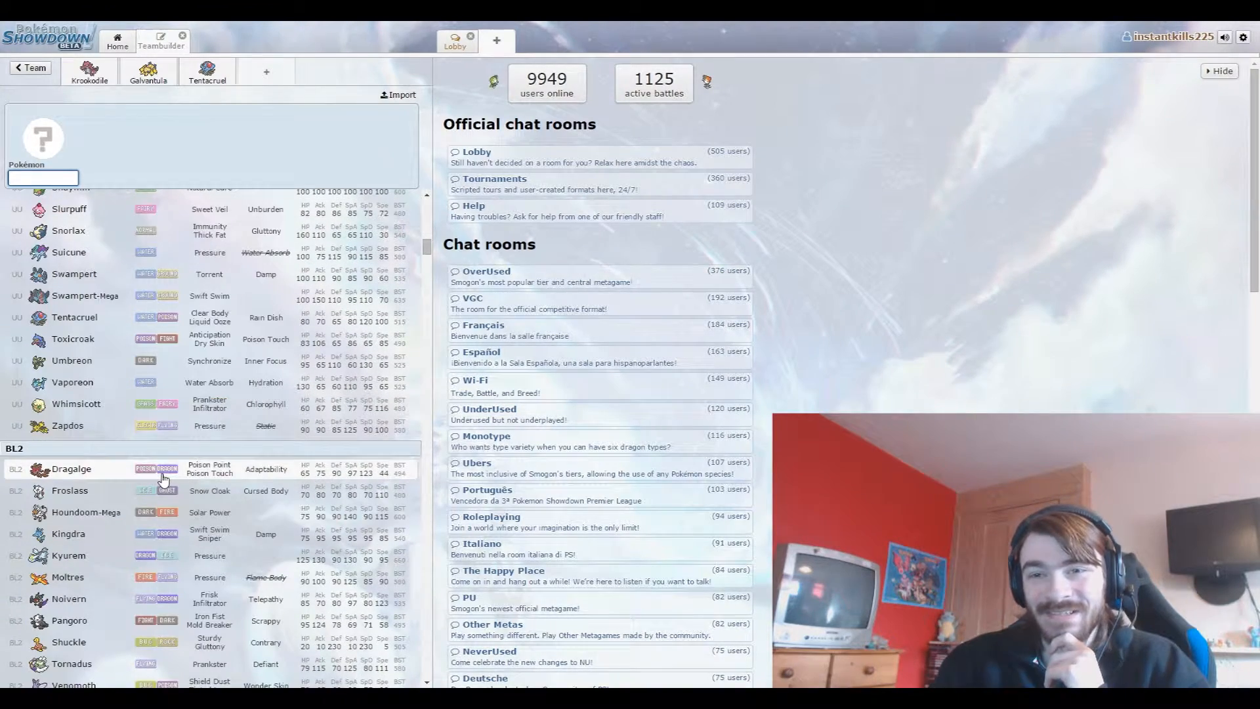
scroll("down", 3)
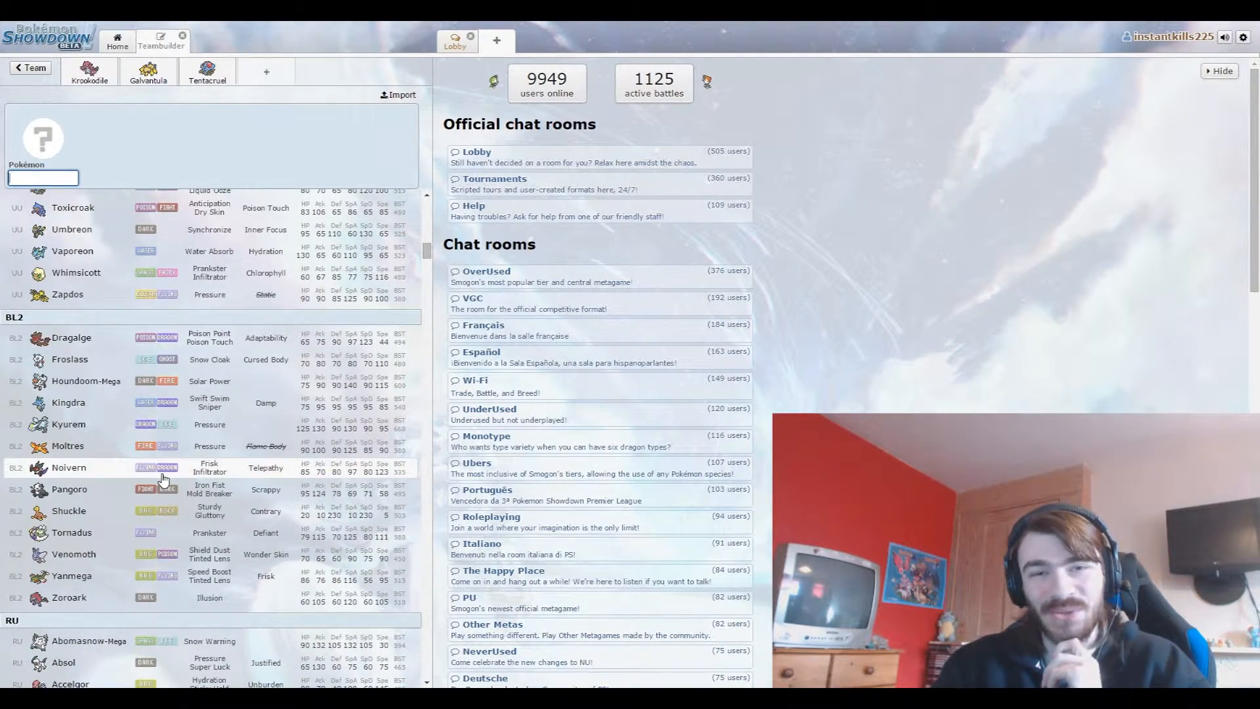
scroll("down", 3)
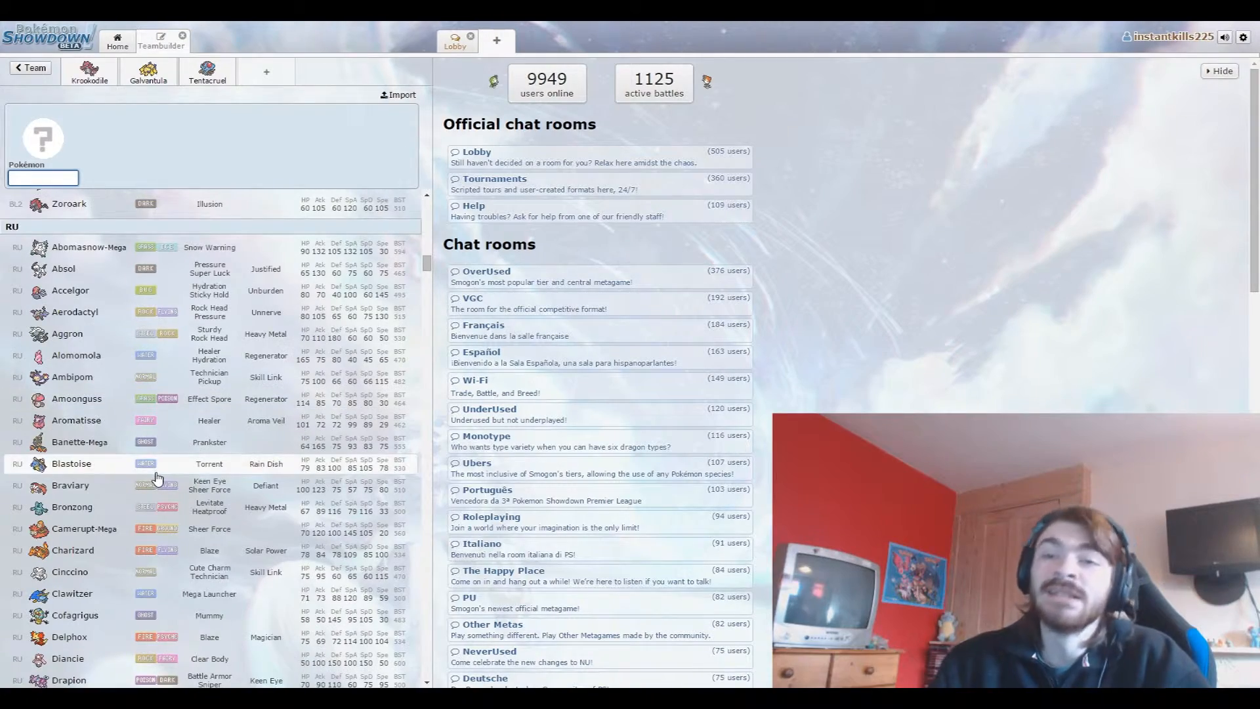
scroll("down", 3)
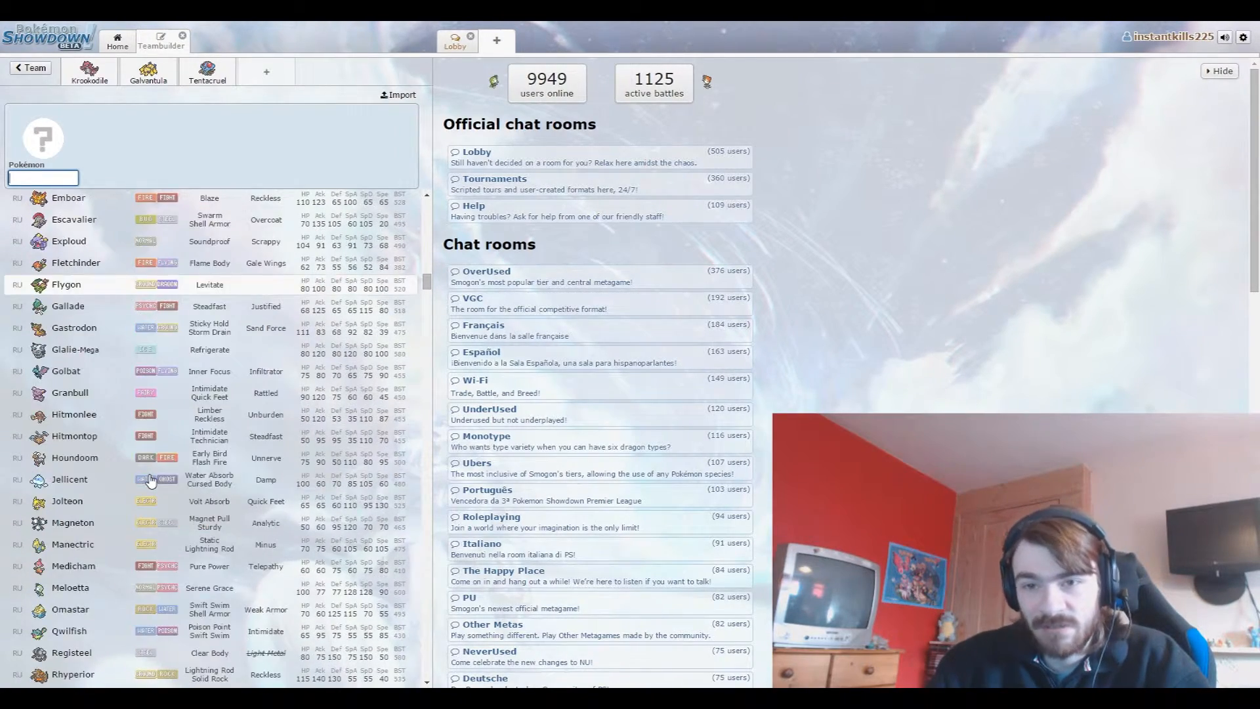
scroll("down", 3)
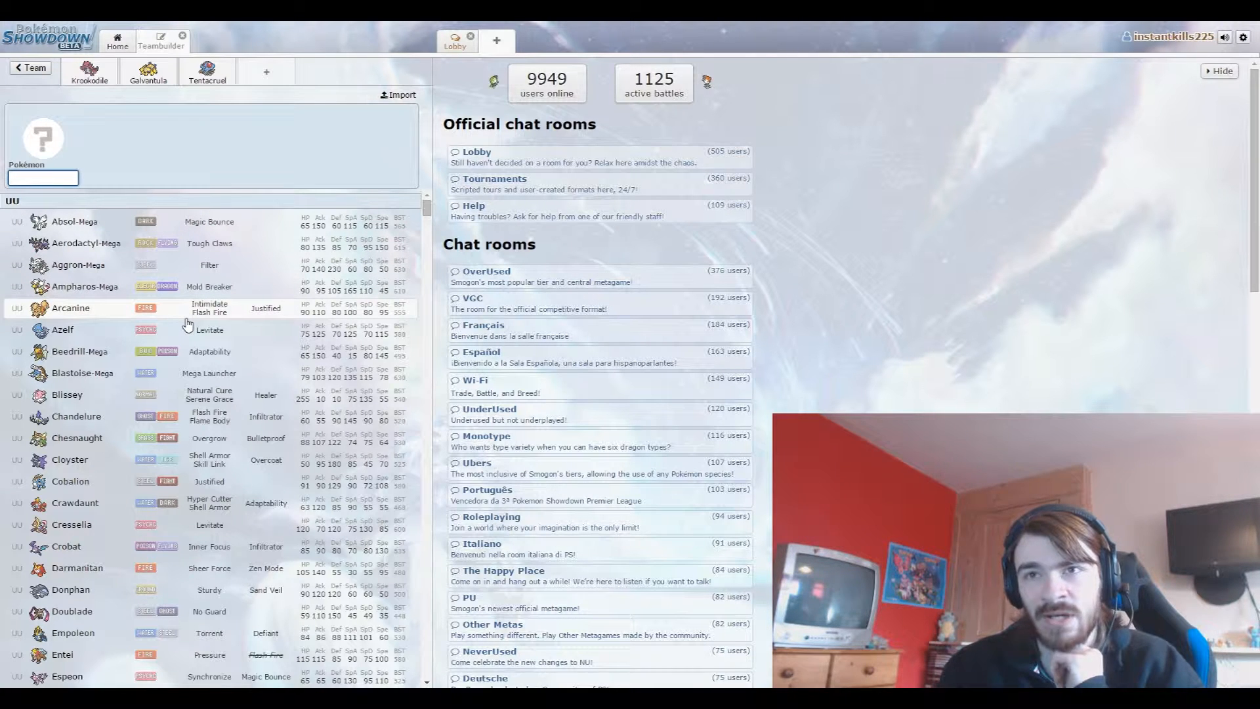
Scroll the Pokémon list down to the NU section and pick Torterra.
scroll("down", 3)
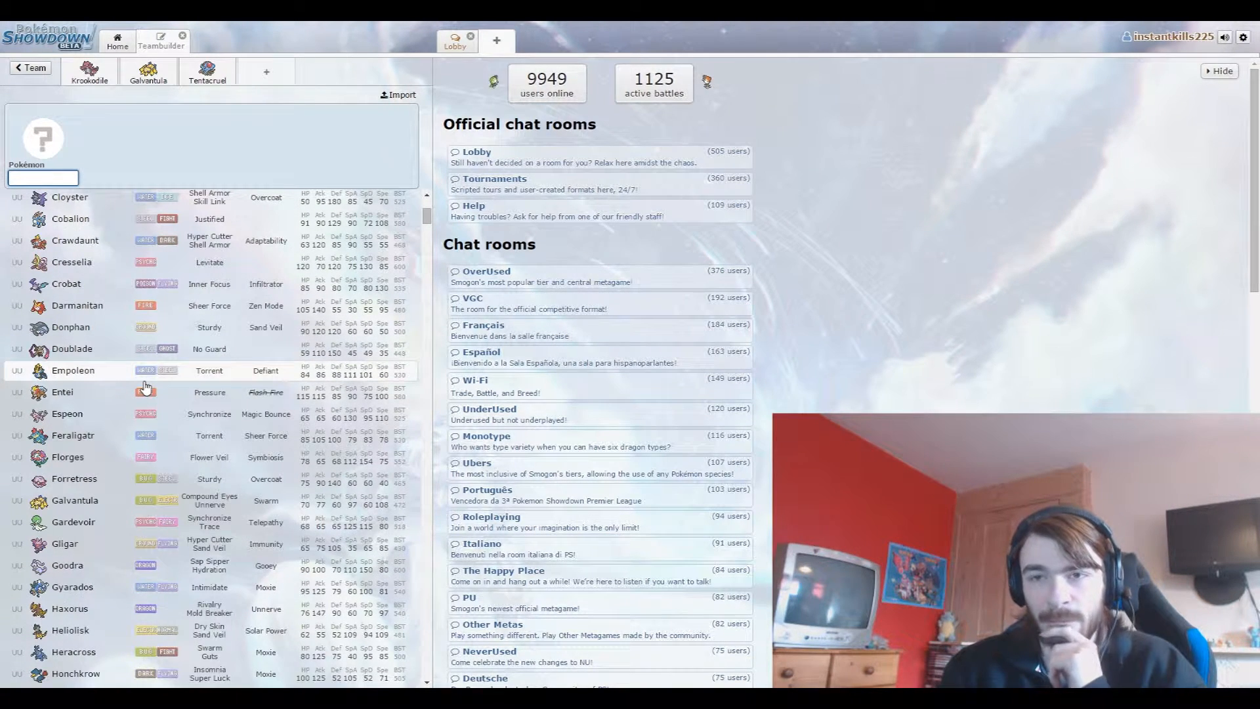
scroll("down", 3)
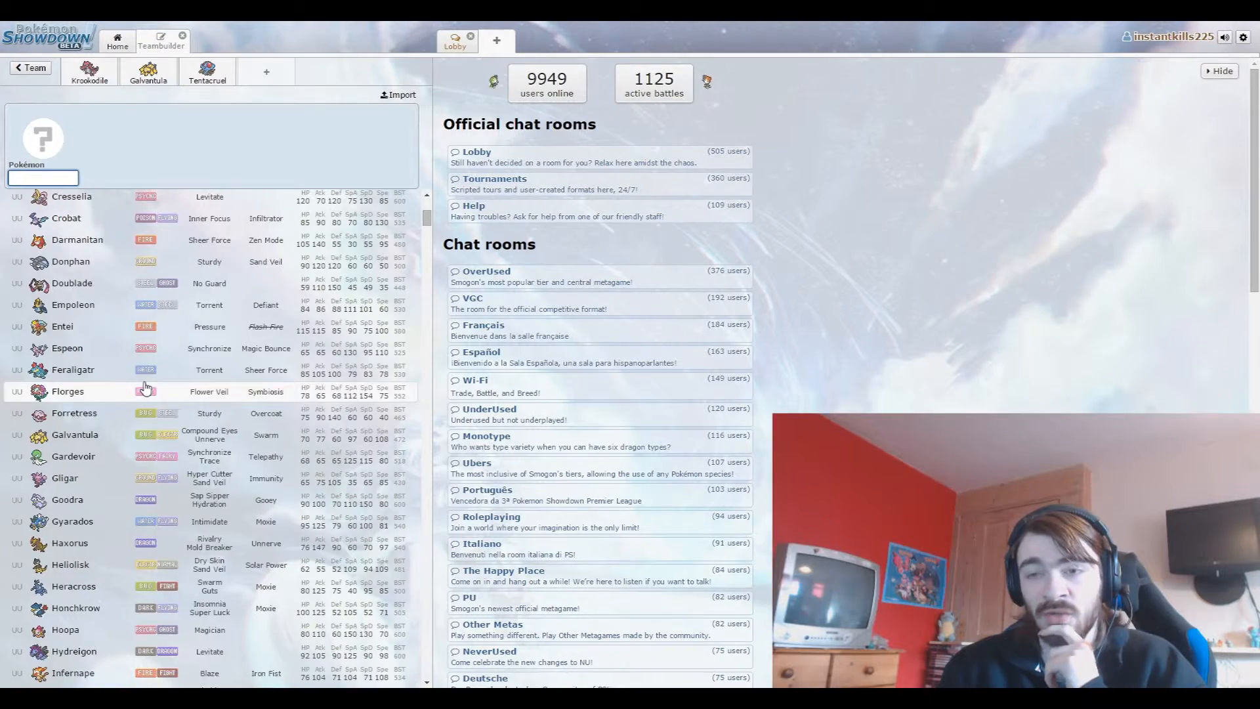
scroll("down", 3)
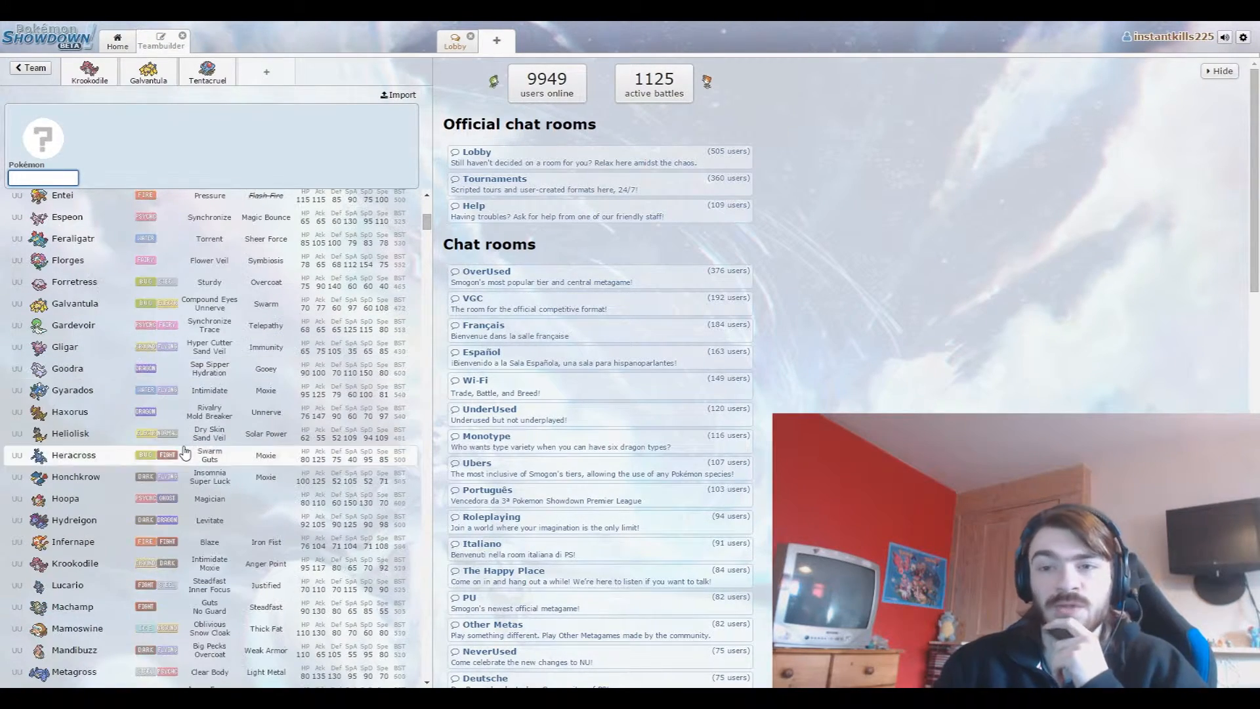
scroll("down", 3)
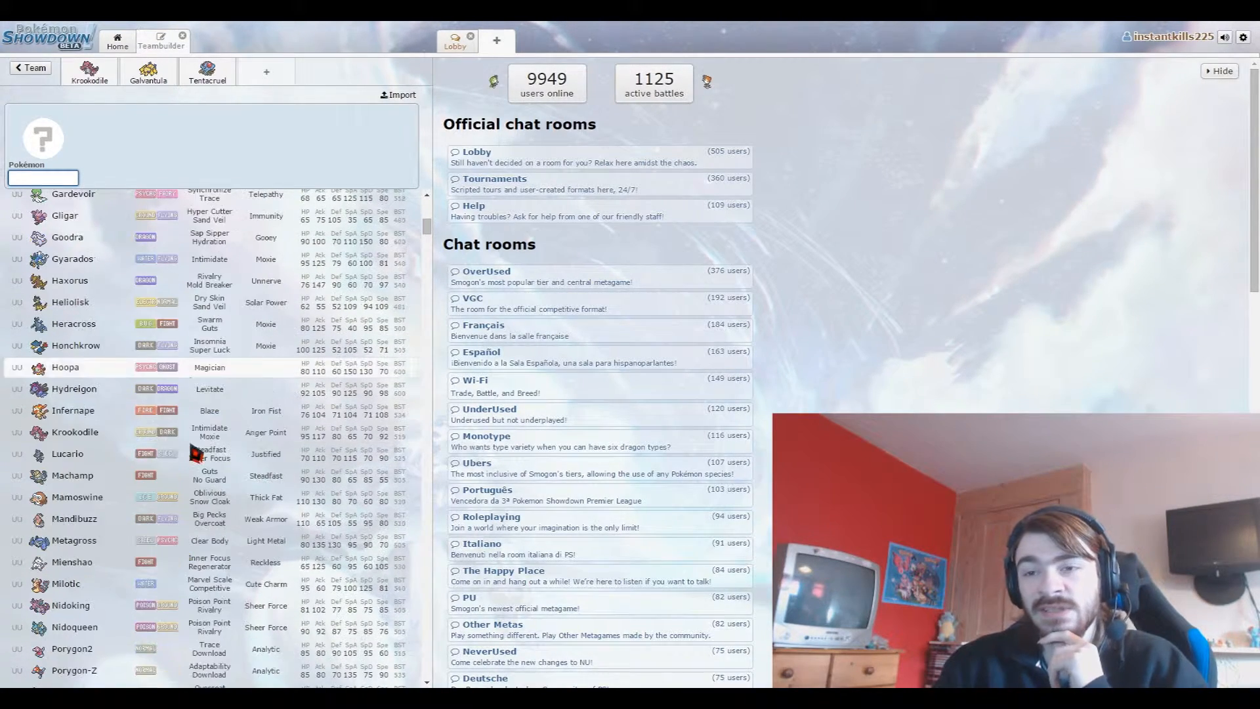
scroll("down", 3)
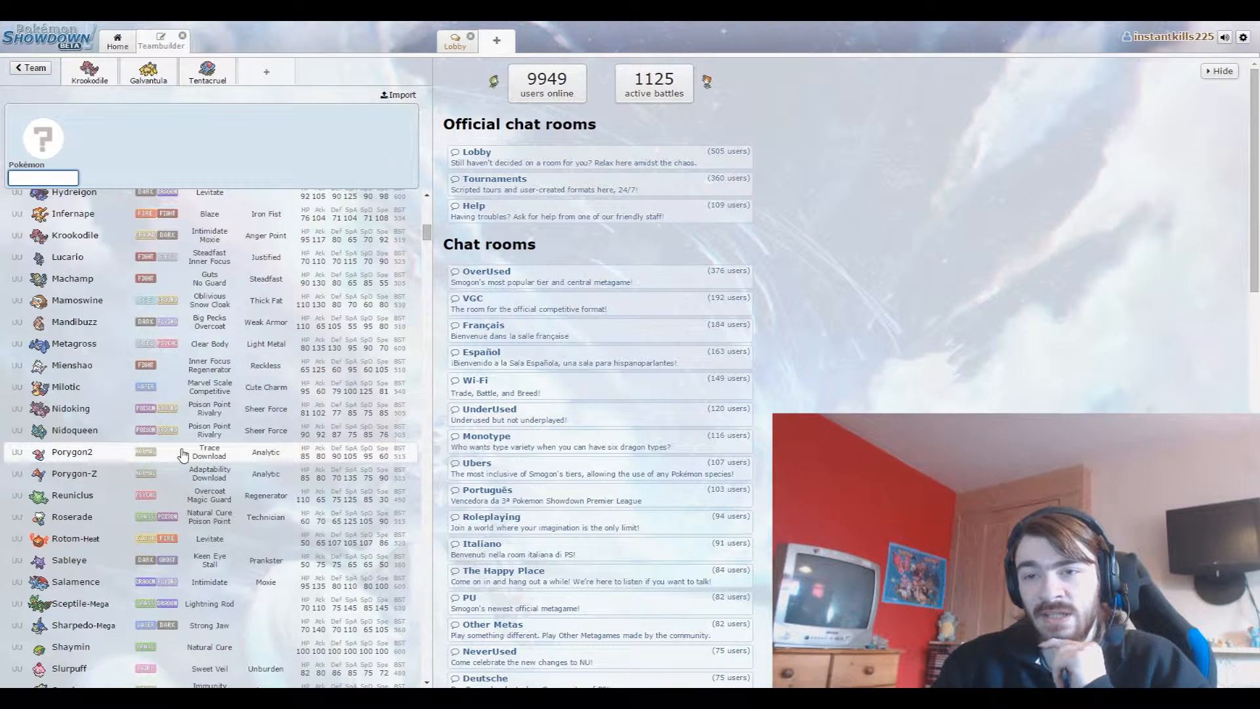
scroll("down", 3)
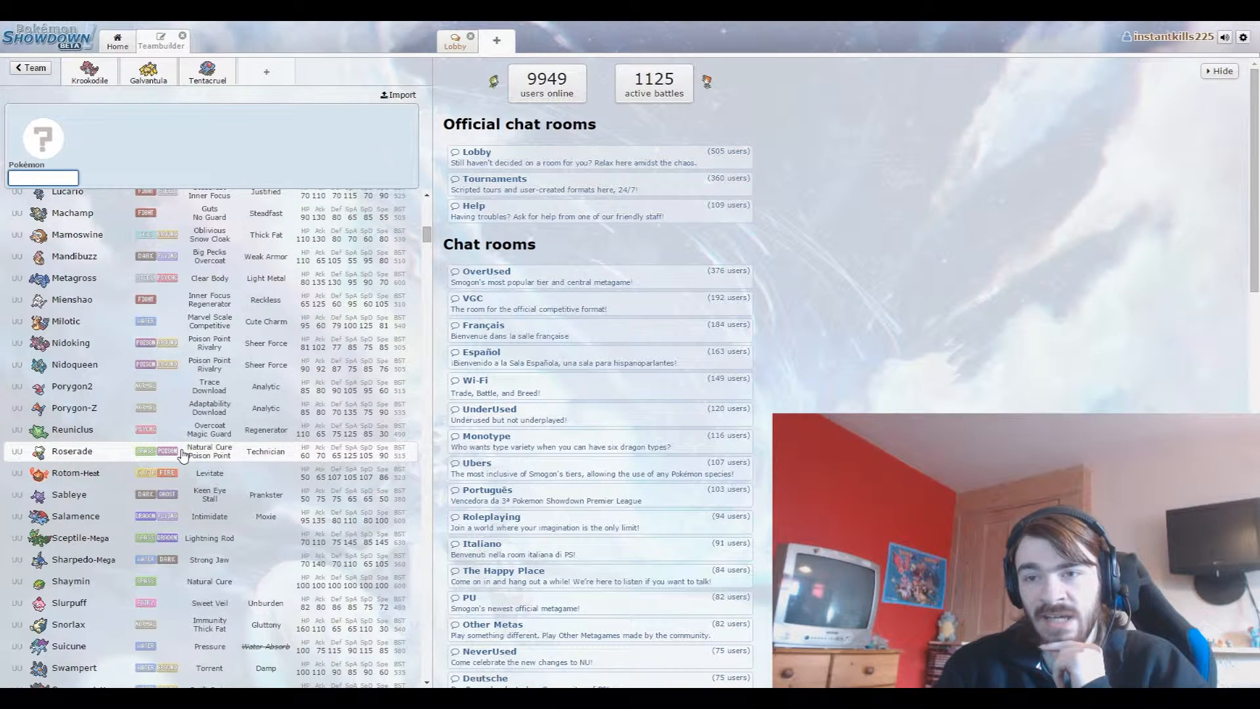
scroll("down", 3)
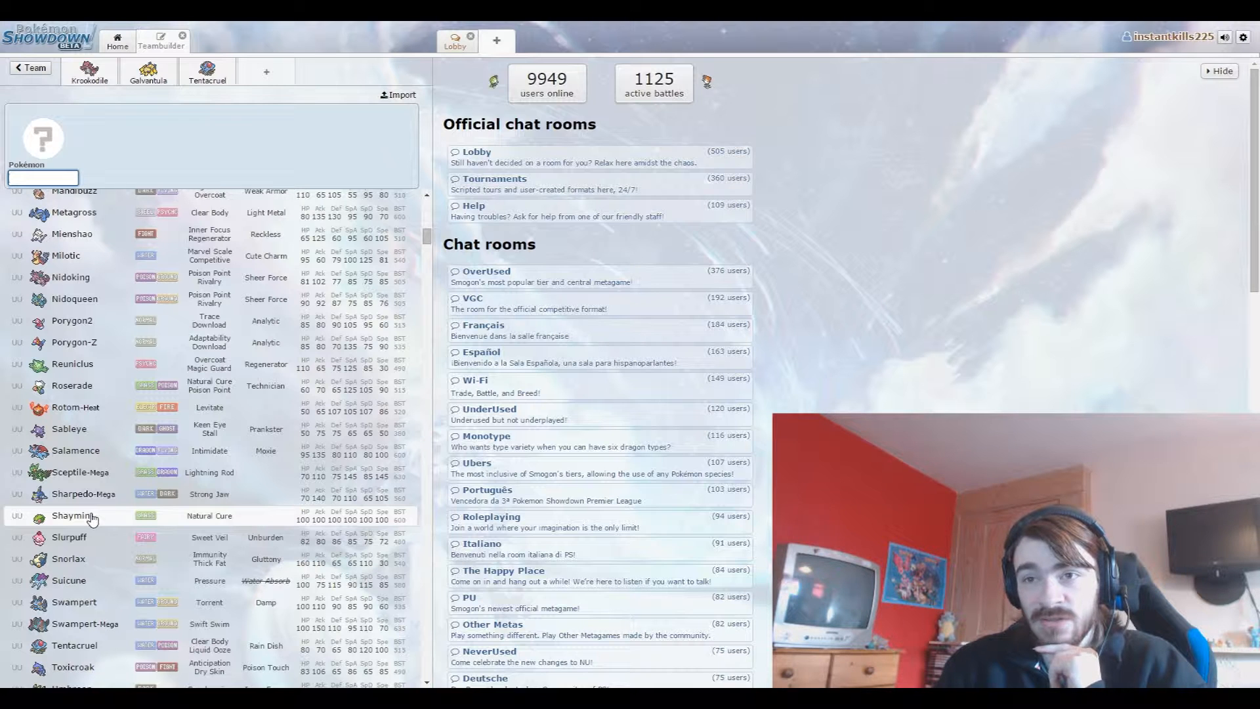
scroll("down", 3)
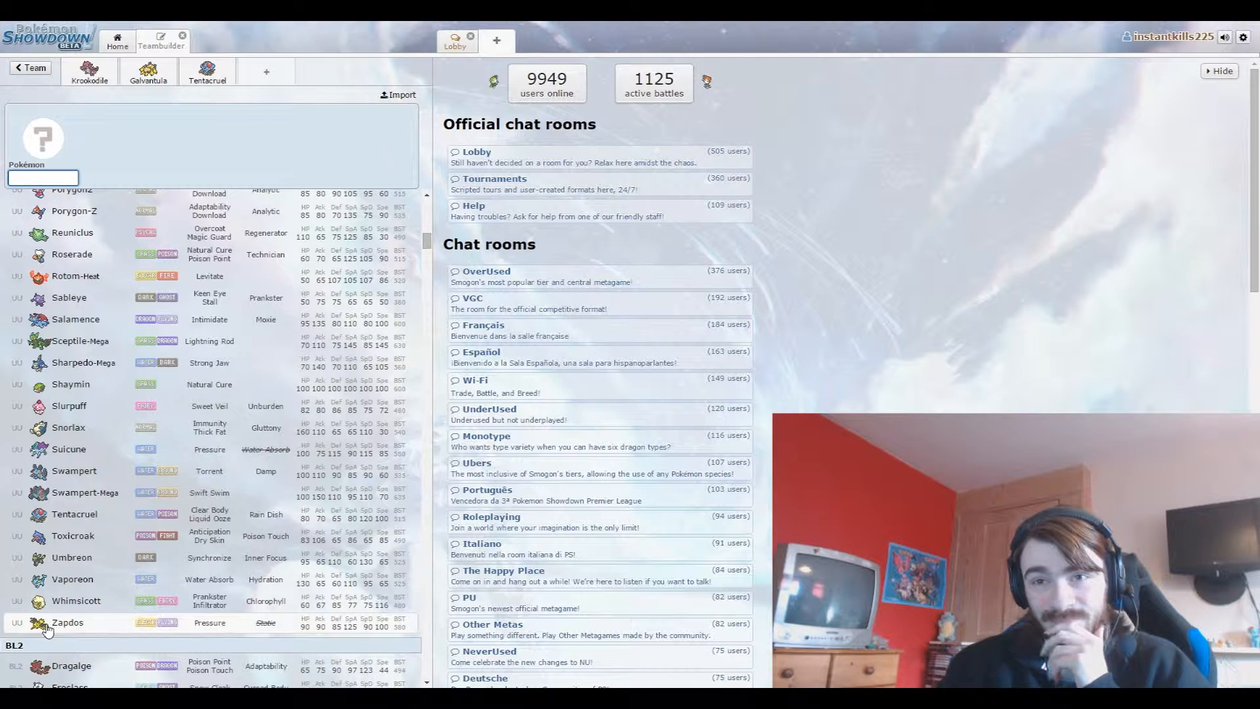
scroll("down", 3)
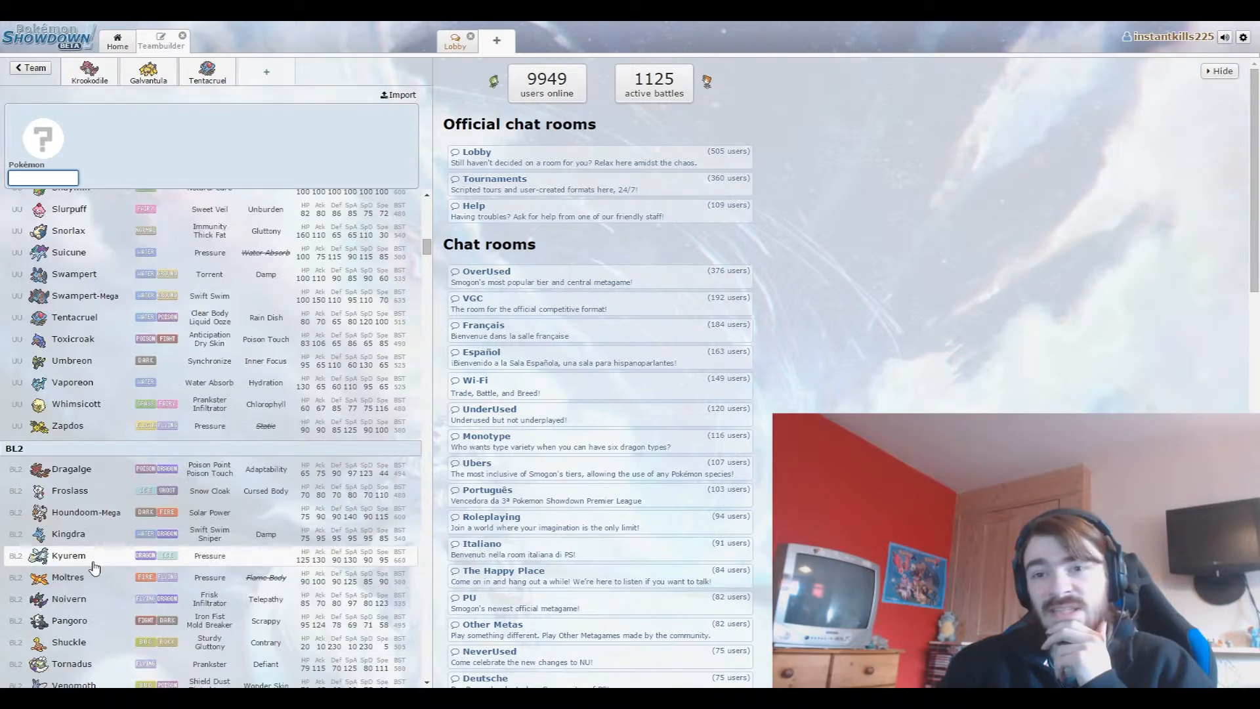
scroll("down", 3)
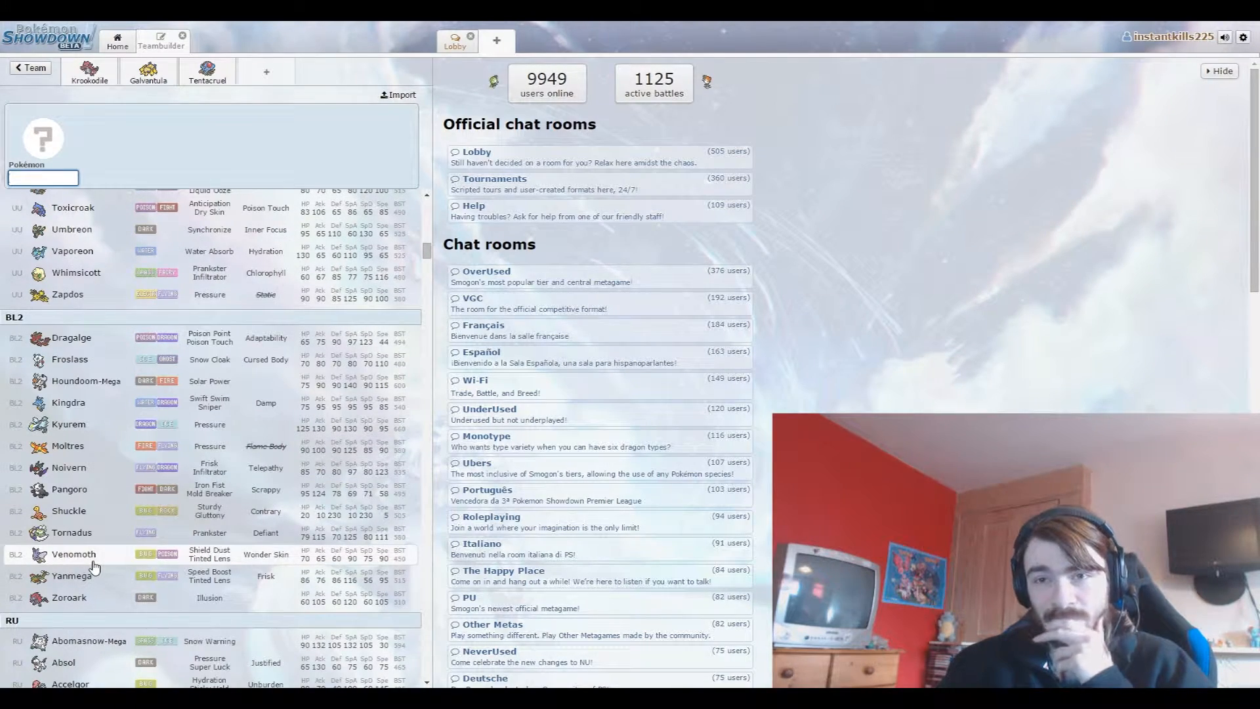
scroll("down", 3)
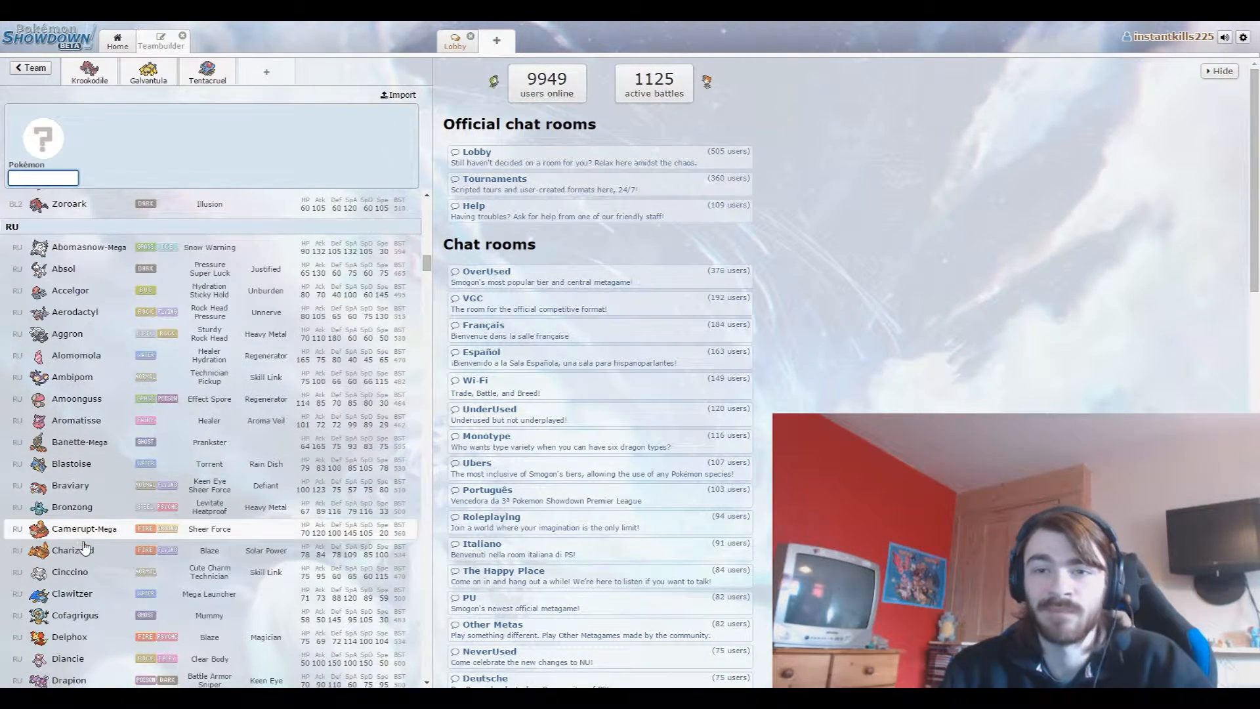
scroll("down", 3)
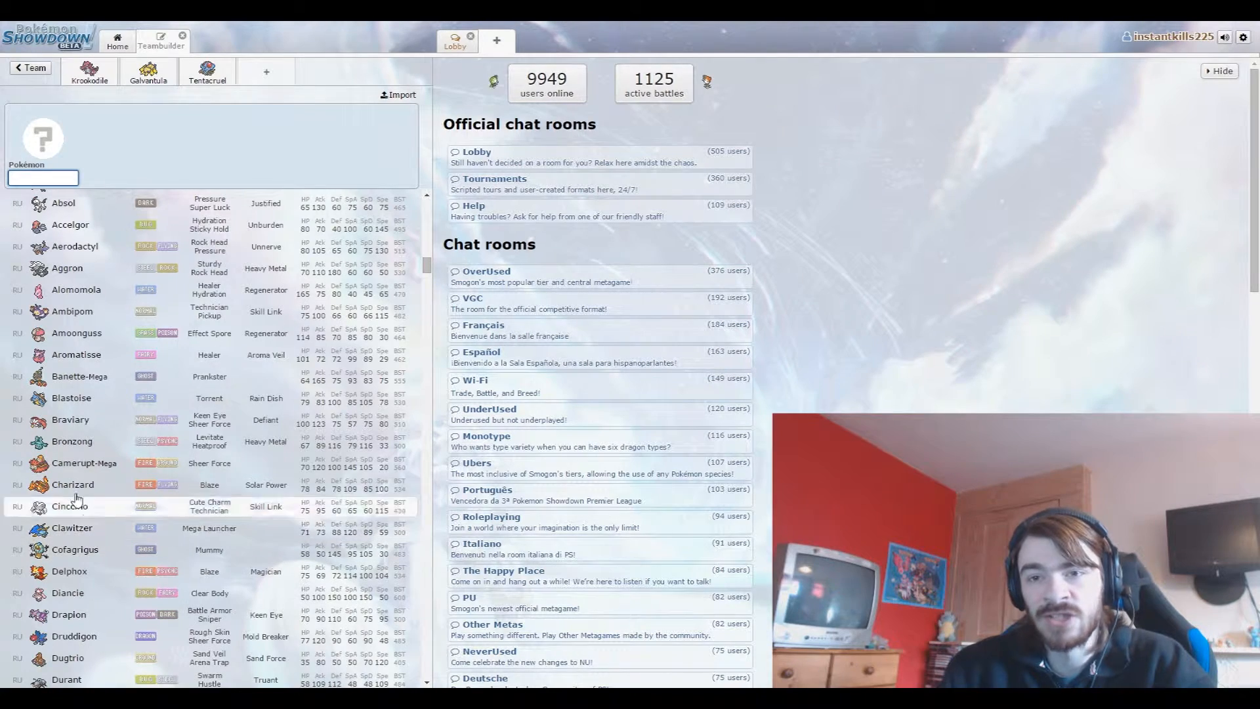
scroll("down", 3)
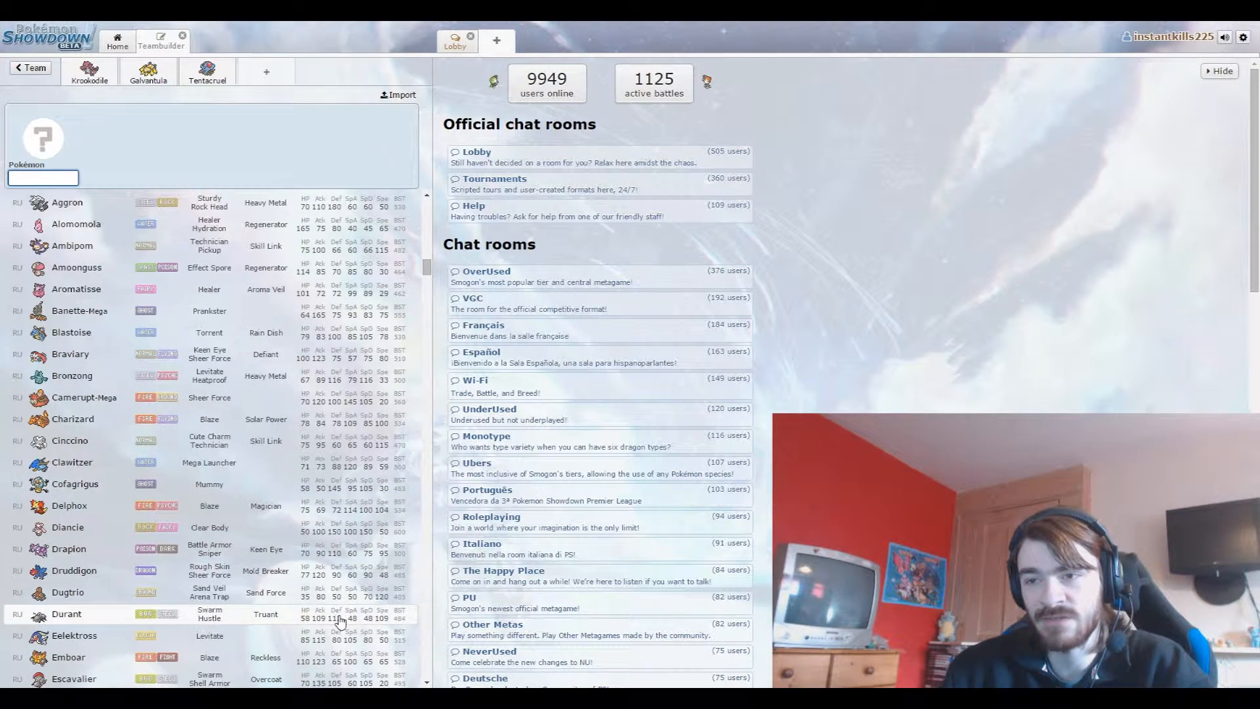
scroll("down", 3)
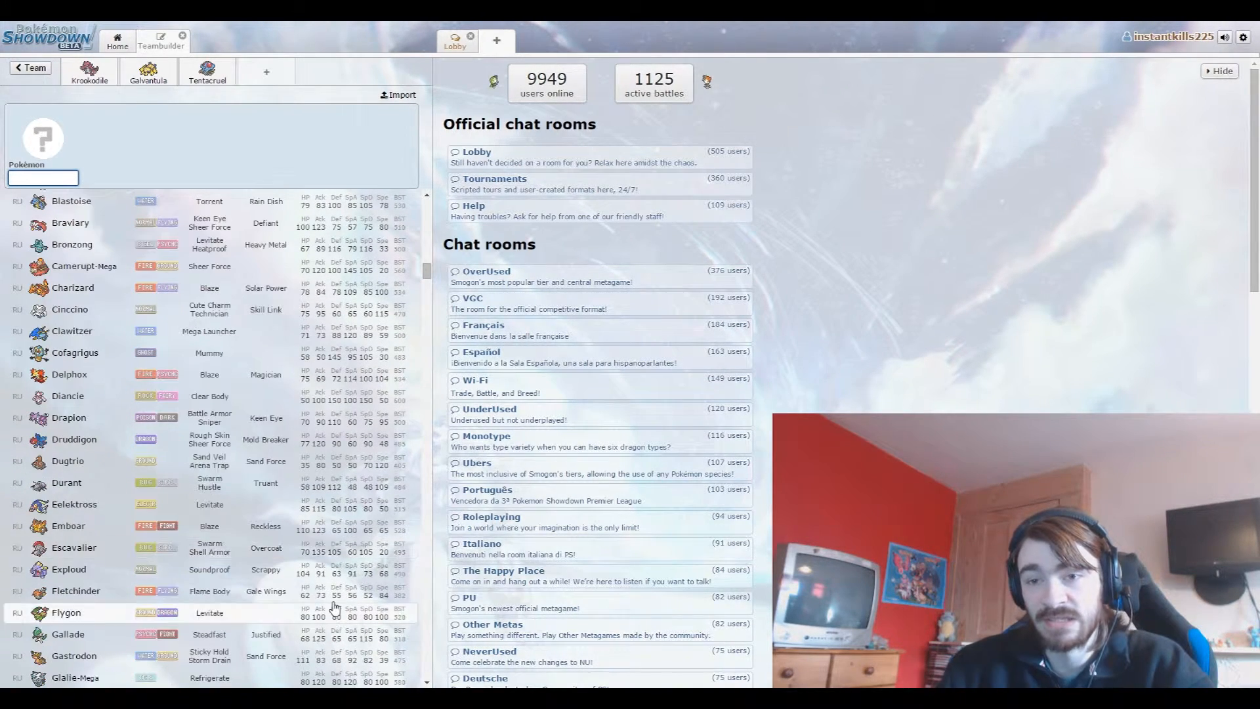
scroll("down", 3)
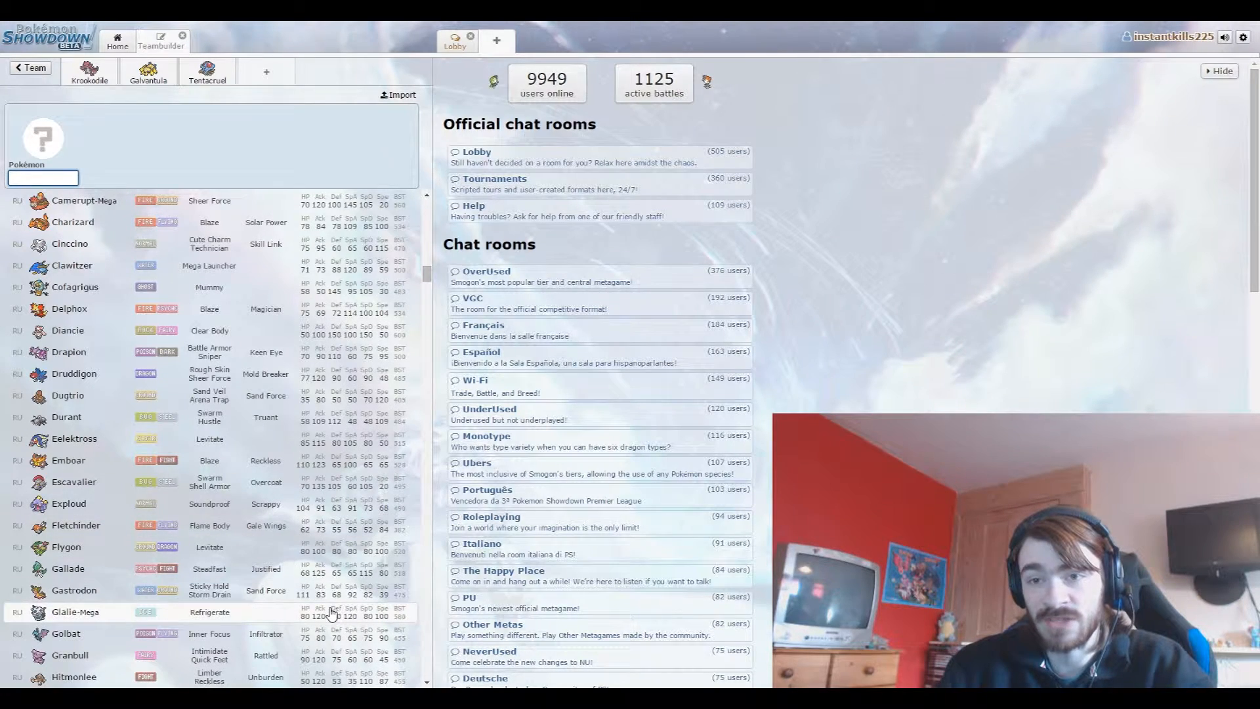
scroll("down", 3)
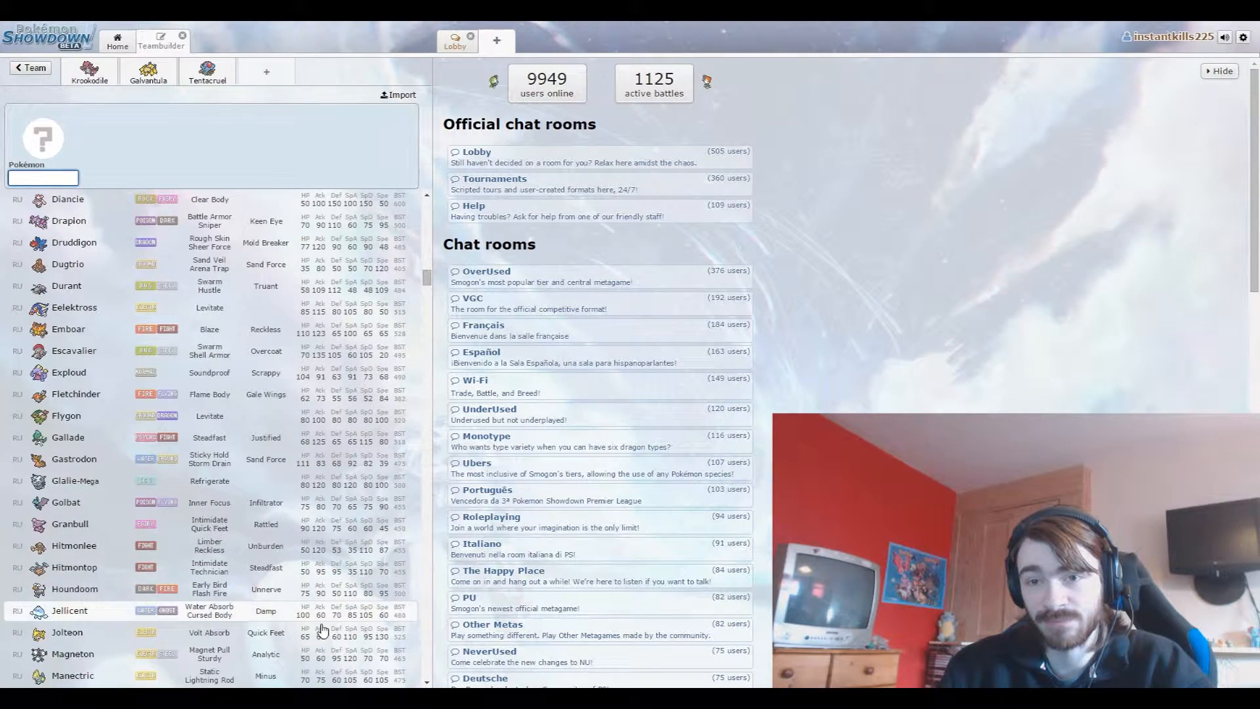
scroll("down", 3)
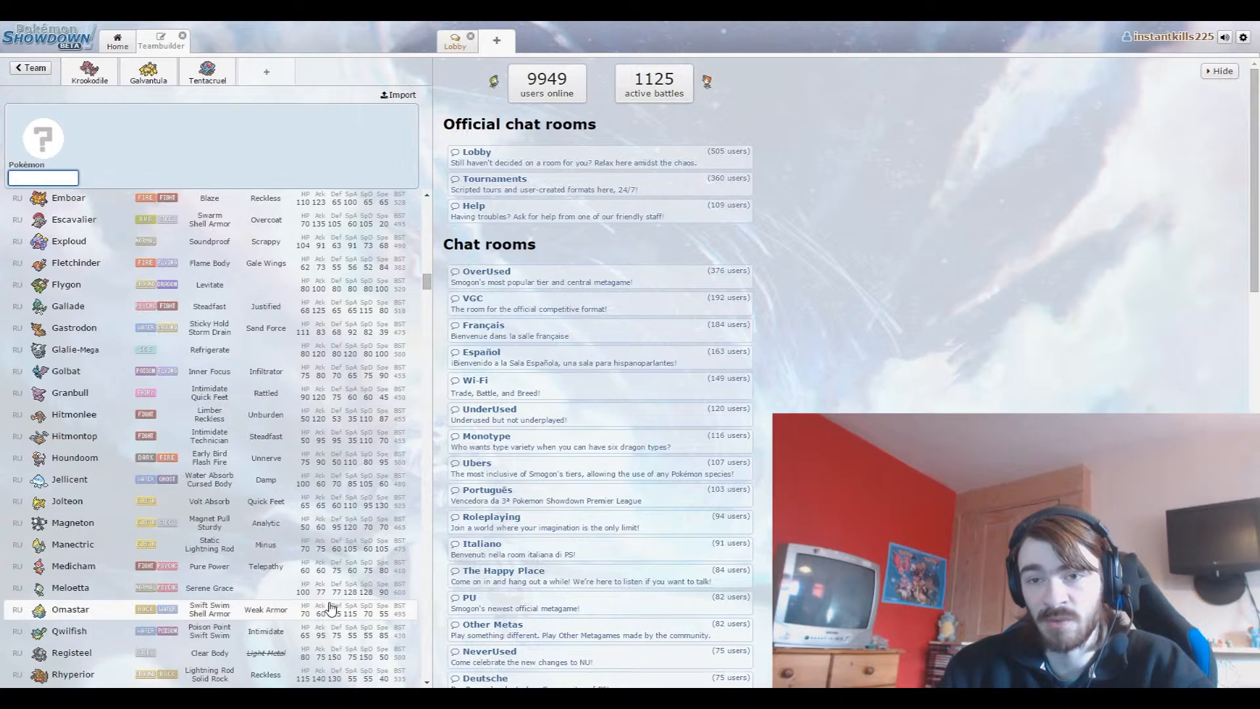
scroll("down", 3)
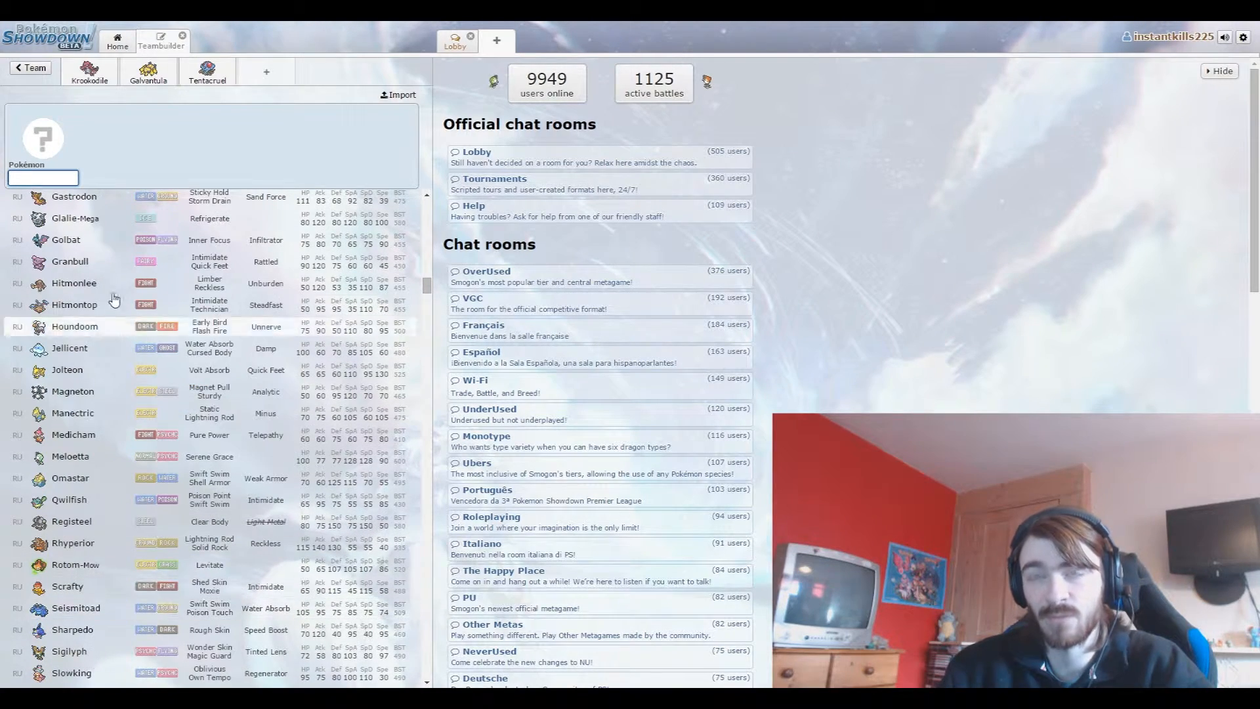
scroll("down", 3)
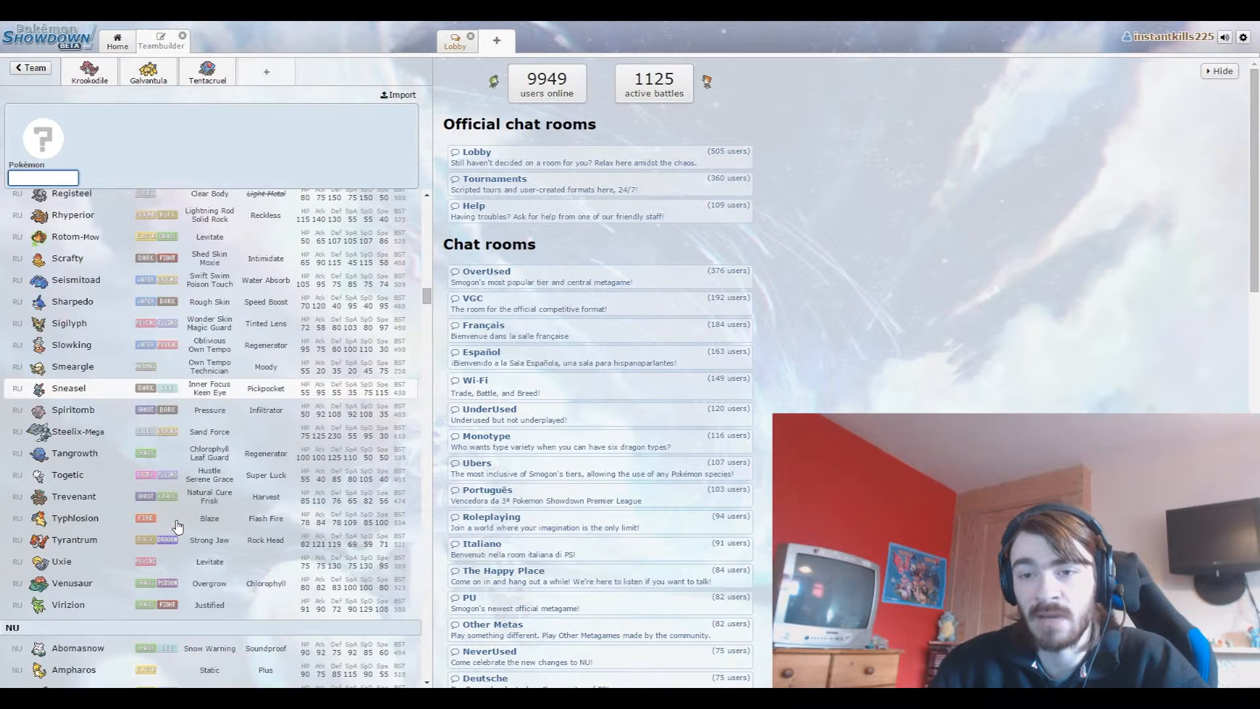
scroll("down", 3)
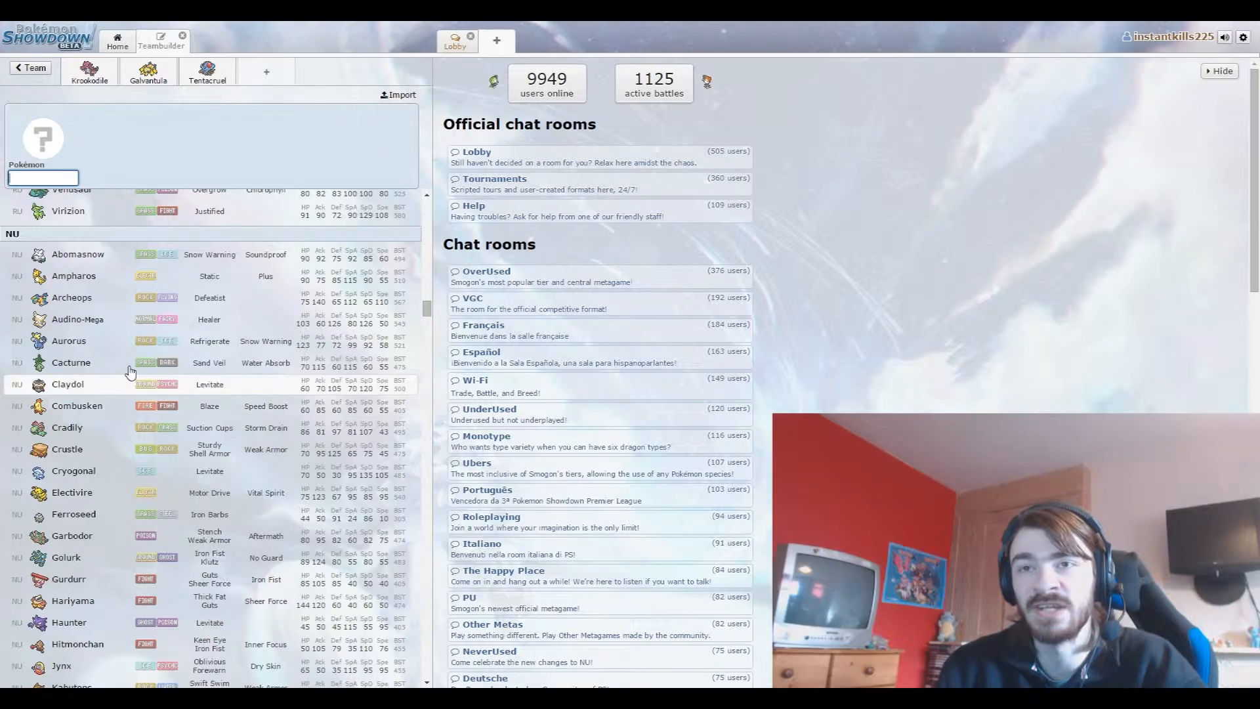
scroll("down", 3)
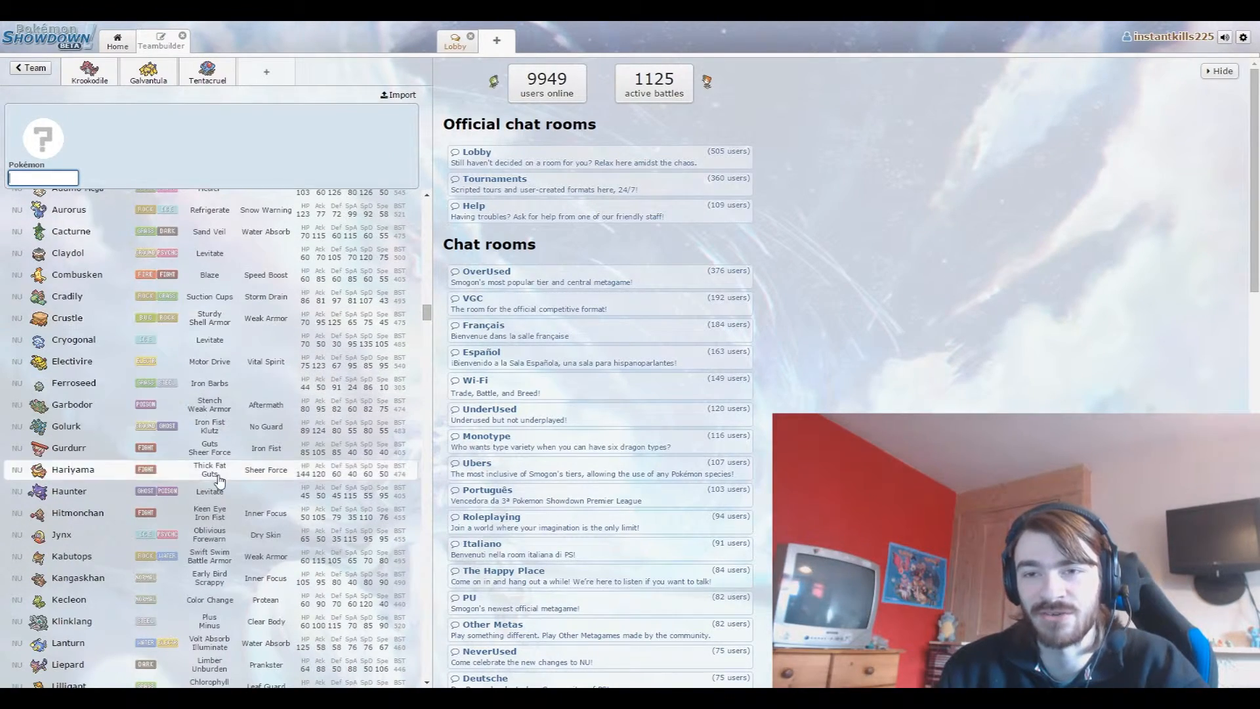
scroll("down", 3)
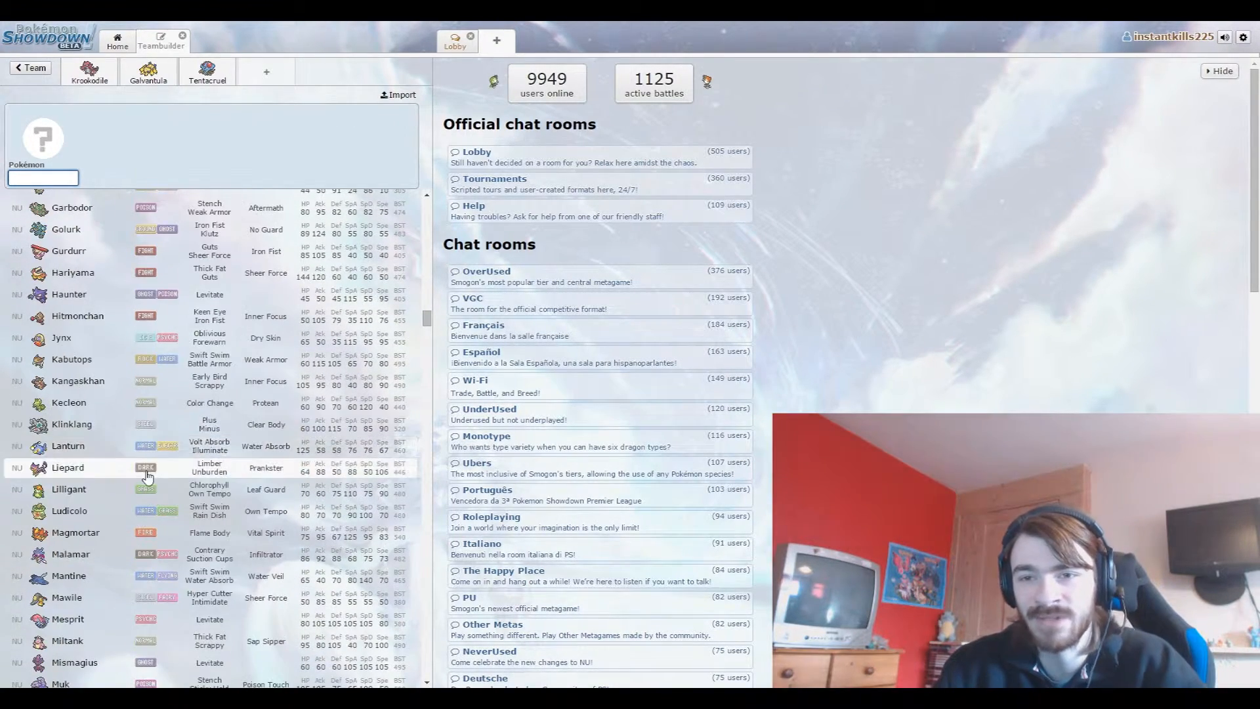
scroll("down", 3)
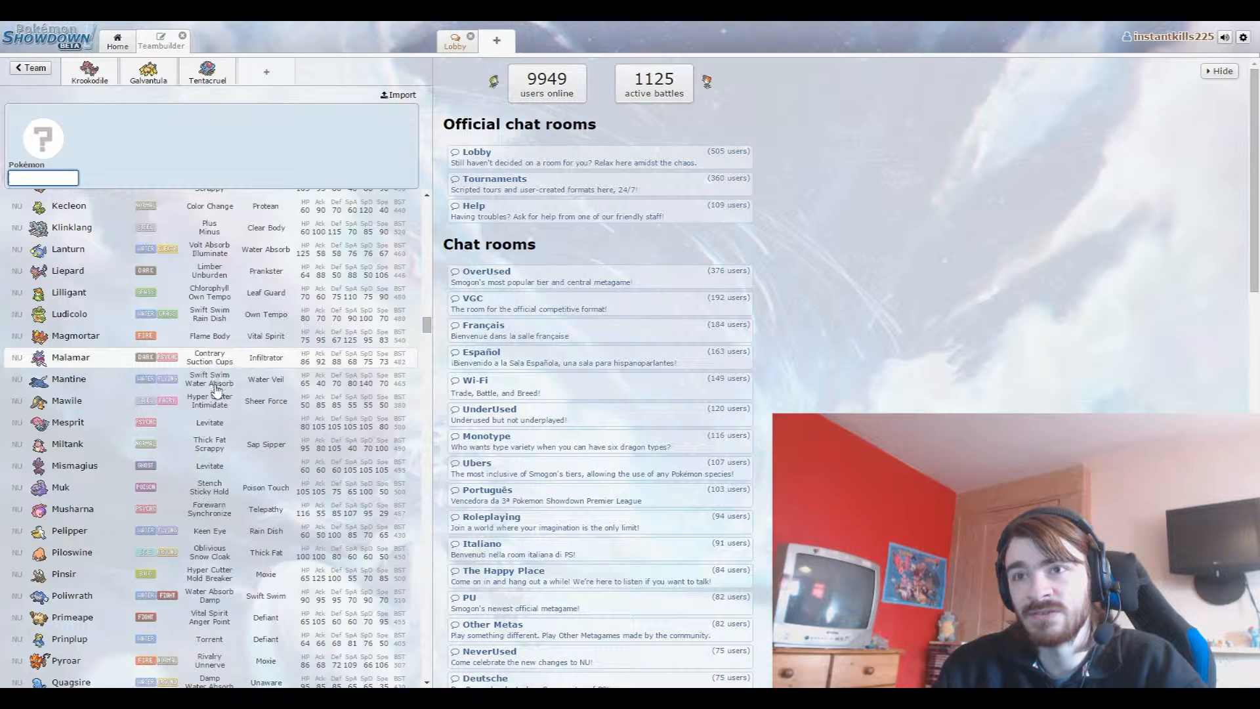
scroll("down", 3)
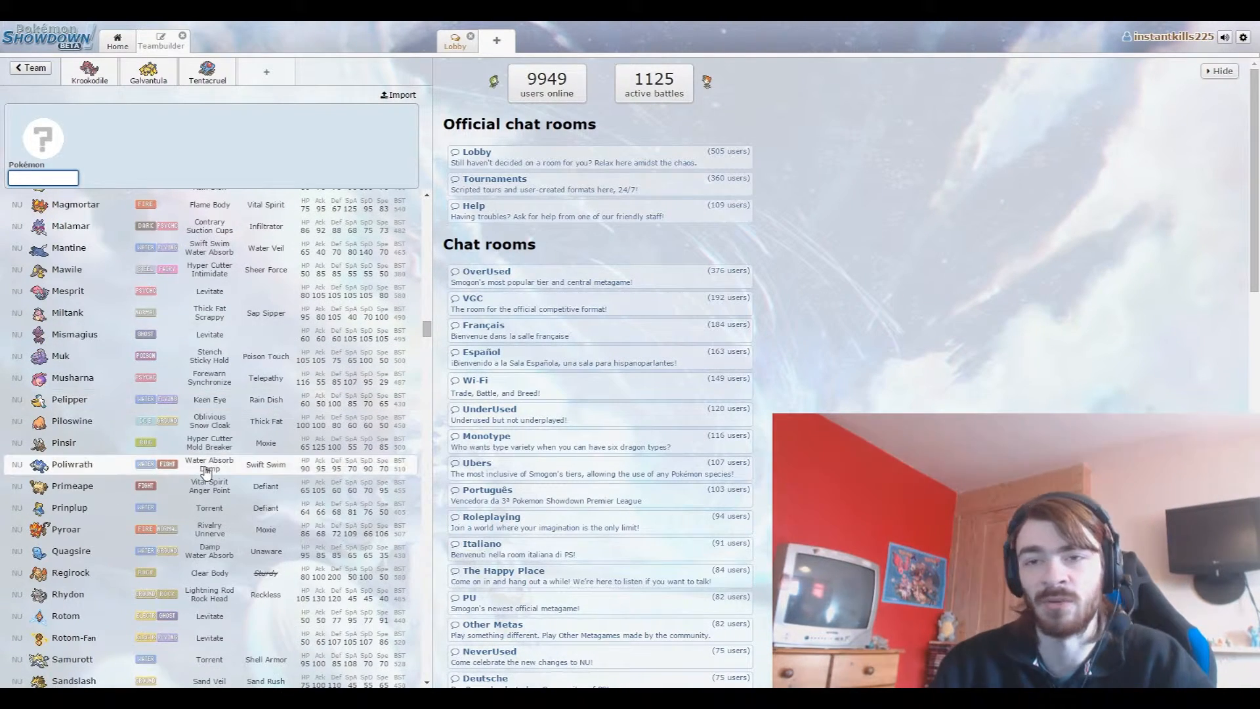
scroll("down", 3)
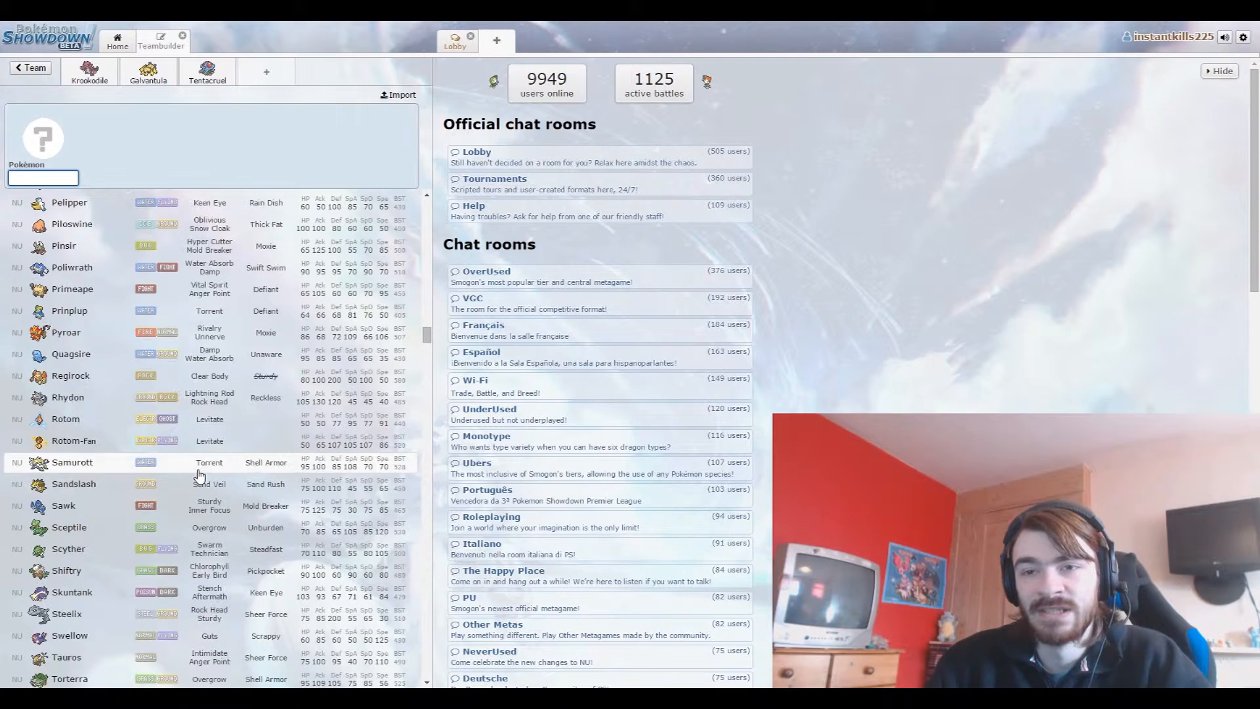
scroll("down", 3)
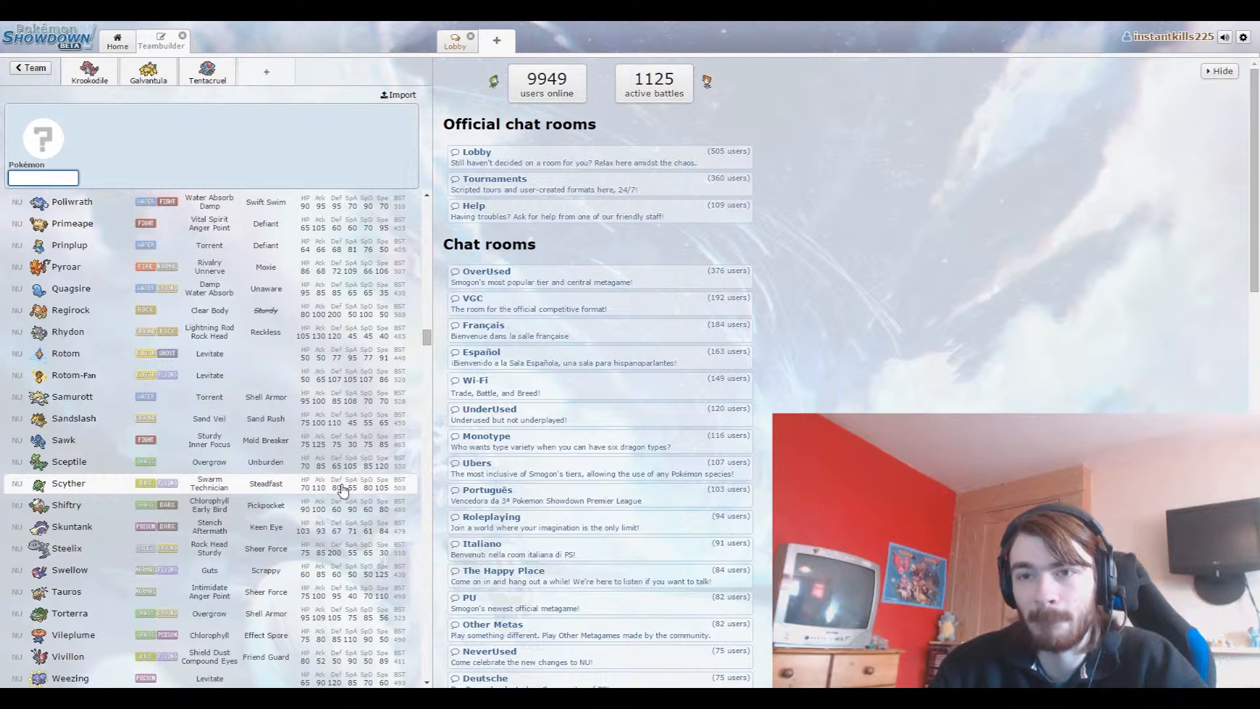
scroll("down", 3)
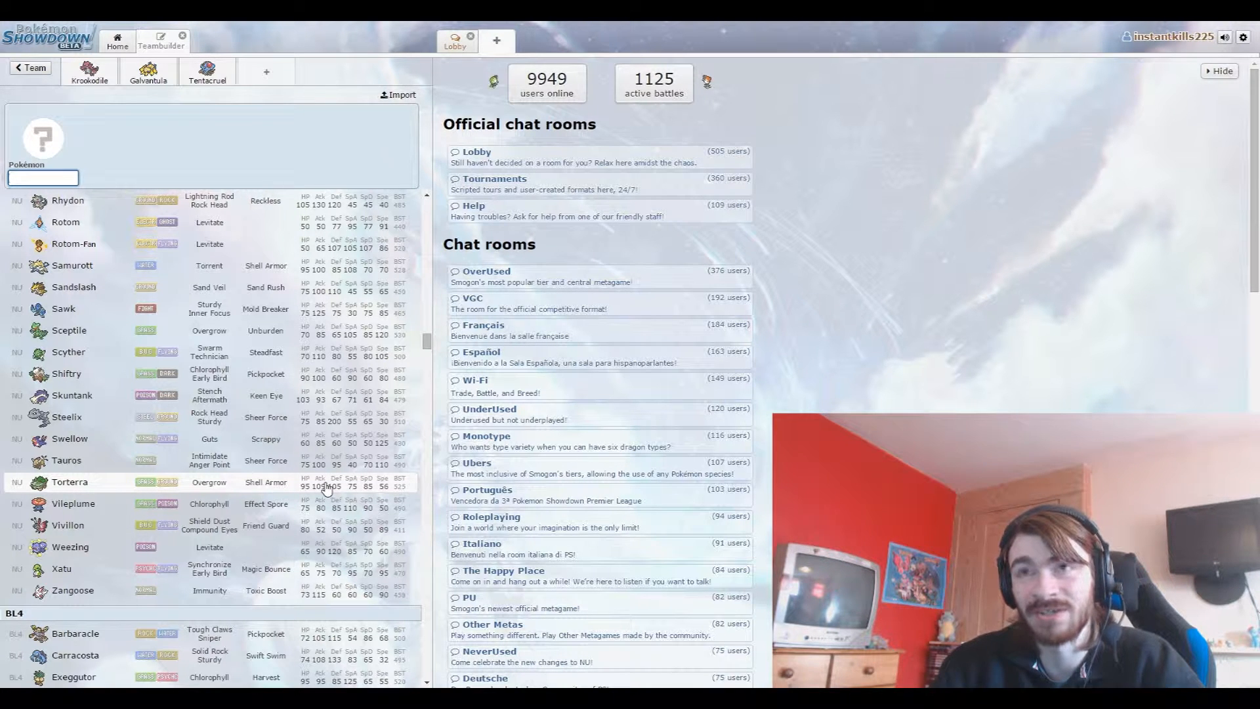
left_click(69, 481)
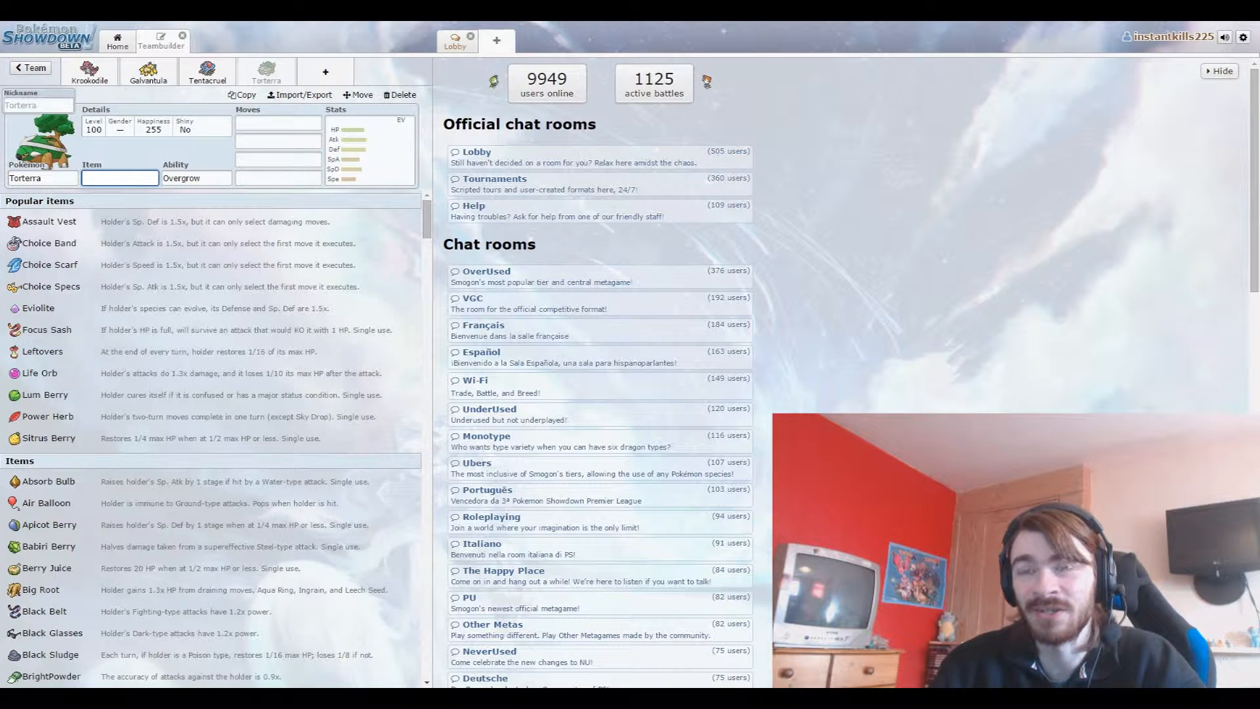
Search 'left' to give Torterra Leftovers, and pick Shell Armor as its ability.
type("left")
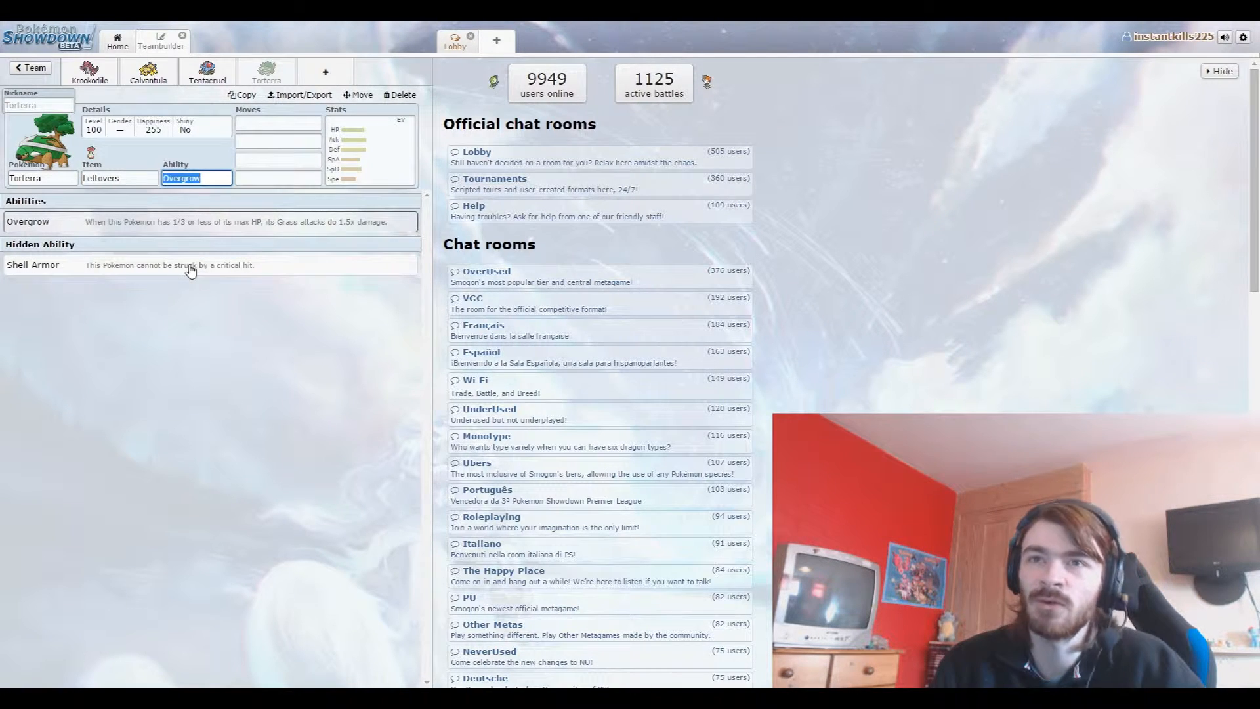
left_click(161, 264)
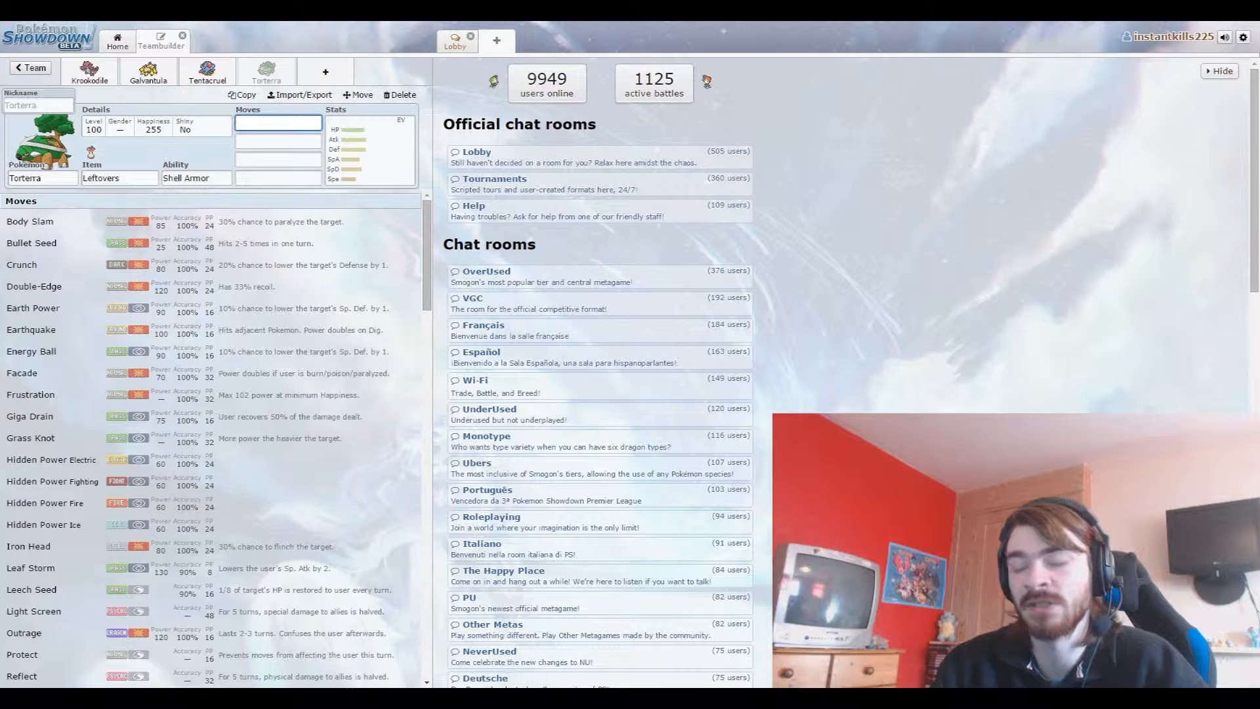
Teach Torterra Leech Seed, Earthquake, Seed Bomb and Synthesis from the move list.
left_click(32, 590)
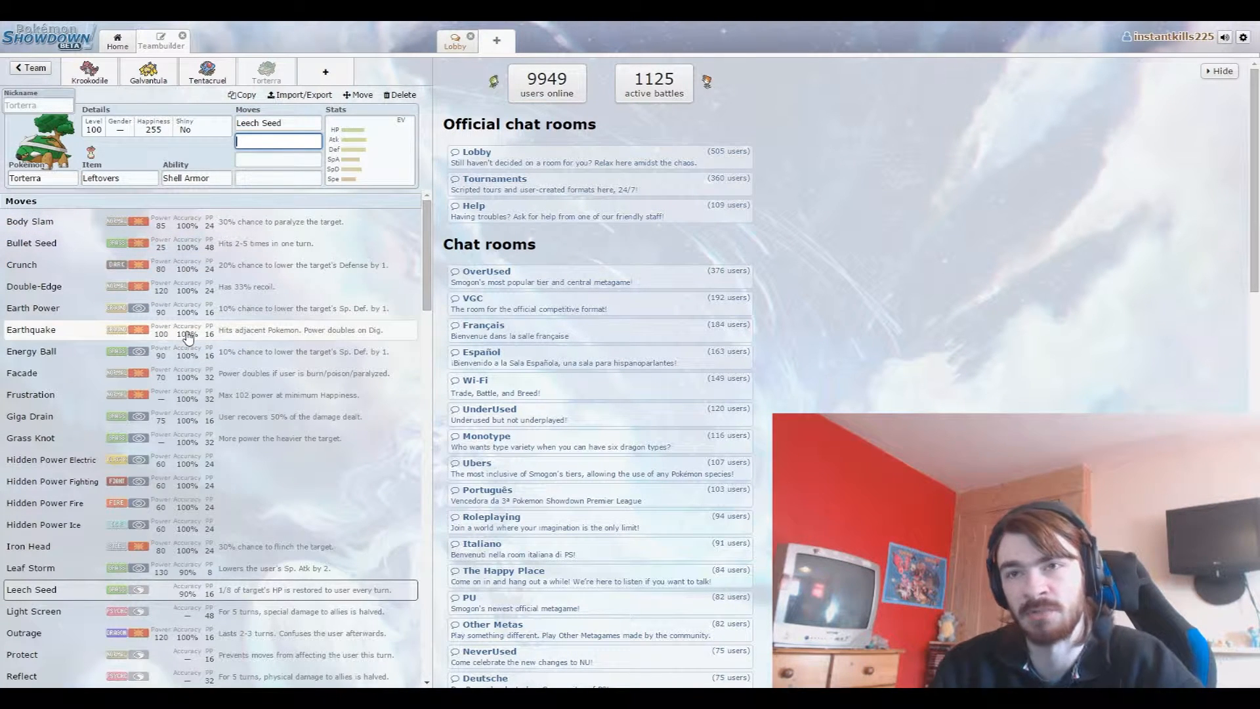
left_click(32, 330)
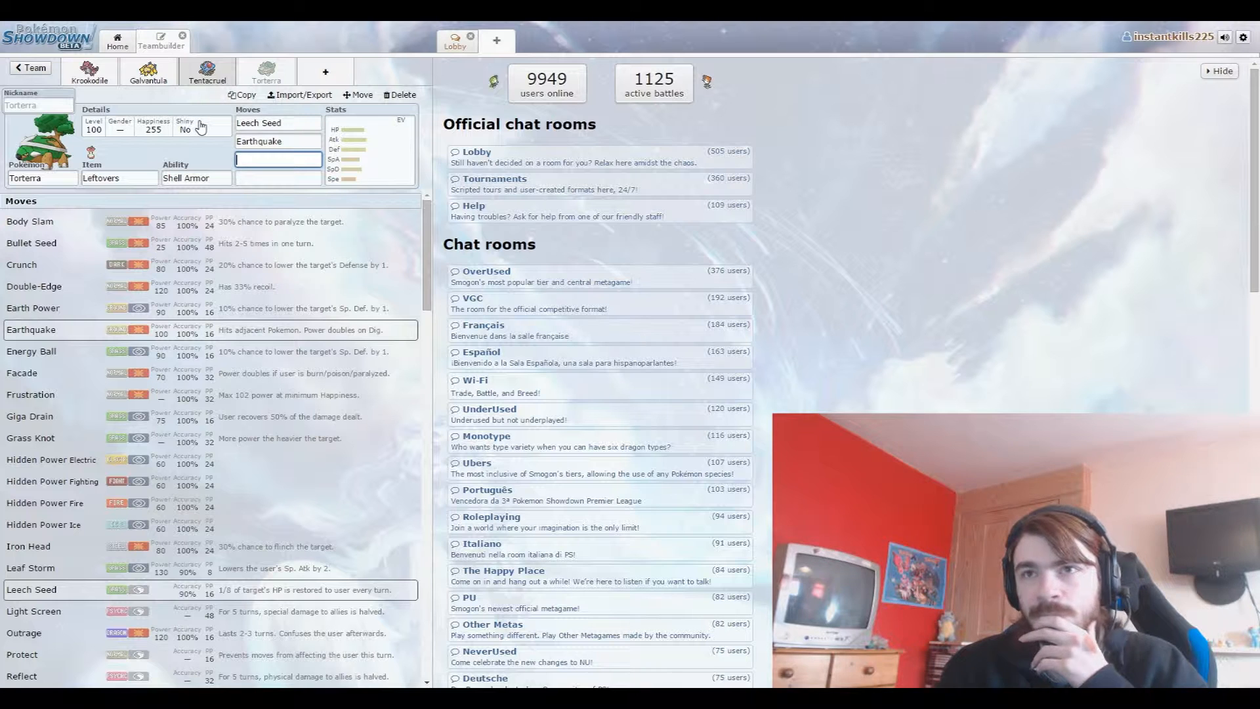
mouse_move(200, 365)
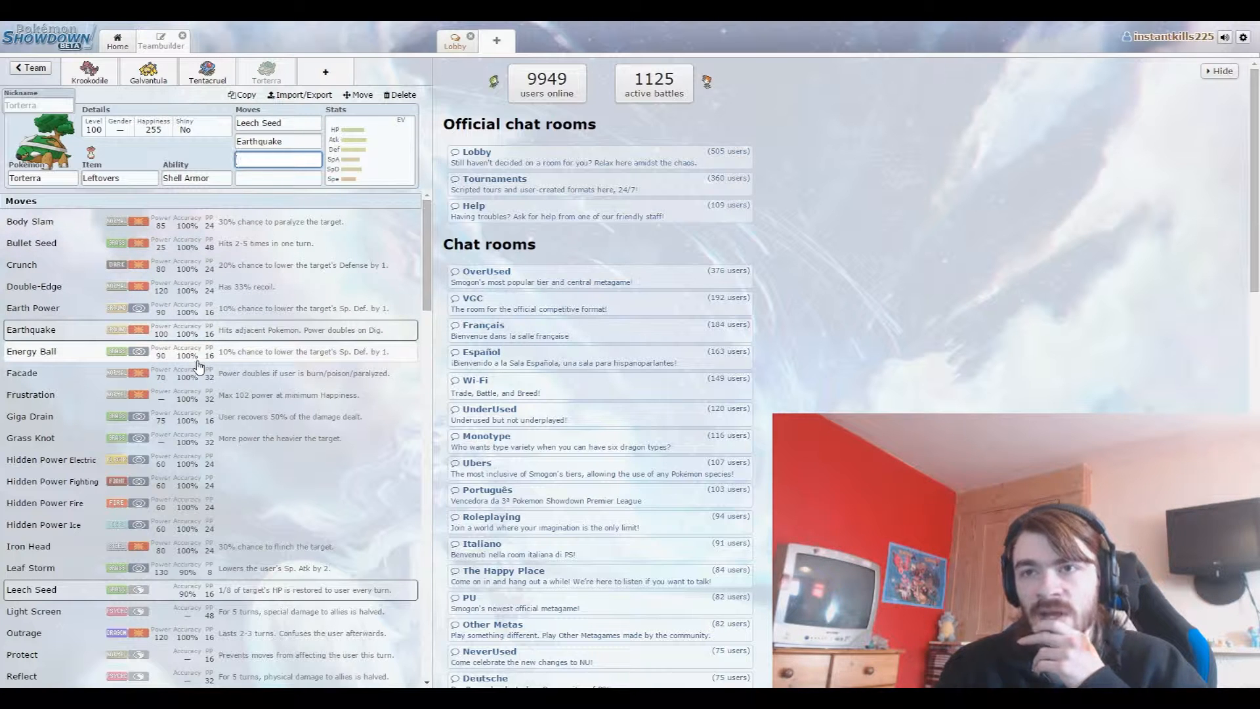
scroll("down", 3)
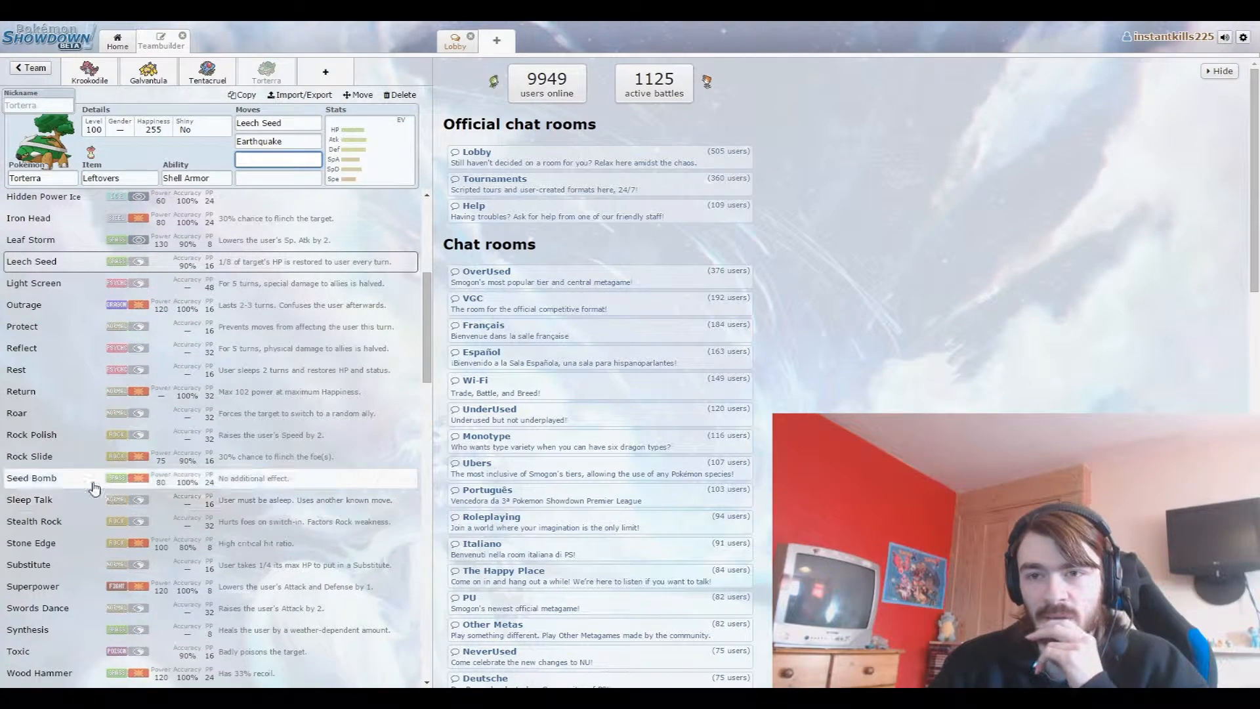
left_click(32, 477)
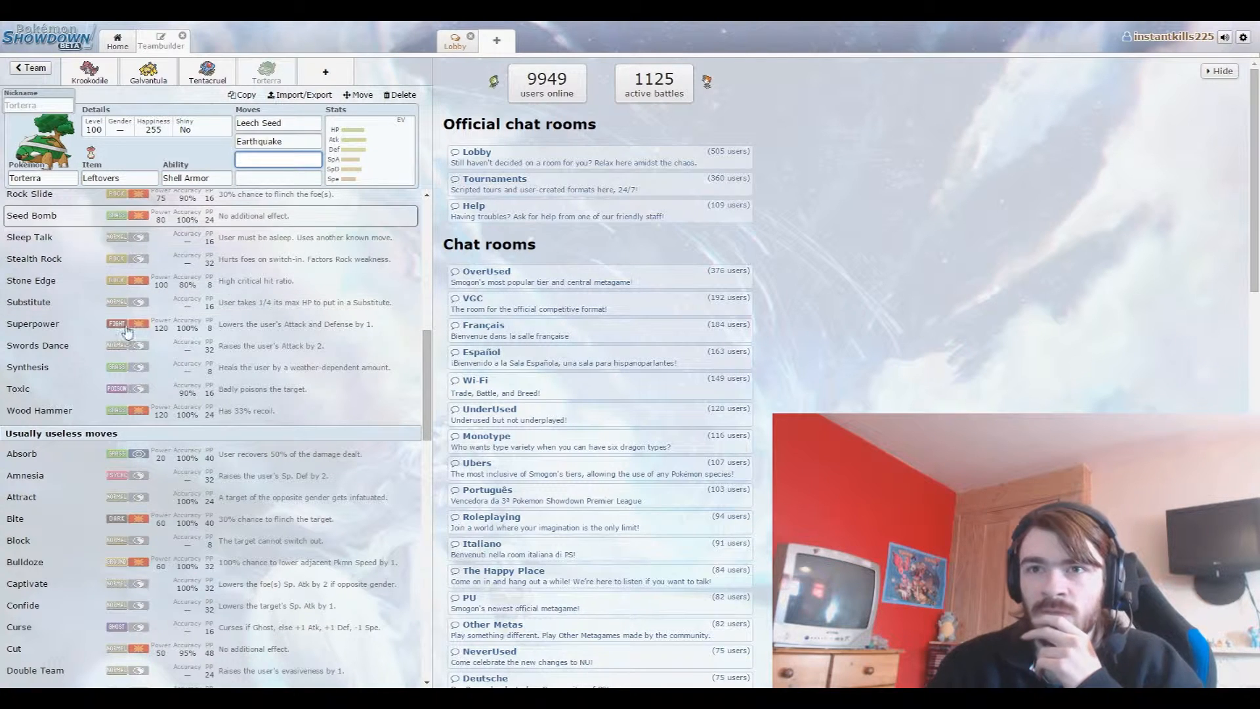
left_click(27, 366)
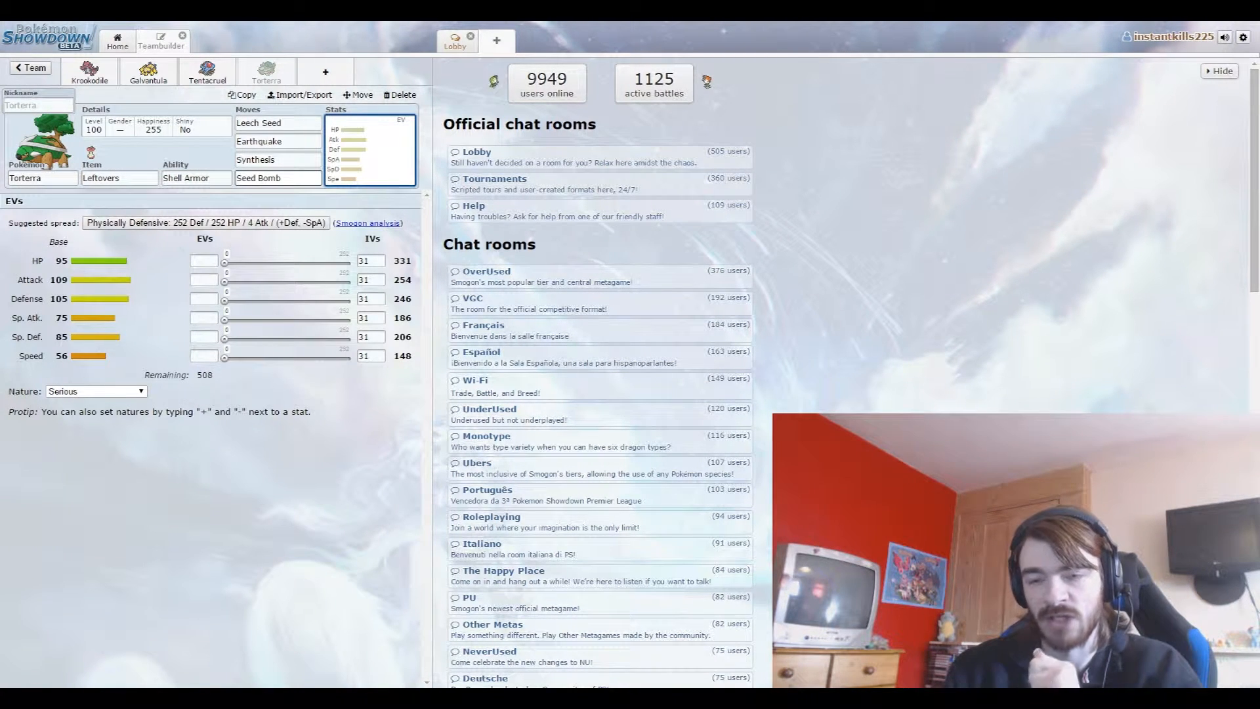
Reopen Torterra's third move slot and scroll through the move options.
left_click(277, 159)
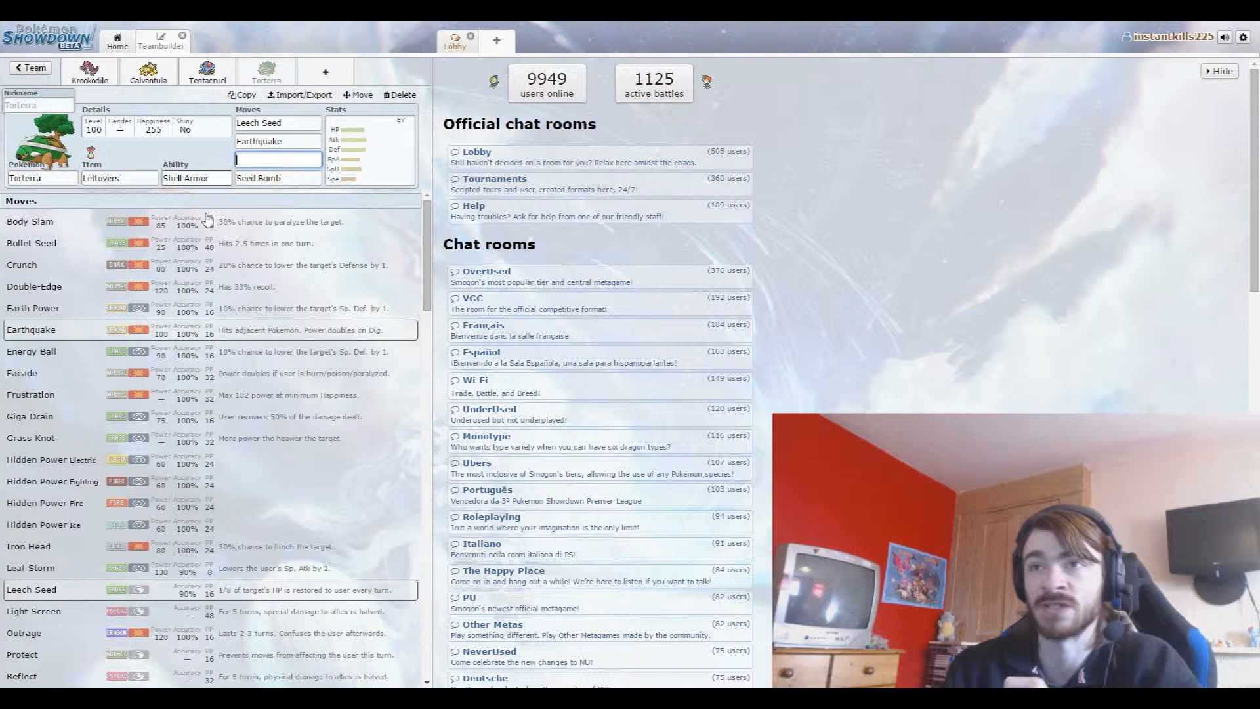
scroll("down", 3)
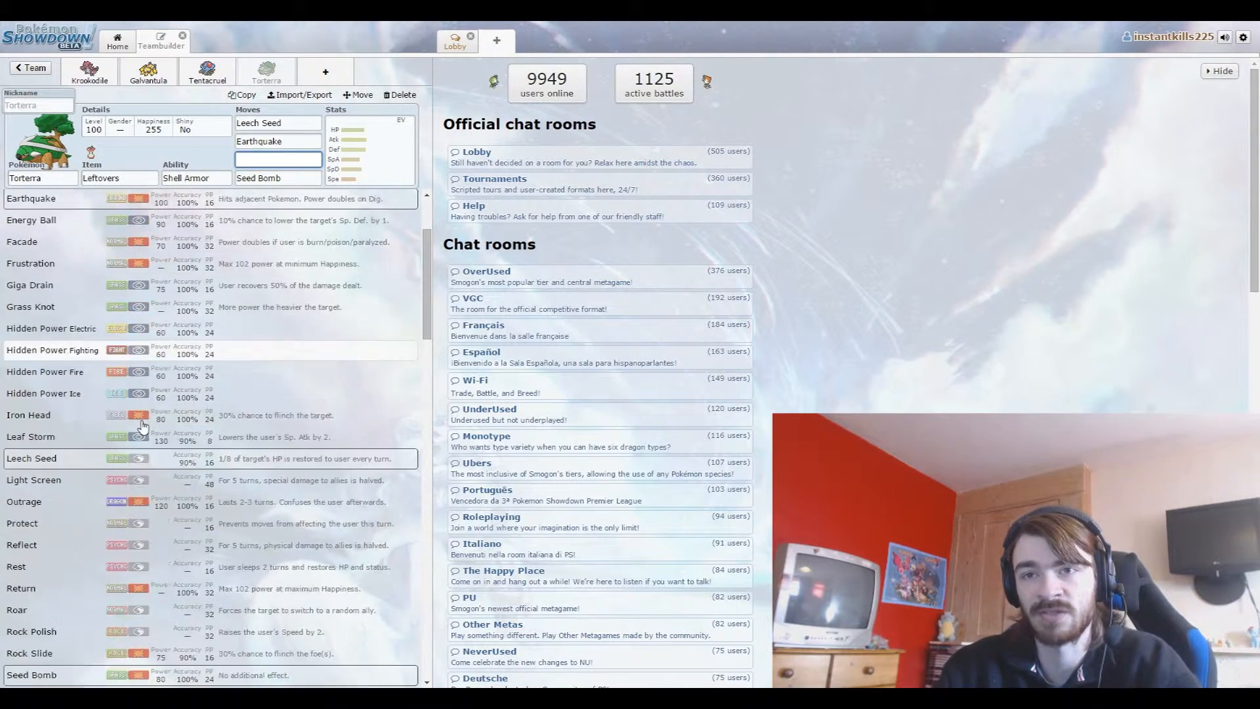
scroll("down", 3)
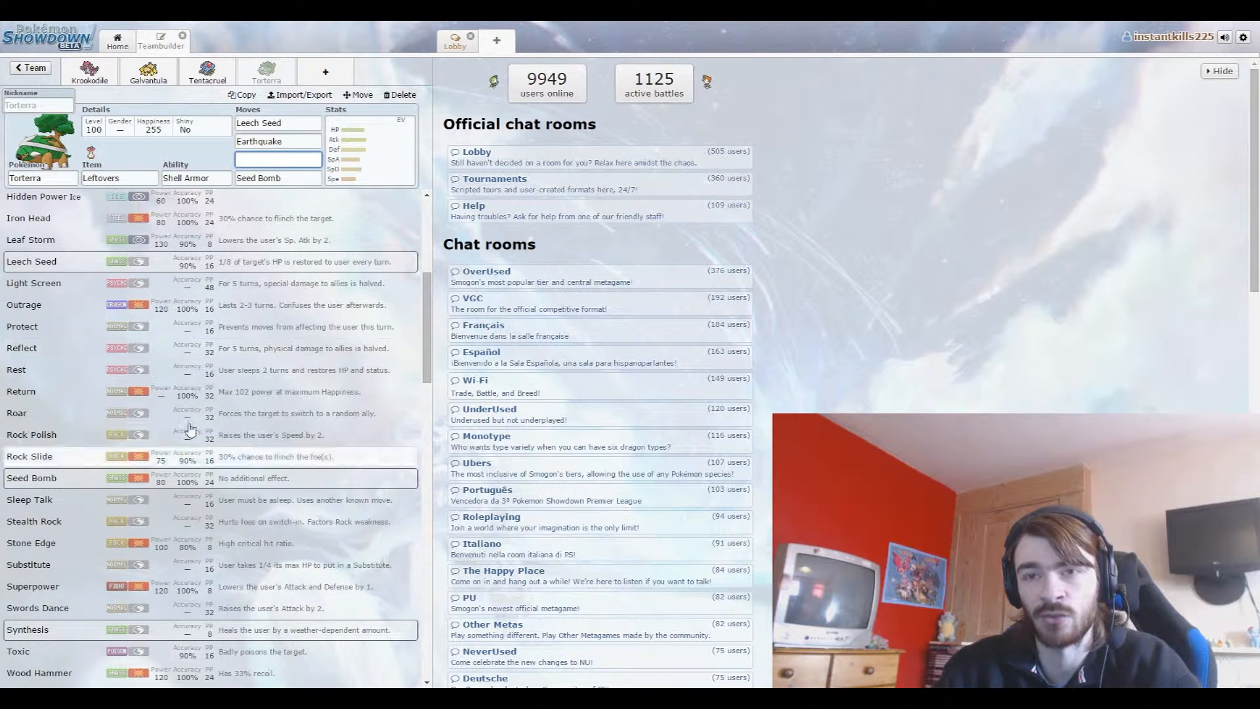
mouse_move(76, 543)
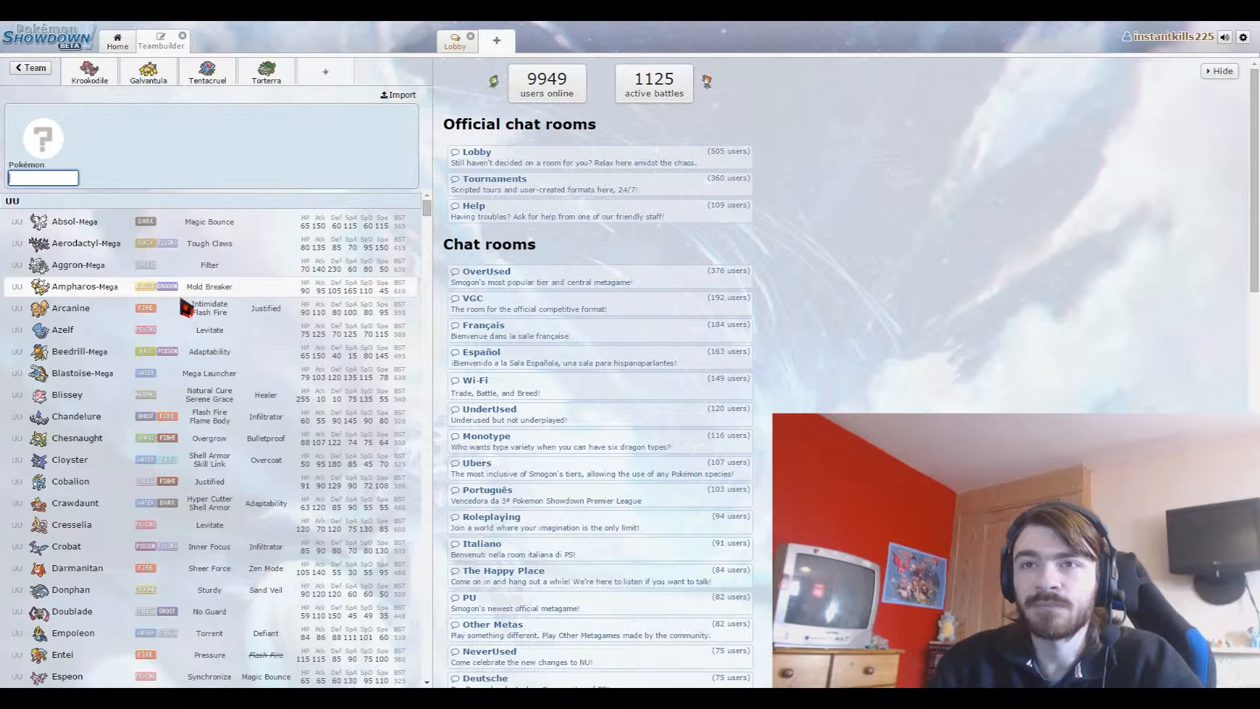
Scroll down through the UU section of the Pokémon list to reach Azelf.
scroll("down", 3)
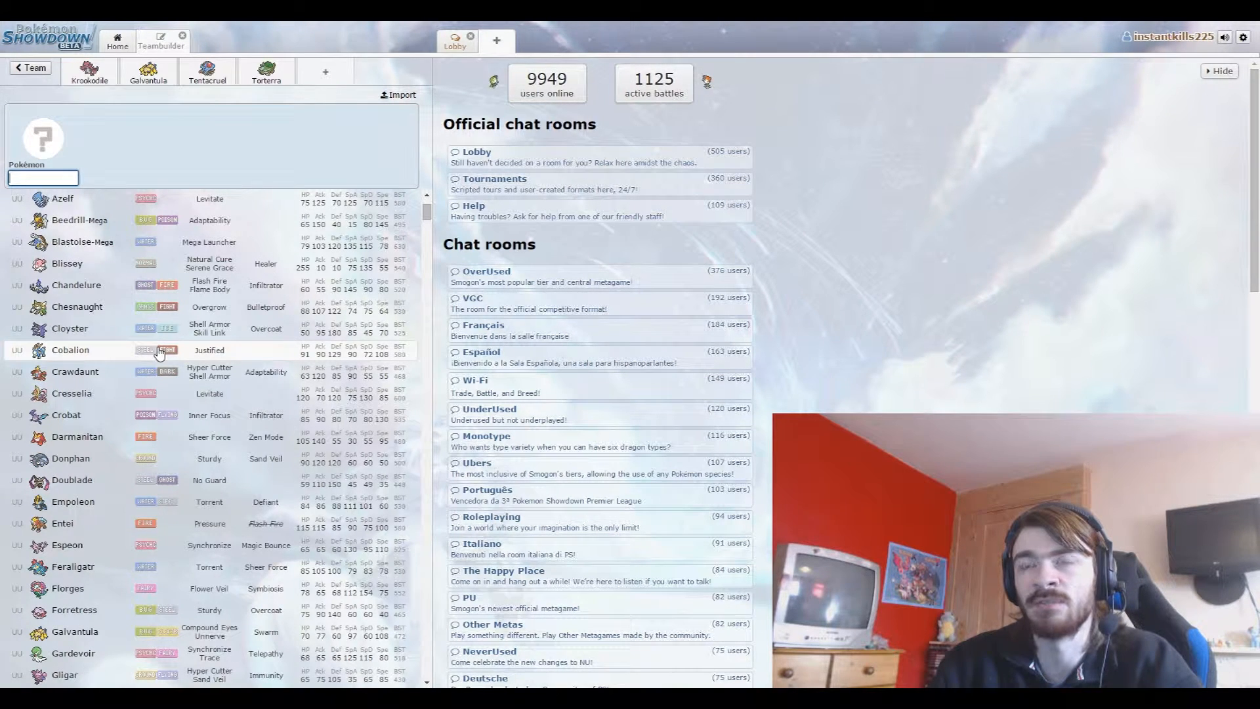
scroll("down", 3)
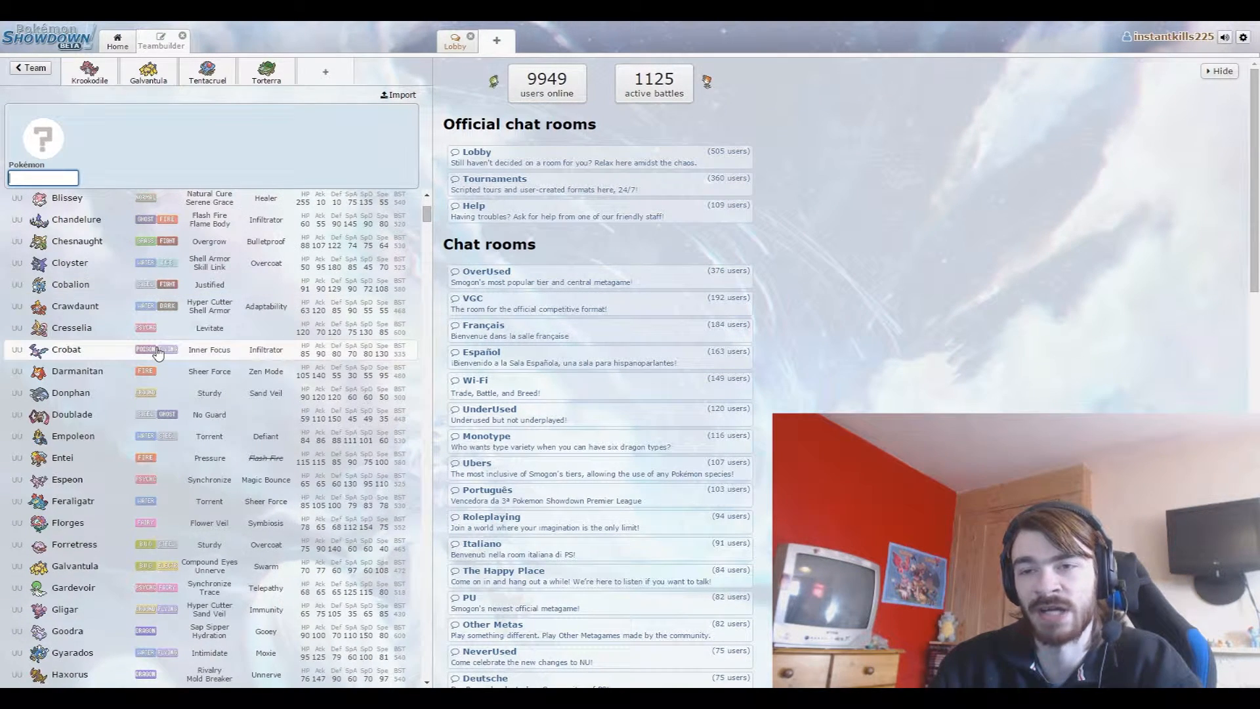
scroll("down", 3)
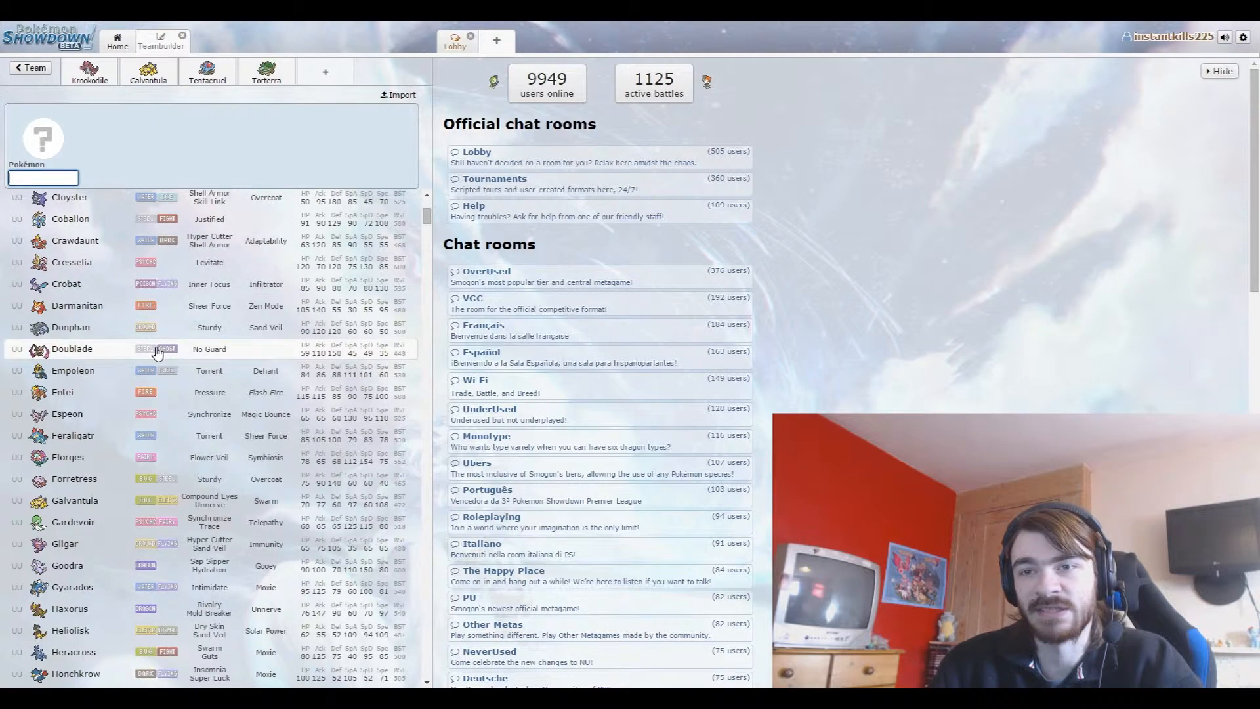
scroll("down", 3)
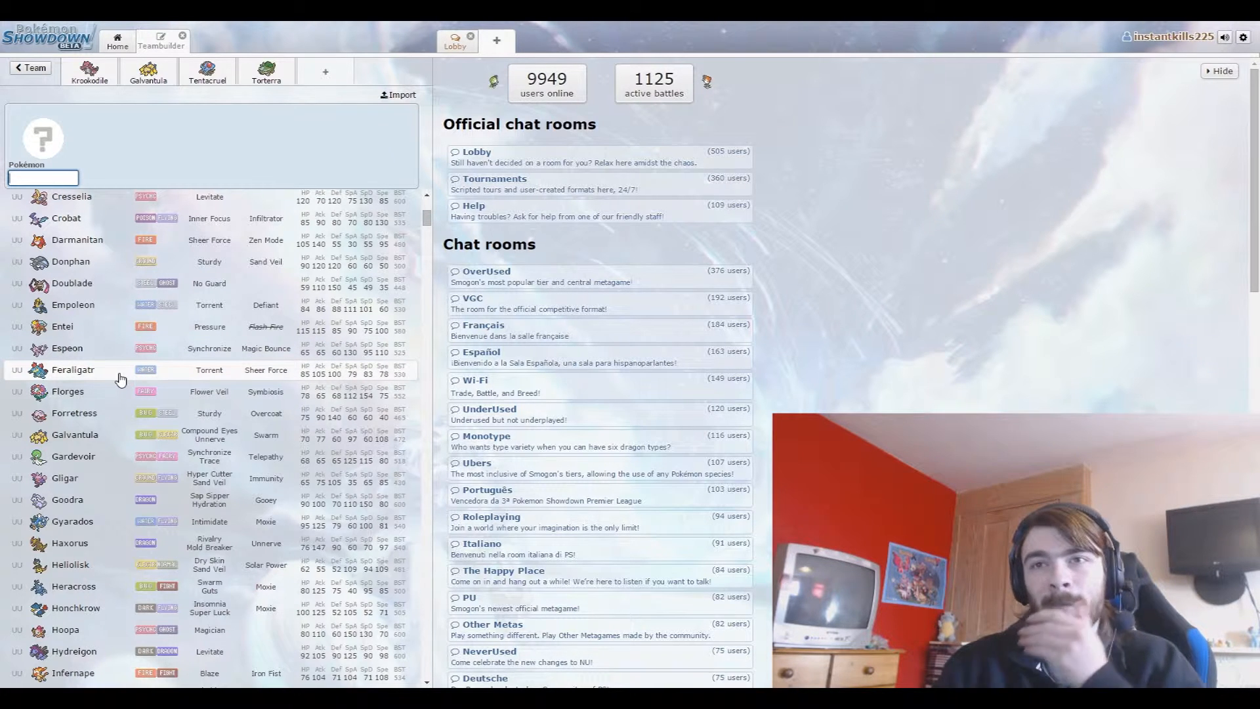
scroll("down", 3)
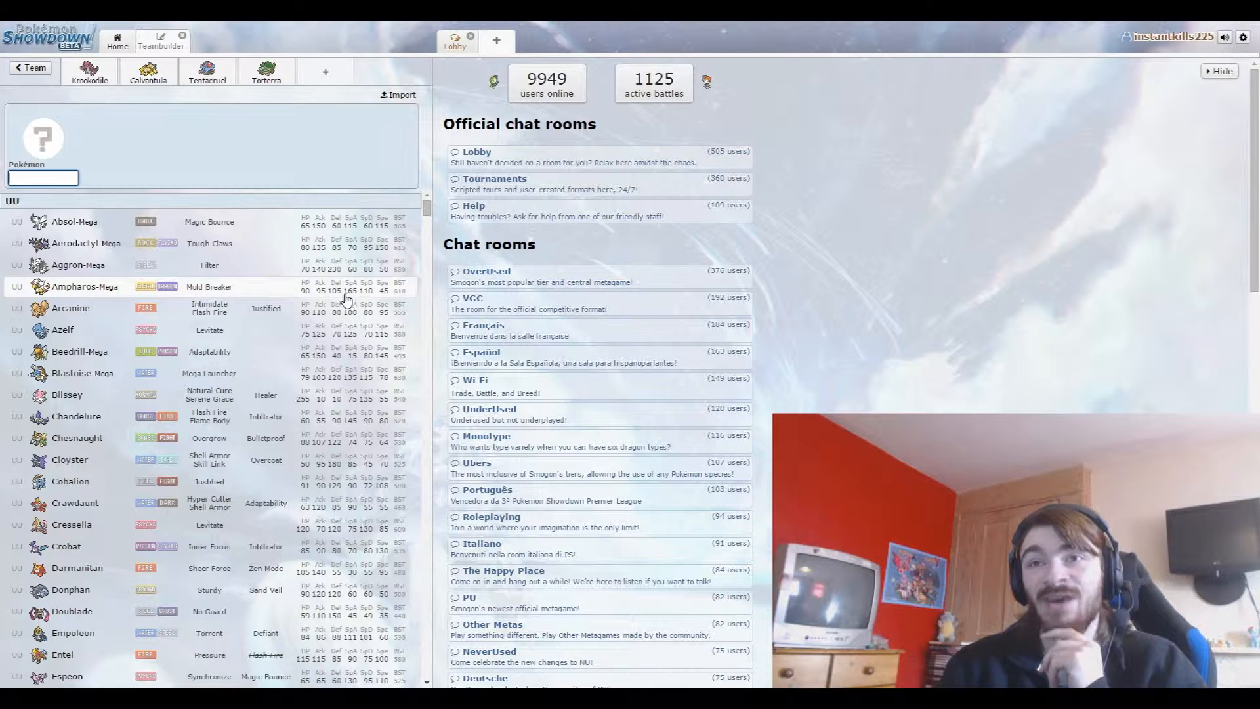
scroll("down", 3)
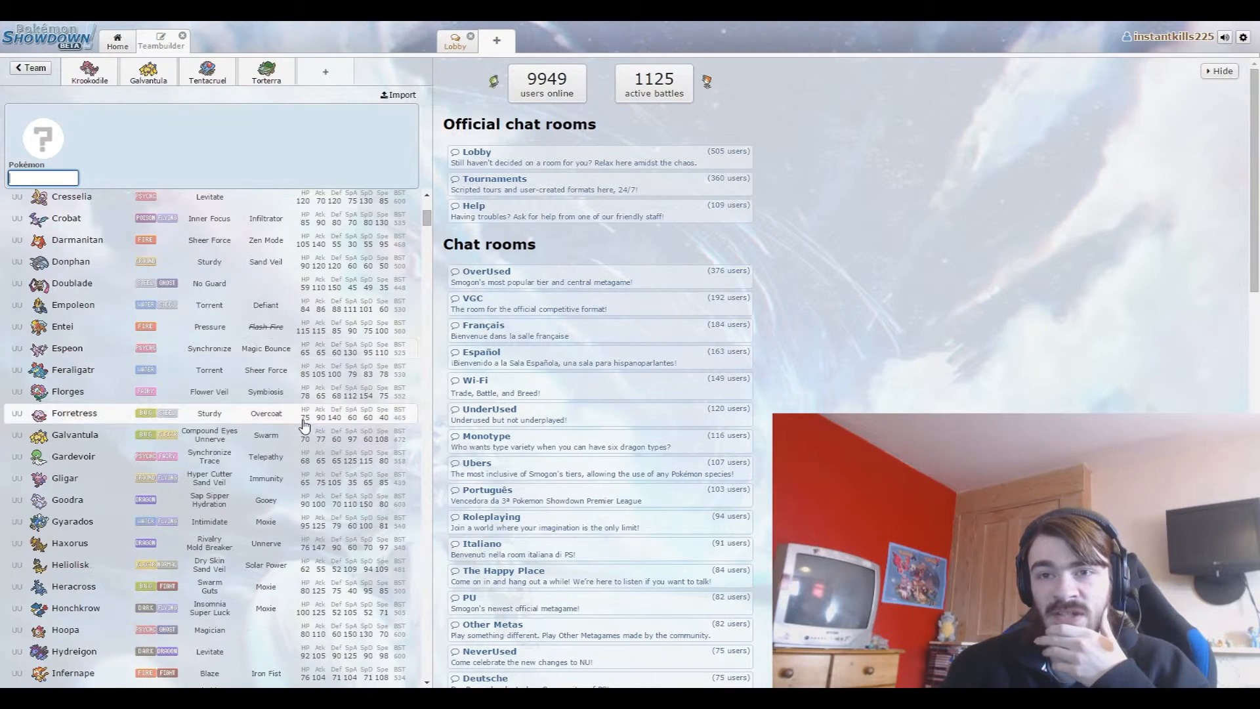
scroll("down", 3)
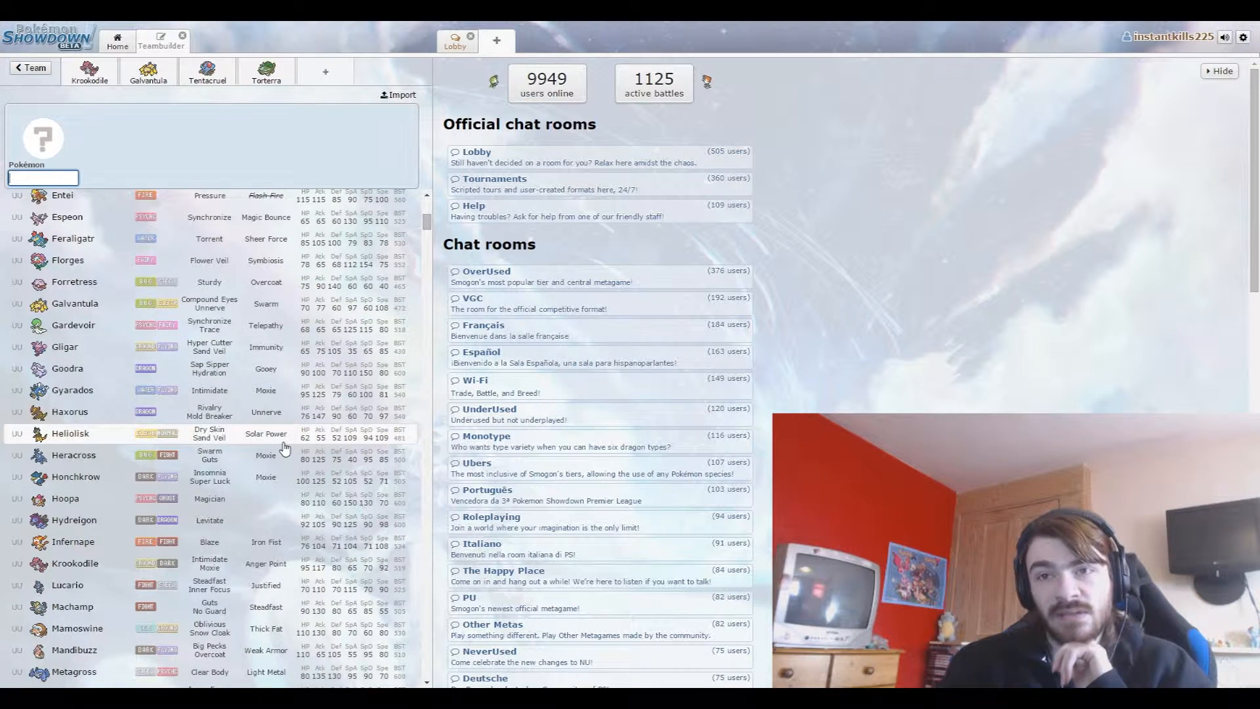
scroll("down", 3)
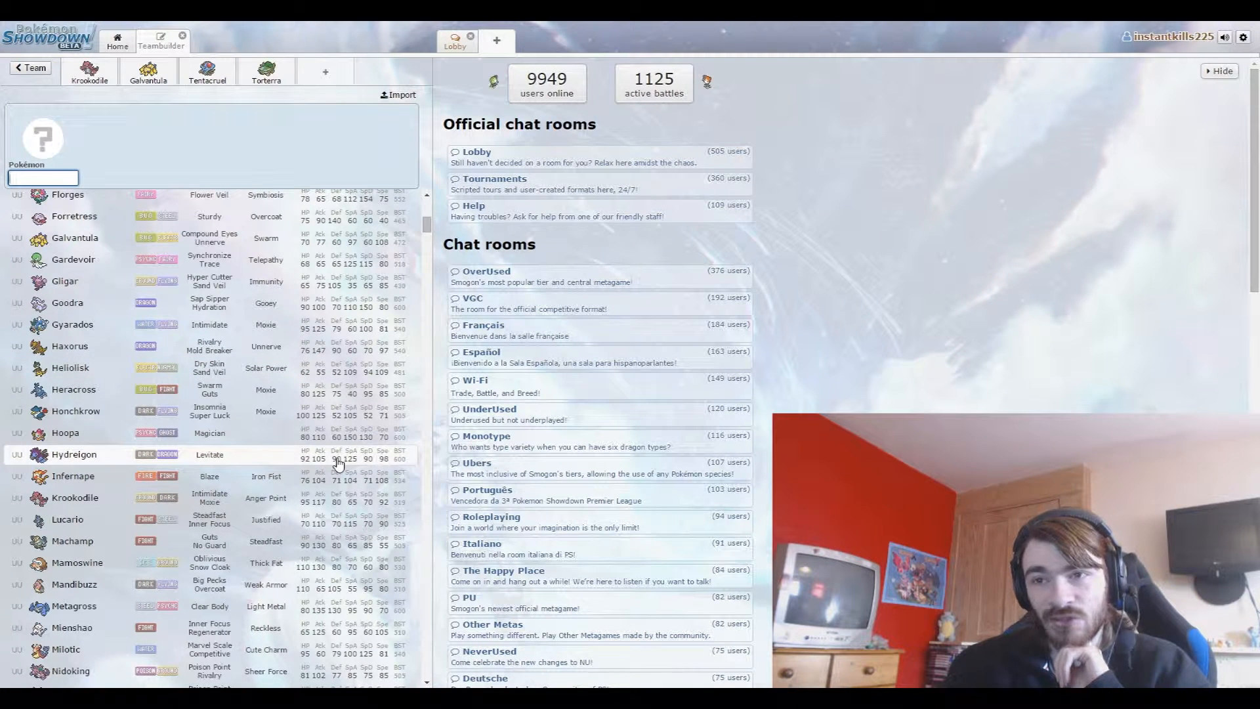
scroll("down", 3)
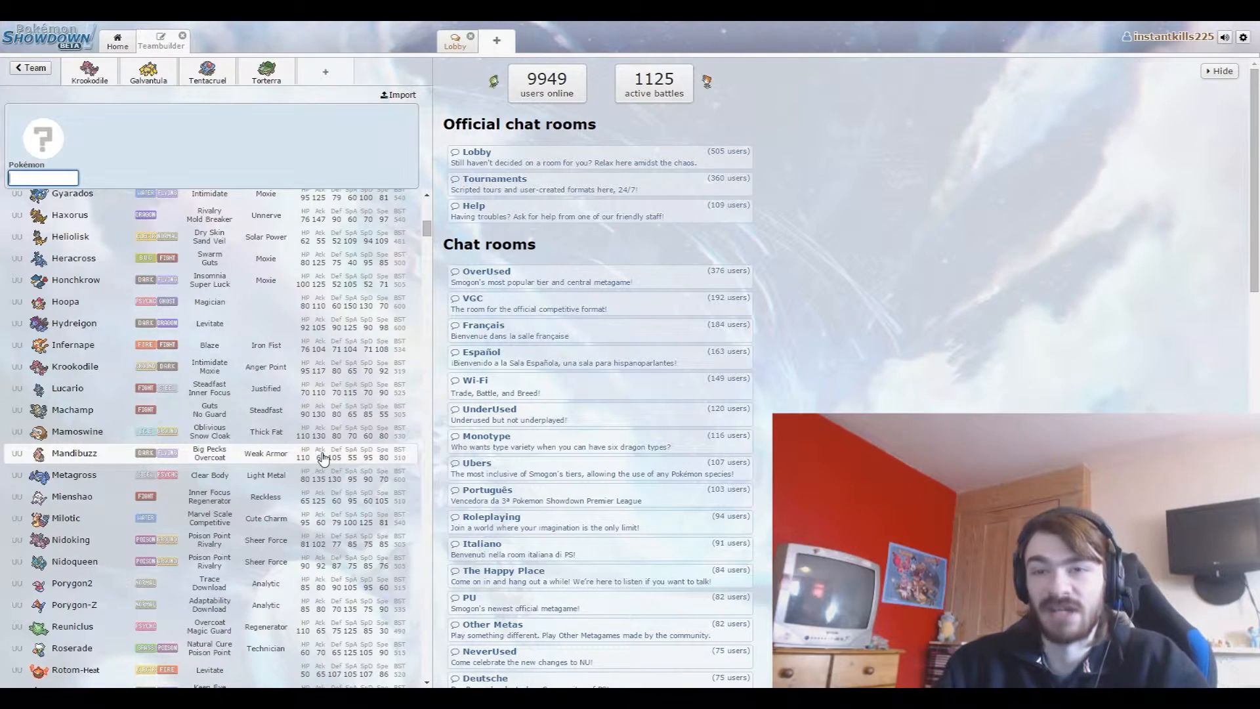
scroll("down", 3)
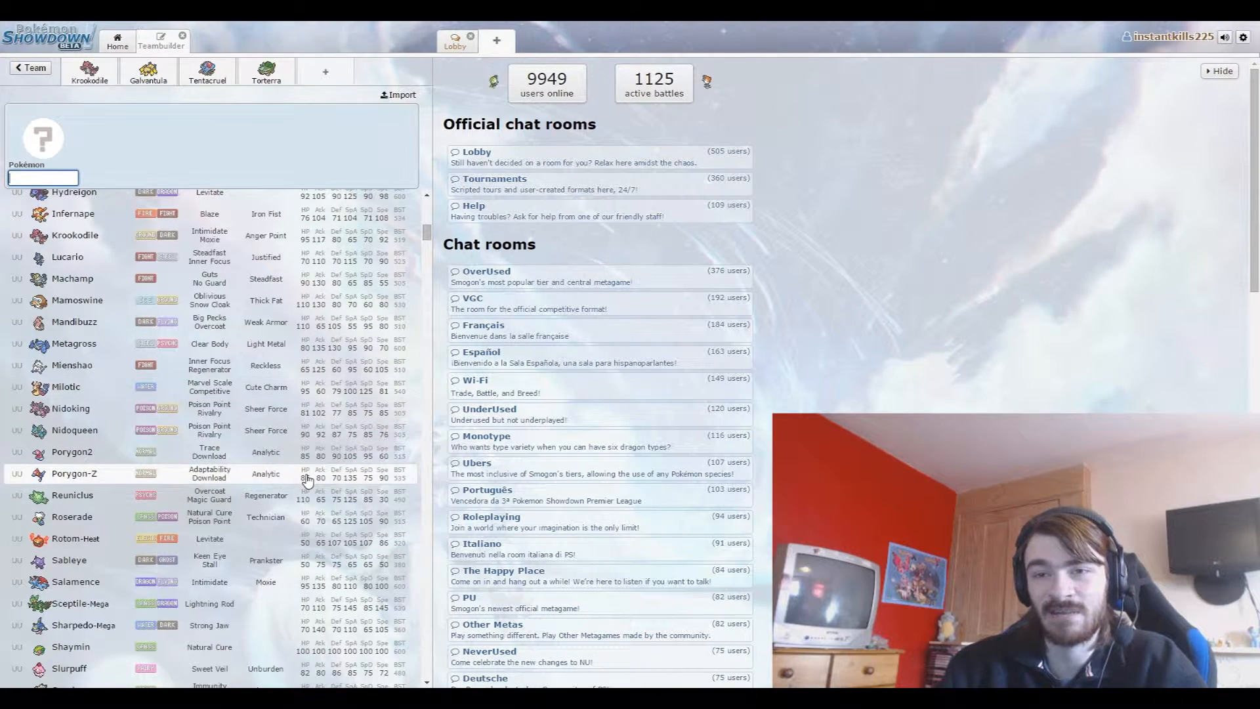
scroll("down", 3)
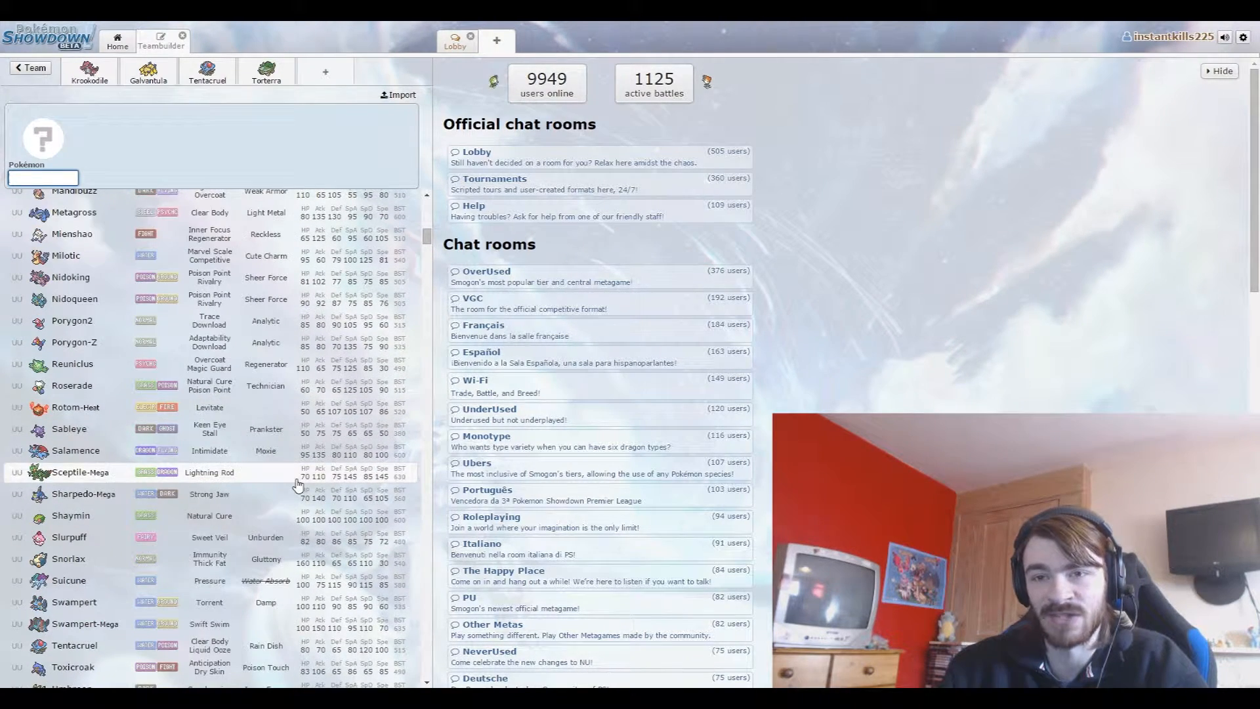
scroll("down", 3)
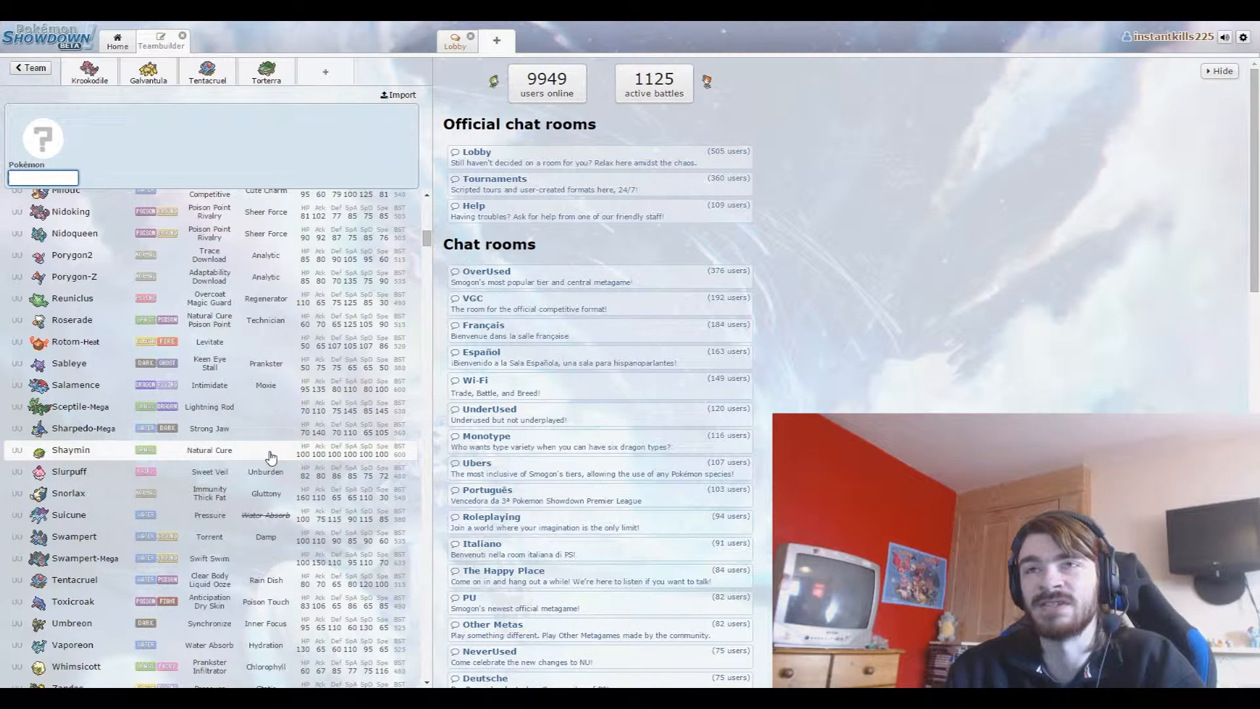
scroll("down", 3)
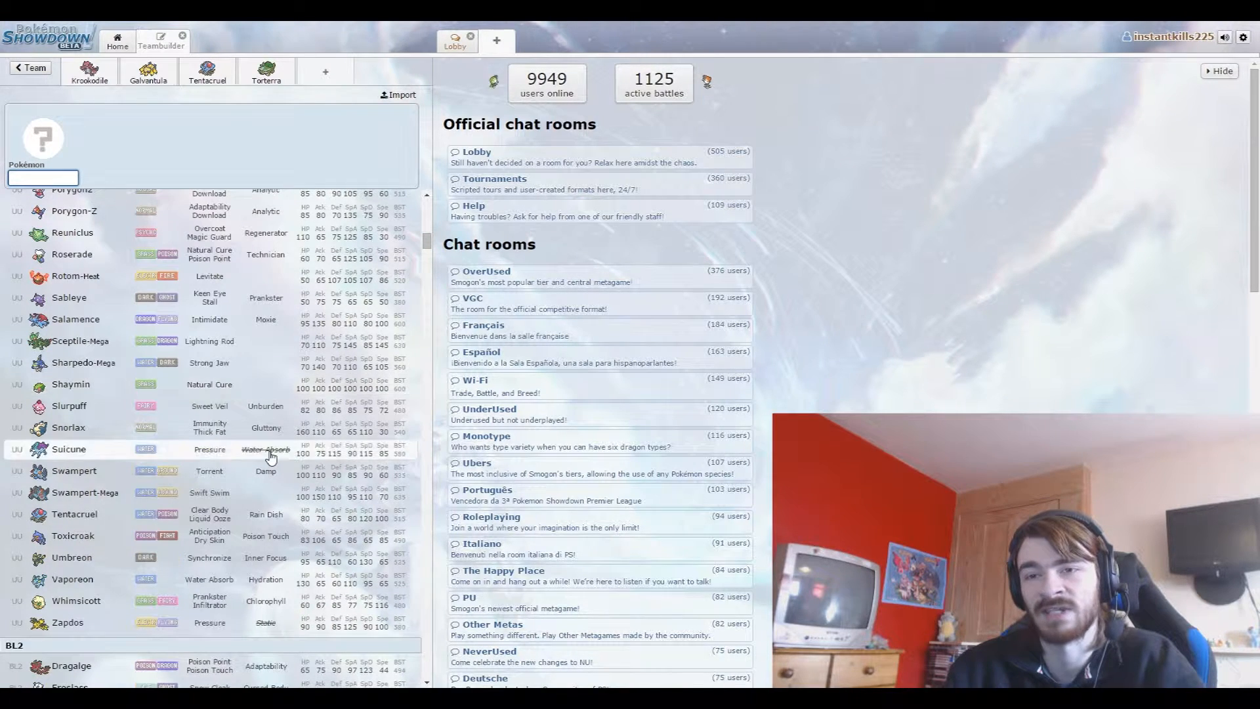
scroll("down", 3)
type("Azelf")
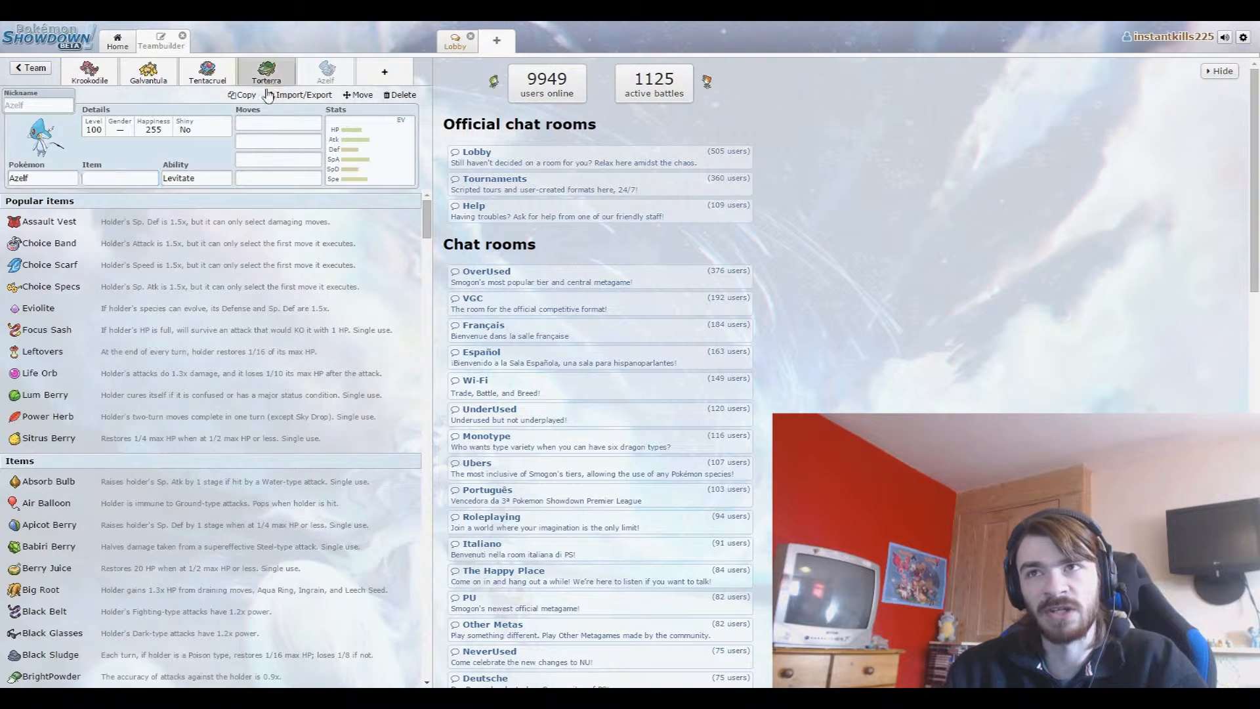
Review Torterra's set, then return to Azelf and give it Stealth Rock.
left_click(265, 71)
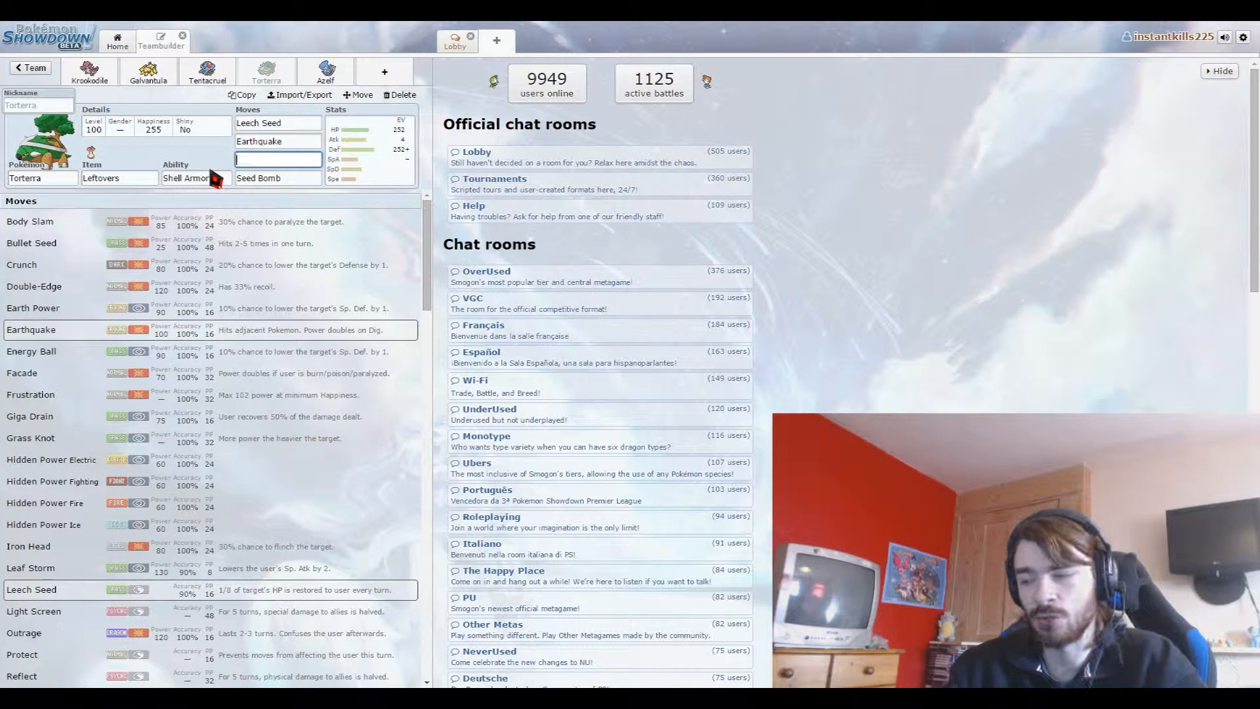
type("s")
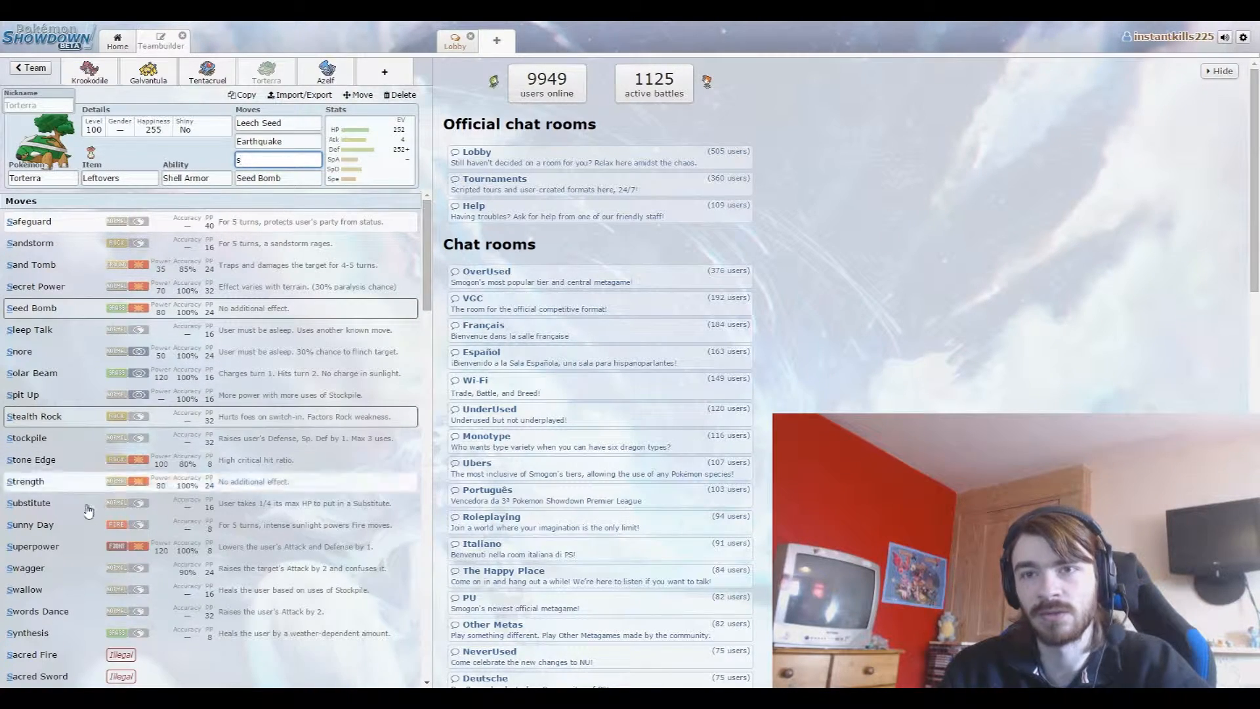
left_click(325, 71)
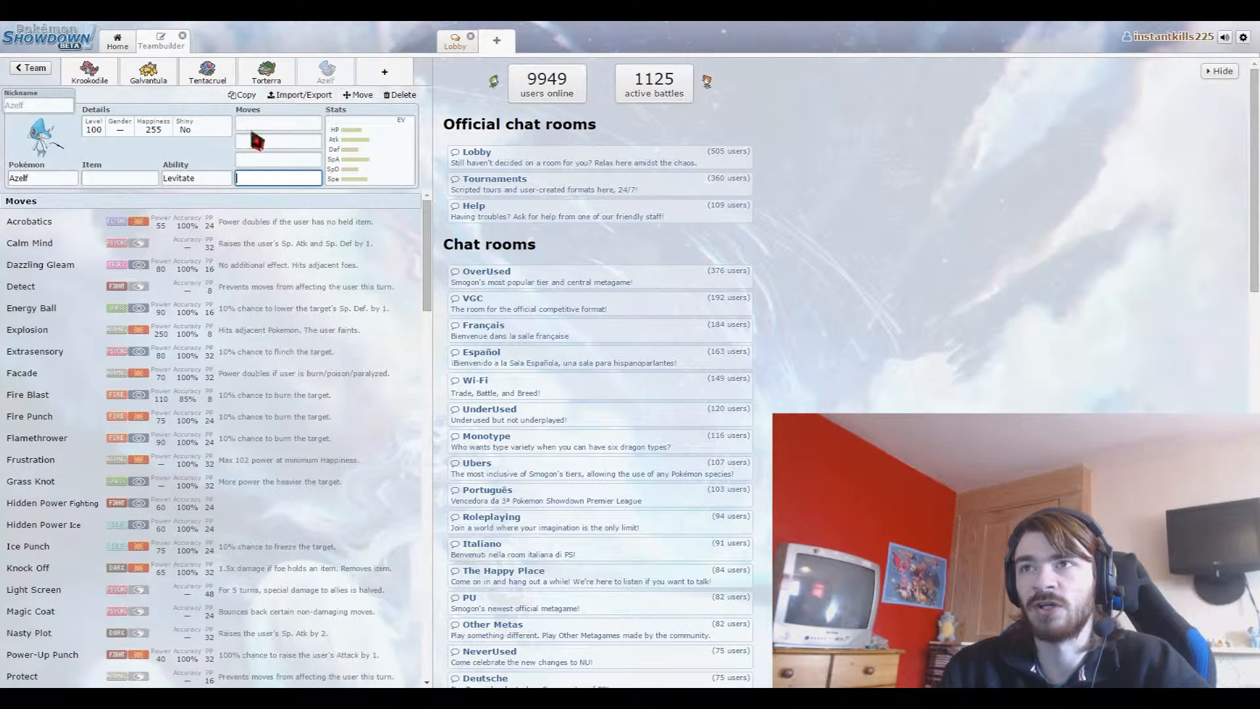
type("steal")
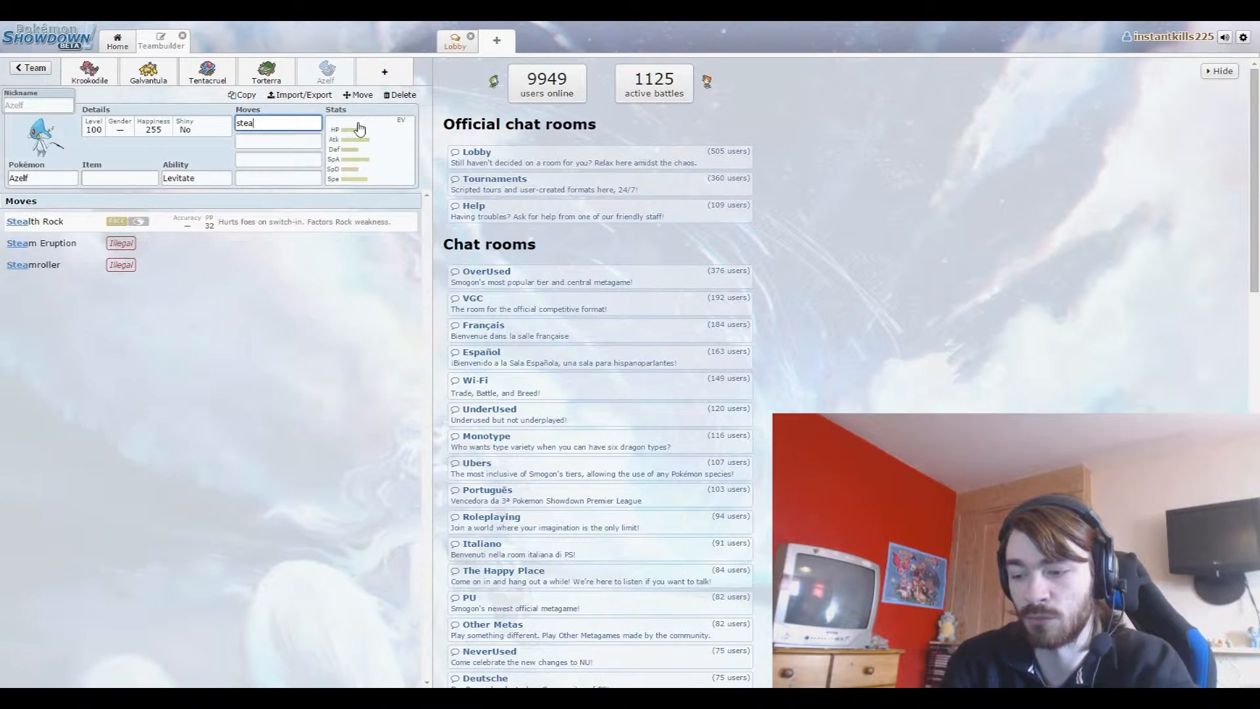
left_click(35, 222)
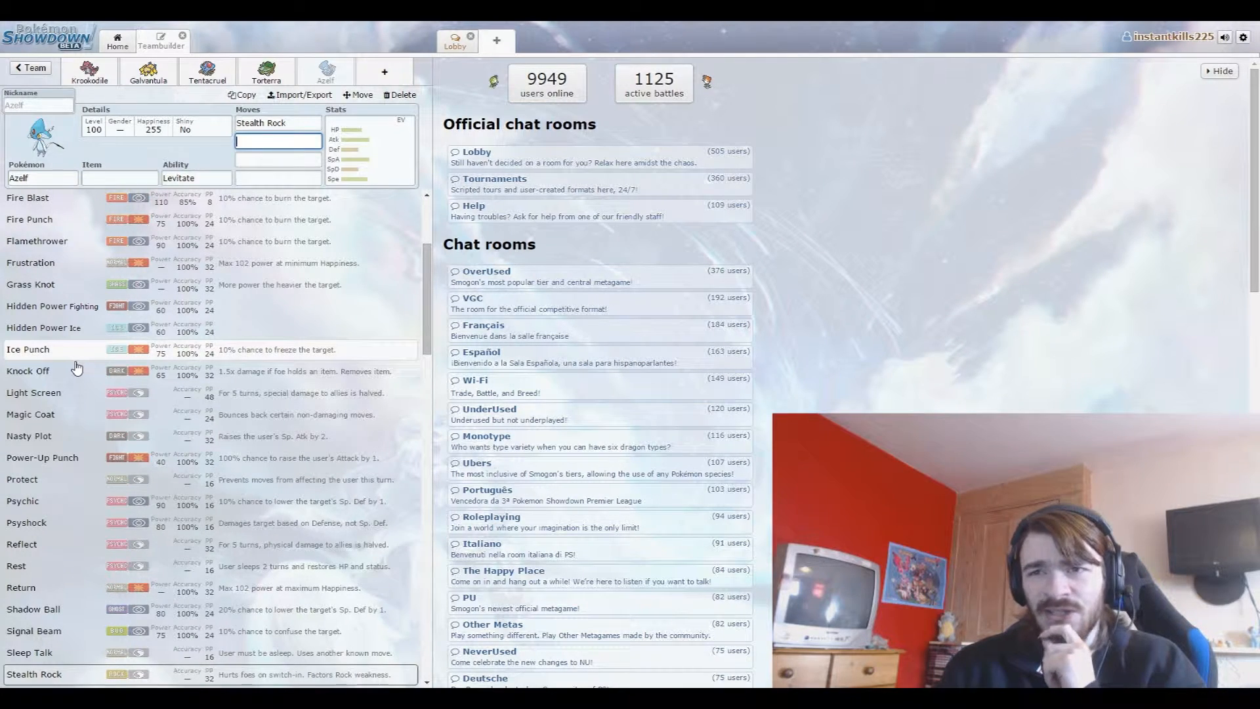
Add Psychic, Dazzling Gleam and Flamethrower to Azelf, then open a sixth team slot.
scroll("down", 3)
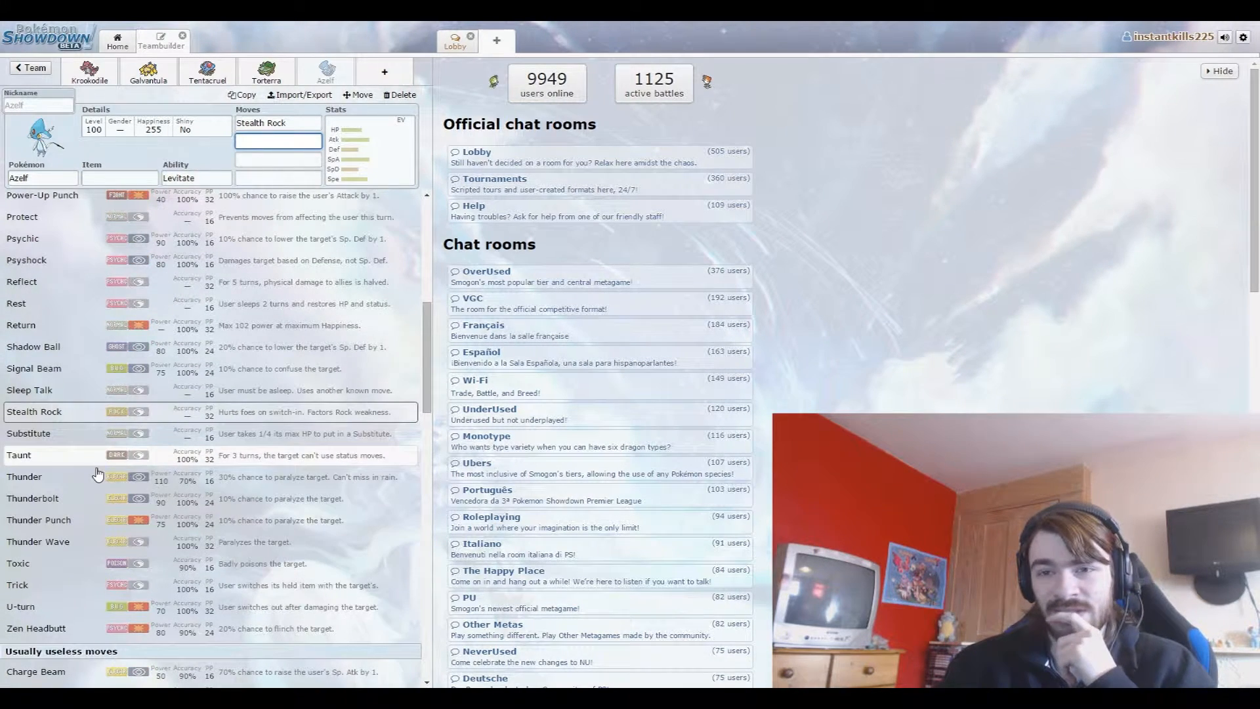
mouse_move(71, 599)
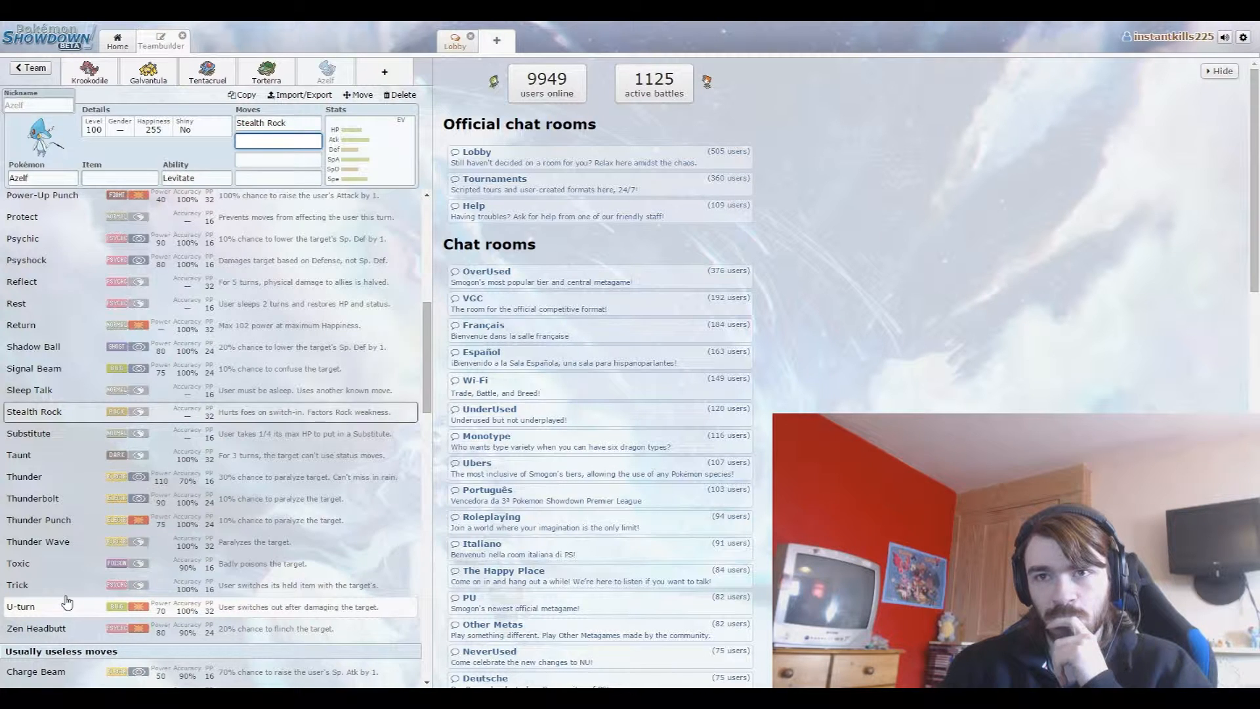
mouse_move(117, 258)
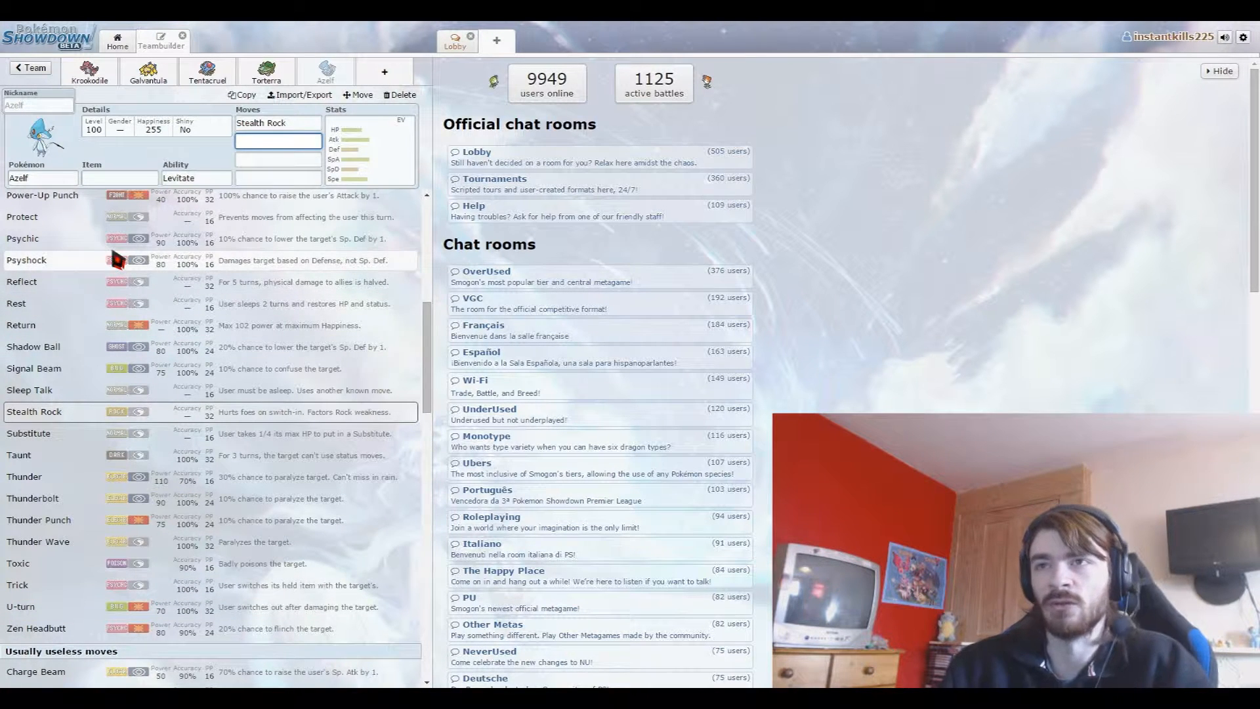
left_click(23, 237)
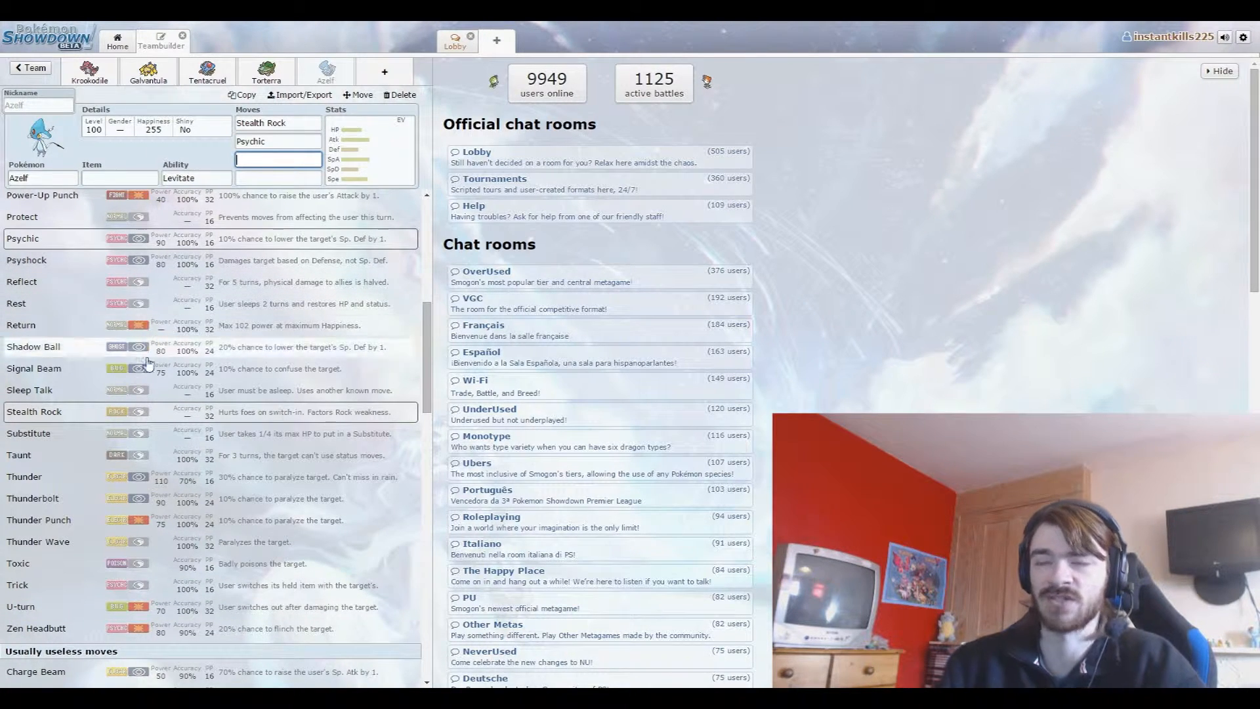
left_click(33, 497)
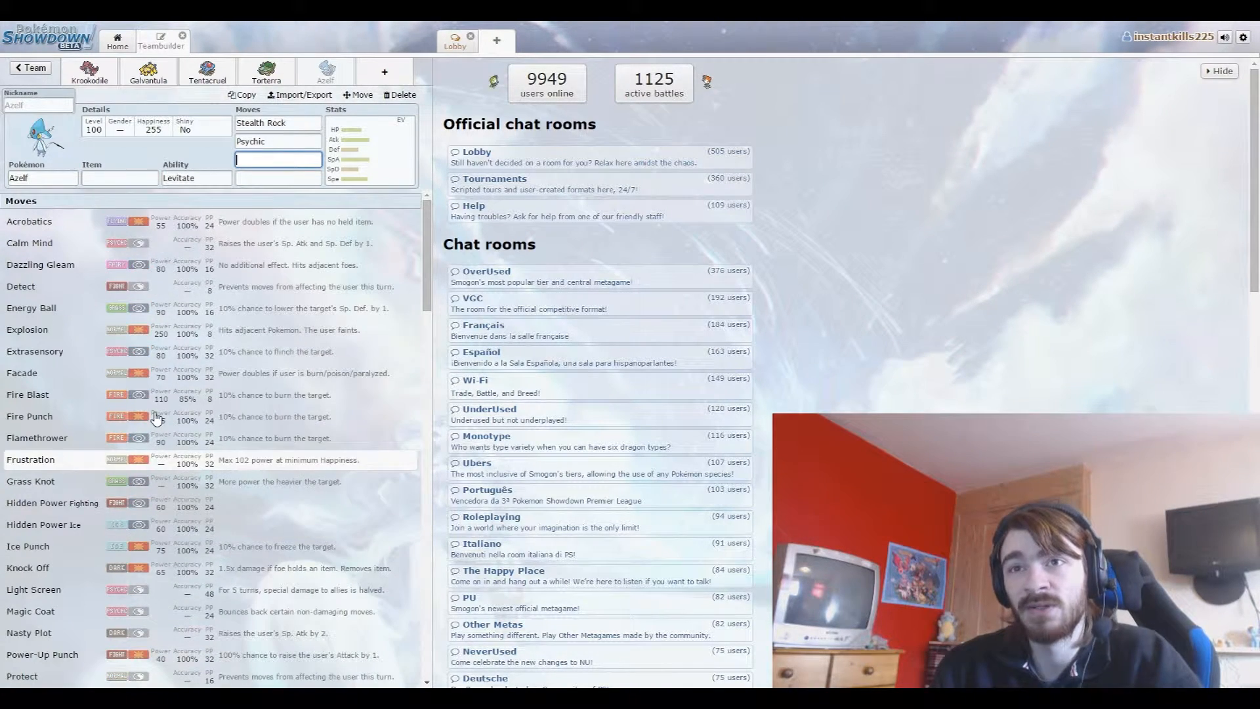
left_click(40, 264)
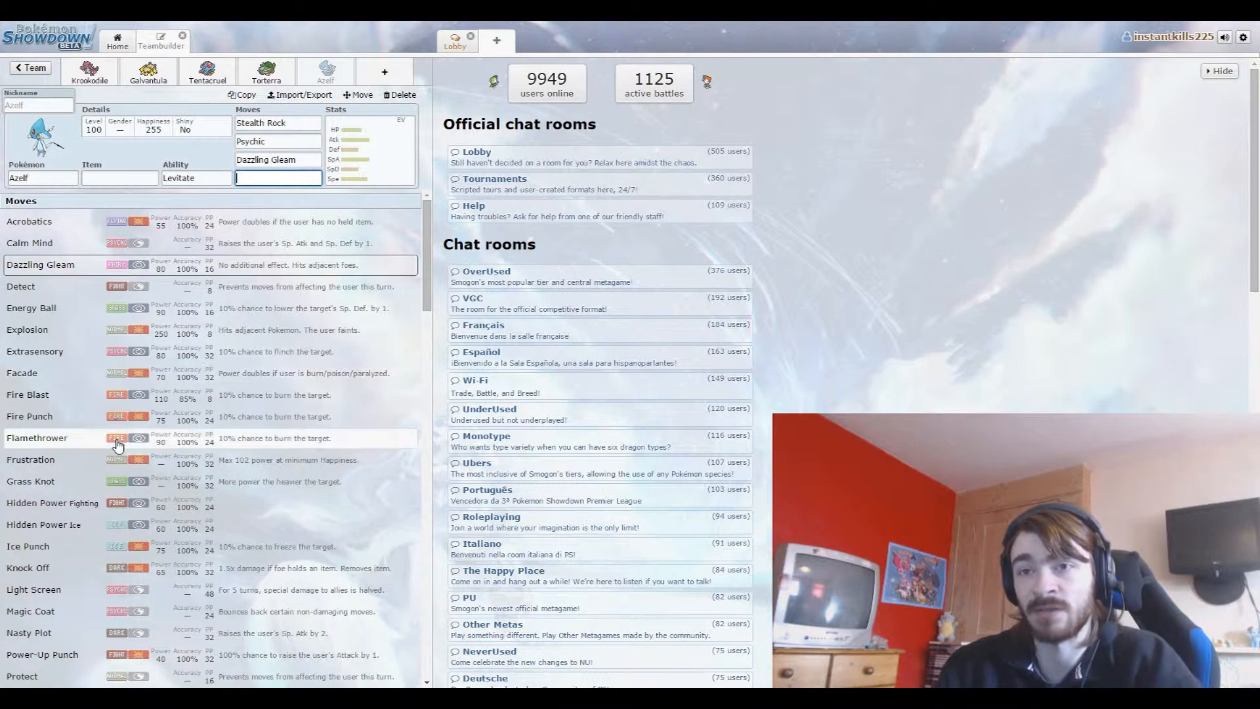
left_click(38, 437)
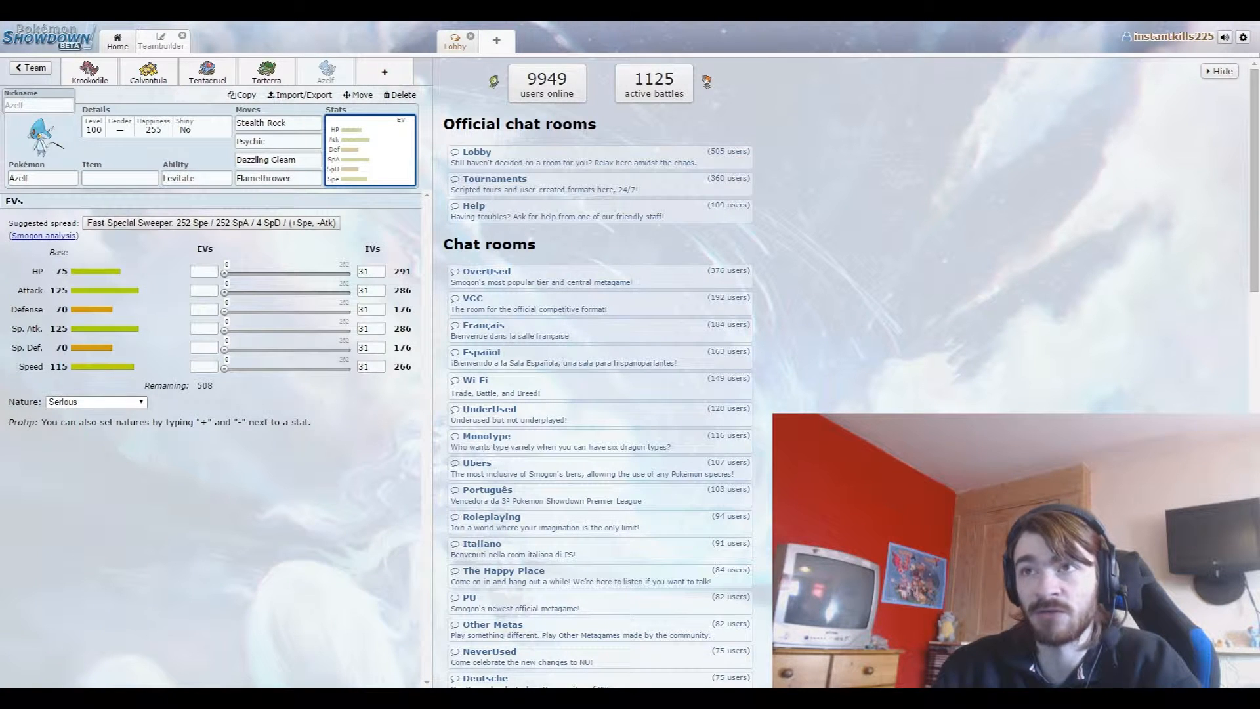
left_click(119, 178)
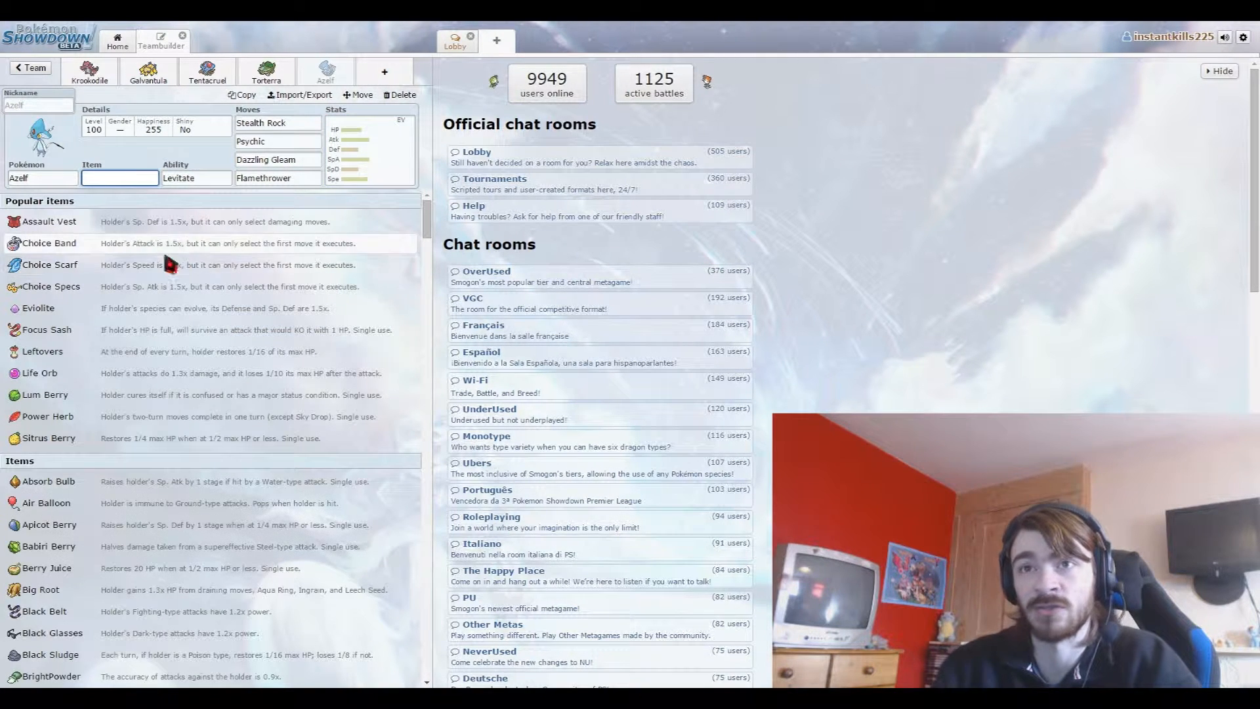
mouse_move(133, 334)
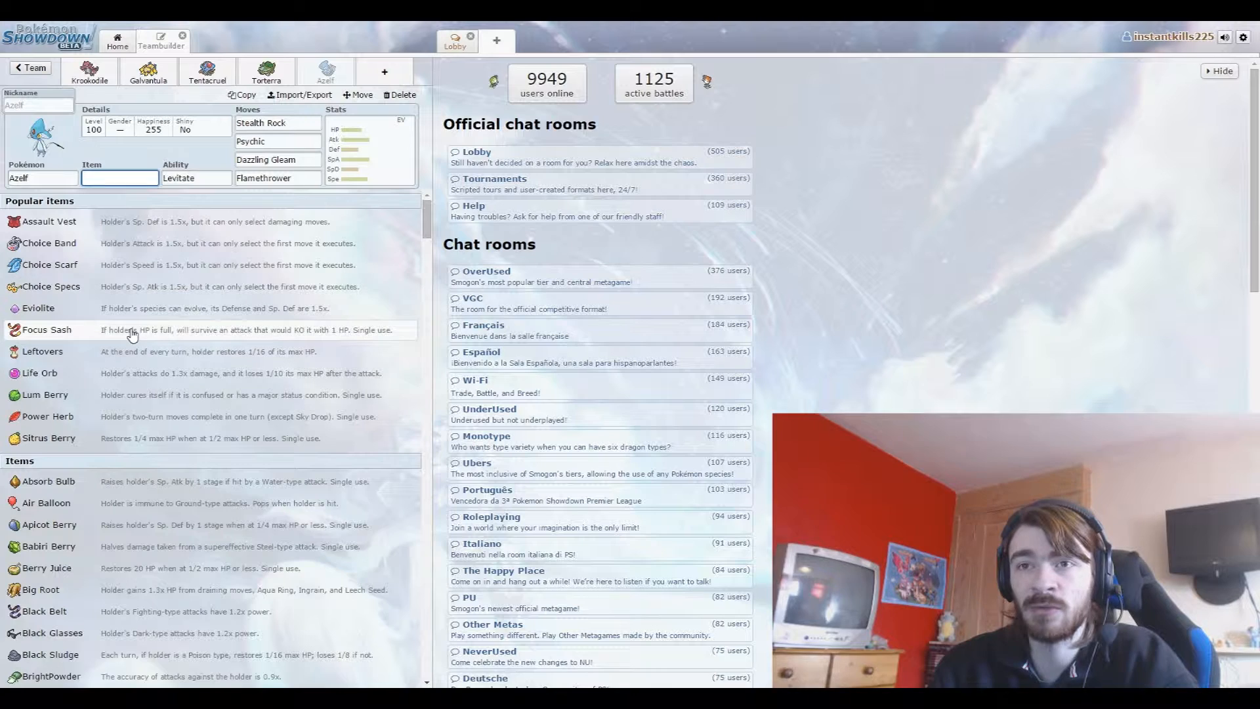
left_click(46, 329)
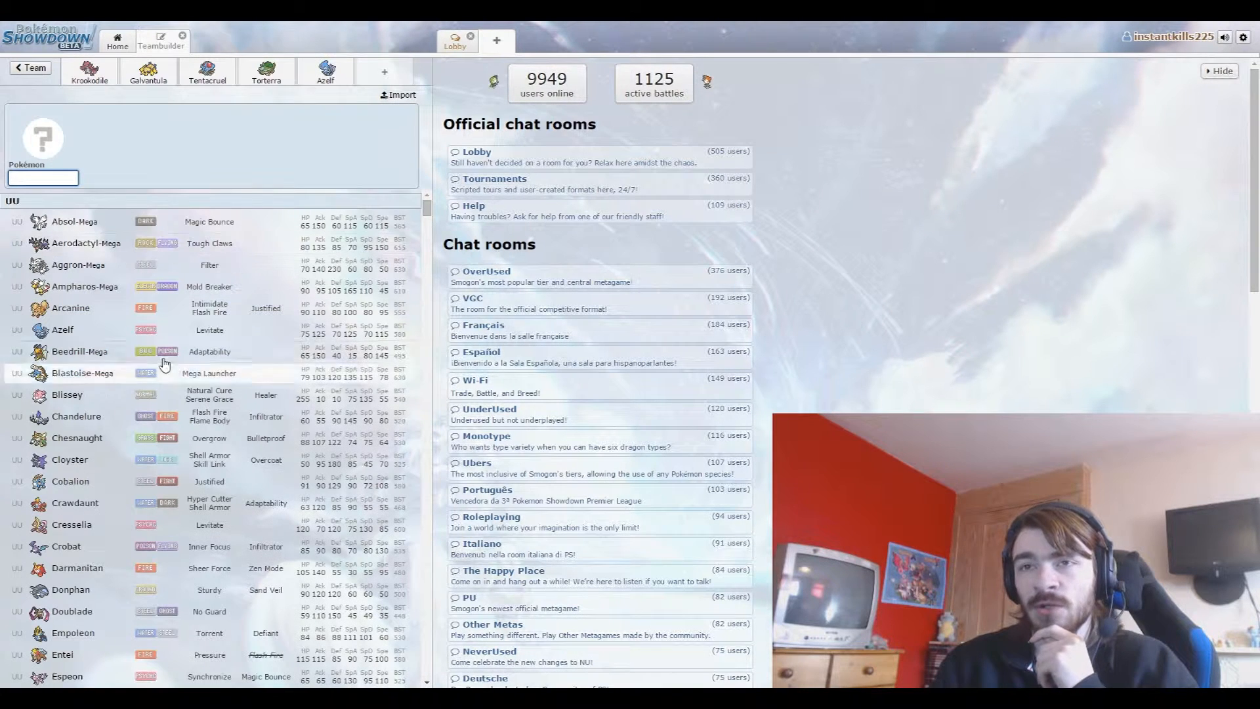
mouse_move(153, 367)
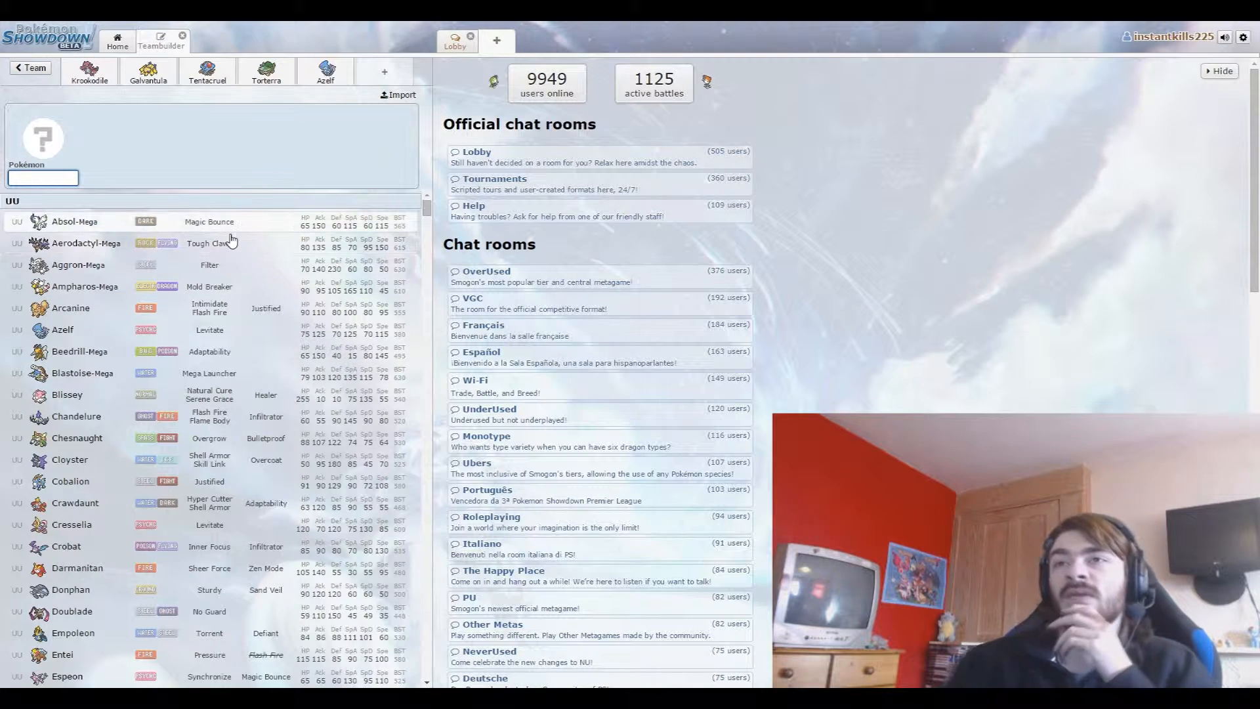
Scroll the UU Pokémon list and pick Infernape for the sixth slot.
scroll("down", 3)
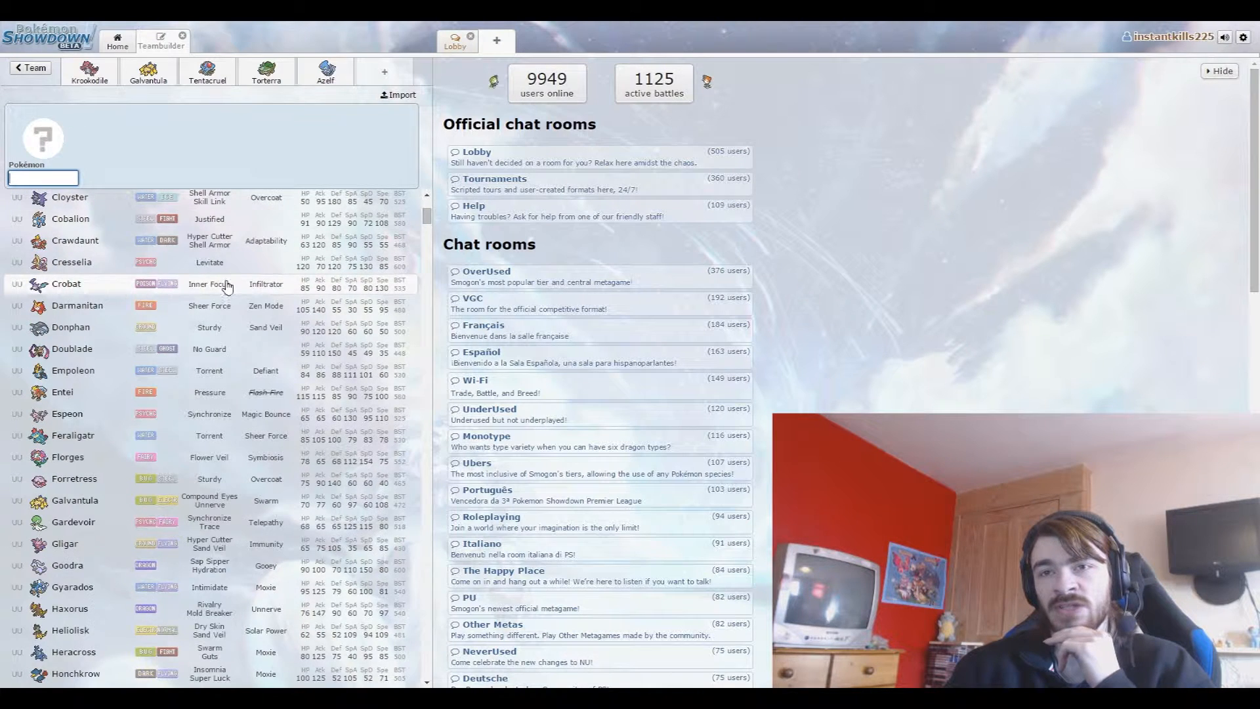
scroll("down", 3)
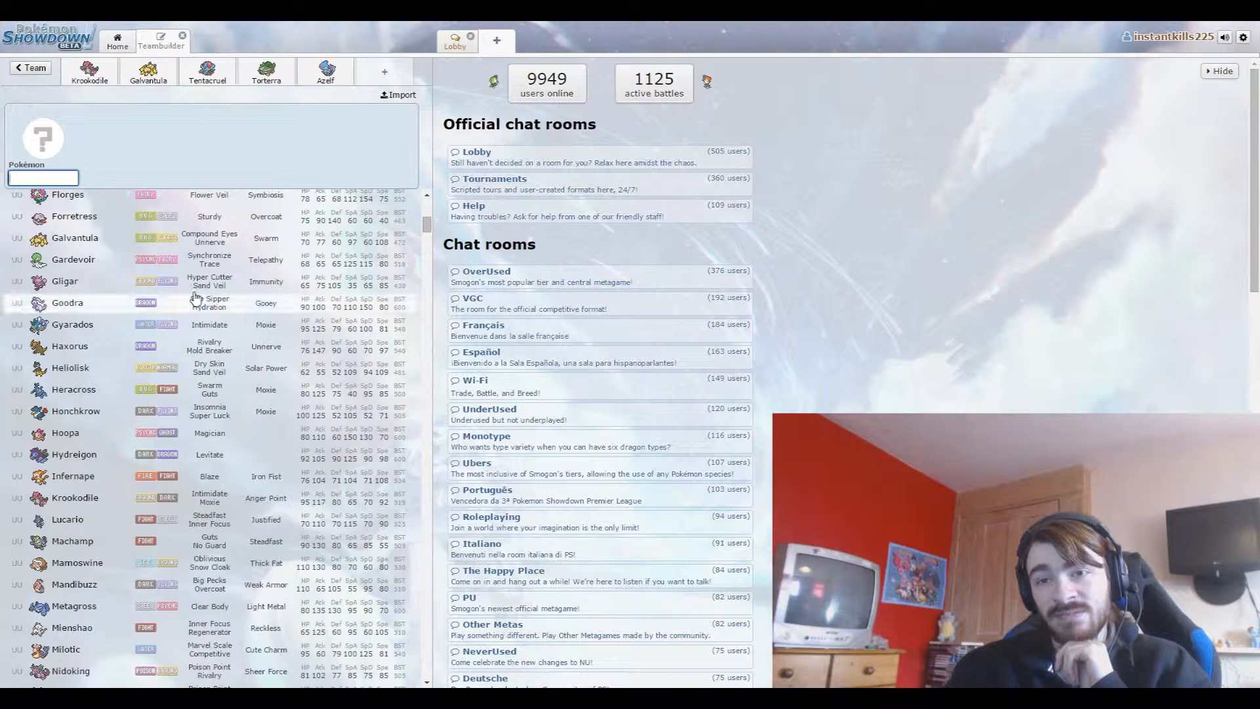
scroll("down", 3)
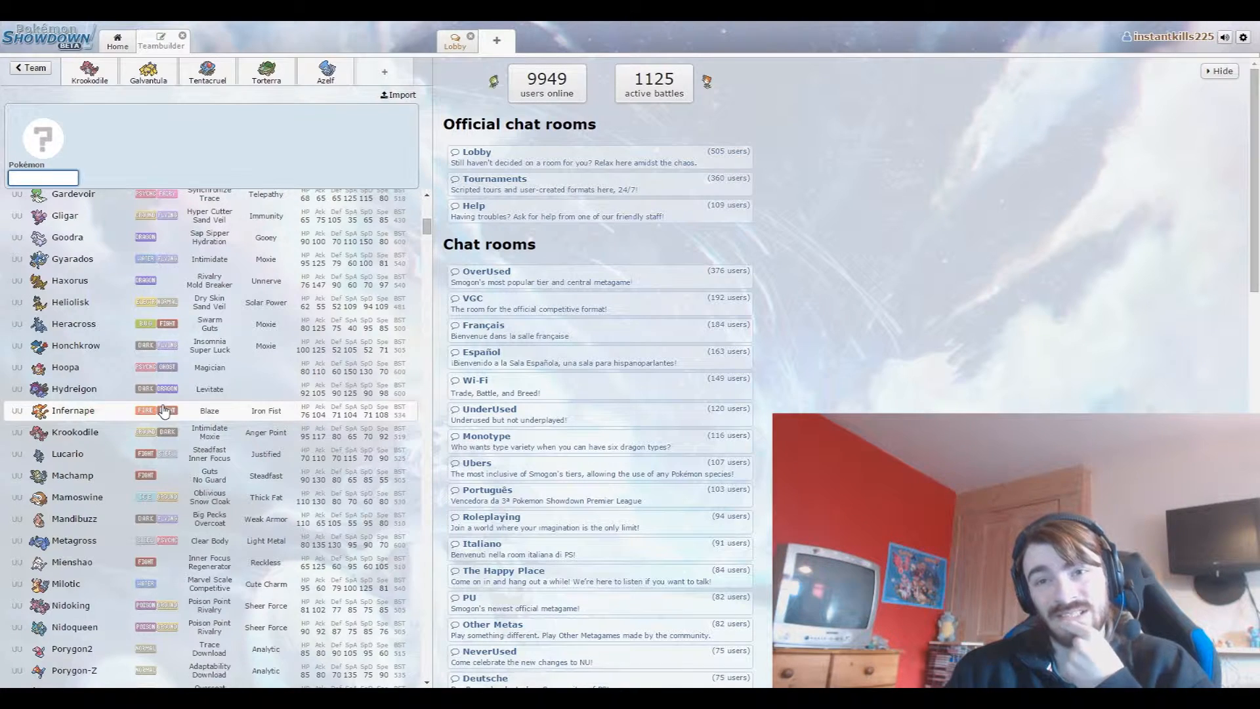
left_click(73, 409)
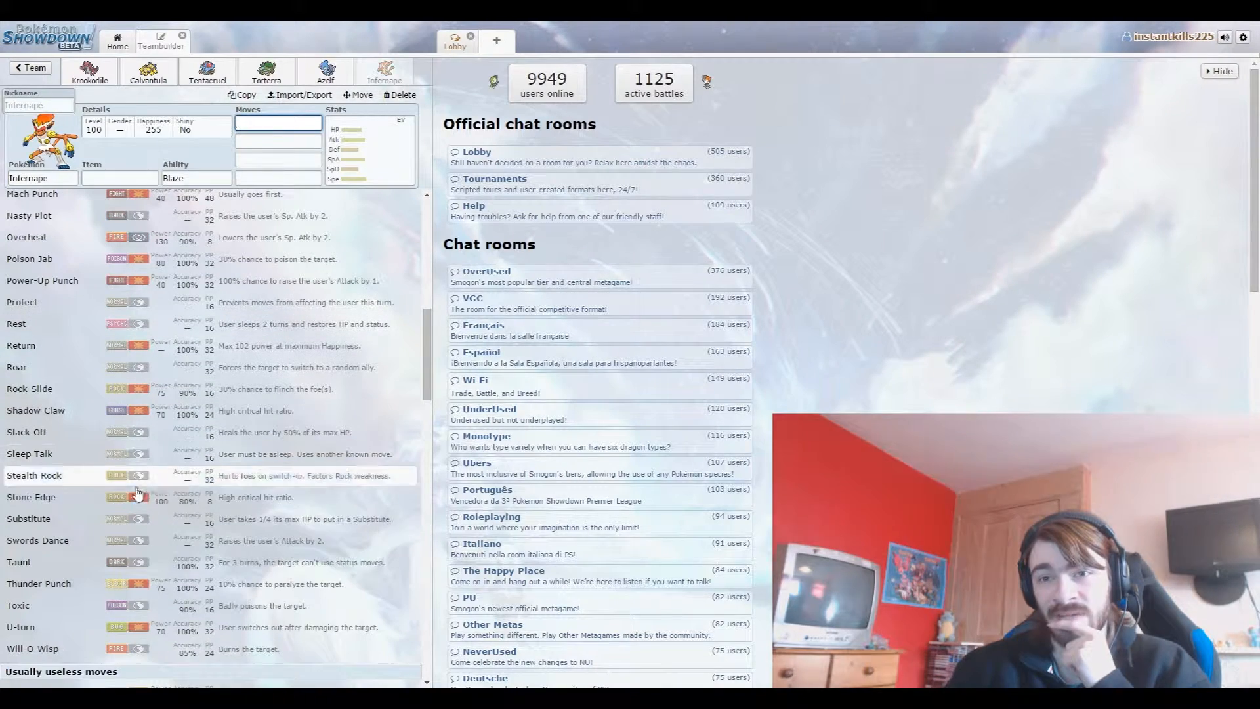
Add Mach Punch to Infernape and browse the move list for another move.
left_click(38, 540)
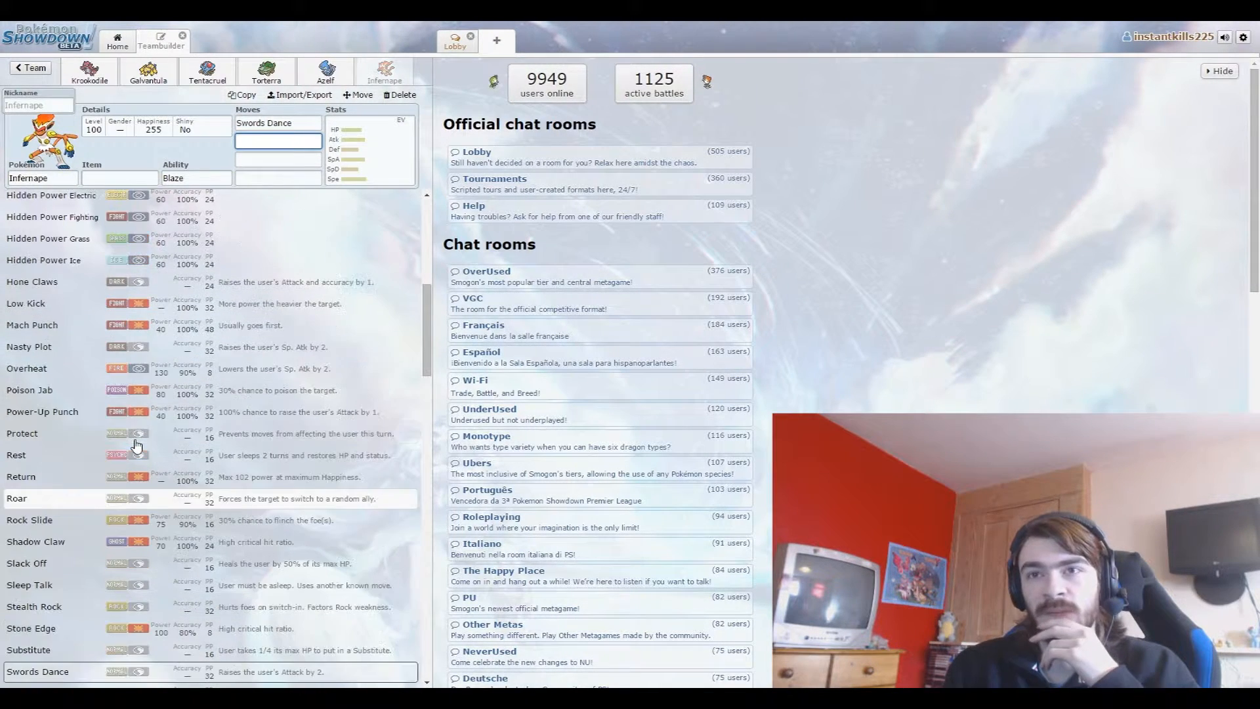
scroll("up", 3)
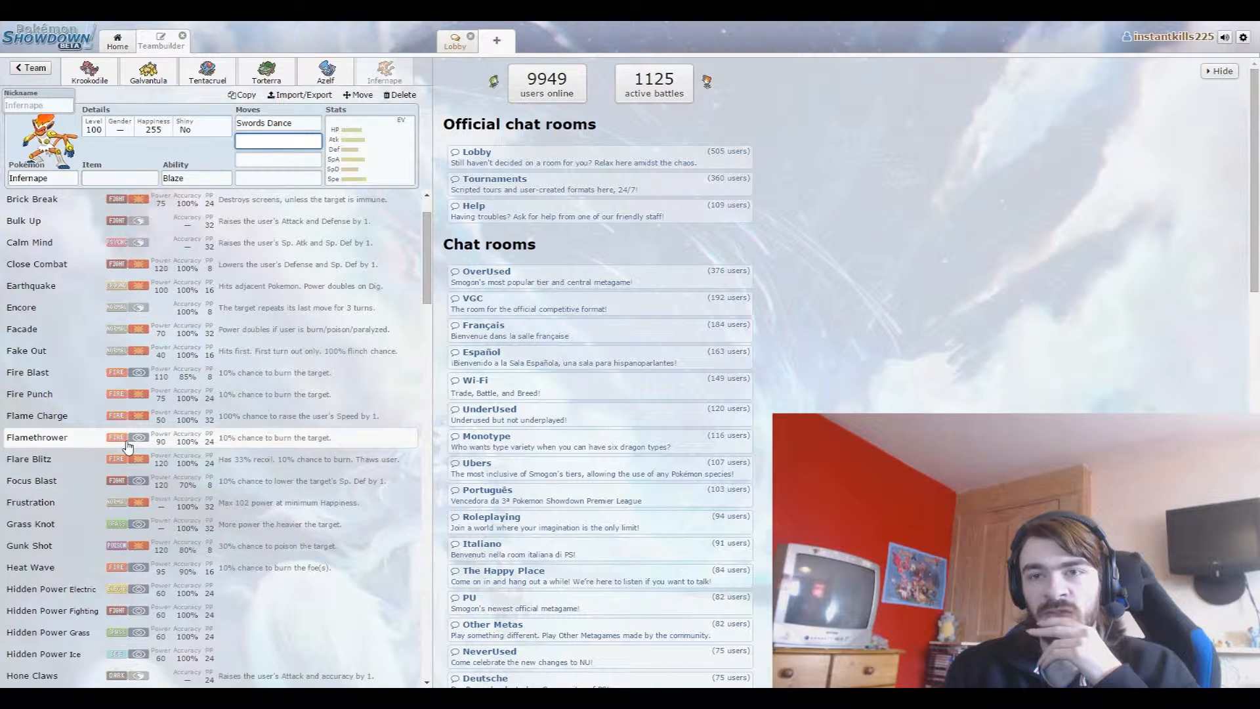
scroll("down", 3)
type("Mach Punch")
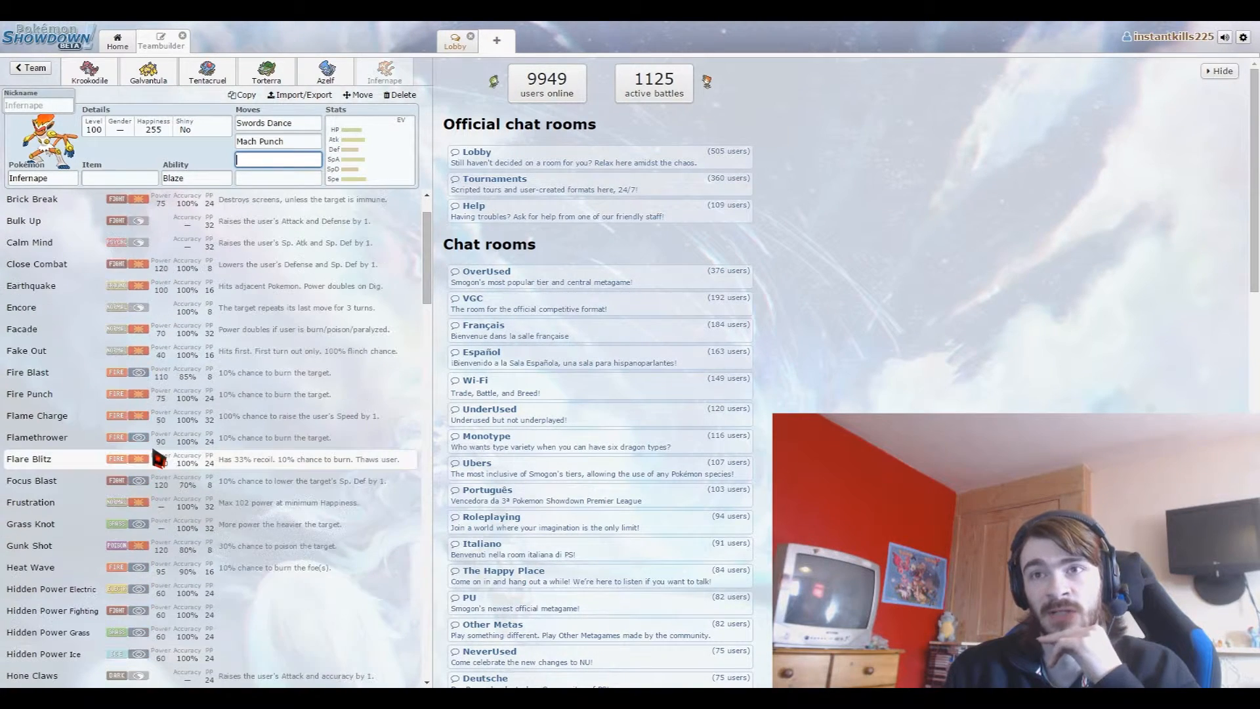
mouse_move(129, 466)
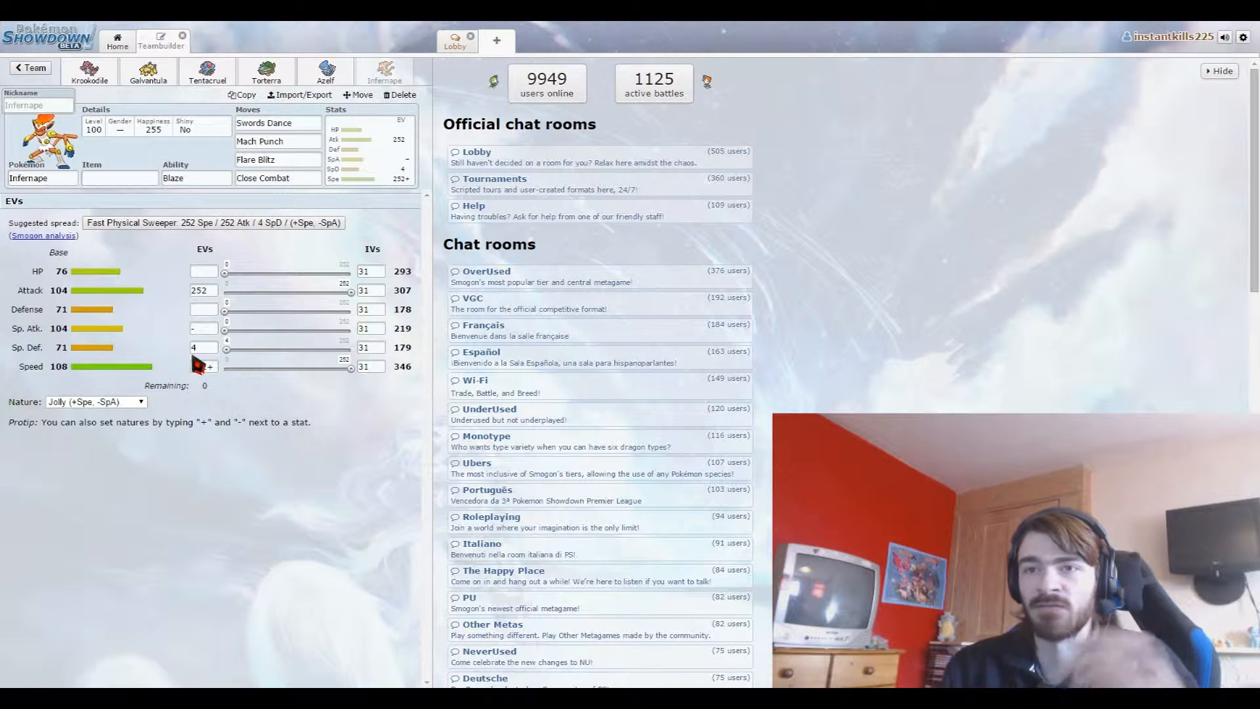
Search the item list for 'sala' and give Infernape a Salac Berry.
left_click(119, 178)
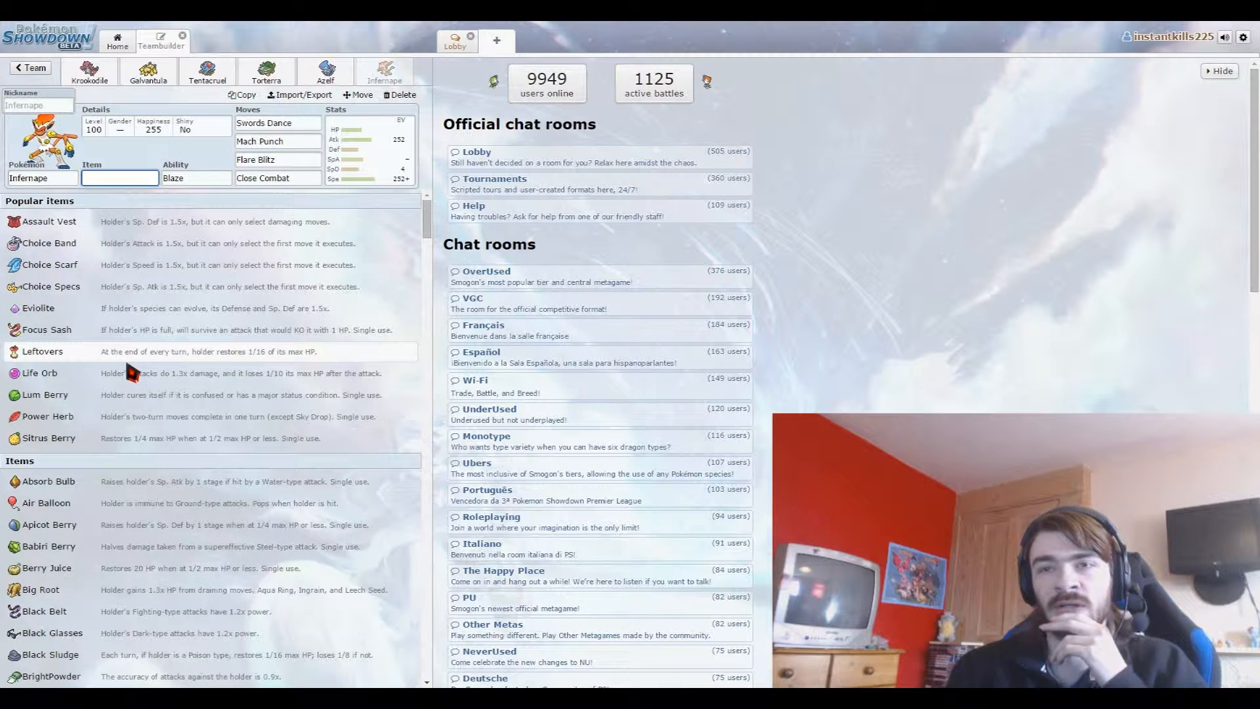
mouse_move(102, 422)
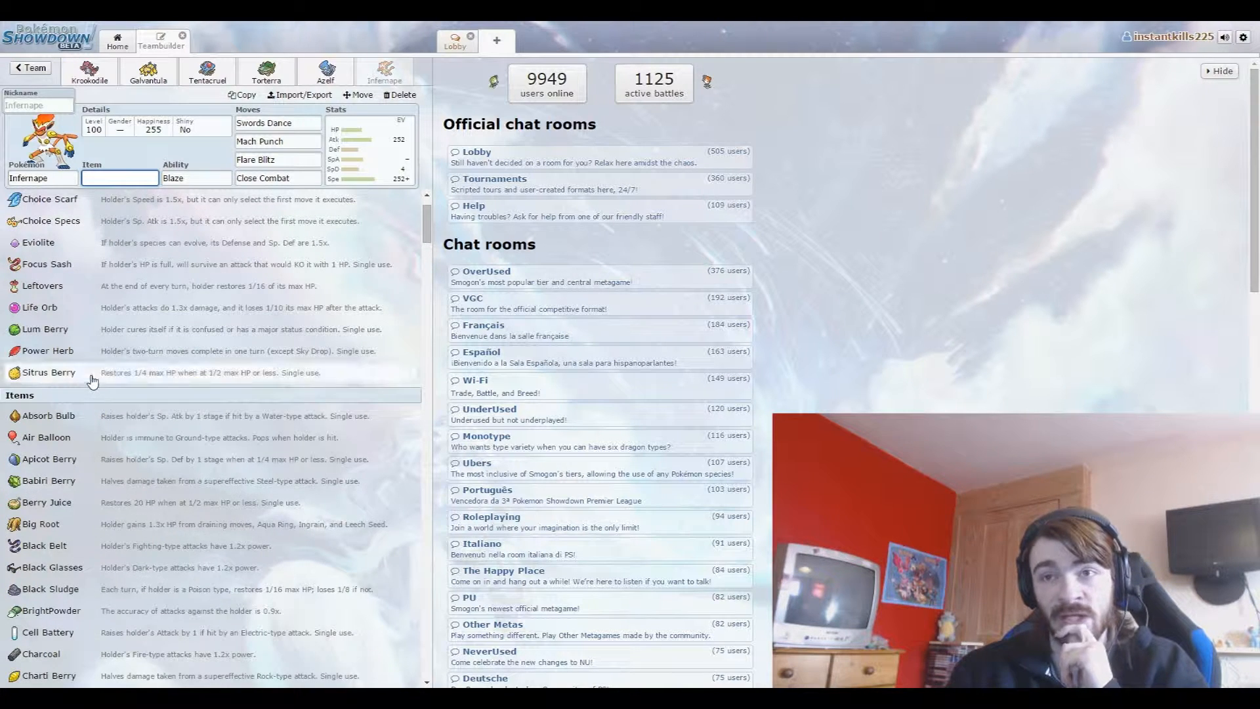
scroll("down", 3)
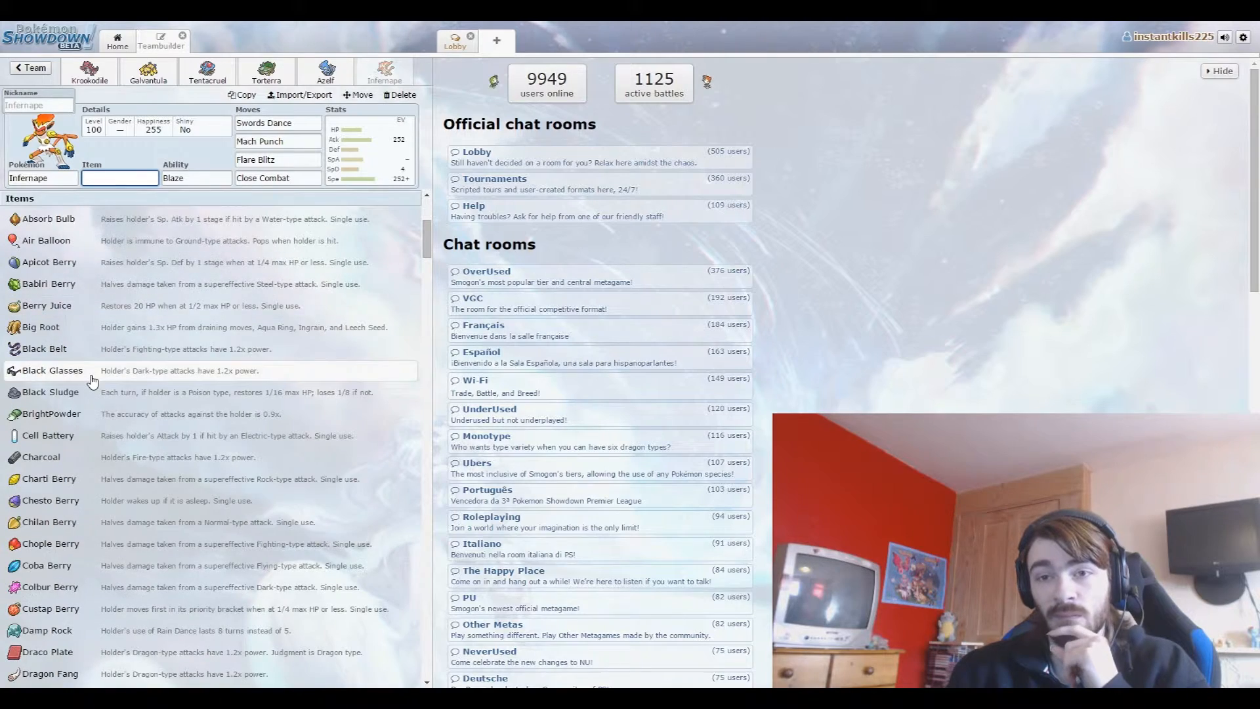
scroll("down", 3)
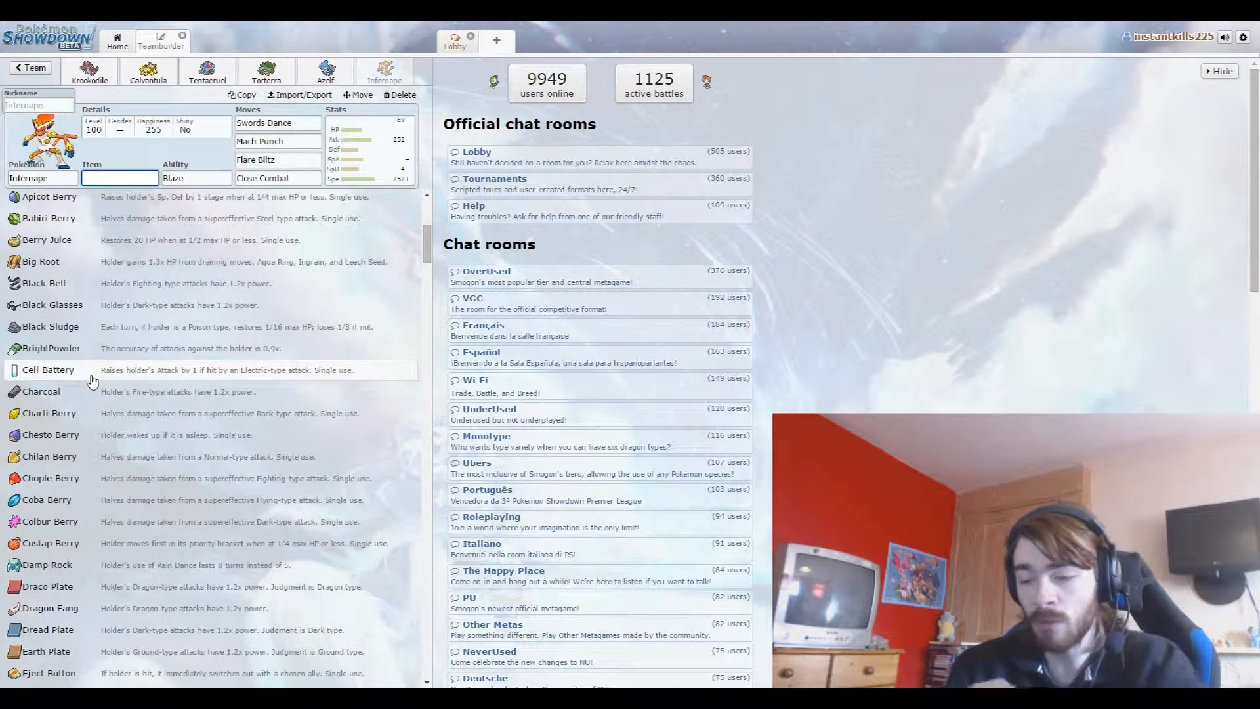
type("berry")
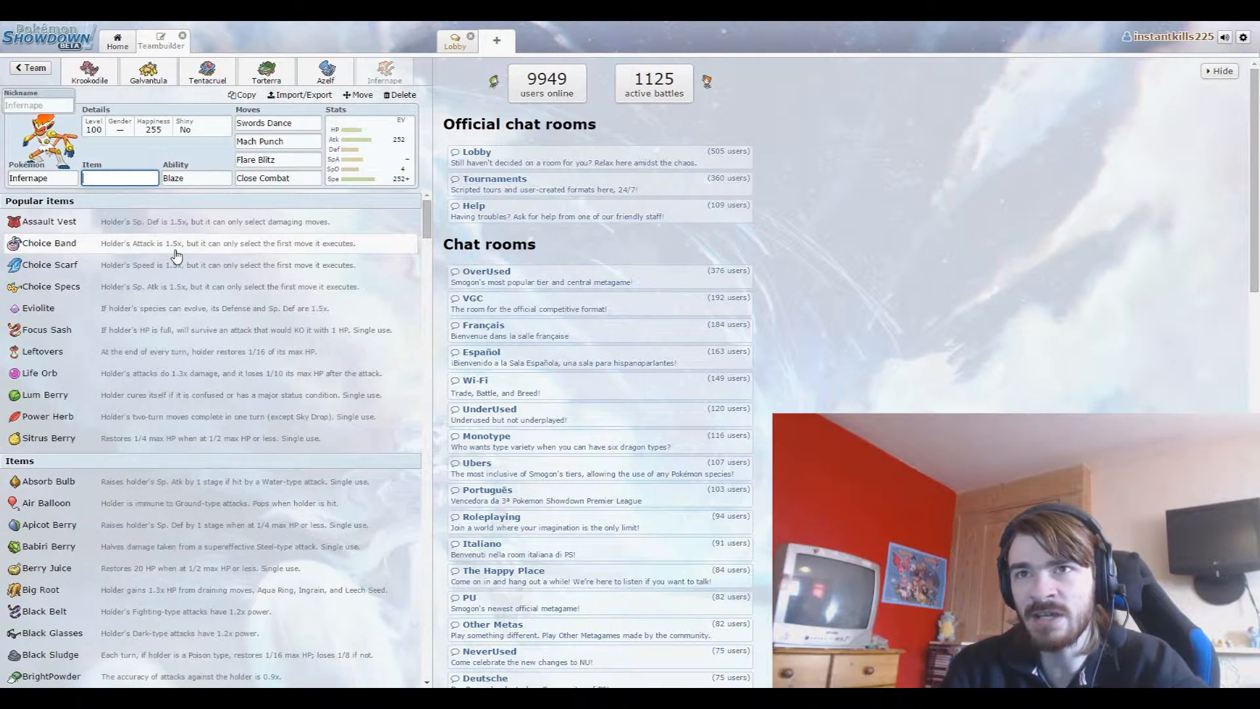
type("sala")
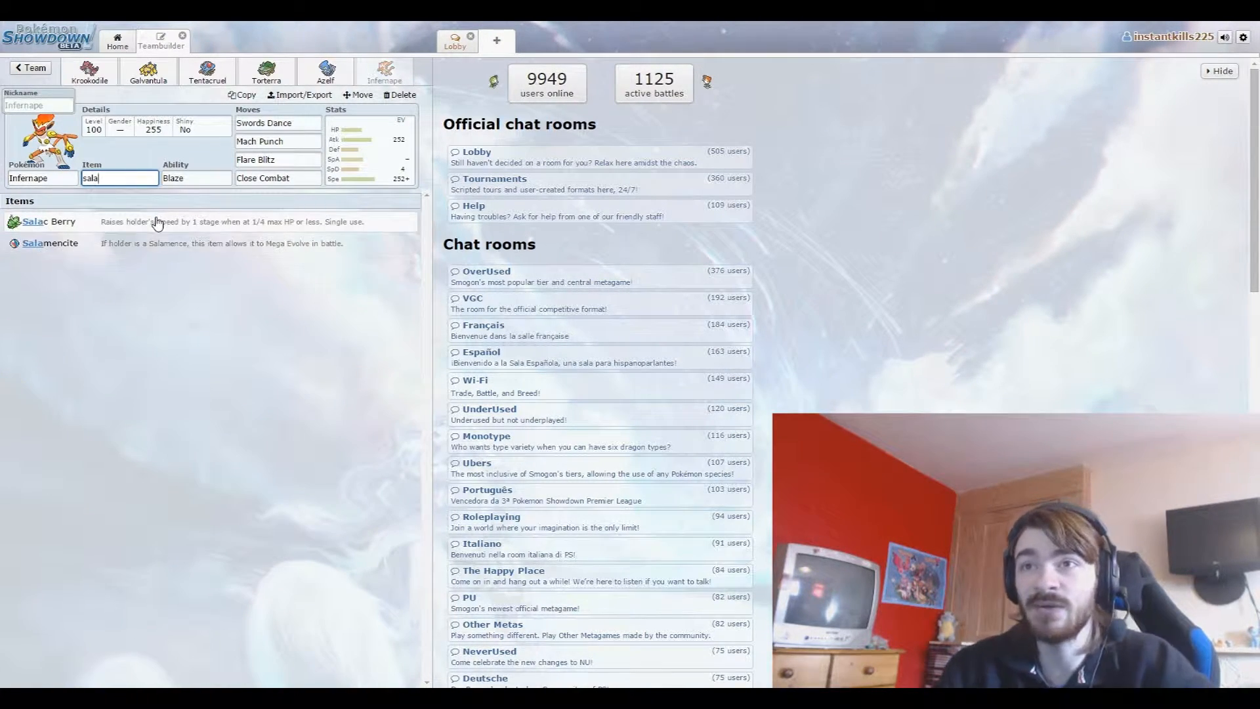
left_click(53, 221)
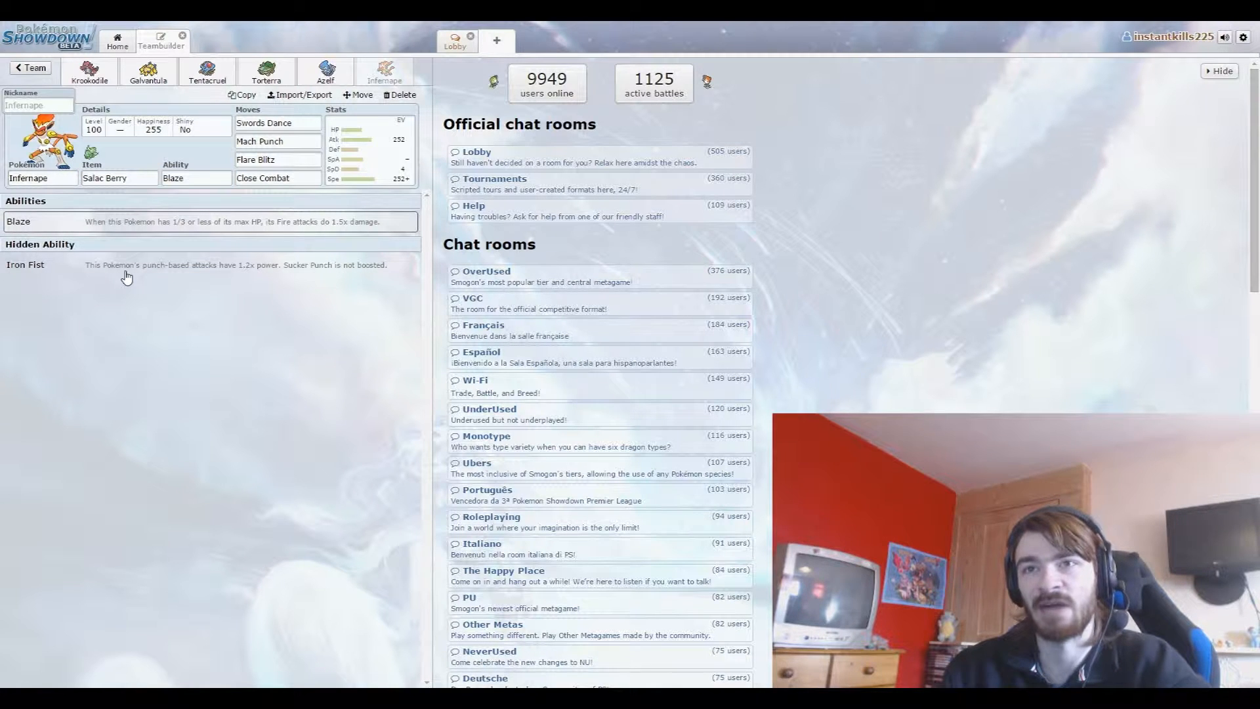
Set Infernape's ability to Iron Fist and replace Mach Punch with Thunder Punch.
left_click(276, 122)
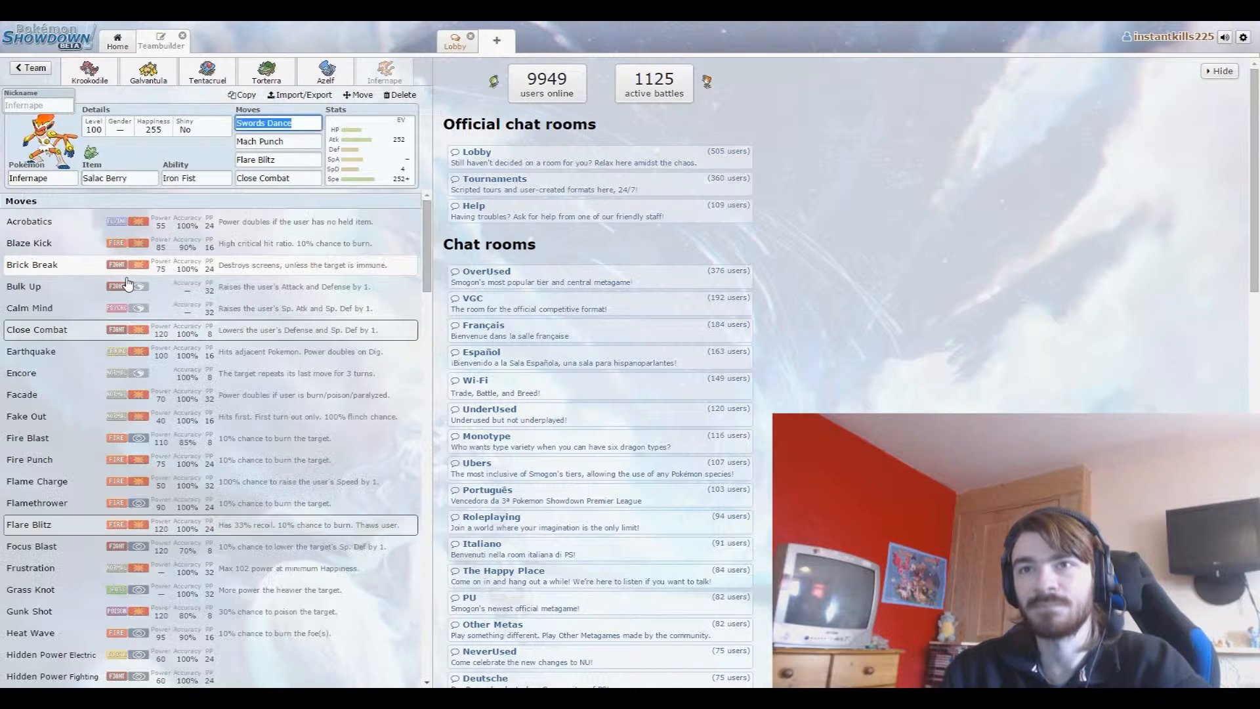
left_click(277, 140)
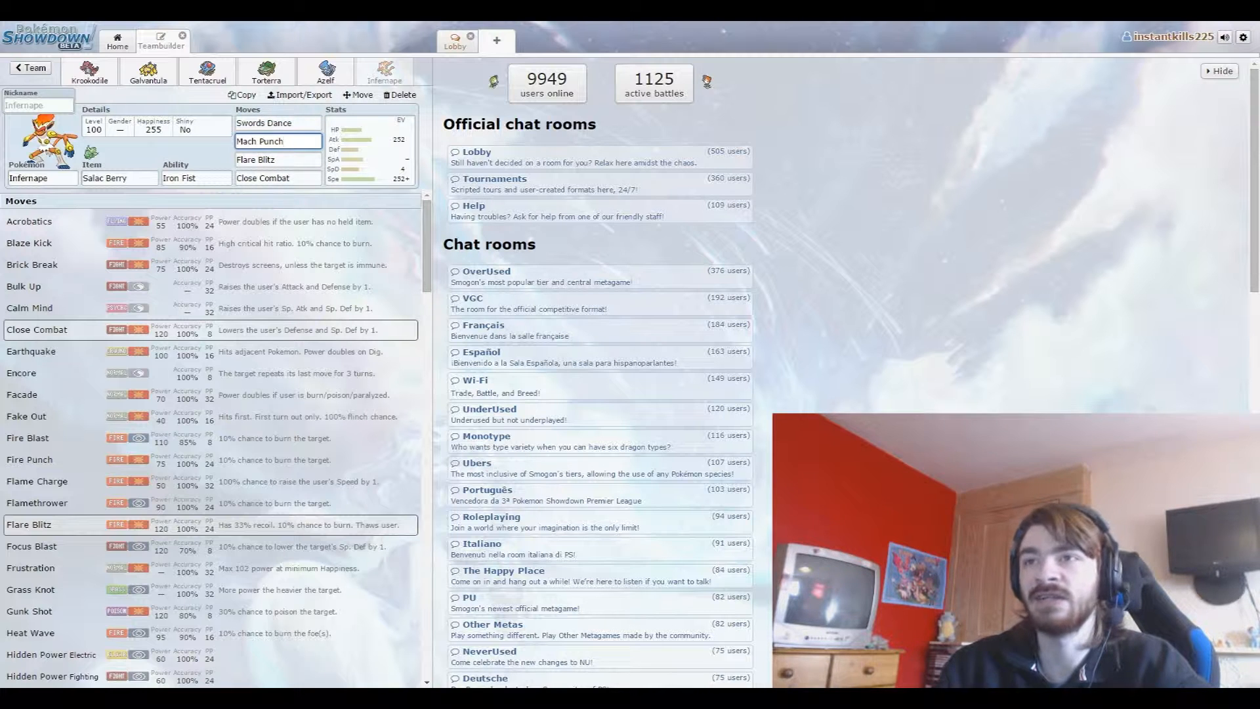
left_click(277, 142)
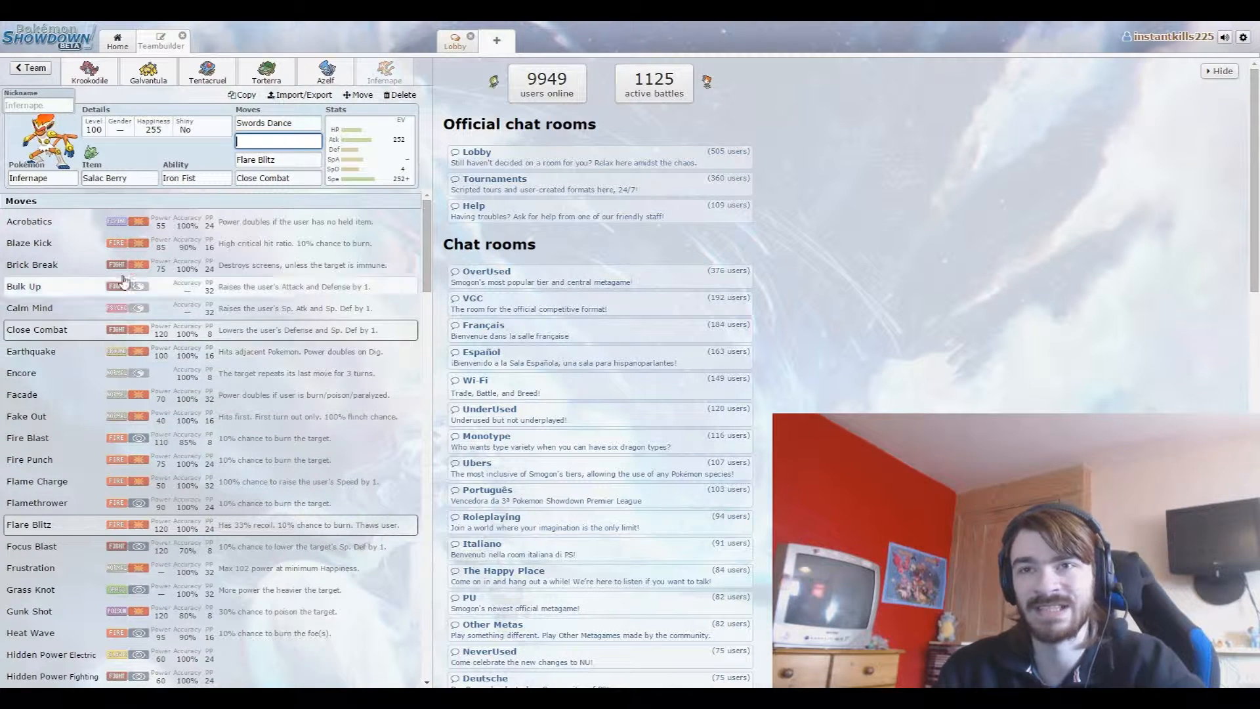
scroll("down", 3)
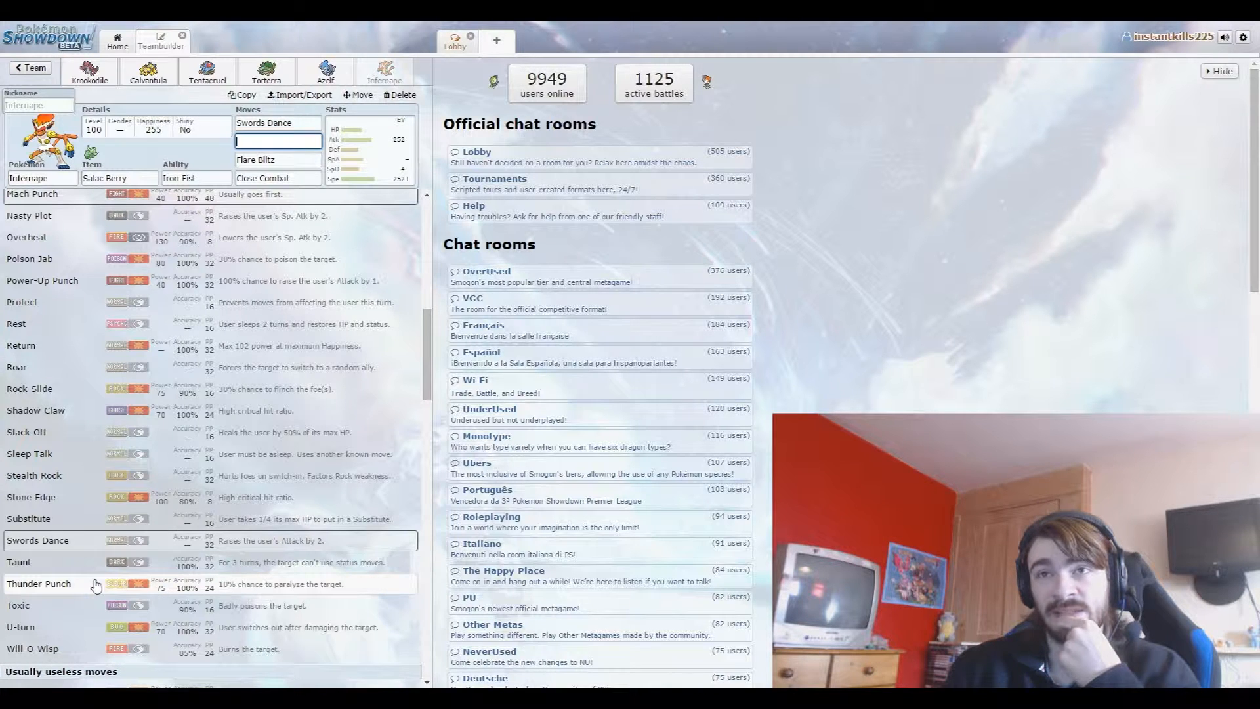
left_click(38, 584)
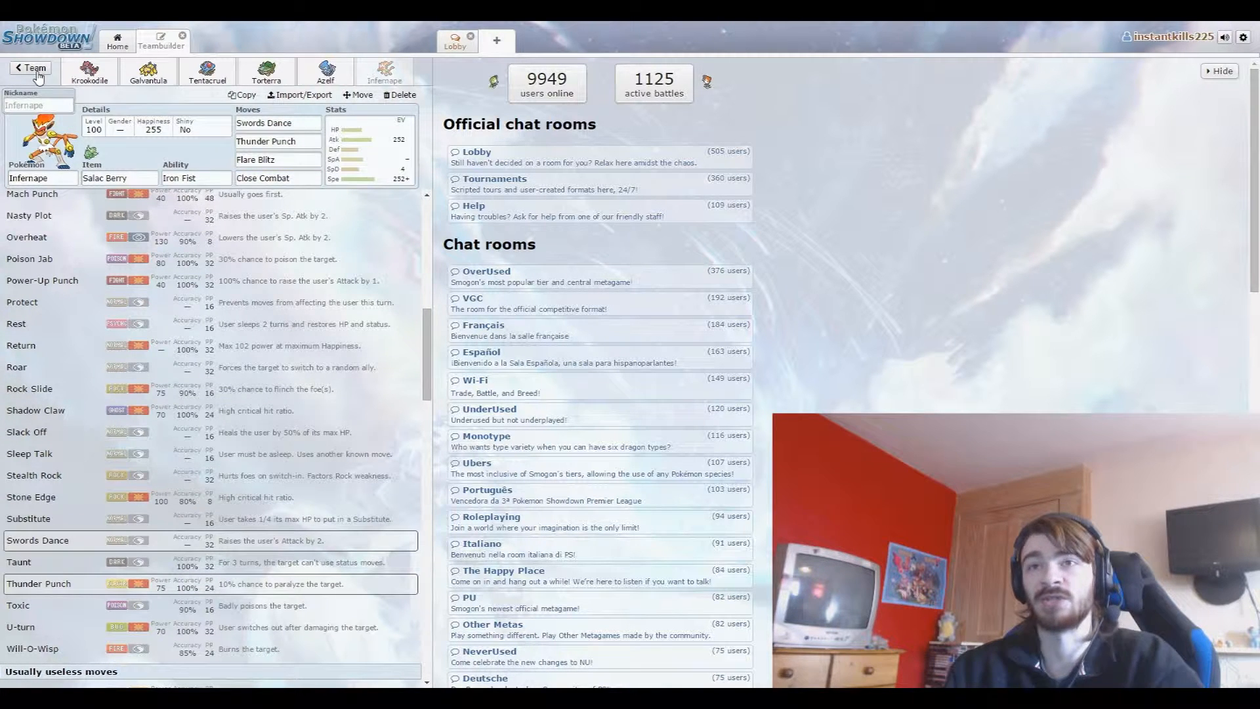
Validate the six-Pokémon team as UU-legal, then scroll to Torterra's level, gender and shiny settings.
left_click(30, 68)
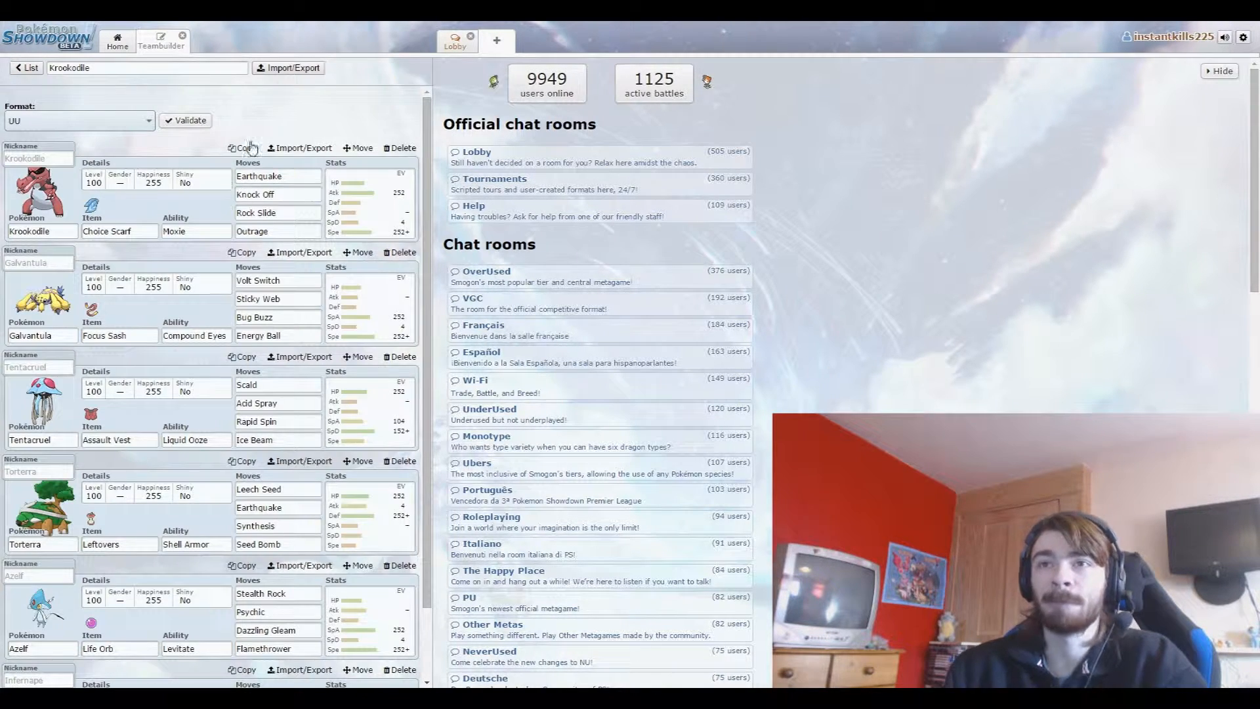
left_click(185, 119)
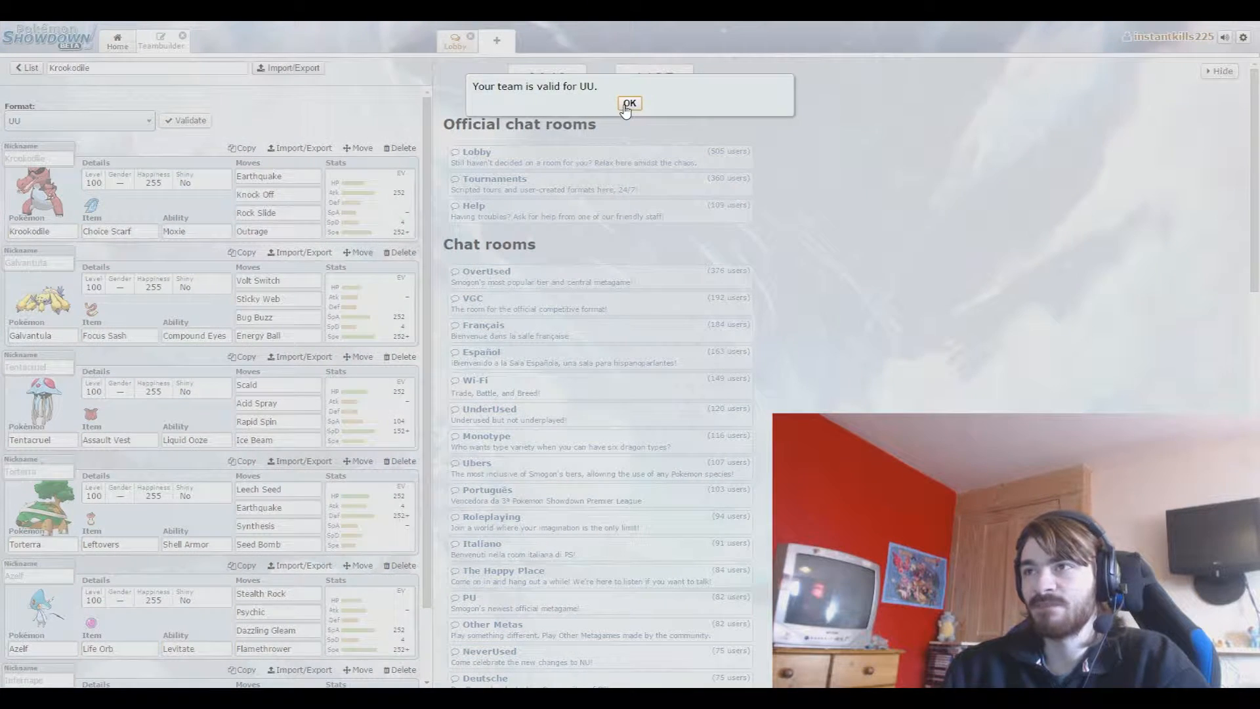
left_click(629, 103)
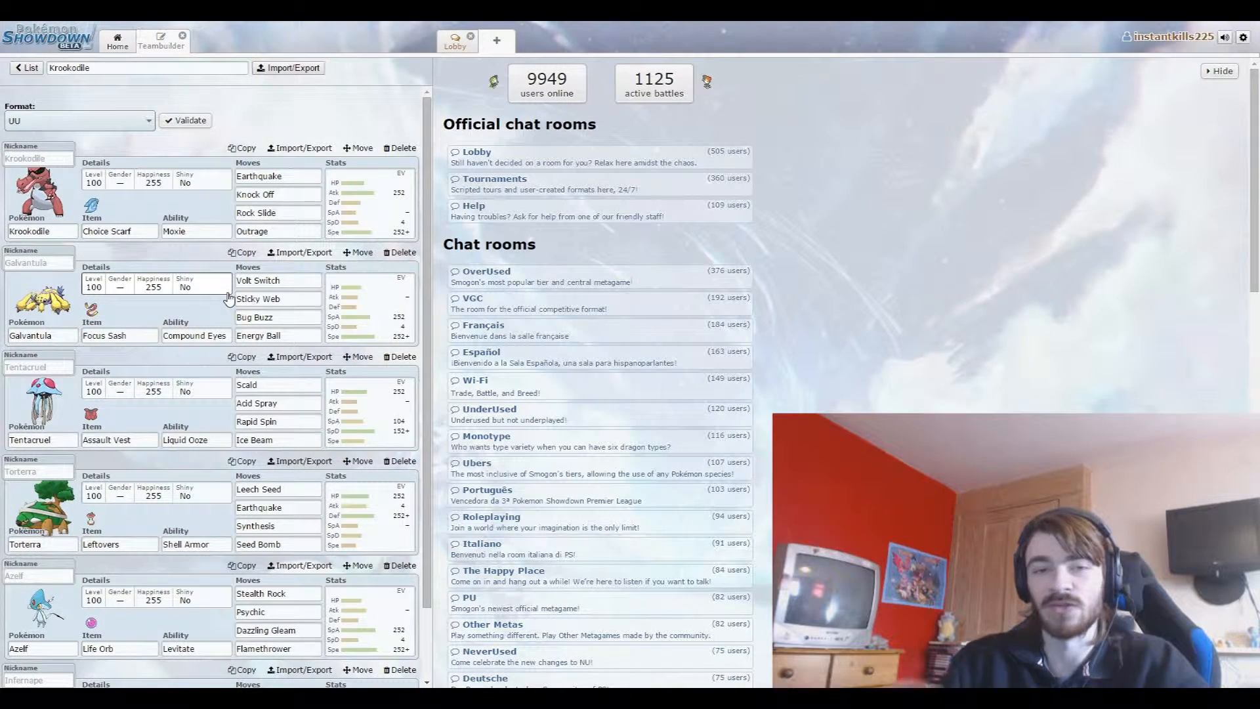
scroll("down", 3)
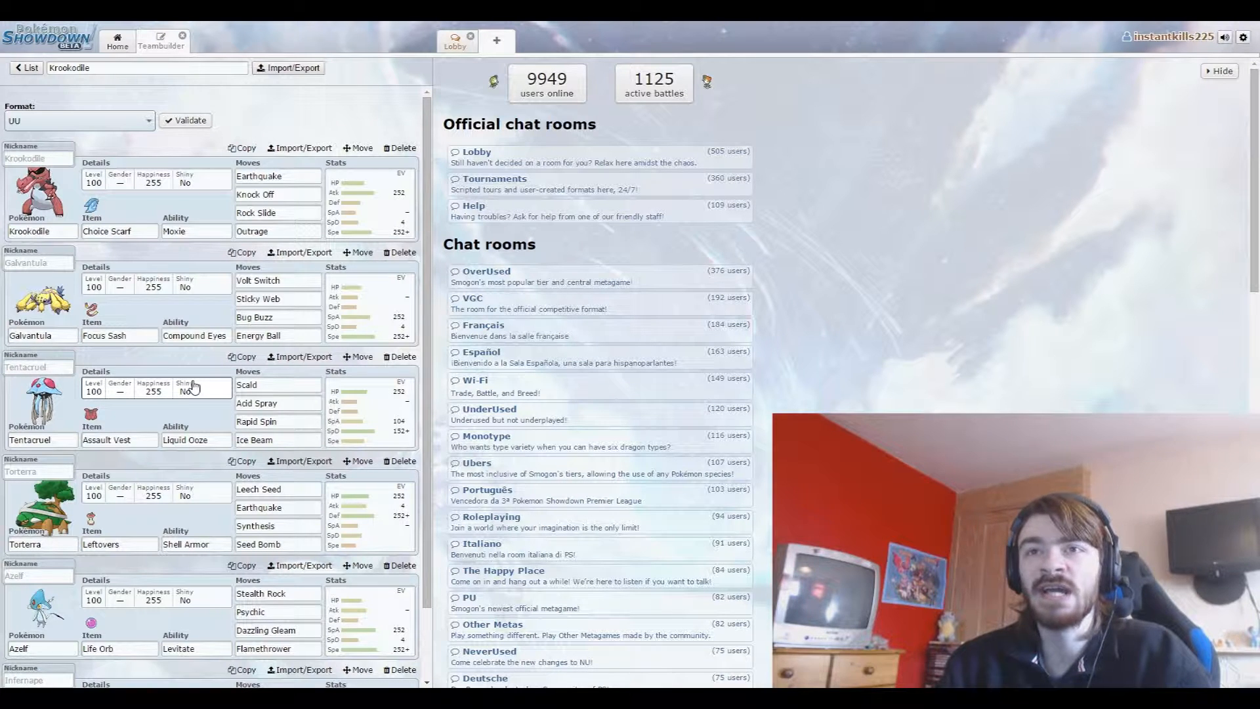
scroll("down", 3)
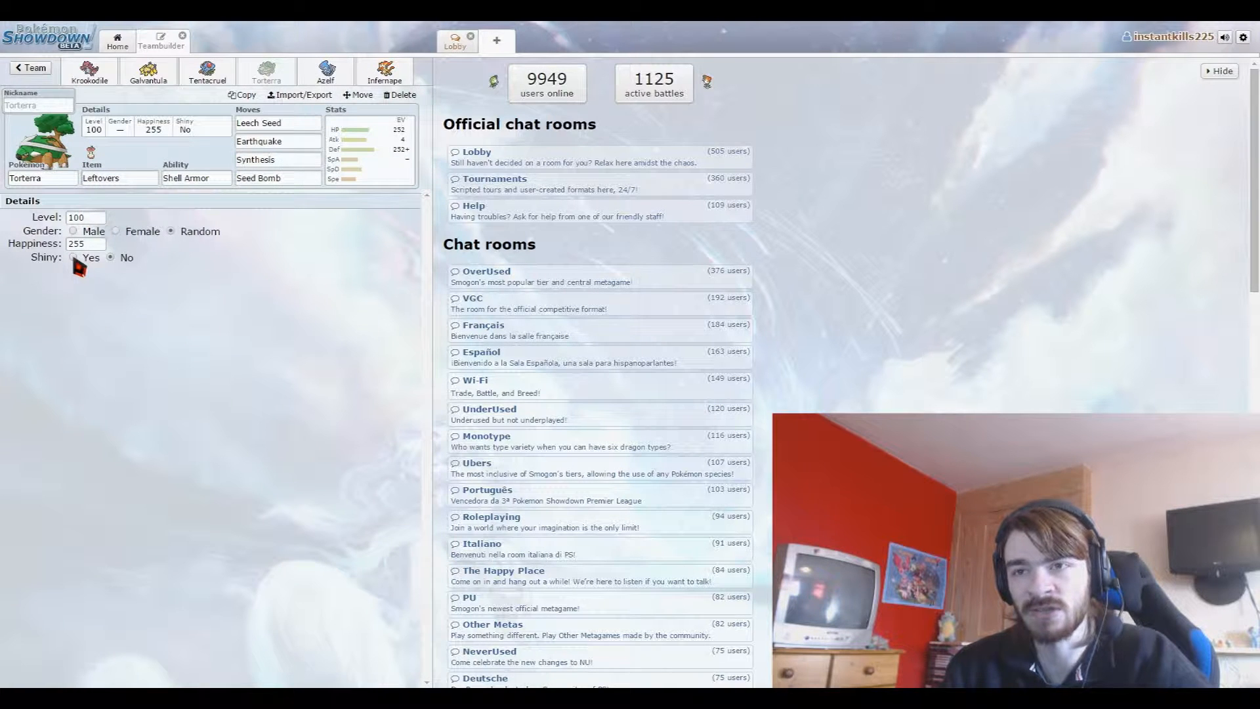
Set Shiny to Yes for Torterra and Galvantula, passing through the Azelf and Infernape details.
left_click(73, 257)
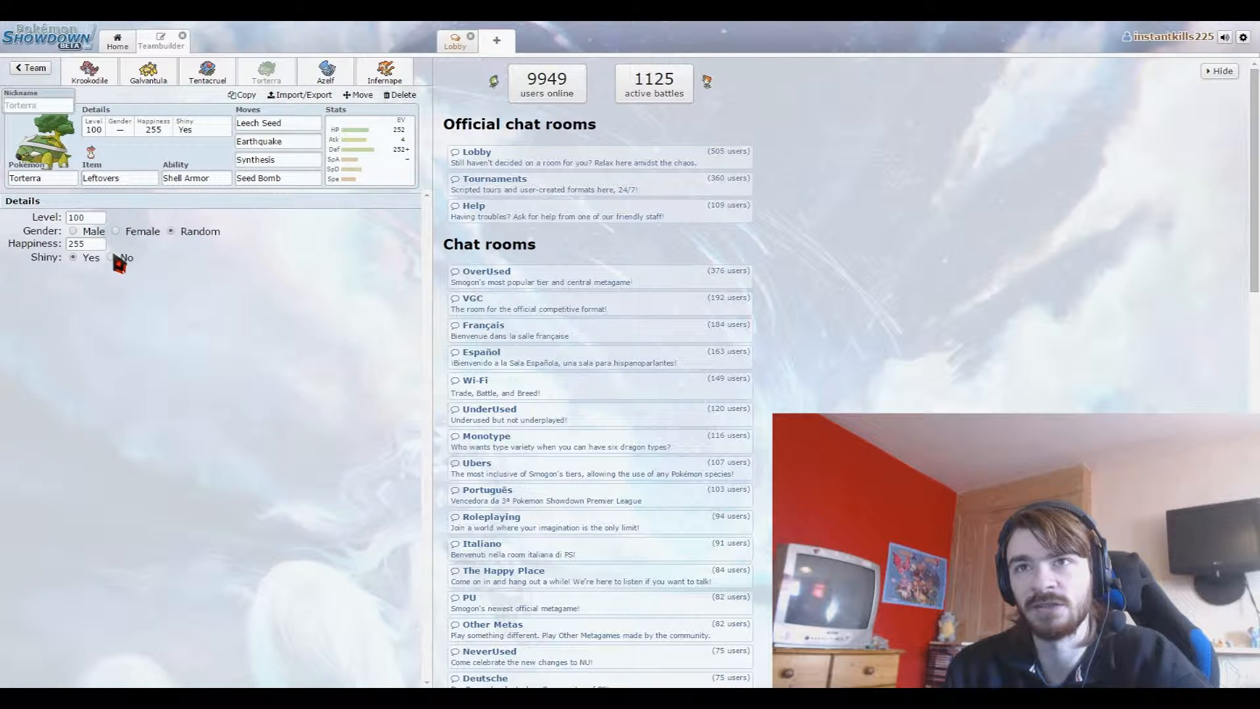
left_click(326, 71)
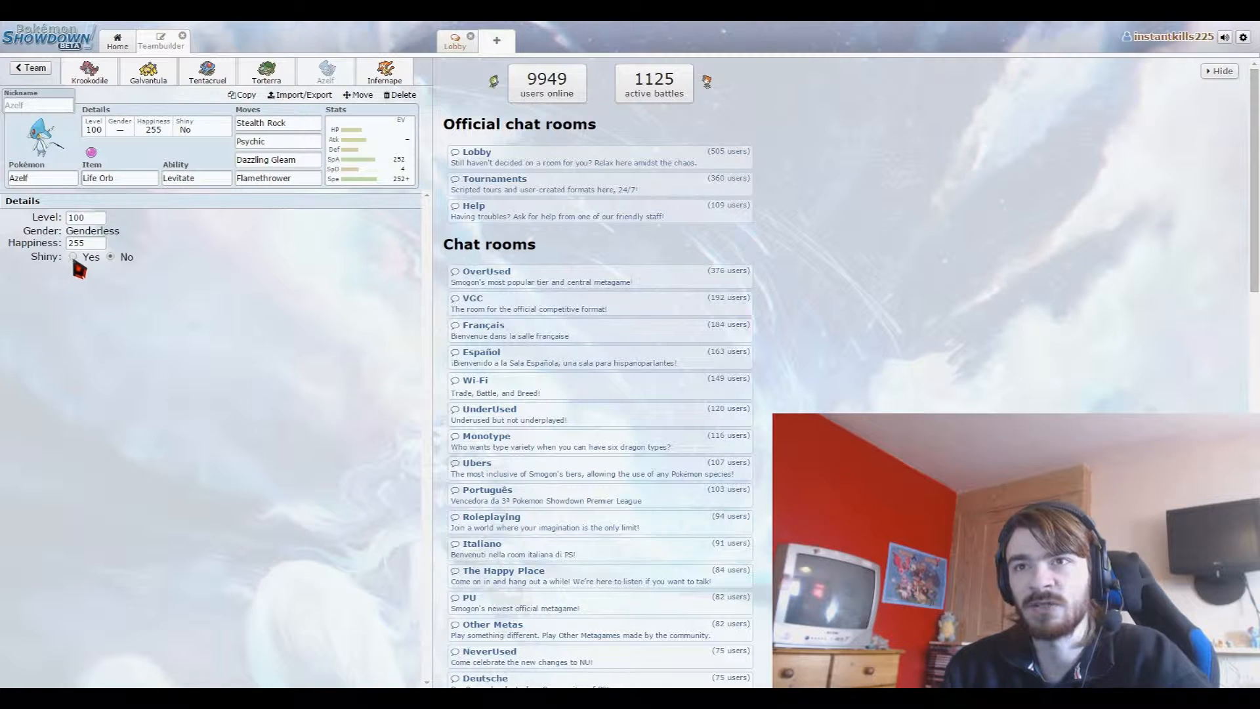
left_click(110, 257)
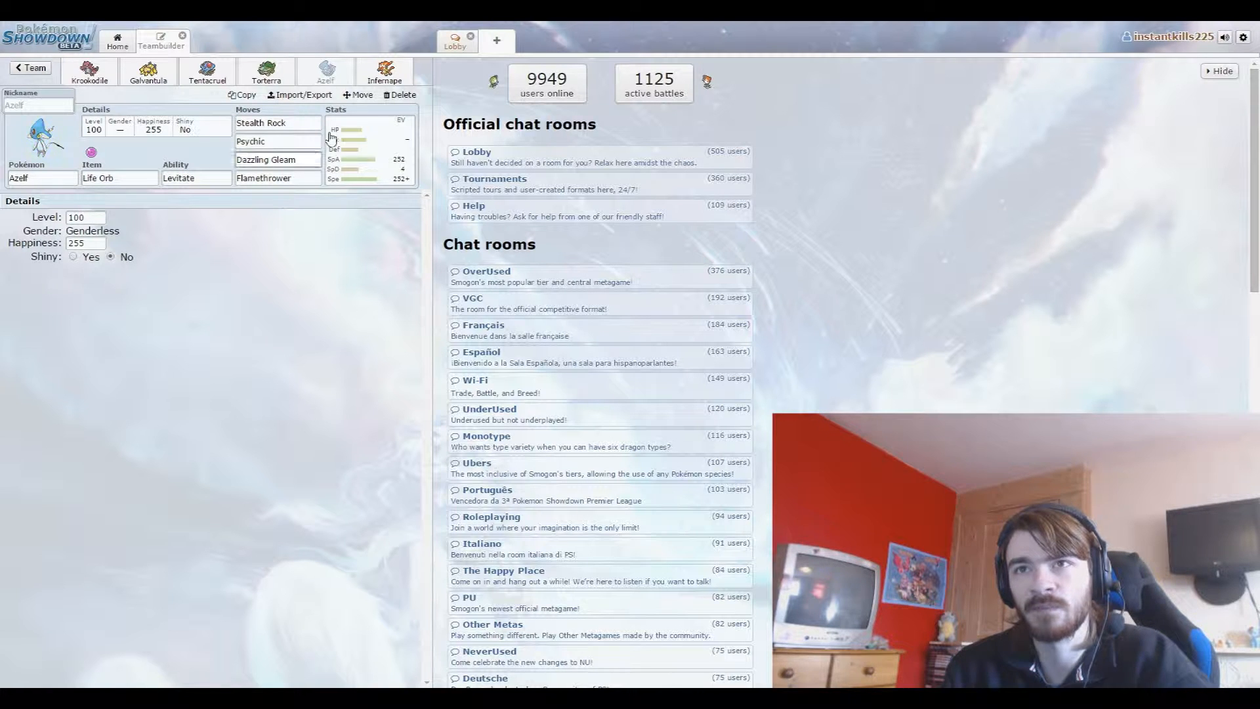
left_click(384, 71)
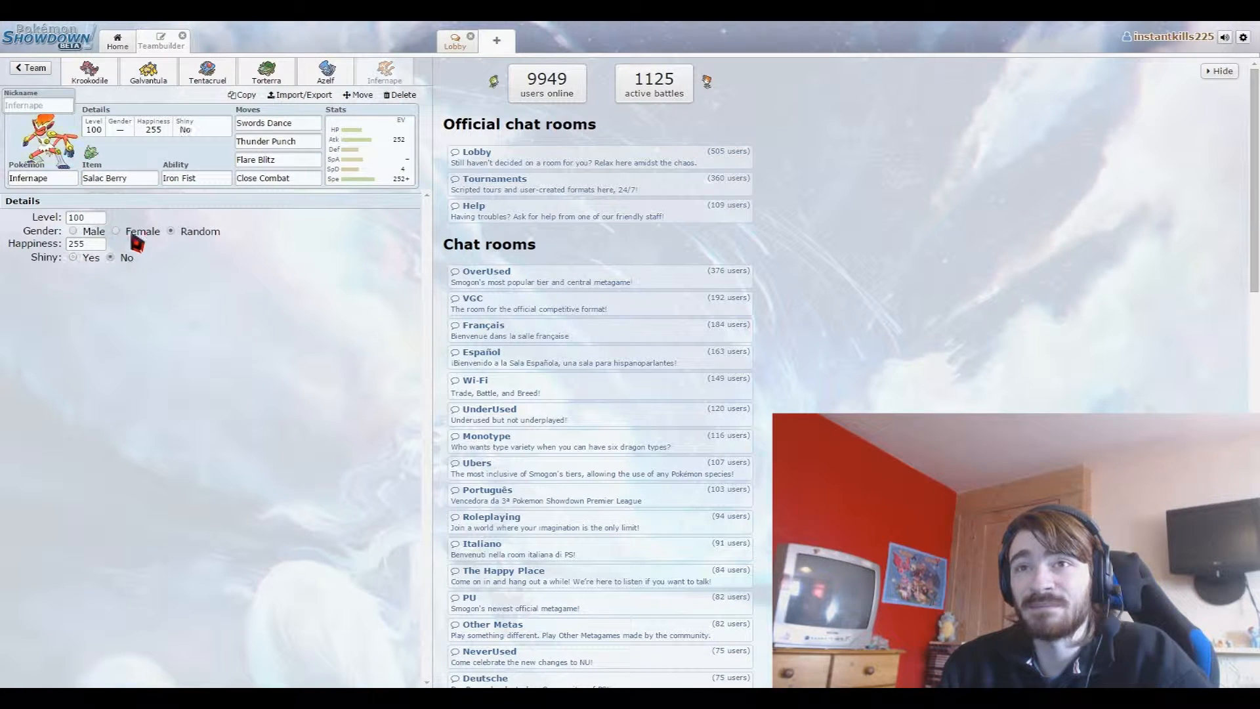
left_click(148, 71)
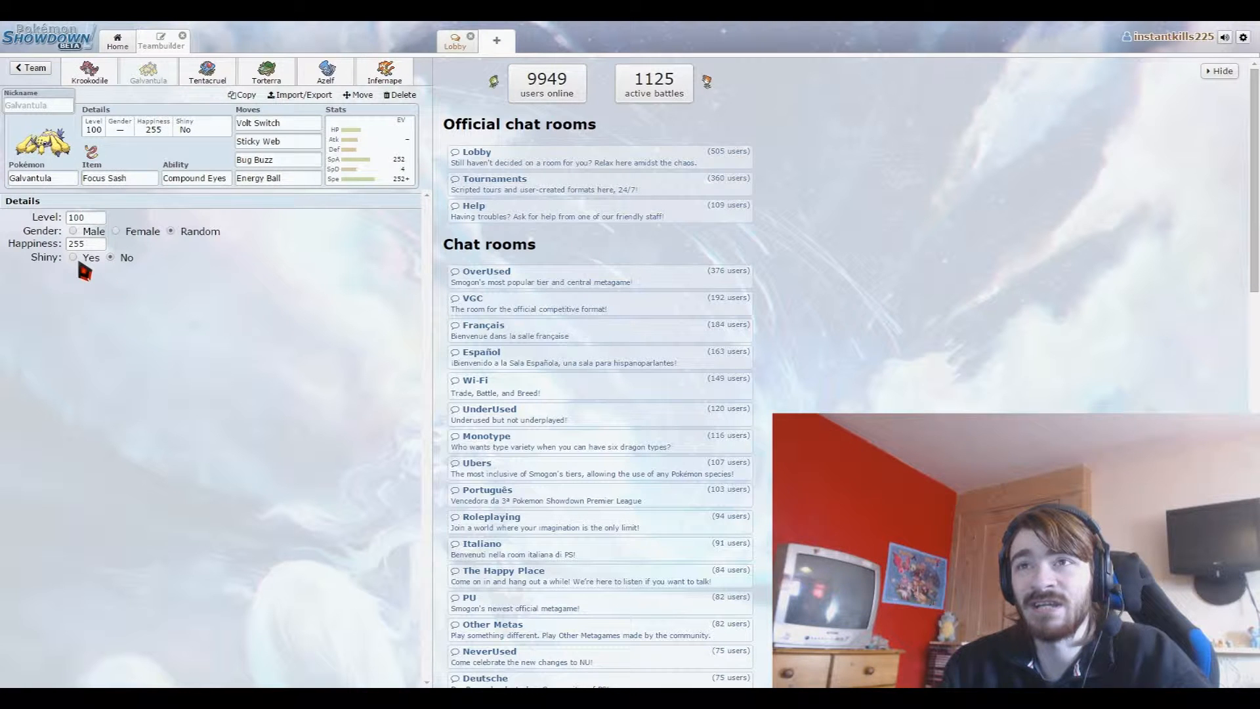
left_click(73, 257)
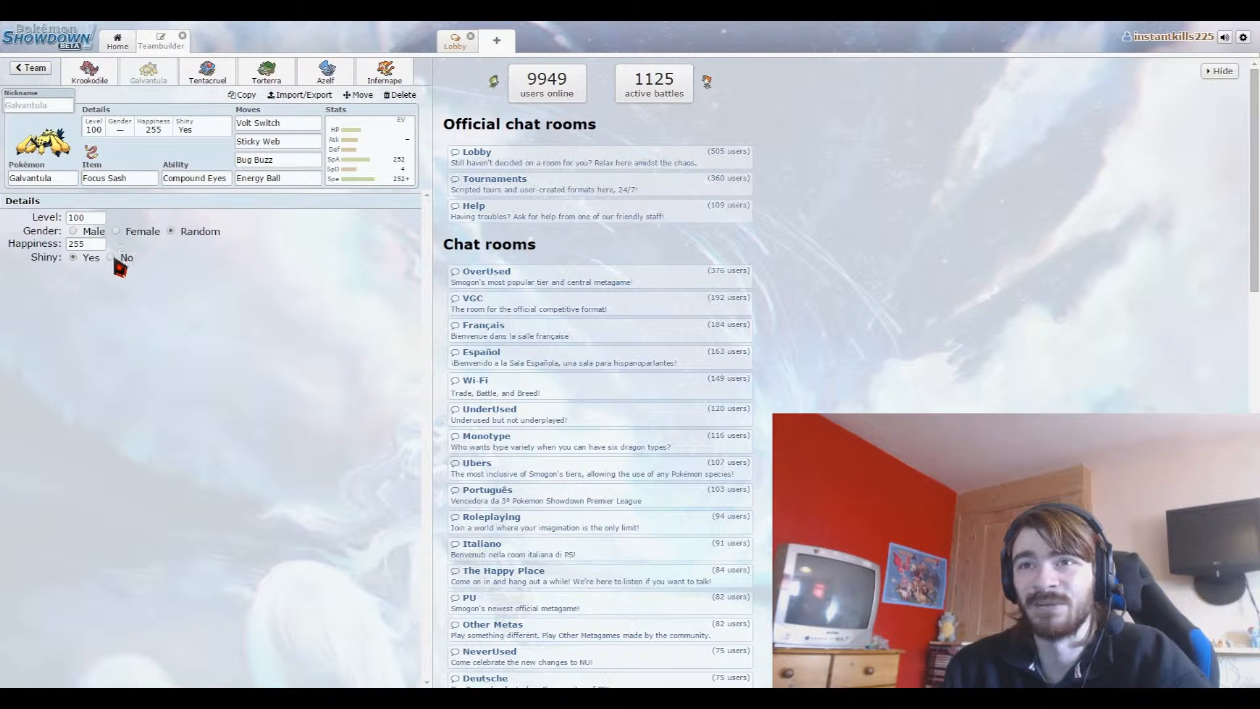